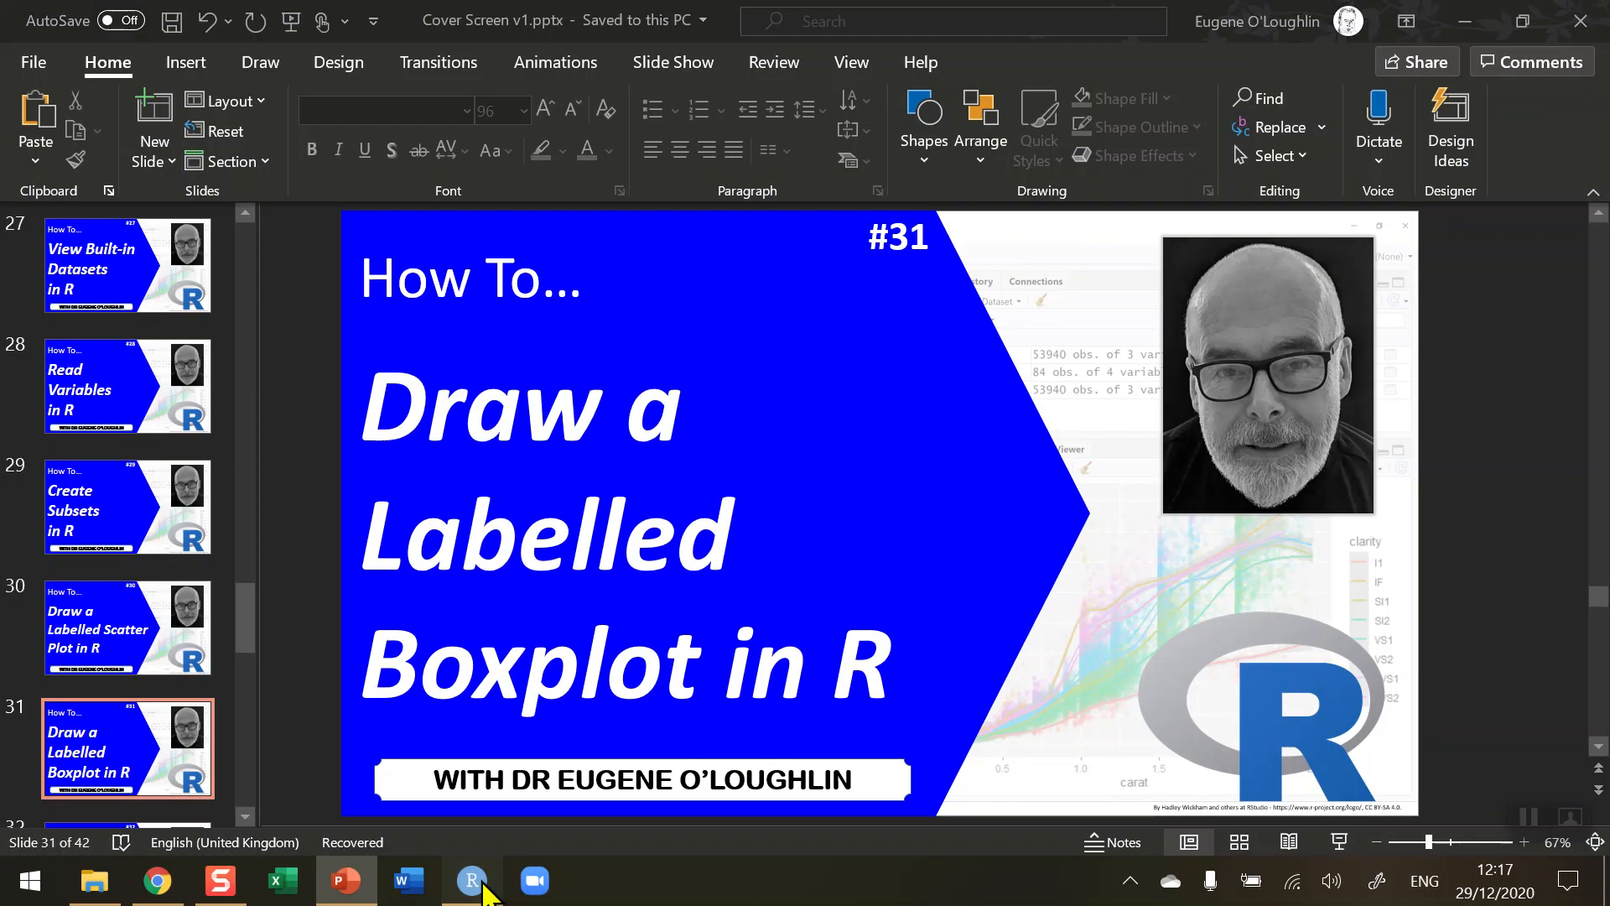
Switch from PowerPoint to the RStudio script 'Draw a labelled box plot'
{"action": "left_click", "coordinate": [471, 882]}
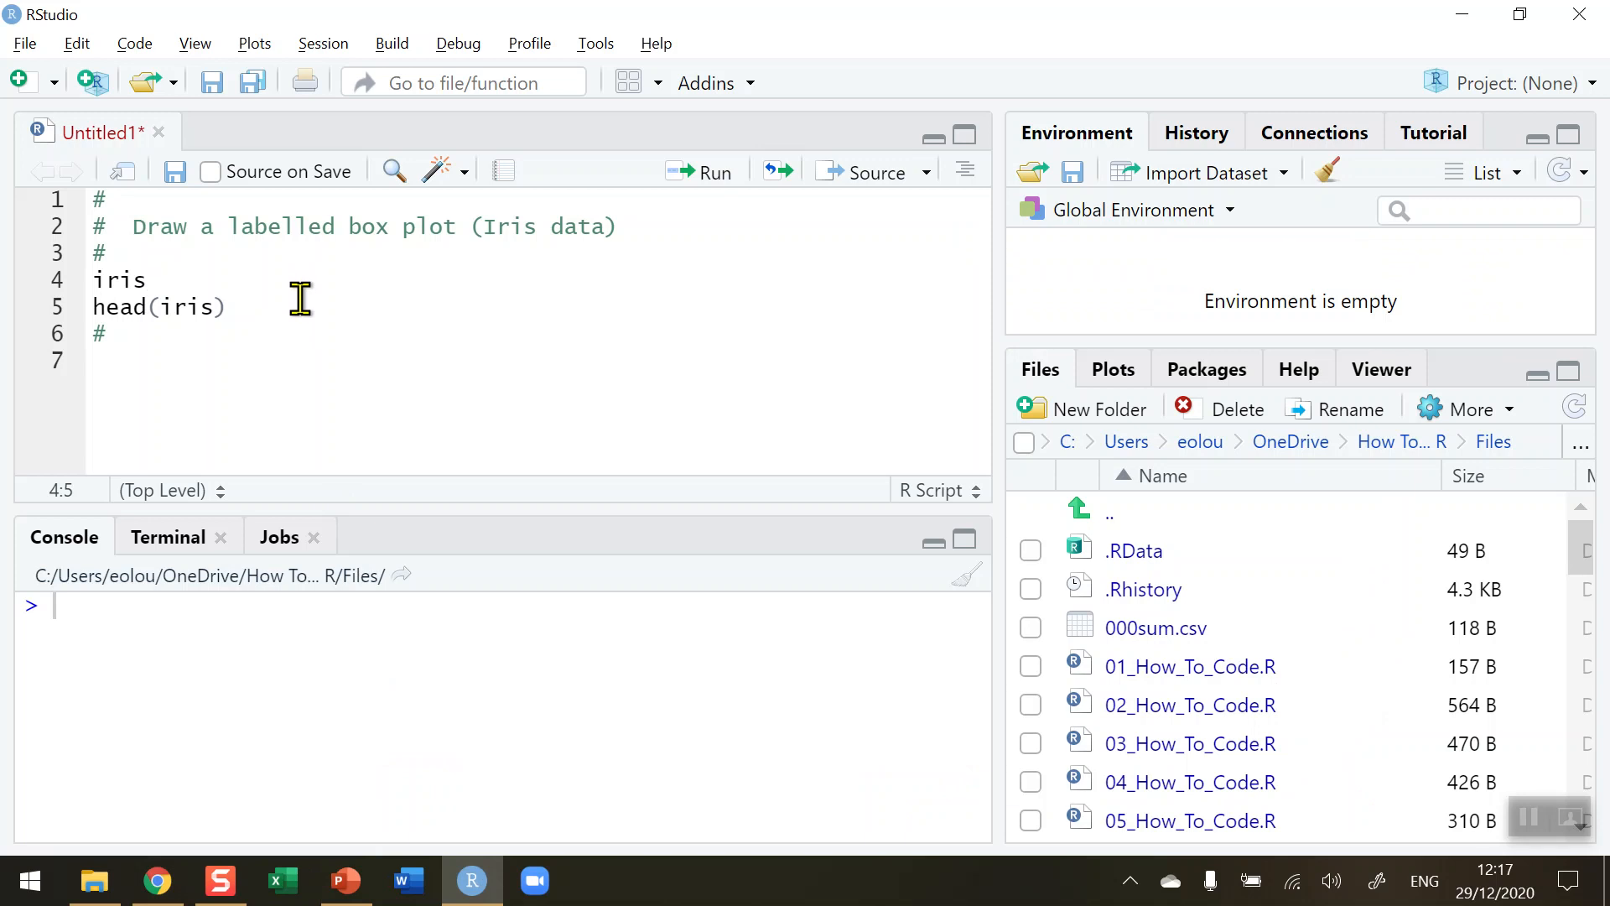
{"action": "mouse_move", "coordinate": [180, 279]}
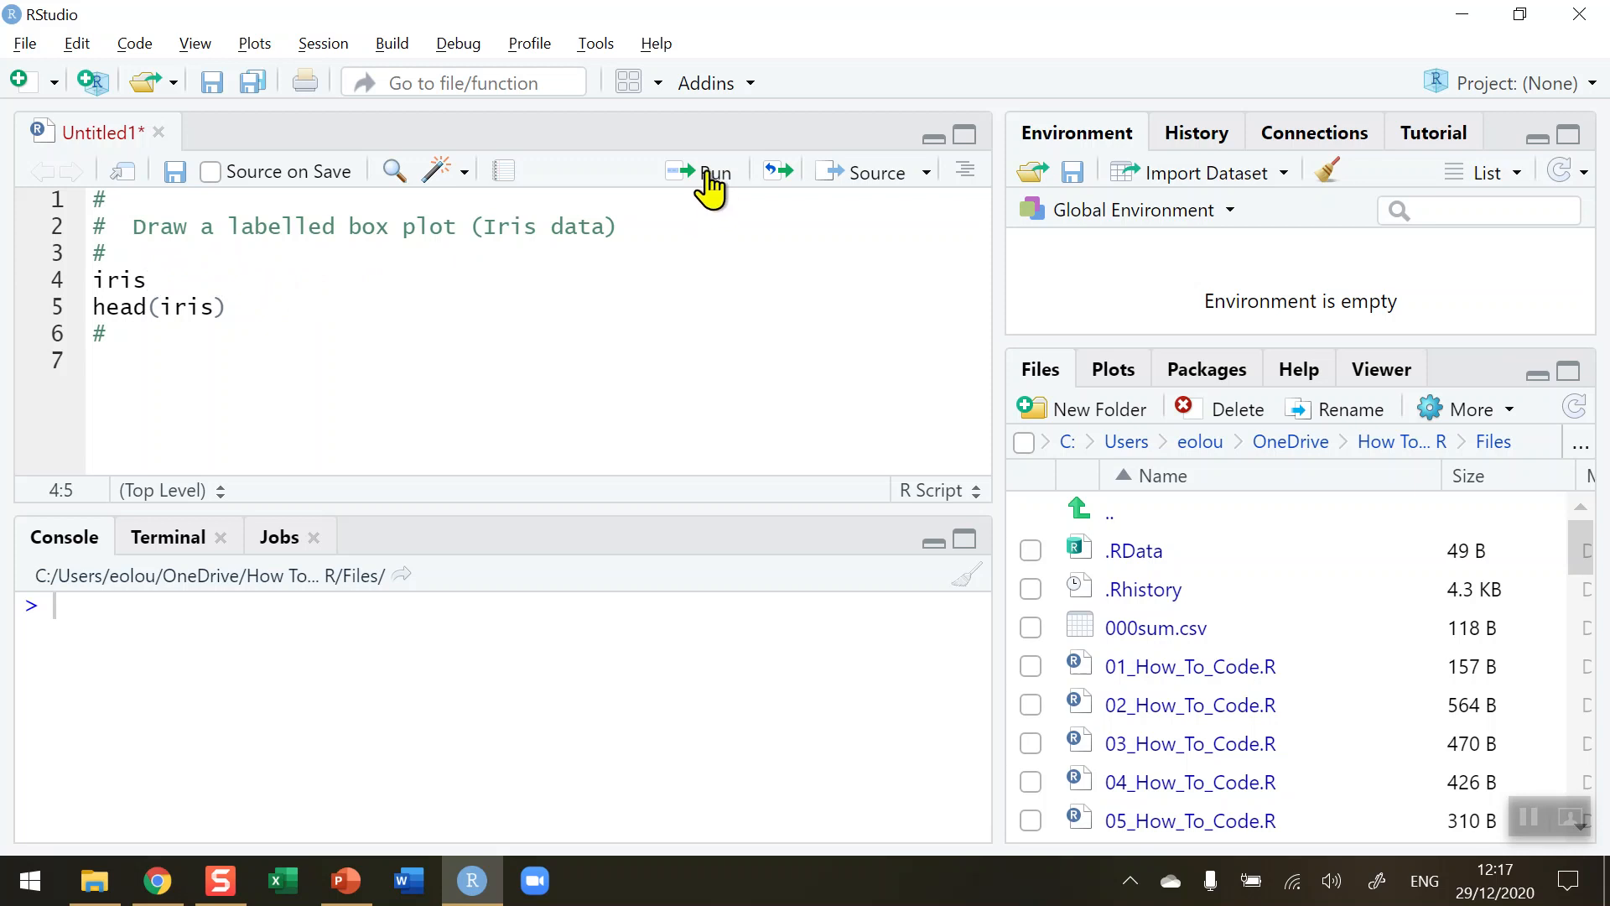
Run iris and head(iris), then highlight the Sepal.Length column name in the output
{"action": "left_click", "coordinate": [710, 171]}
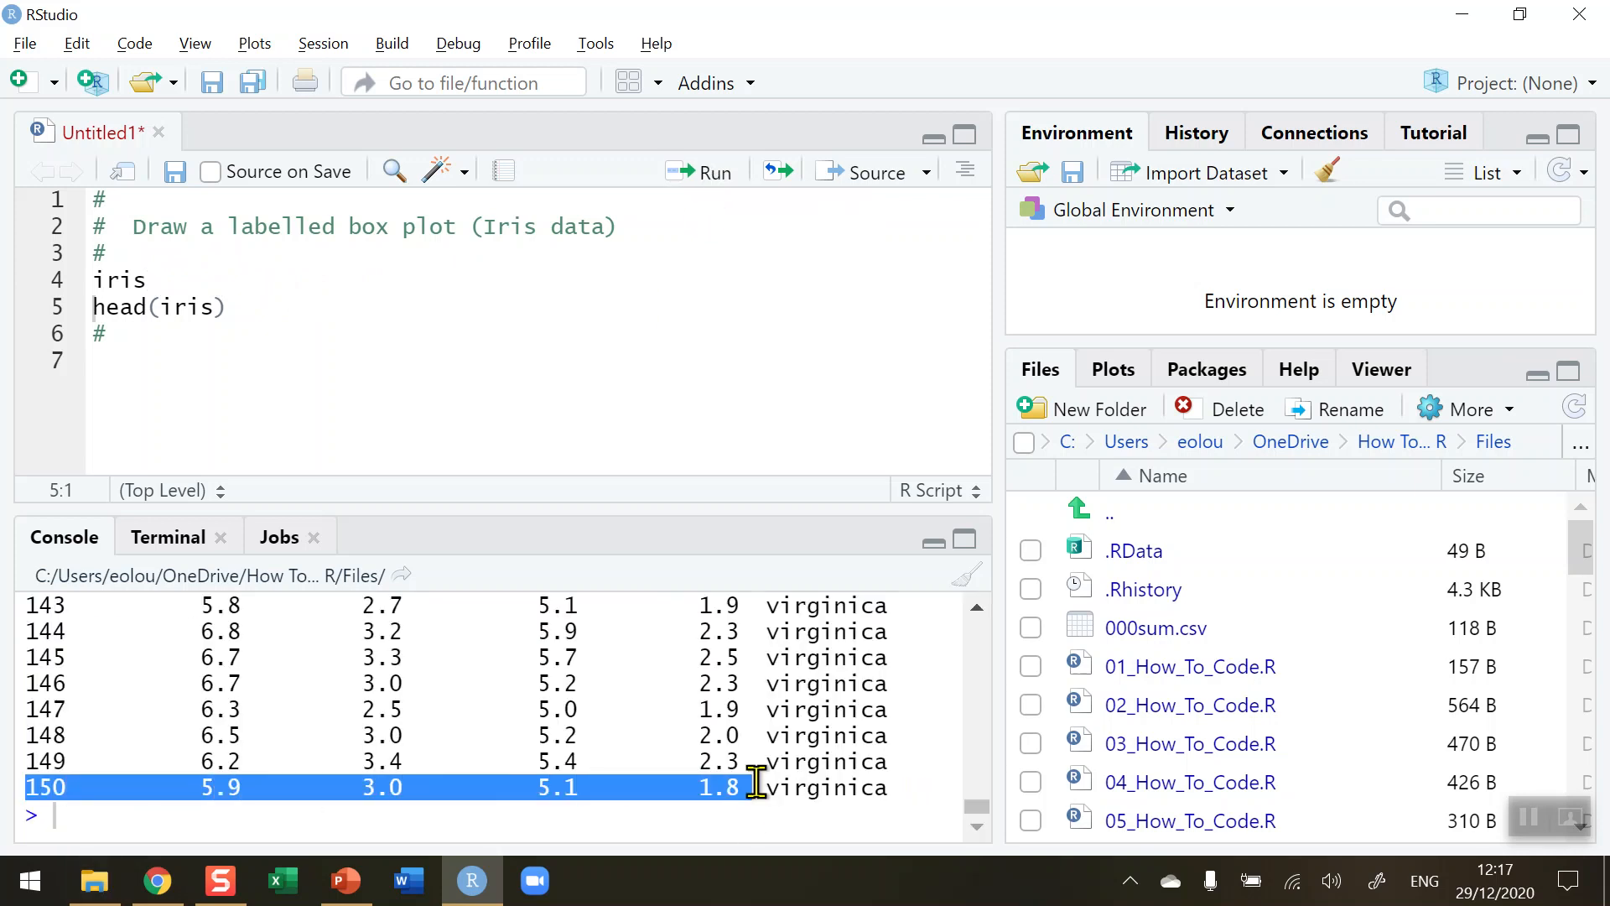
{"action": "mouse_move", "coordinate": [647, 709]}
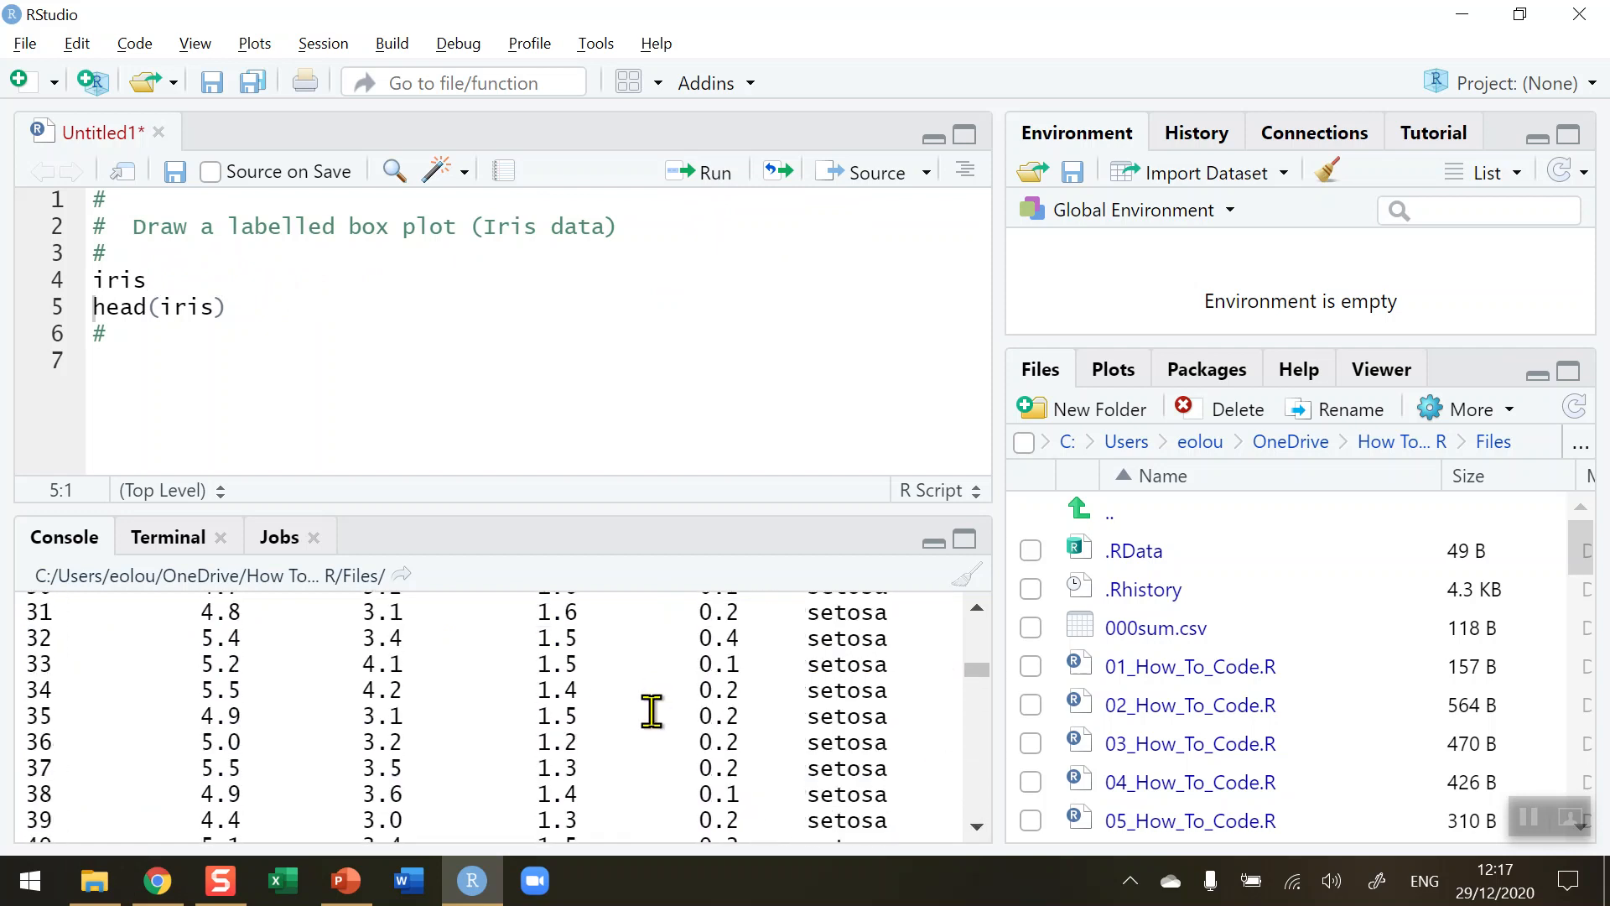
{"action": "left_click", "coordinate": [699, 171]}
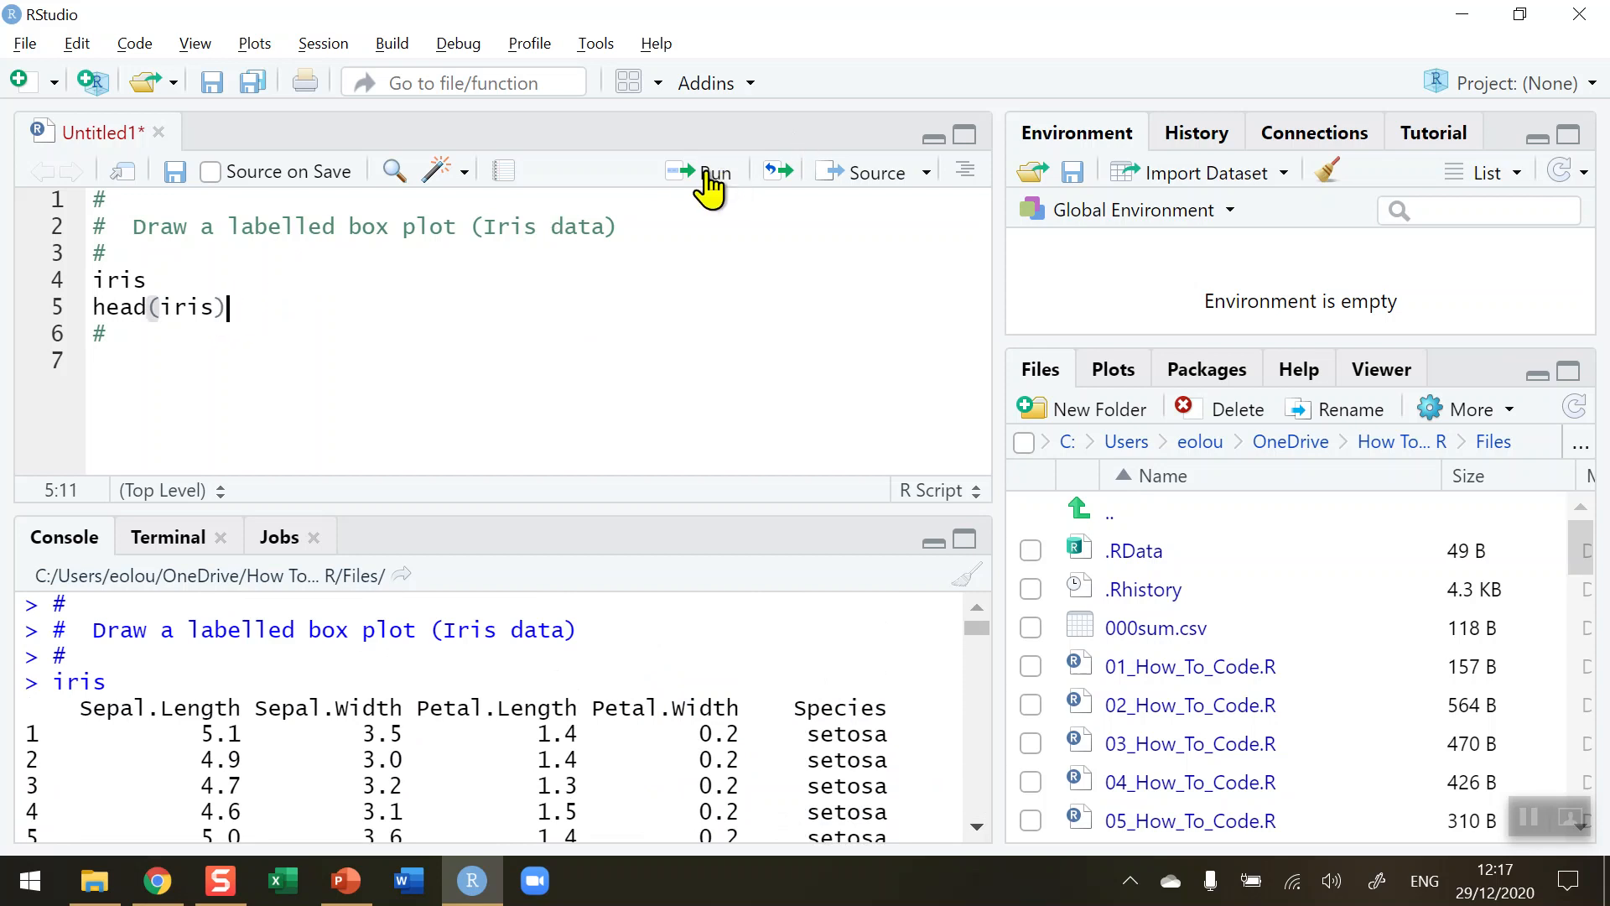
{"action": "left_click", "coordinate": [710, 171]}
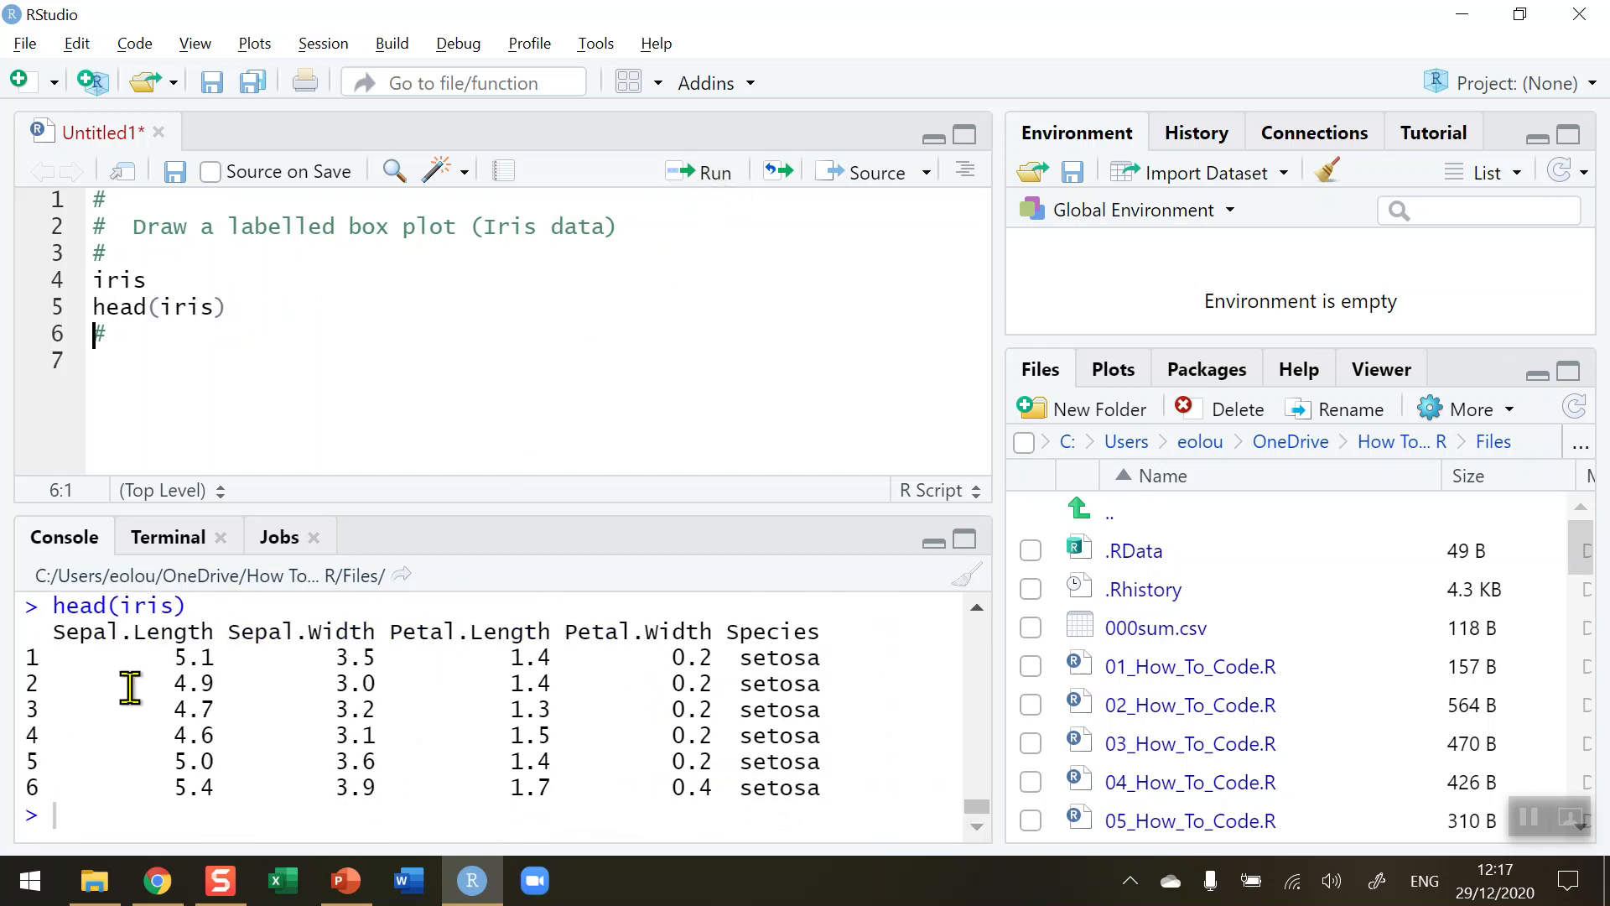
{"action": "mouse_move", "coordinate": [868, 677]}
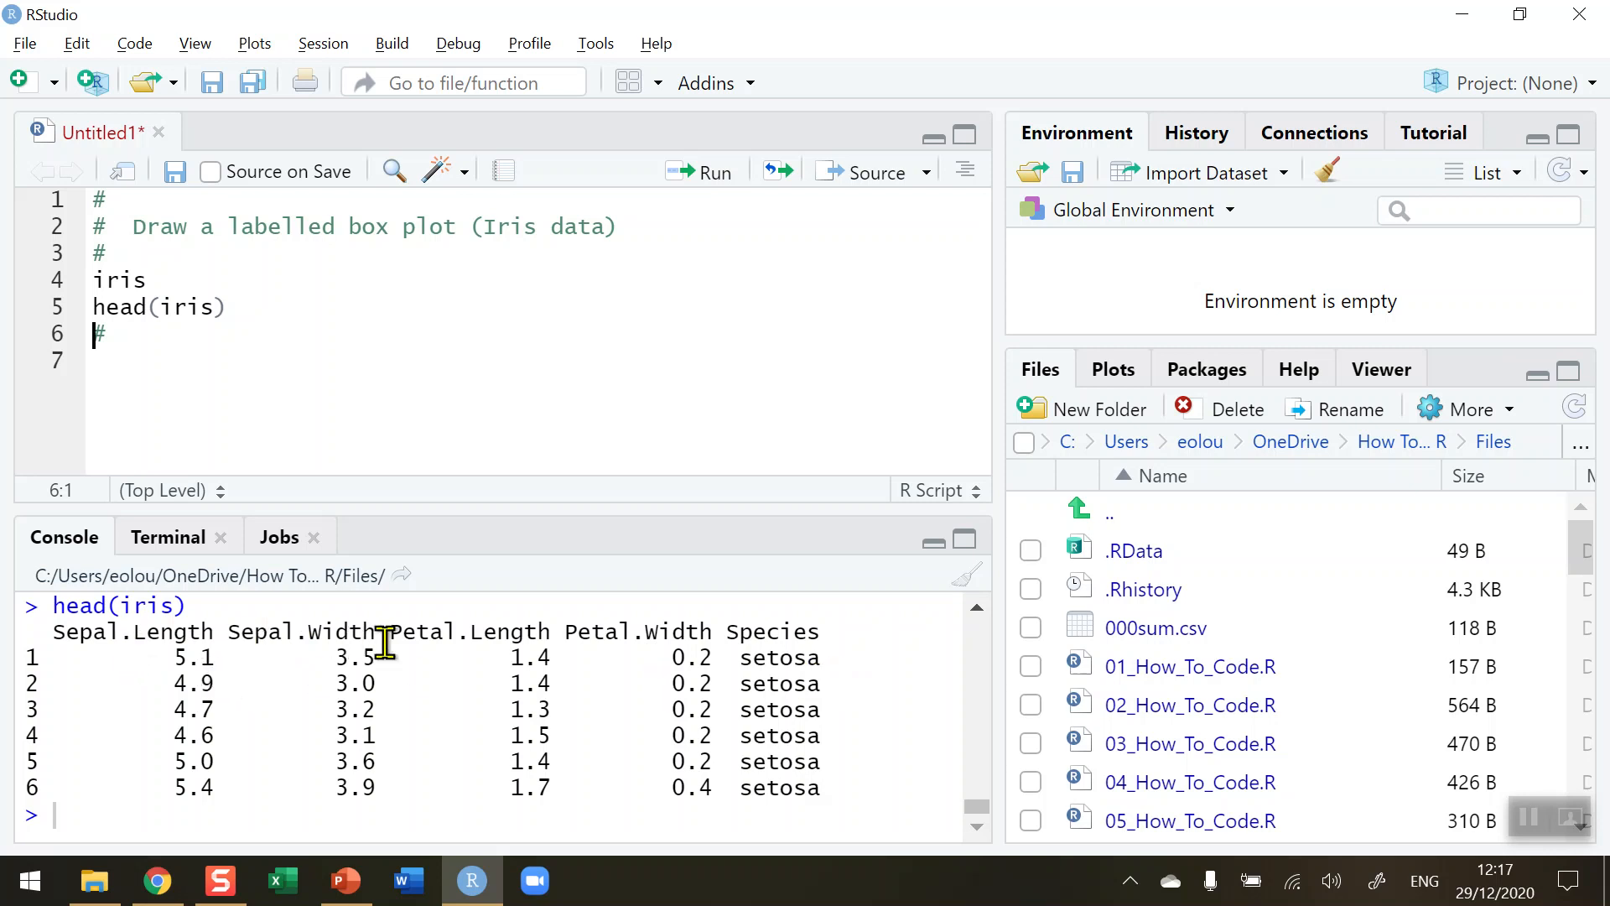
{"action": "mouse_move", "coordinate": [817, 635]}
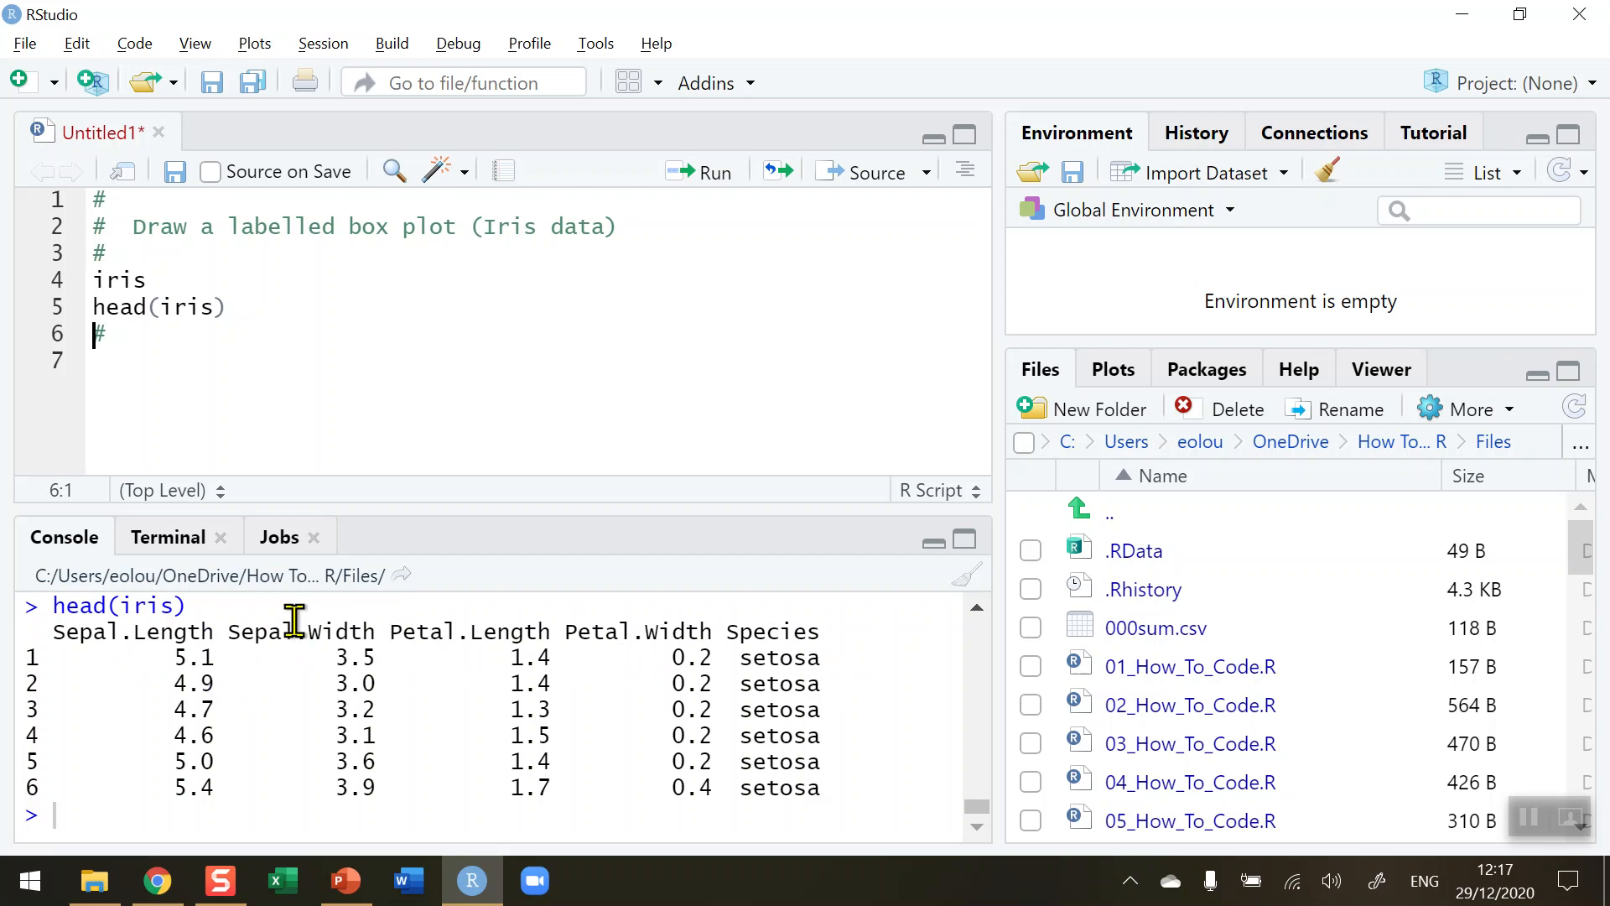
{"action": "double_click", "coordinate": [134, 631]}
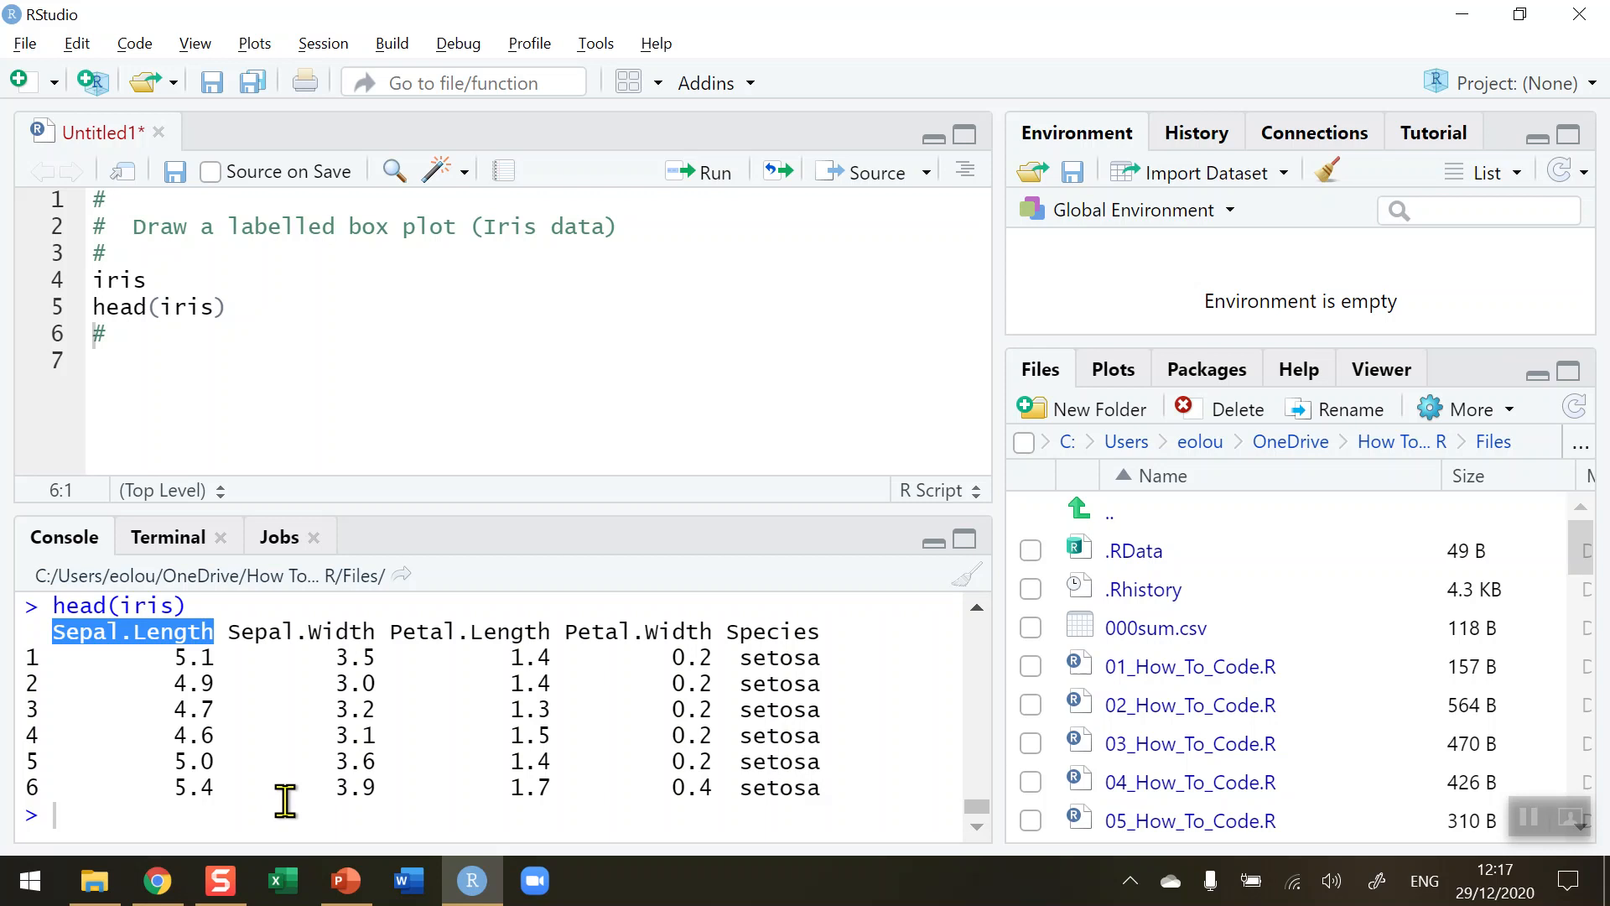
{"action": "mouse_move", "coordinate": [113, 354]}
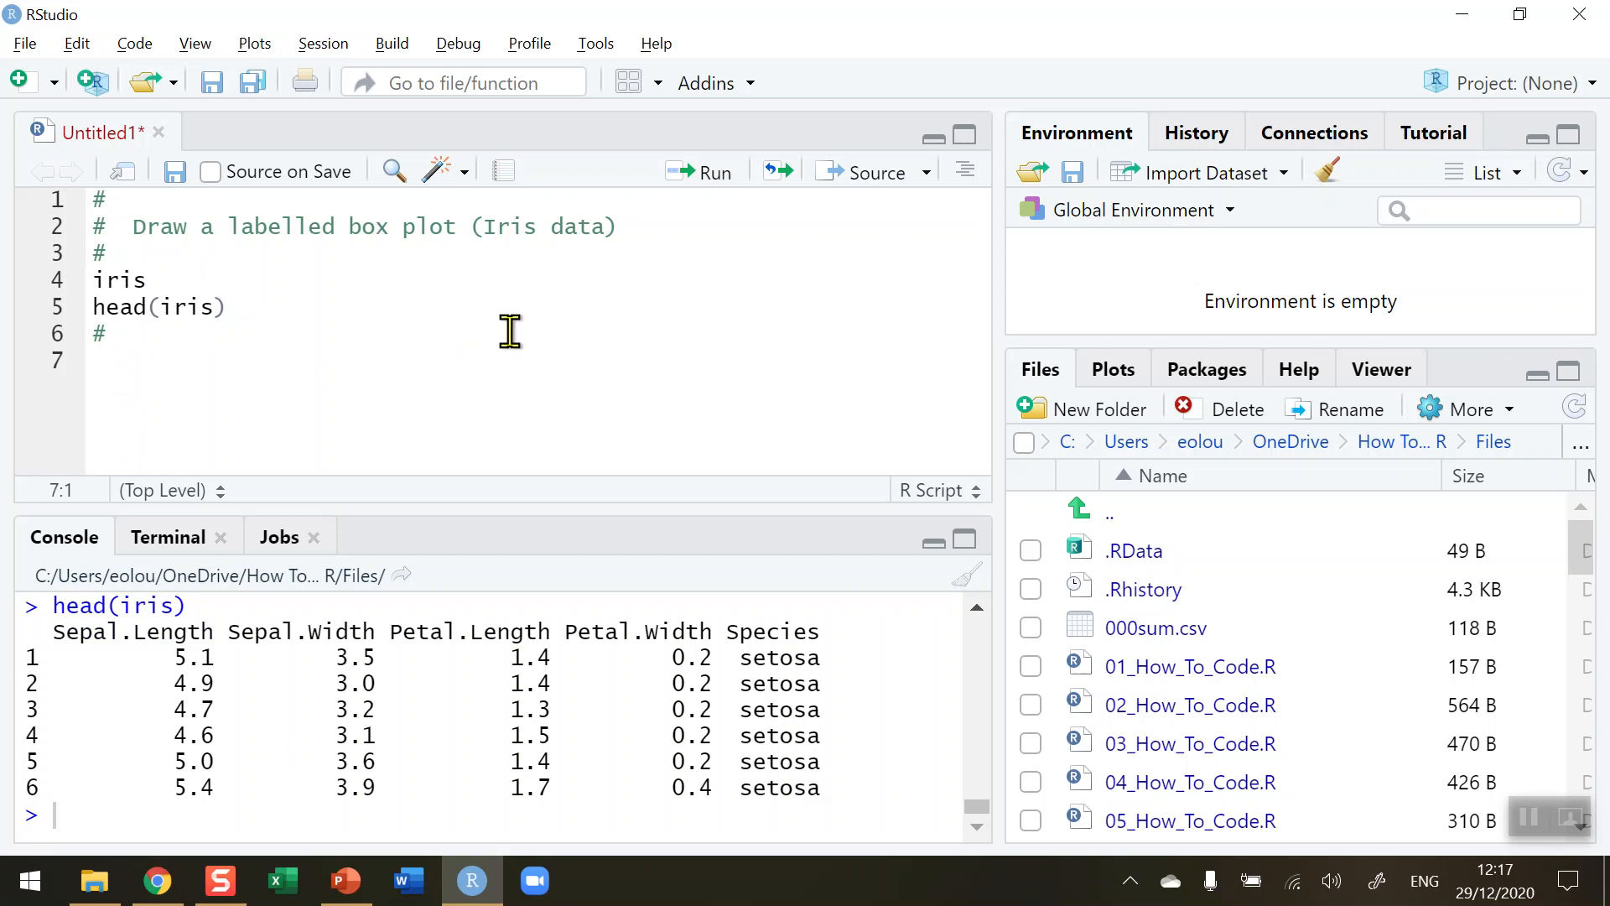
{"action": "mouse_move", "coordinate": [530, 390]}
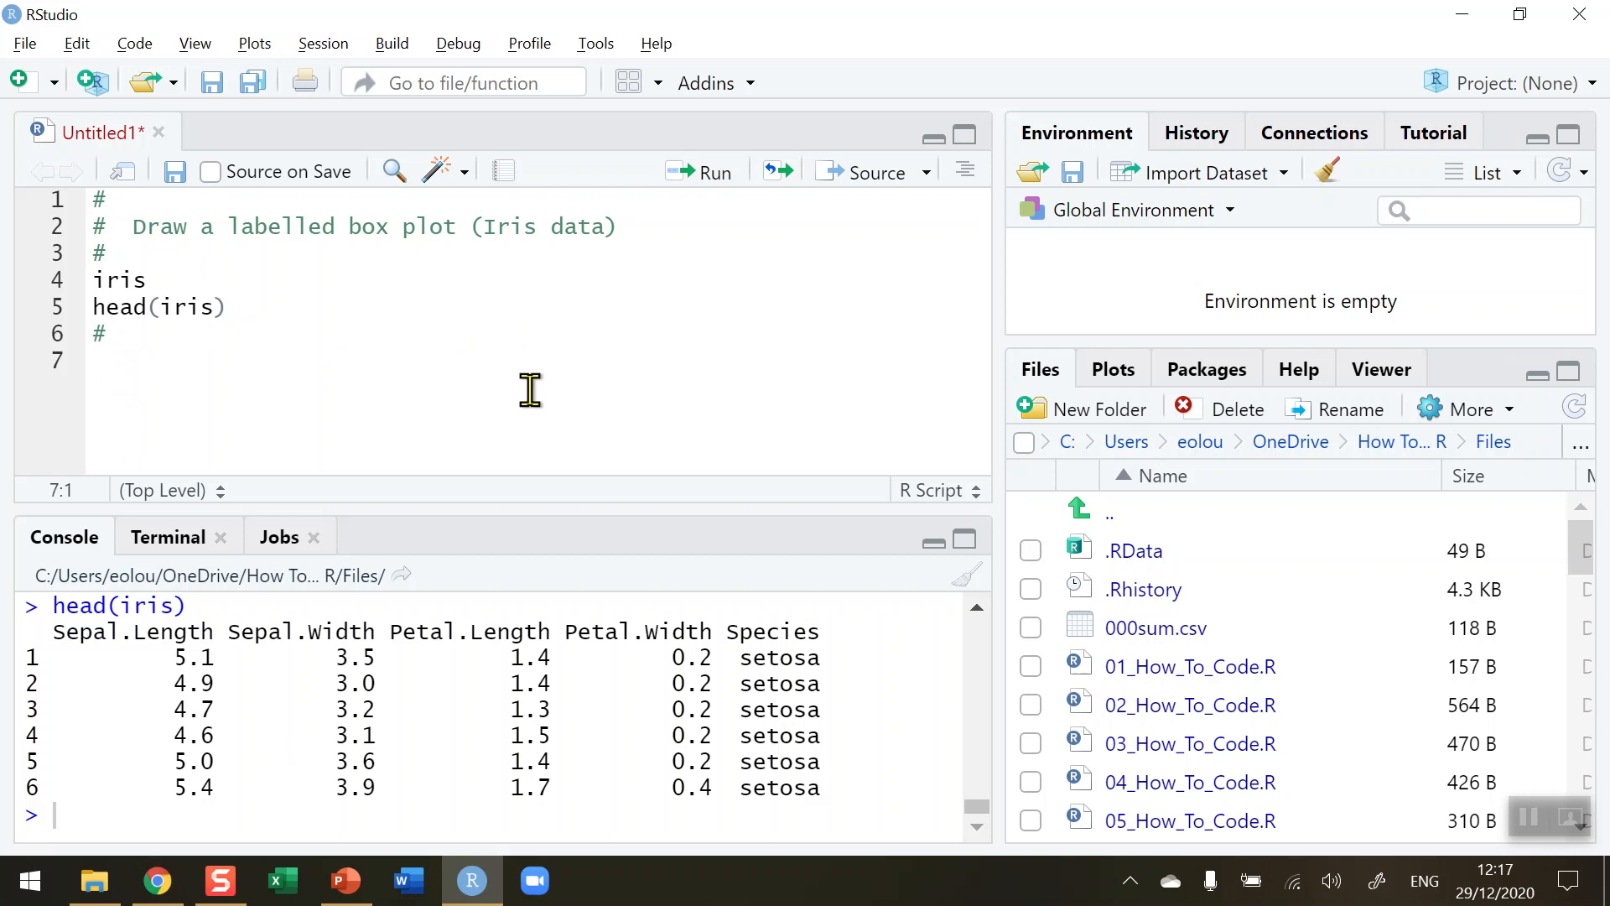
Write and run boxplot(iris$Sepal.Length) on line 7, then widen the Plots pane
{"action": "type", "text": "b"}
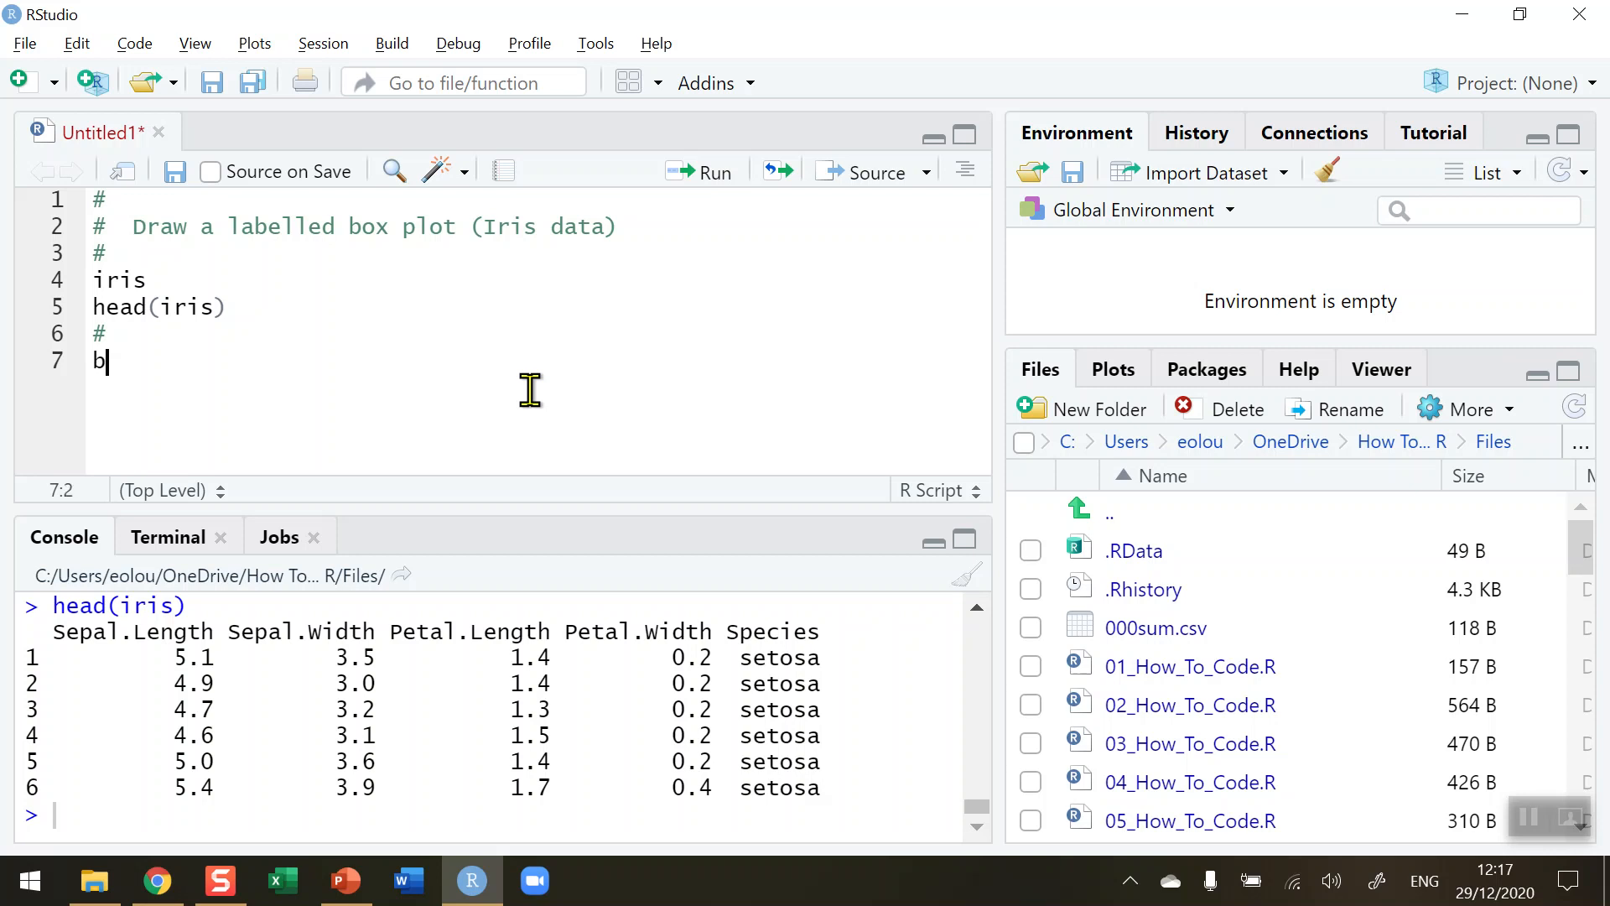
{"action": "type", "text": "oxplot"}
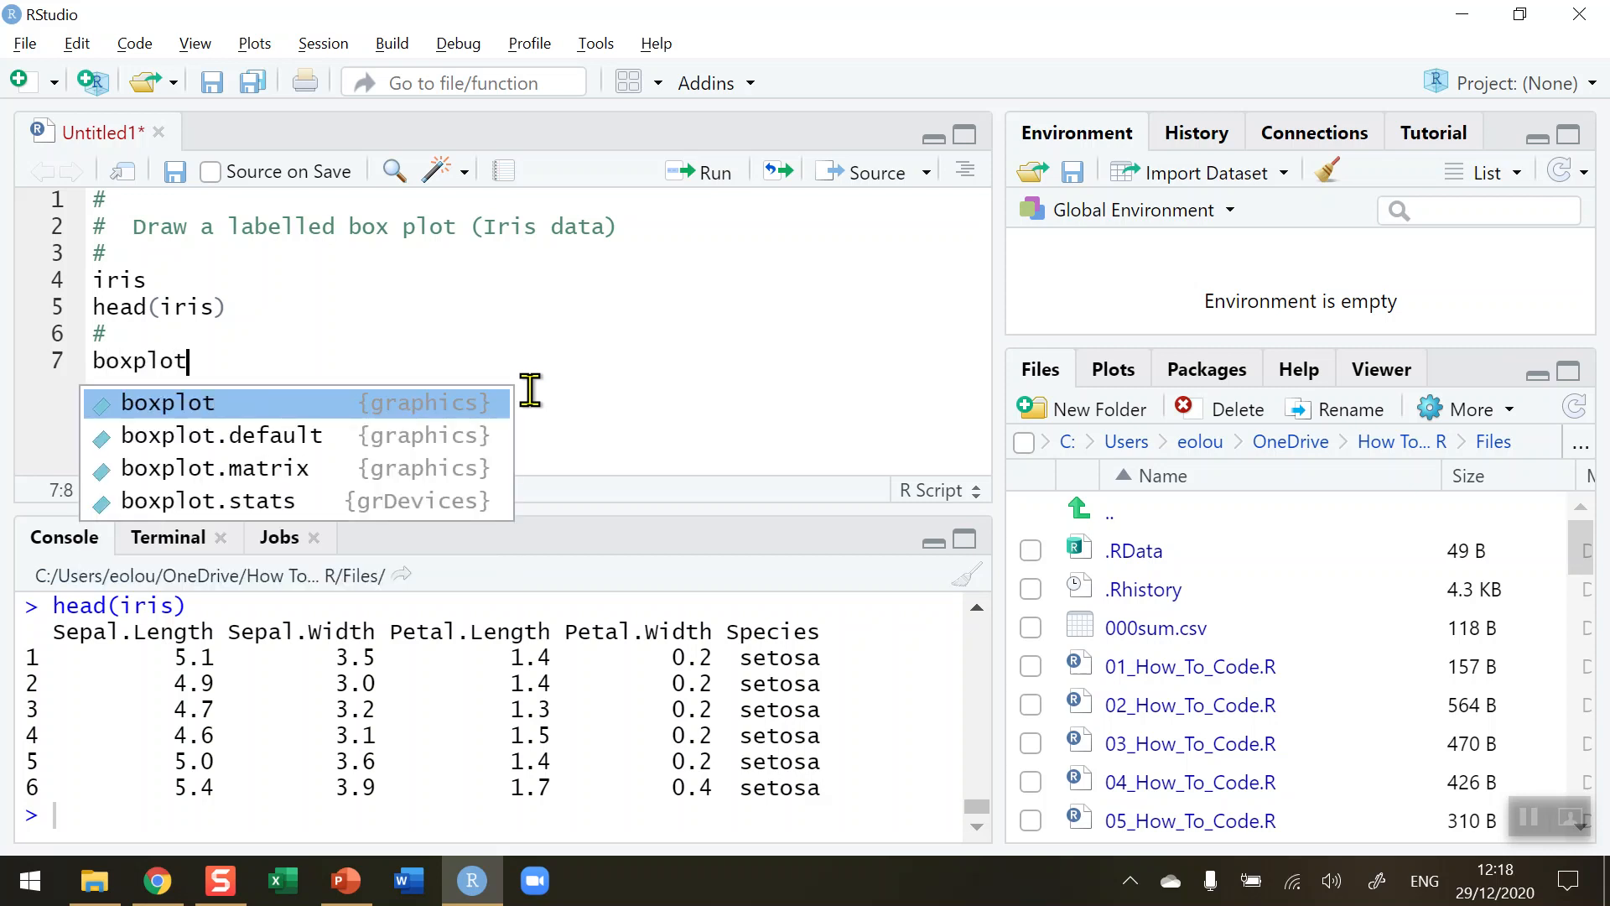
{"action": "key", "text": "Tab"}
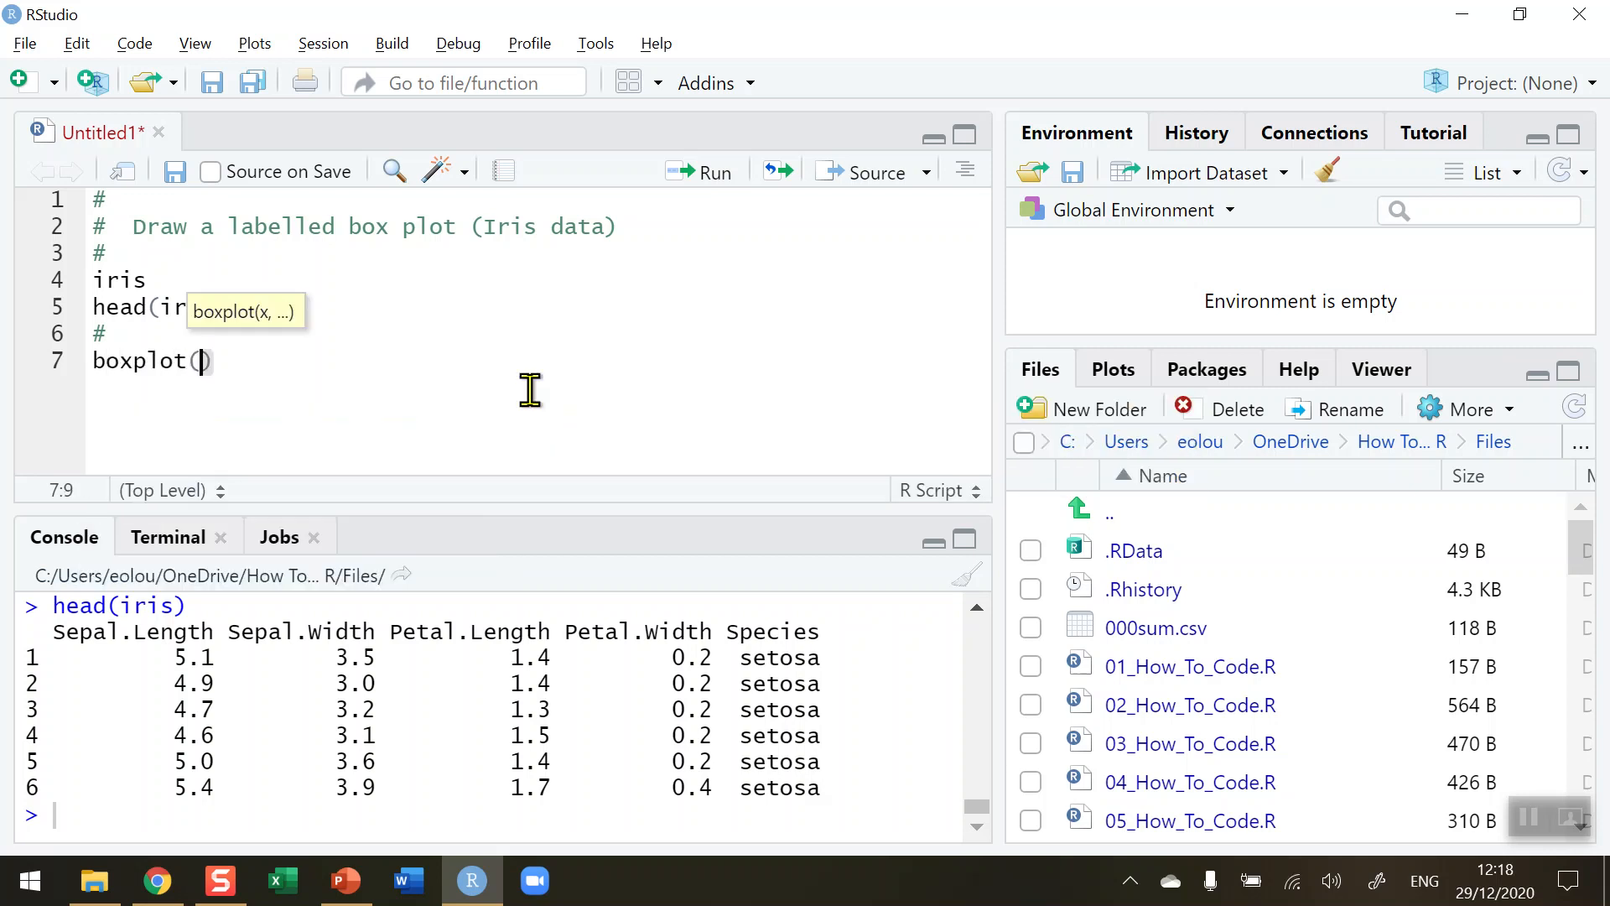
{"action": "type", "text": "i"}
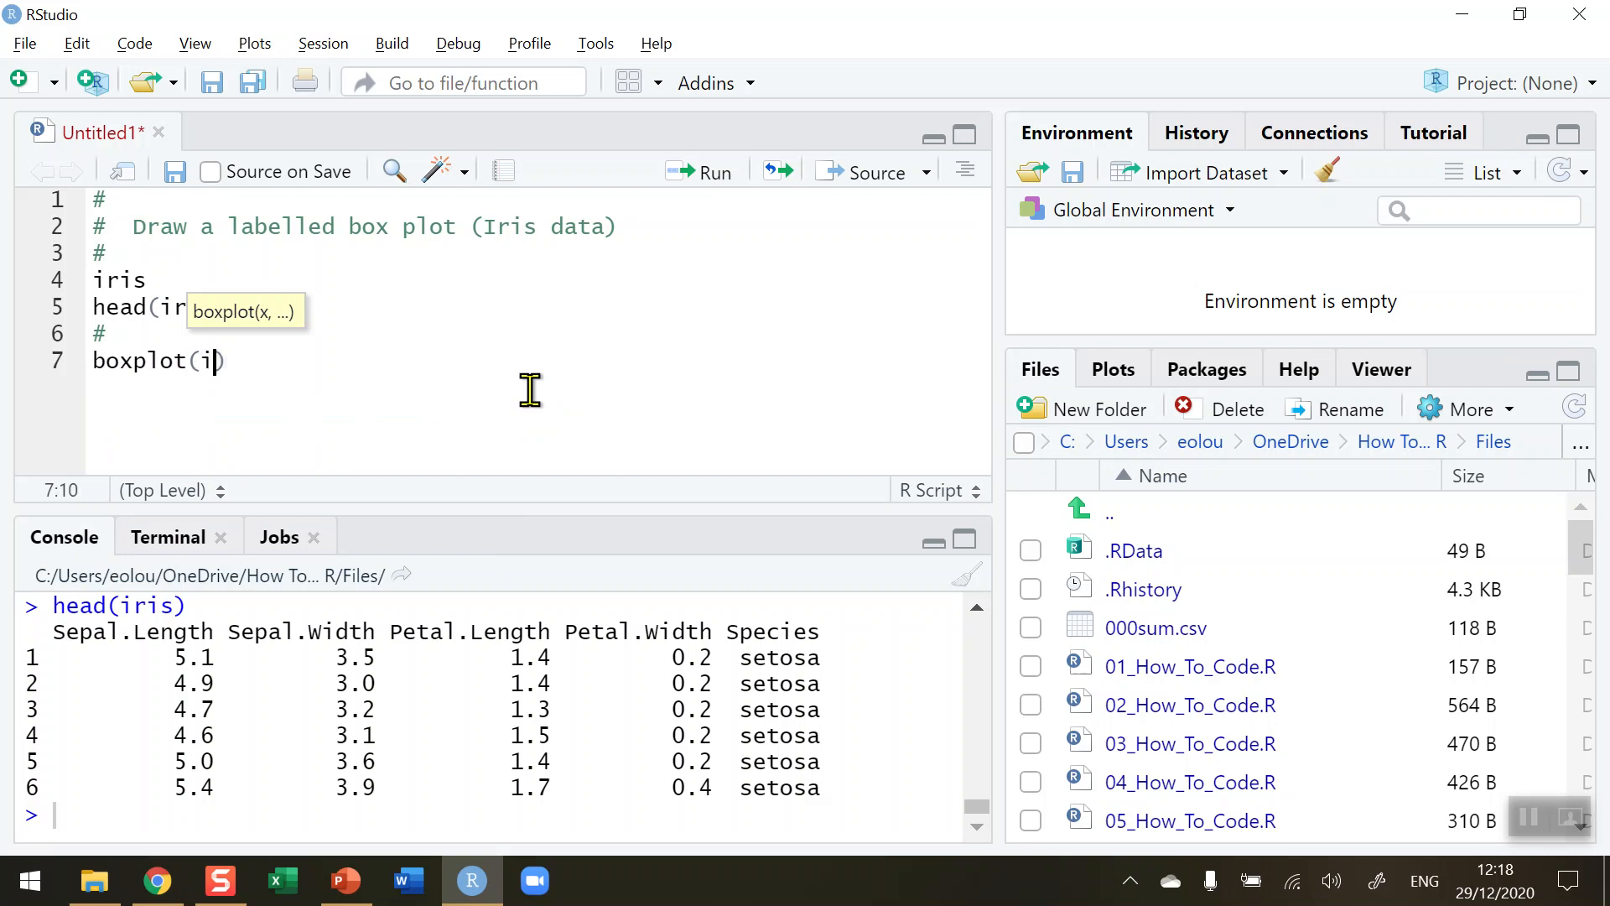
{"action": "type", "text": "ris%"}
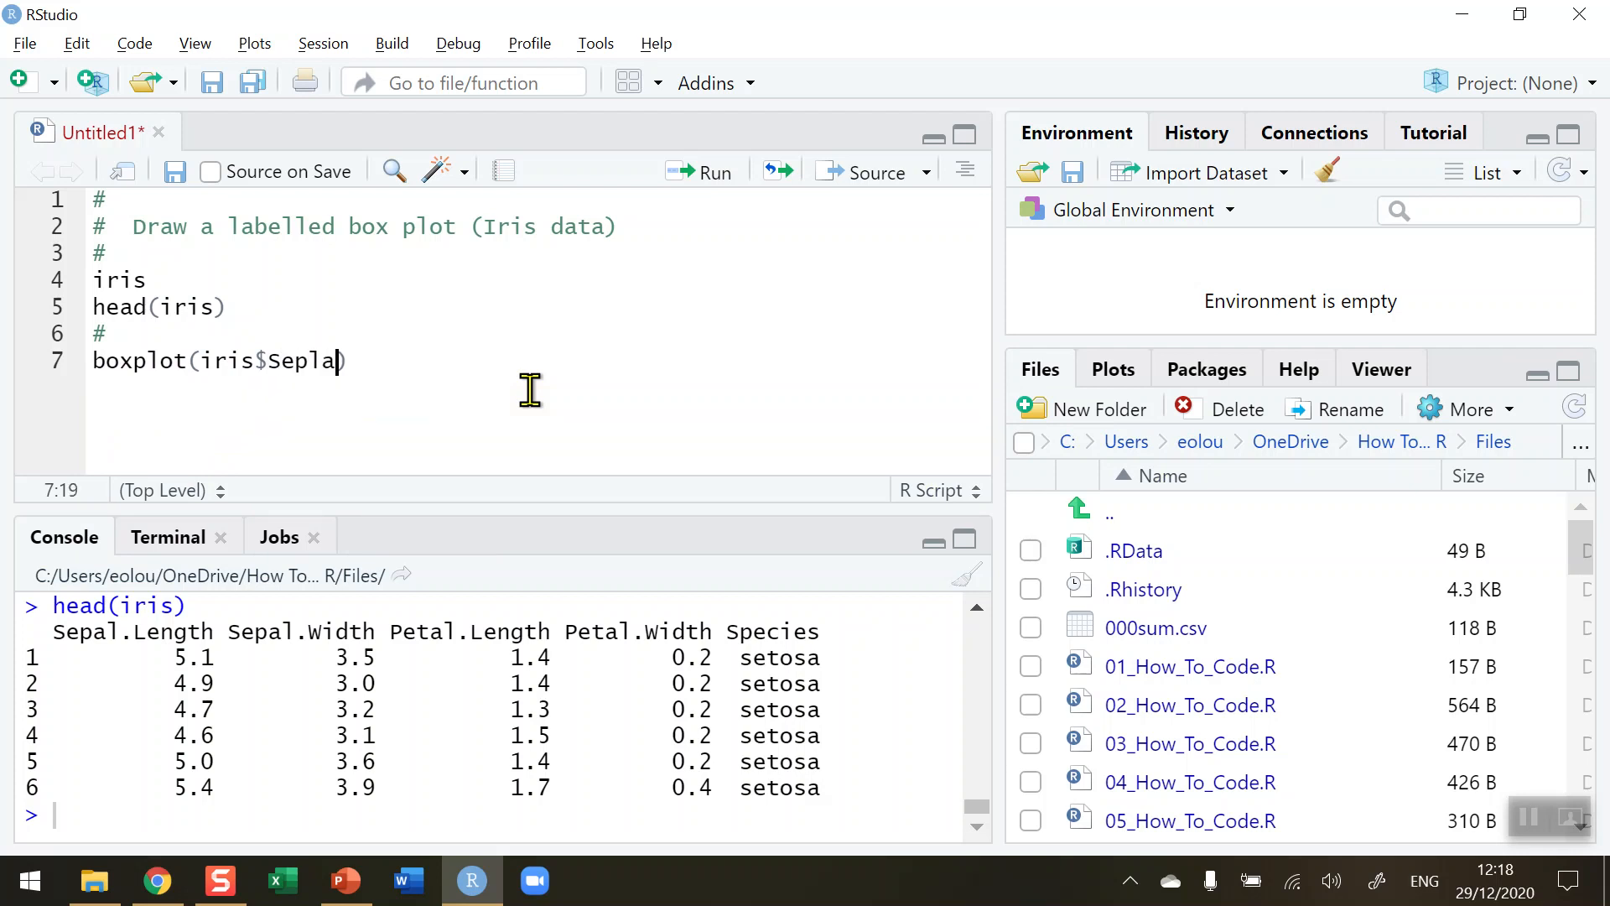
{"action": "type", "text": "l"}
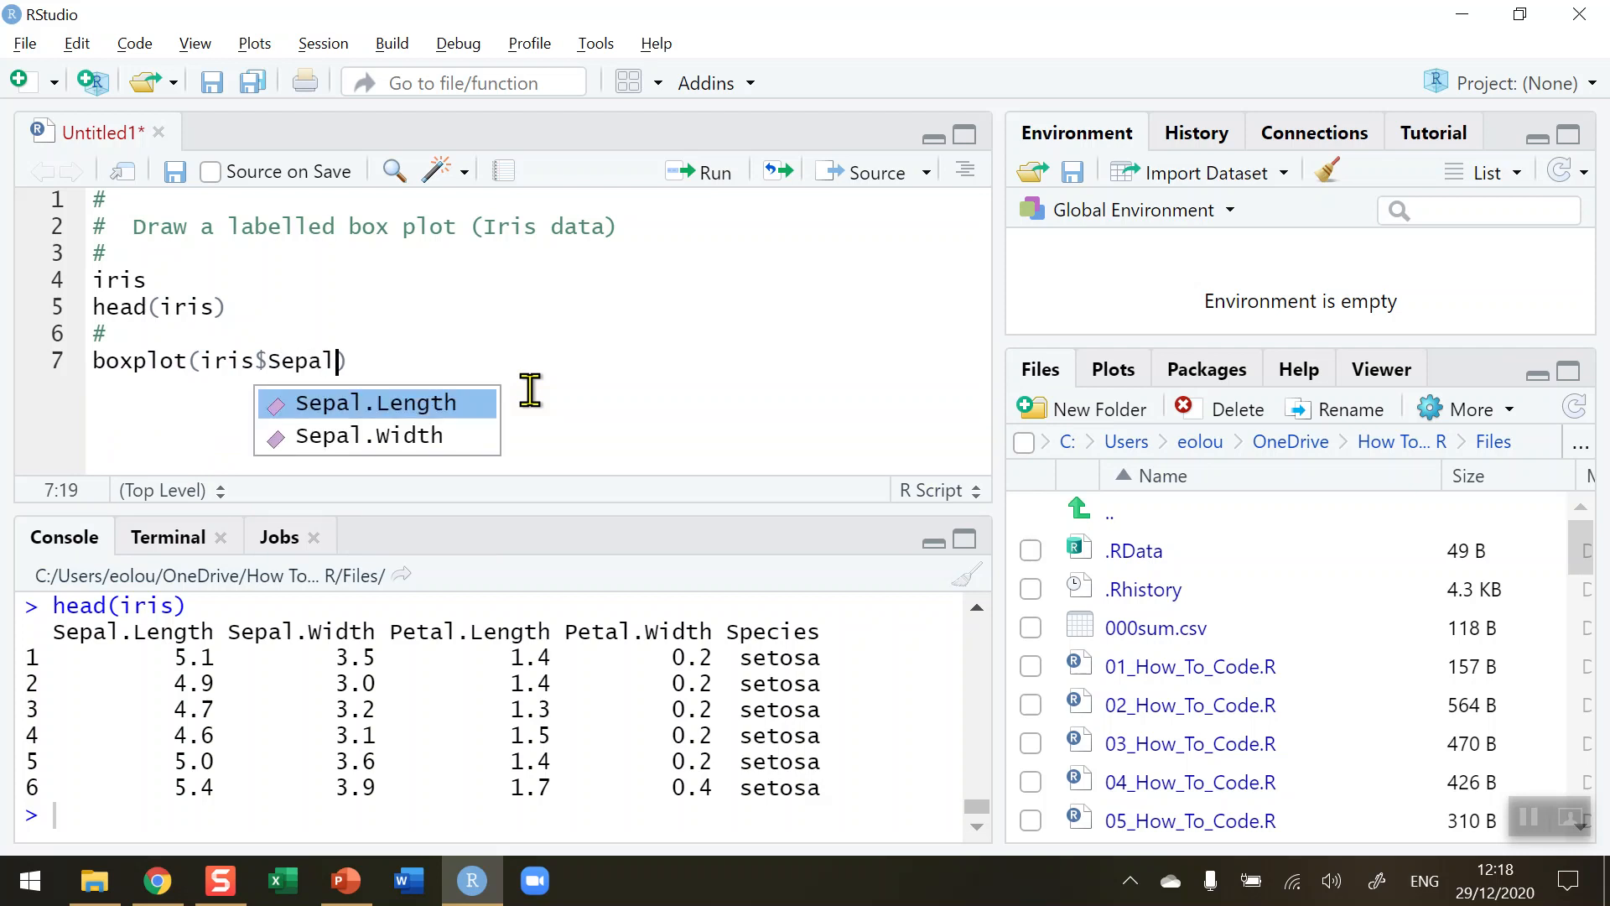
{"action": "left_click", "coordinate": [372, 403]}
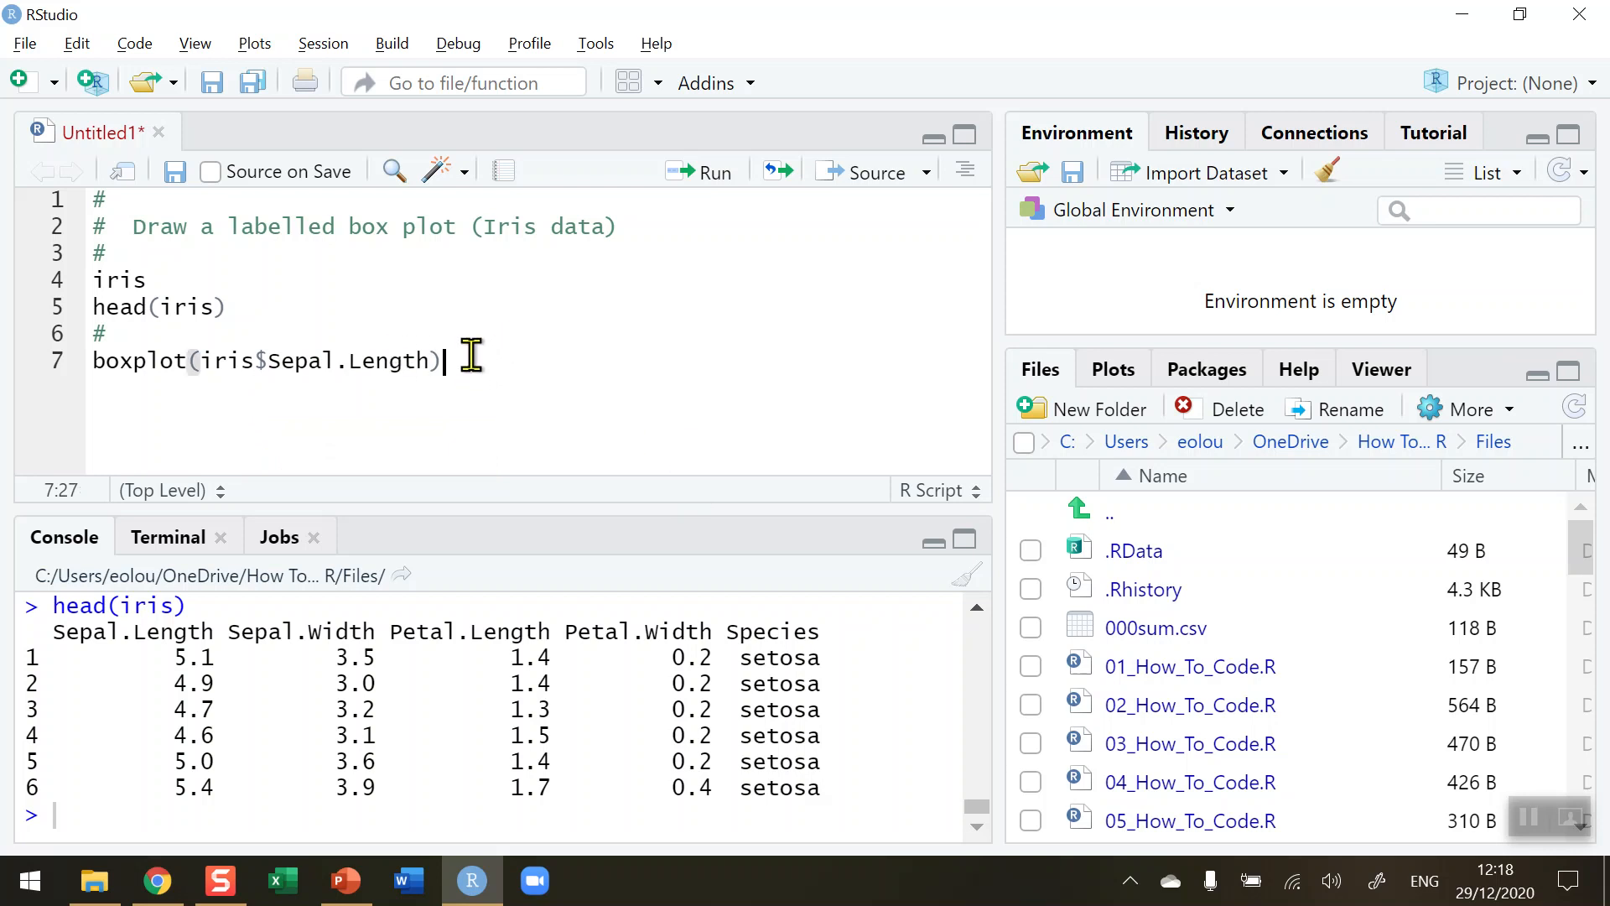
{"action": "left_click", "coordinate": [703, 171]}
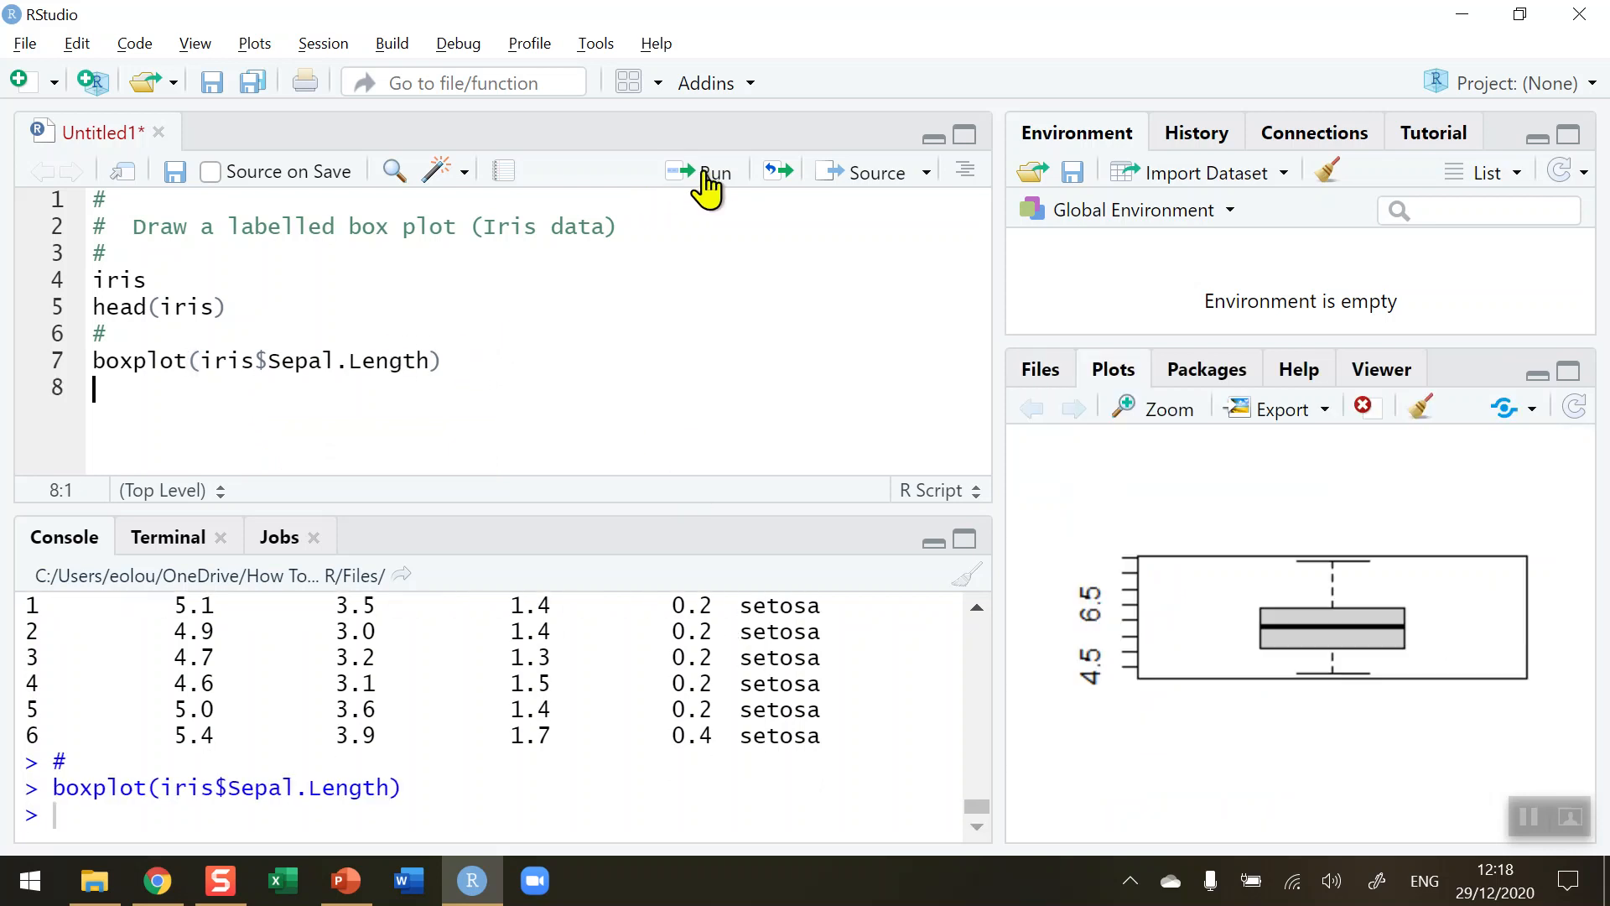
{"action": "left_click_drag", "start_coordinate": [1001, 484], "coordinate": [779, 484]}
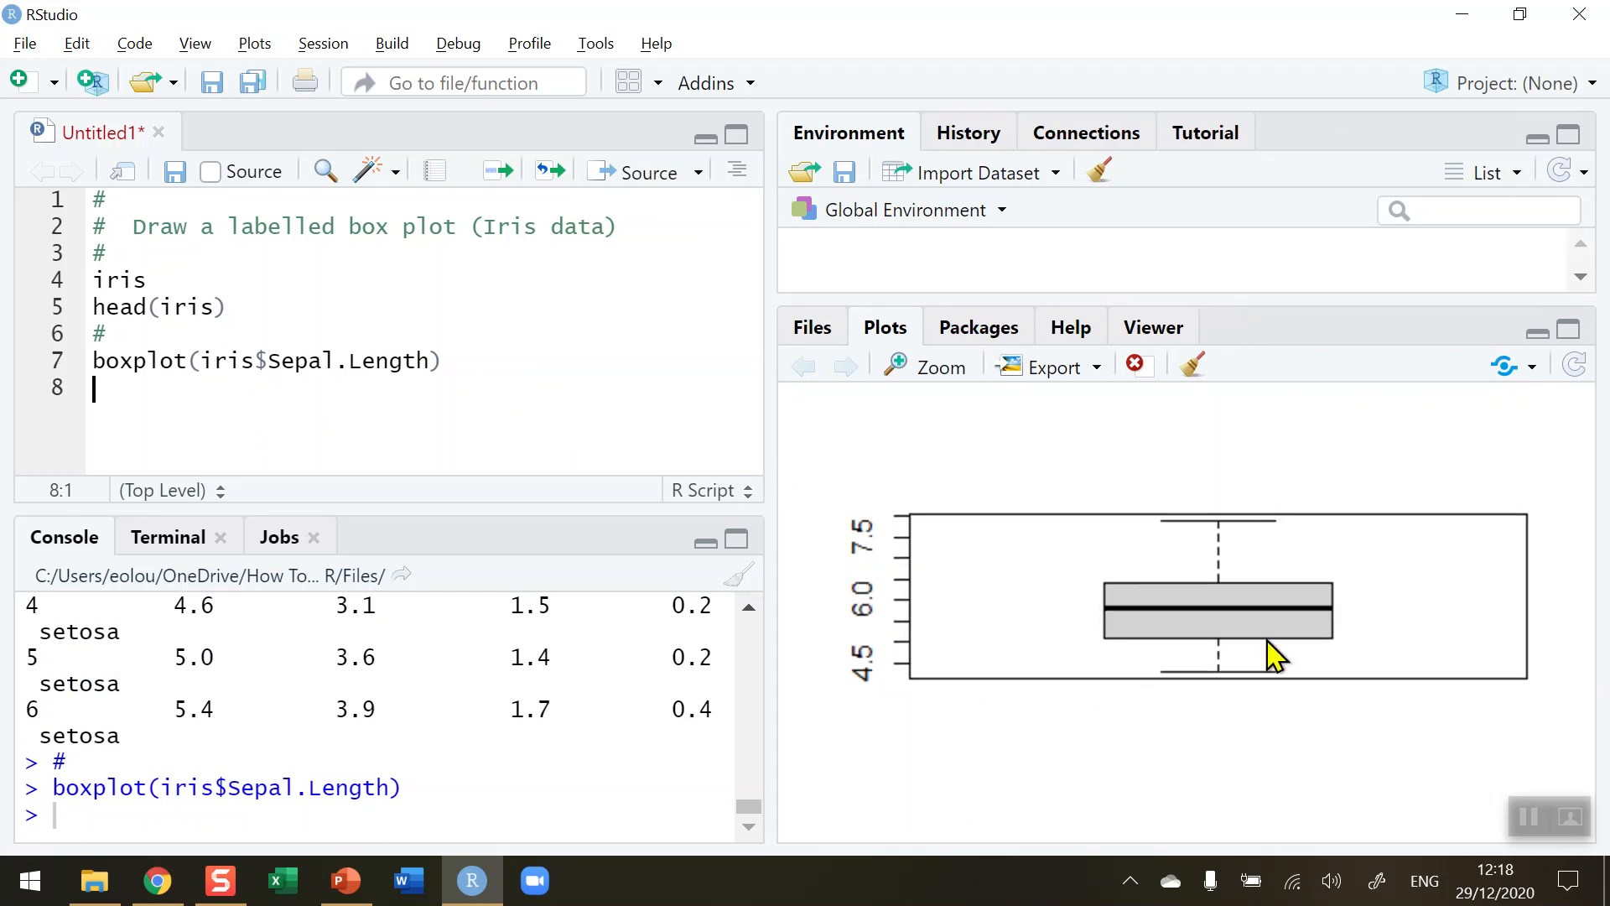
{"action": "mouse_move", "coordinate": [928, 390]}
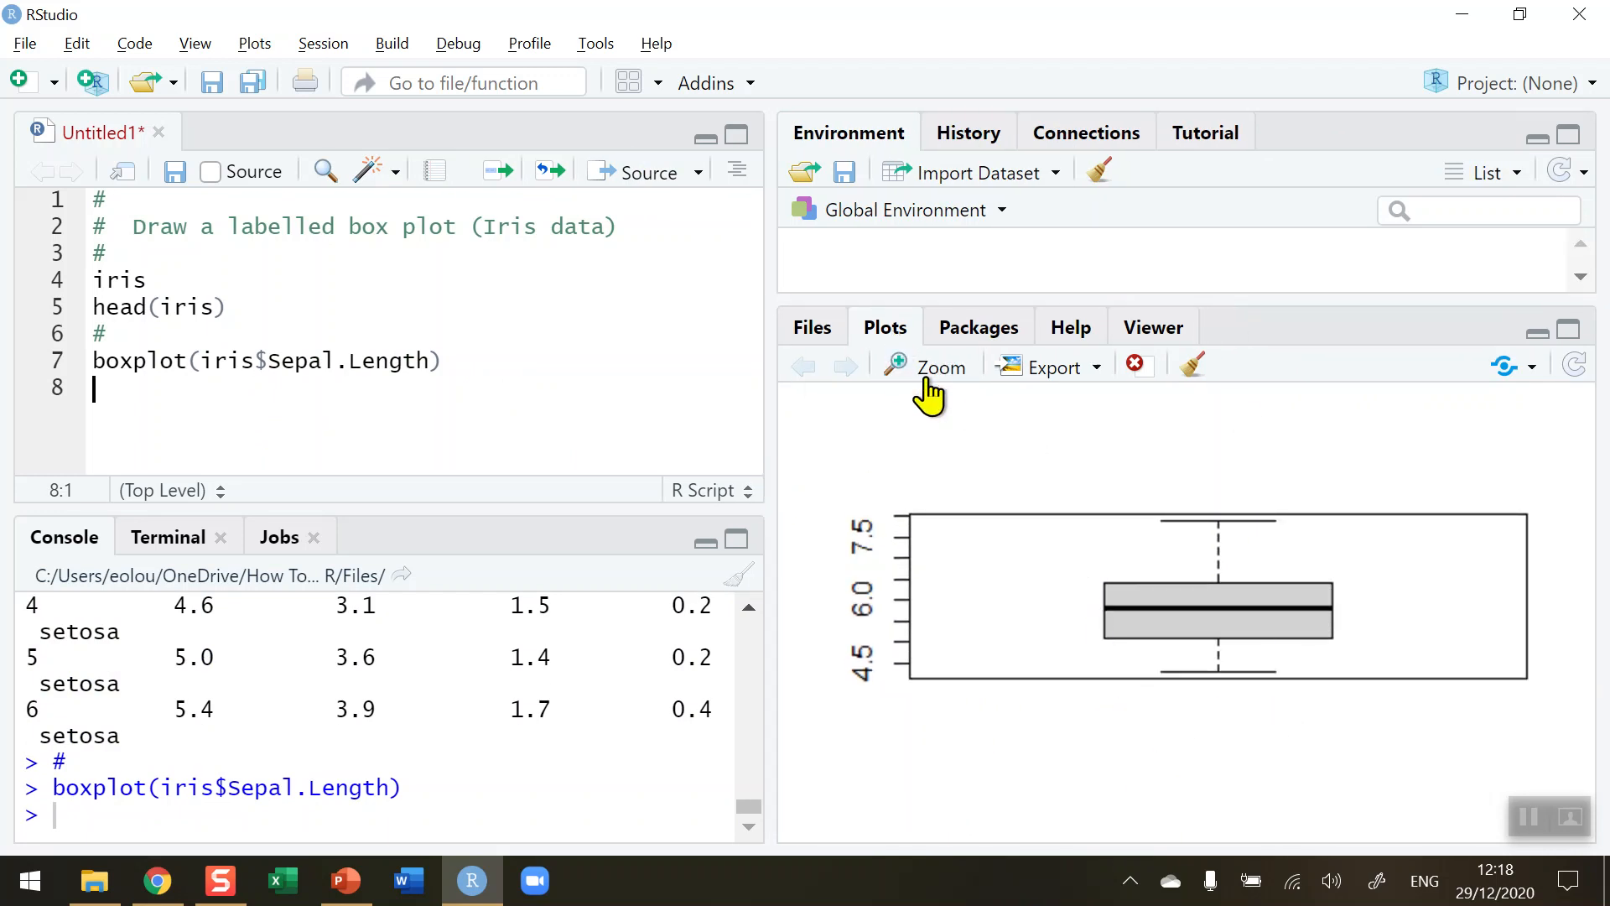
{"action": "left_click", "coordinate": [928, 367]}
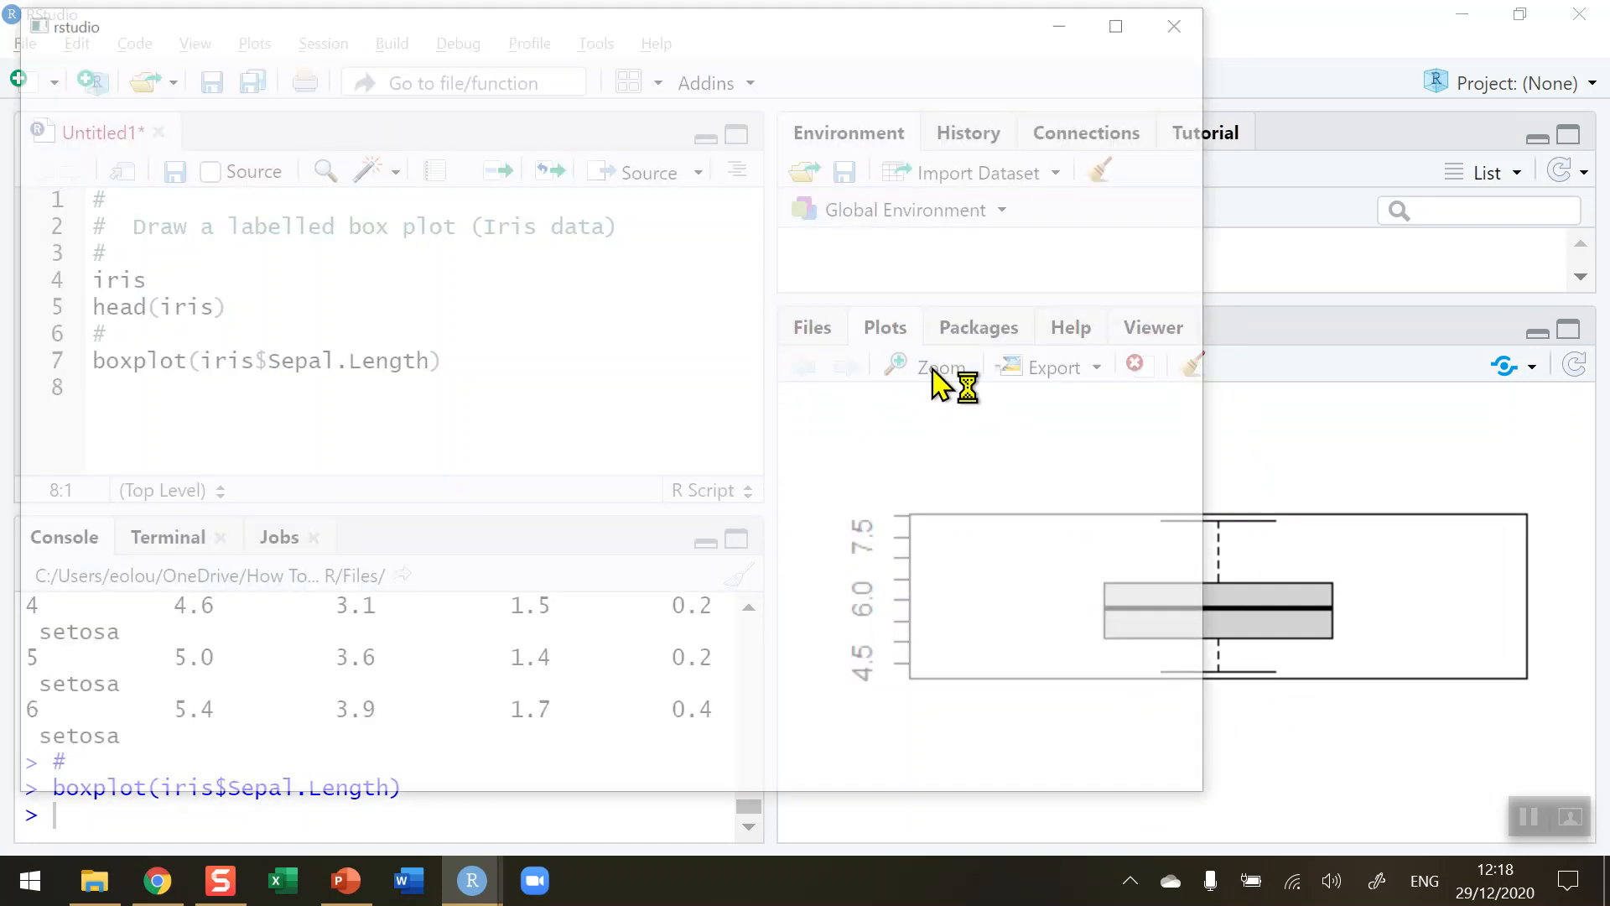
{"action": "left_click", "coordinate": [941, 367]}
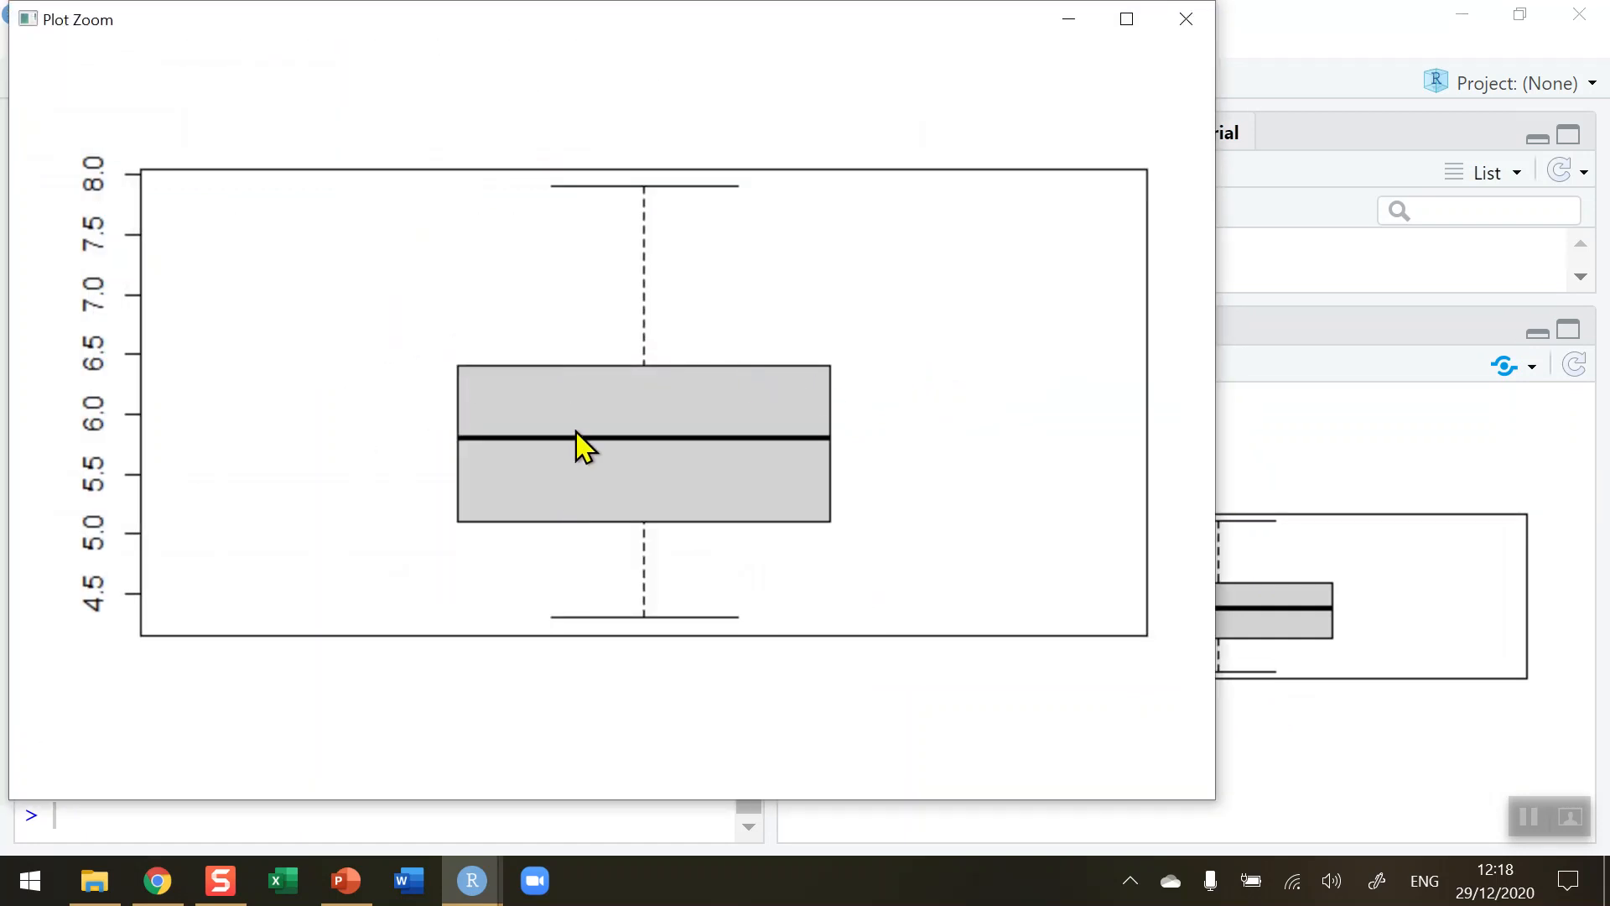
{"action": "mouse_move", "coordinate": [631, 455]}
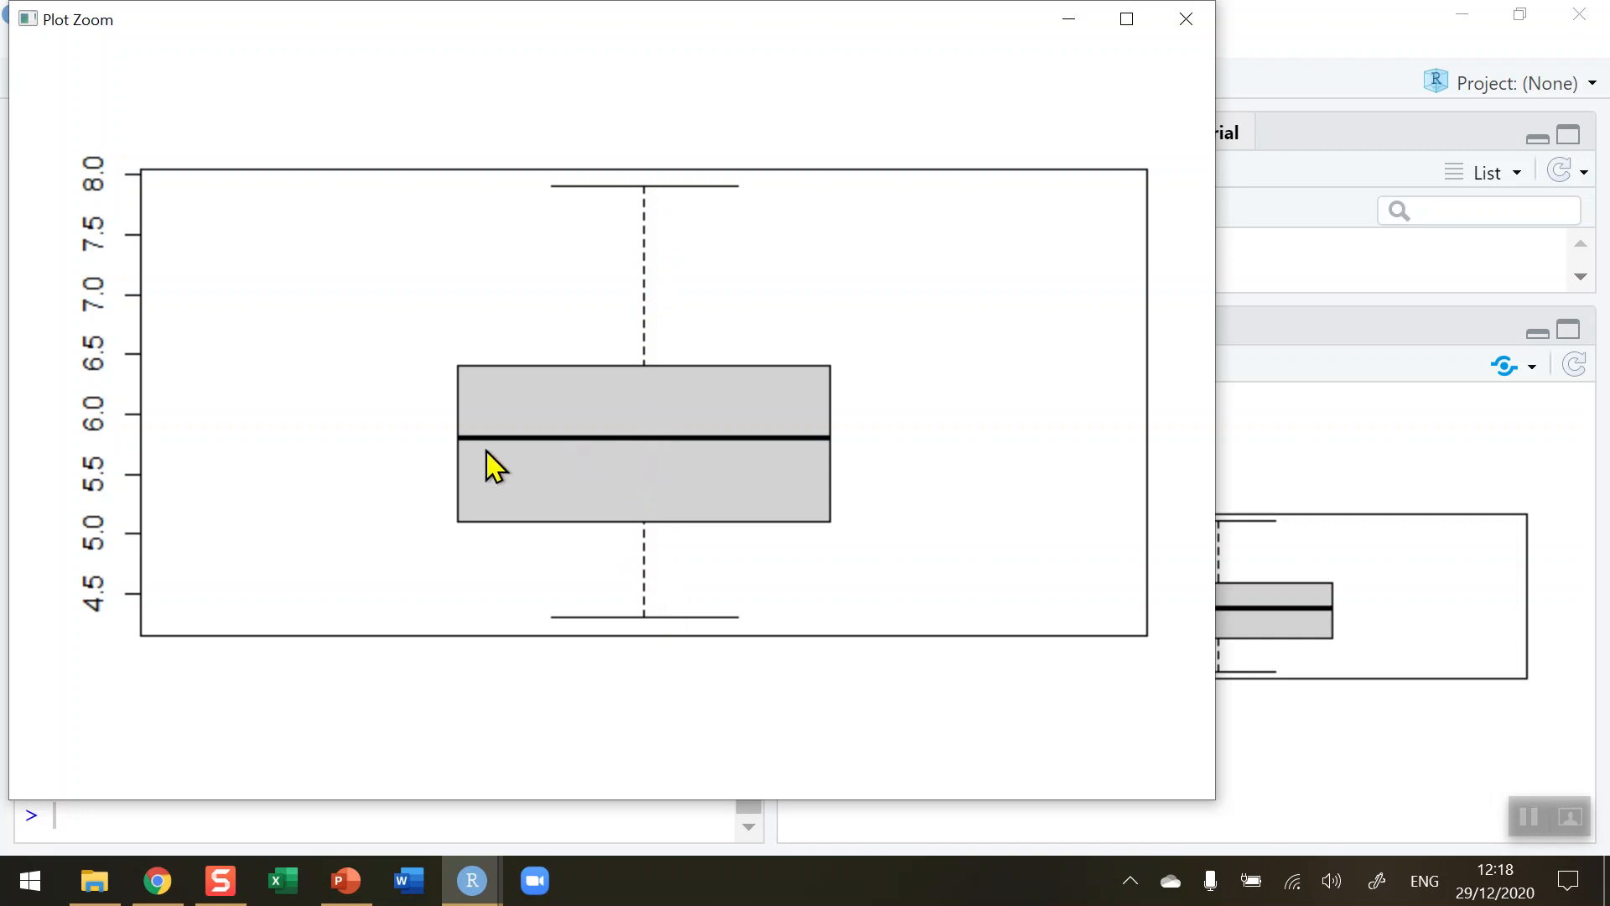
{"action": "mouse_move", "coordinate": [548, 755]}
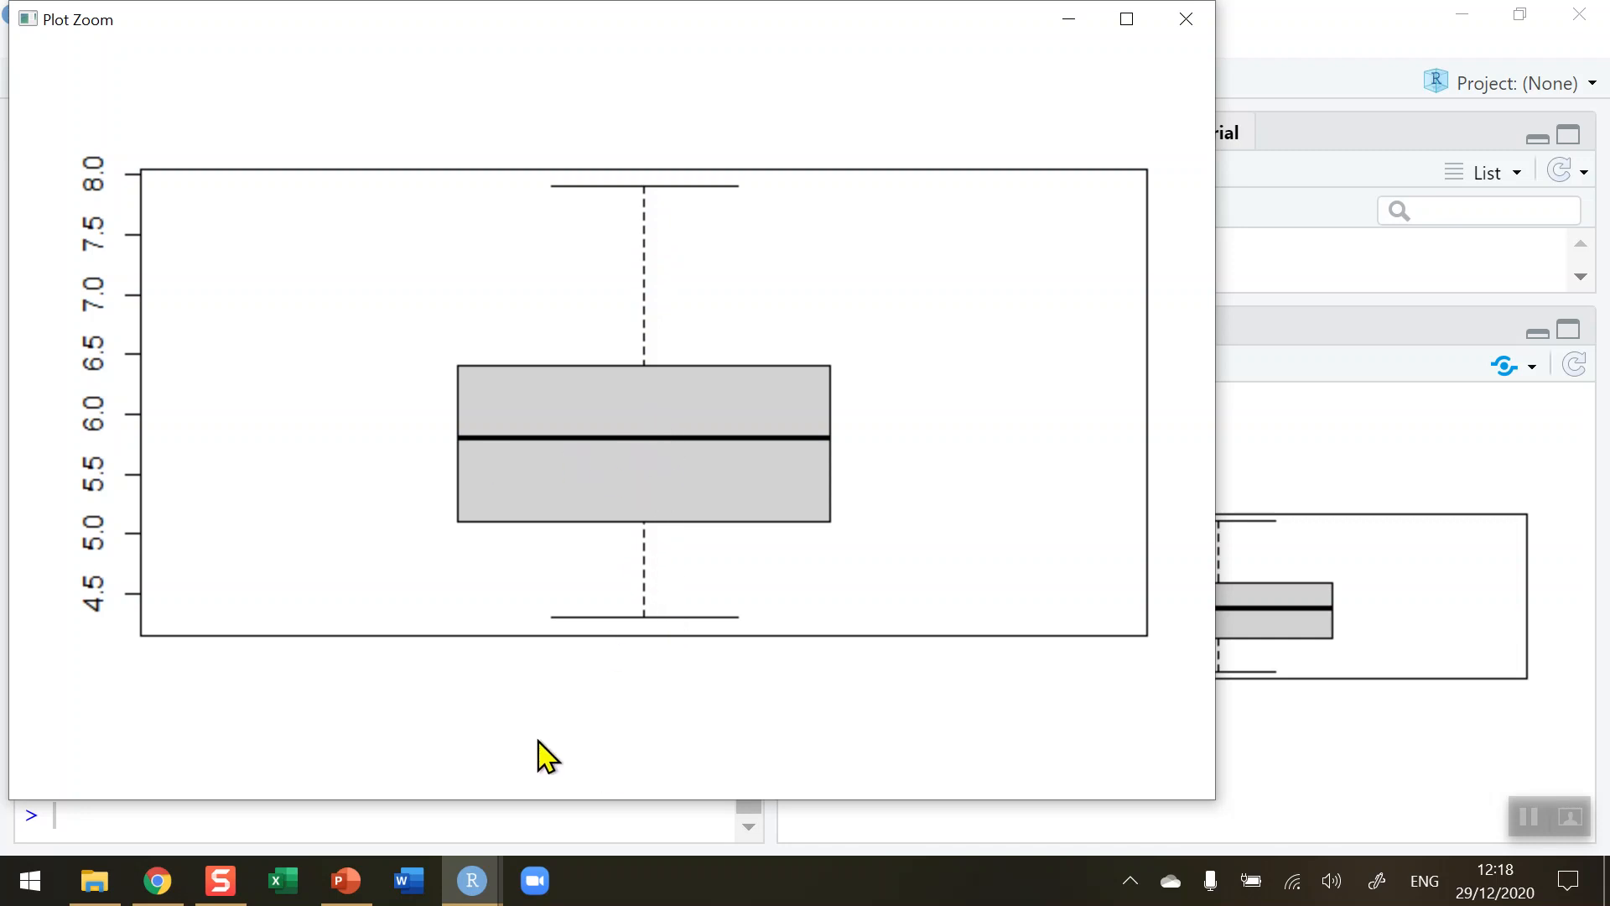
{"action": "mouse_move", "coordinate": [645, 693]}
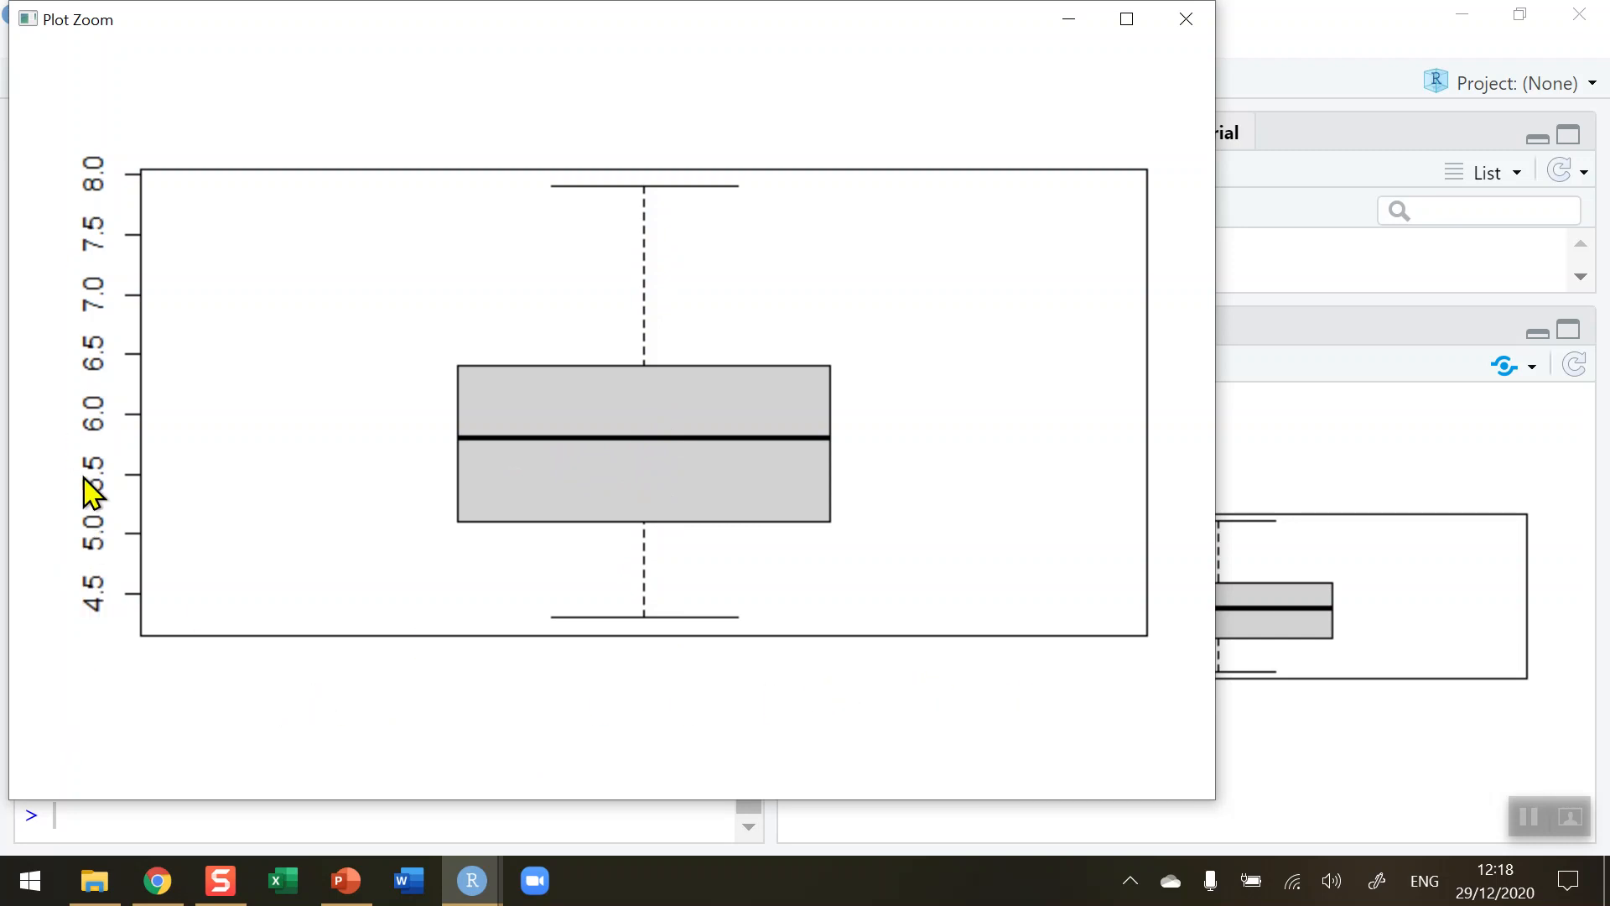
{"action": "left_click_drag", "start_coordinate": [76, 18], "coordinate": [136, 45]}
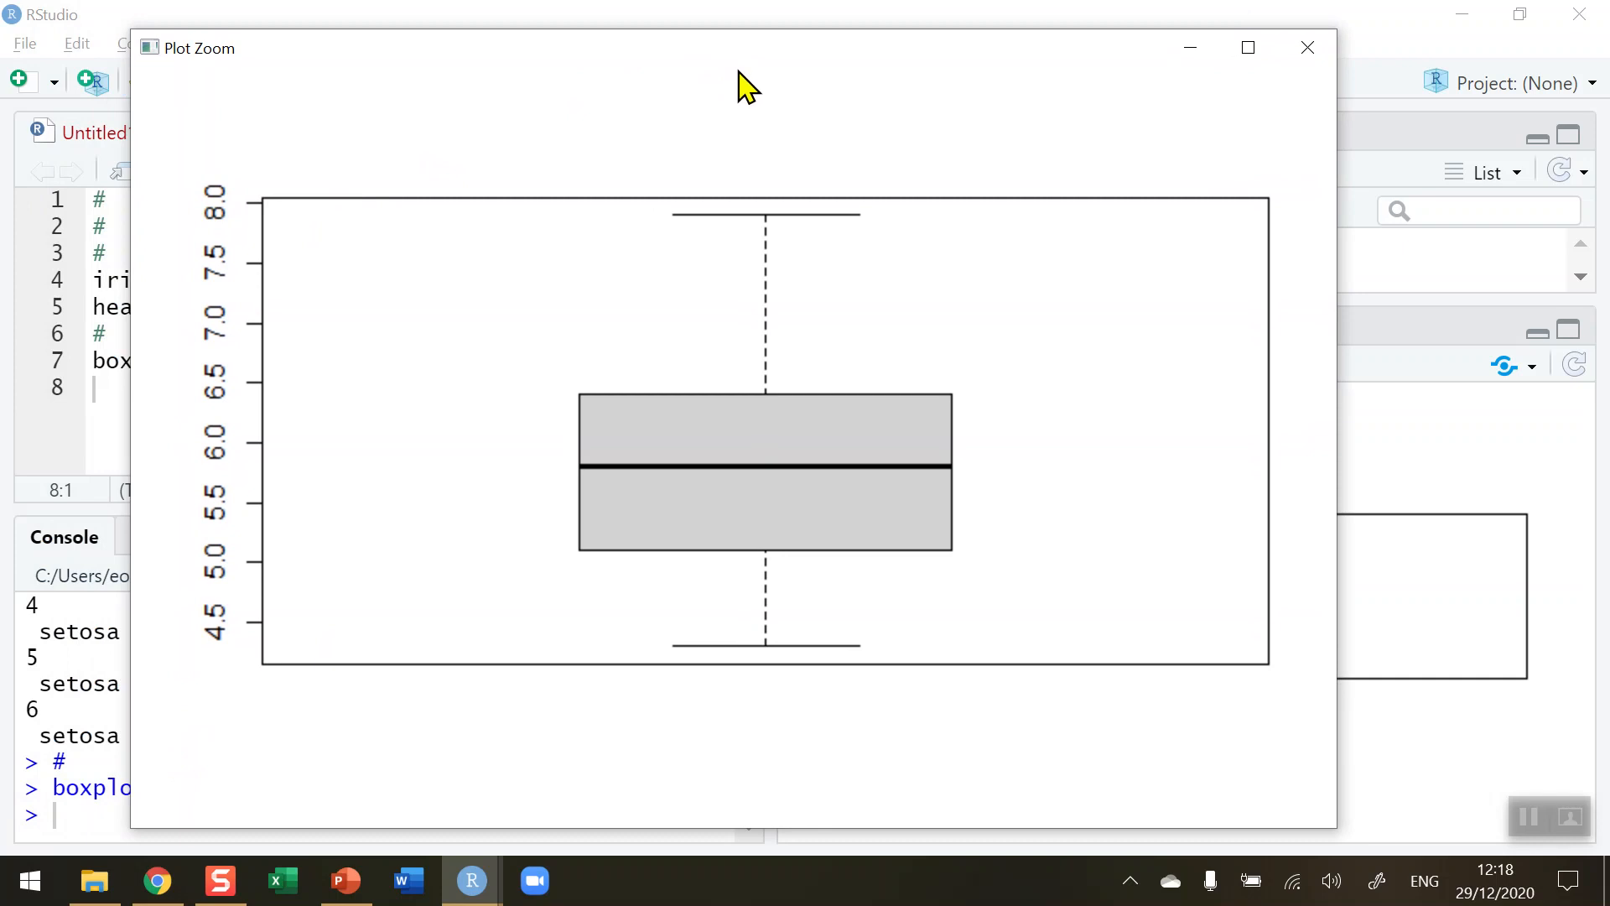
{"action": "mouse_move", "coordinate": [772, 112]}
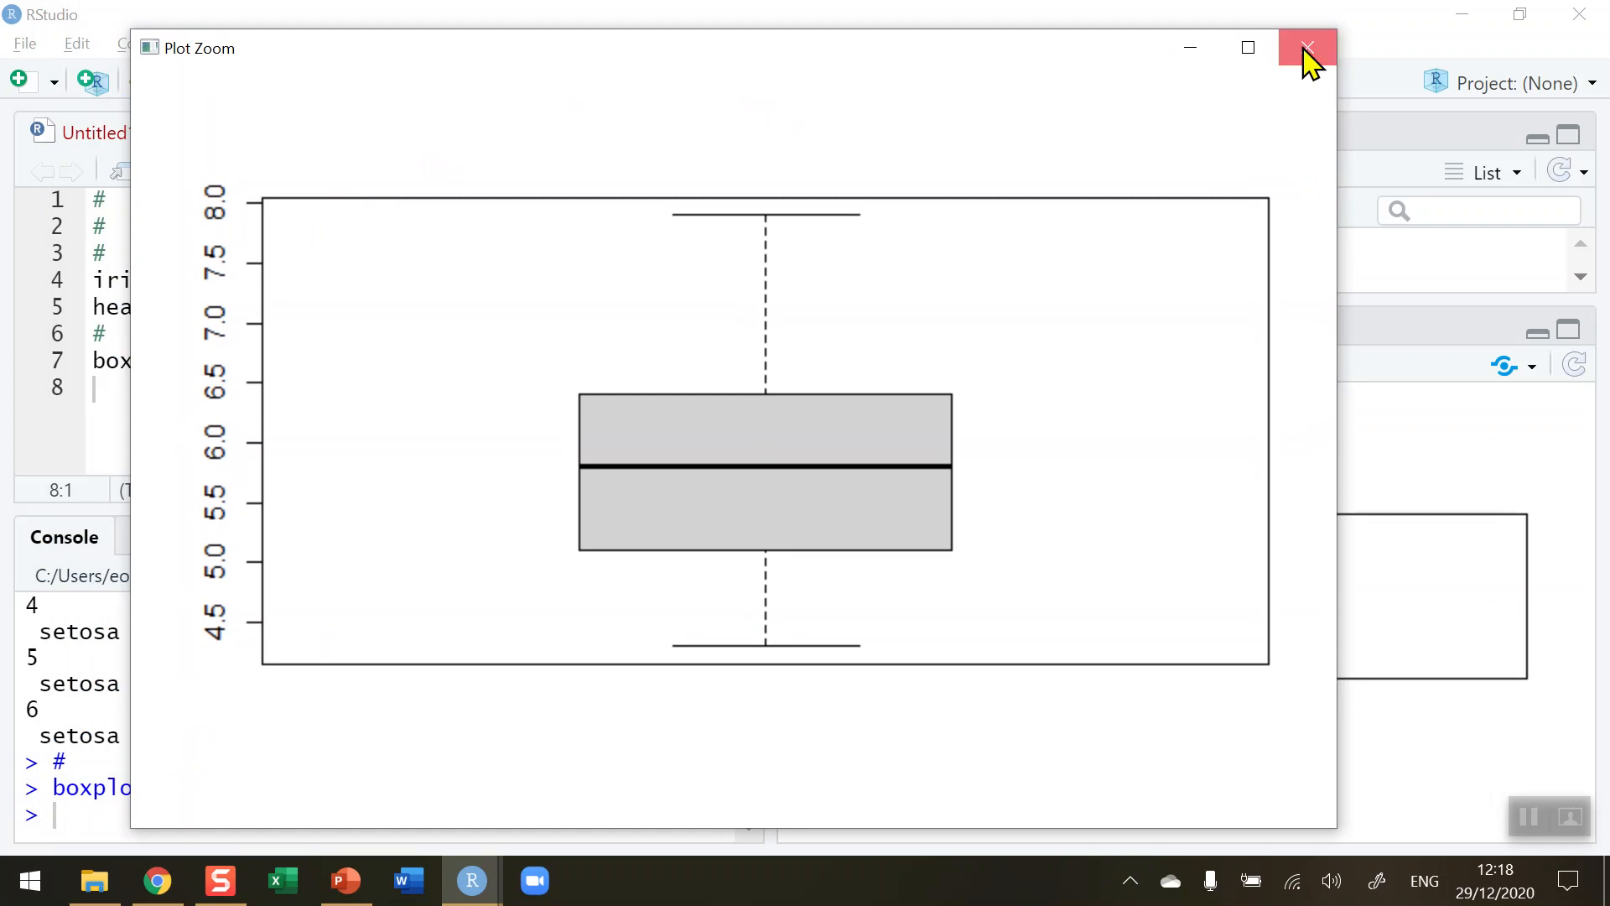
{"action": "left_click", "coordinate": [1307, 47]}
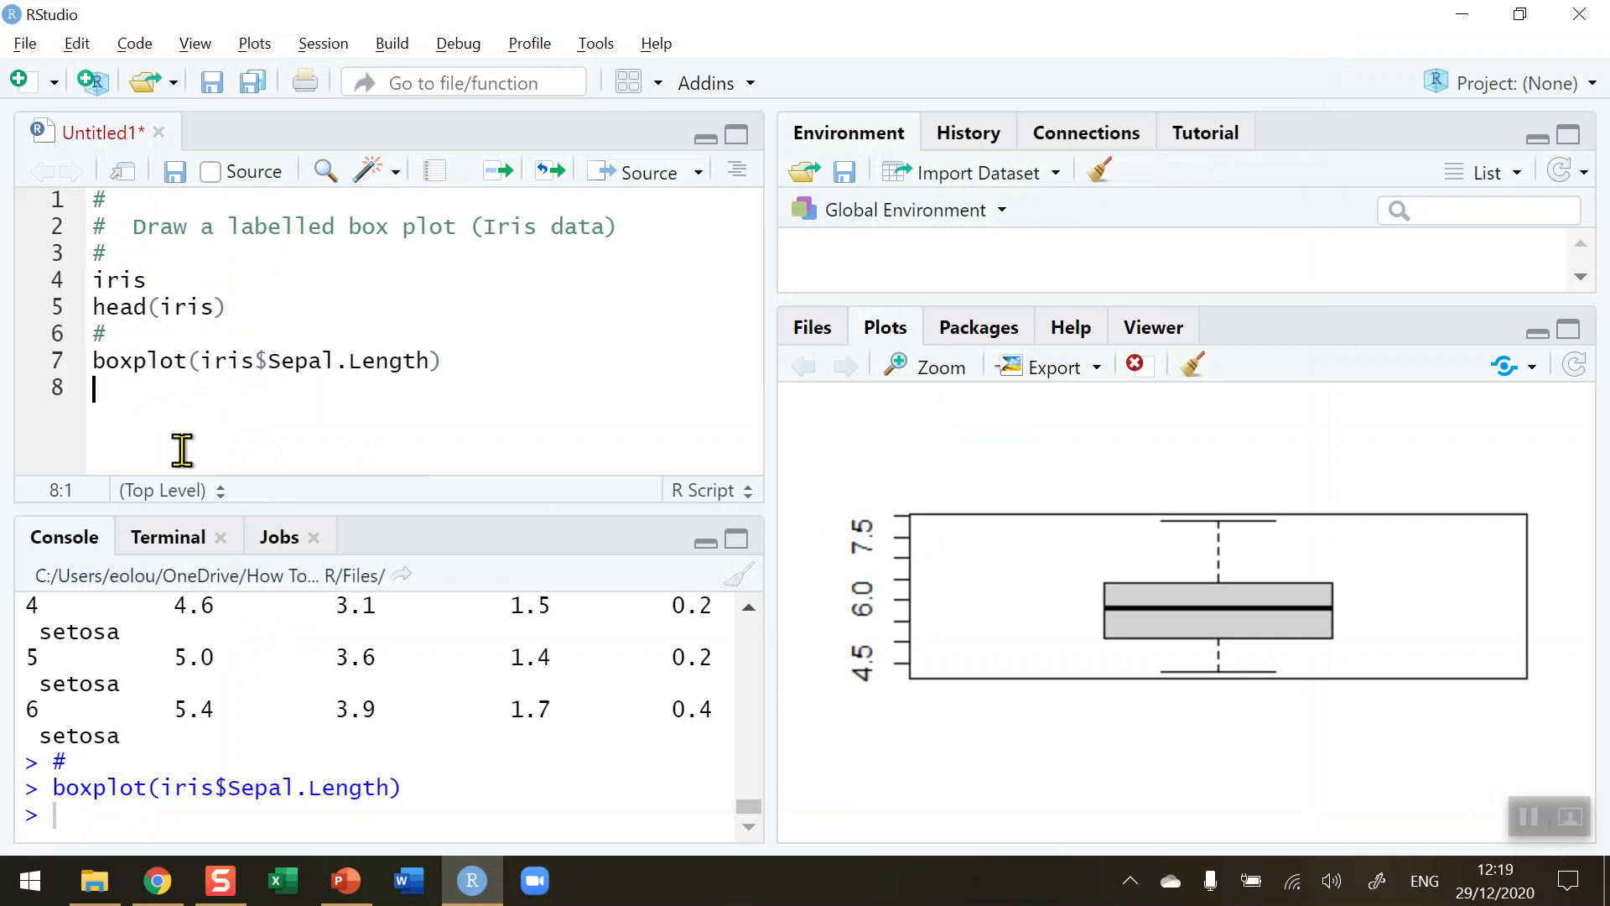
Add and run boxplot(iris$Sepal.Length, horizontal = TRUE) on line 8
{"action": "type", "text": "bo"}
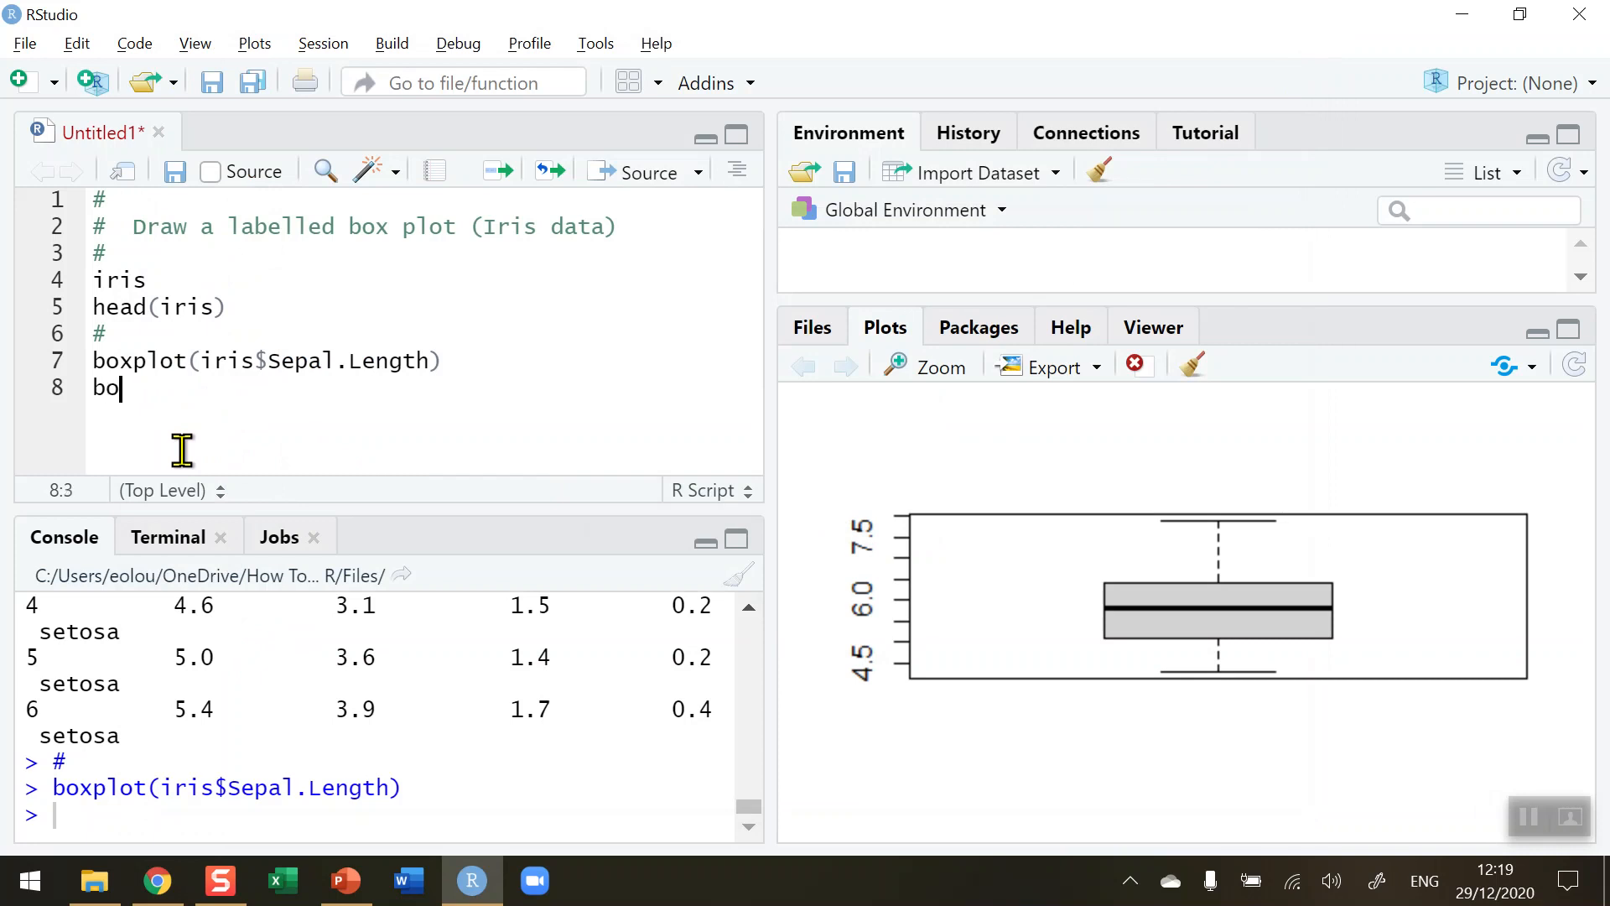
{"action": "type", "text": "xplot"}
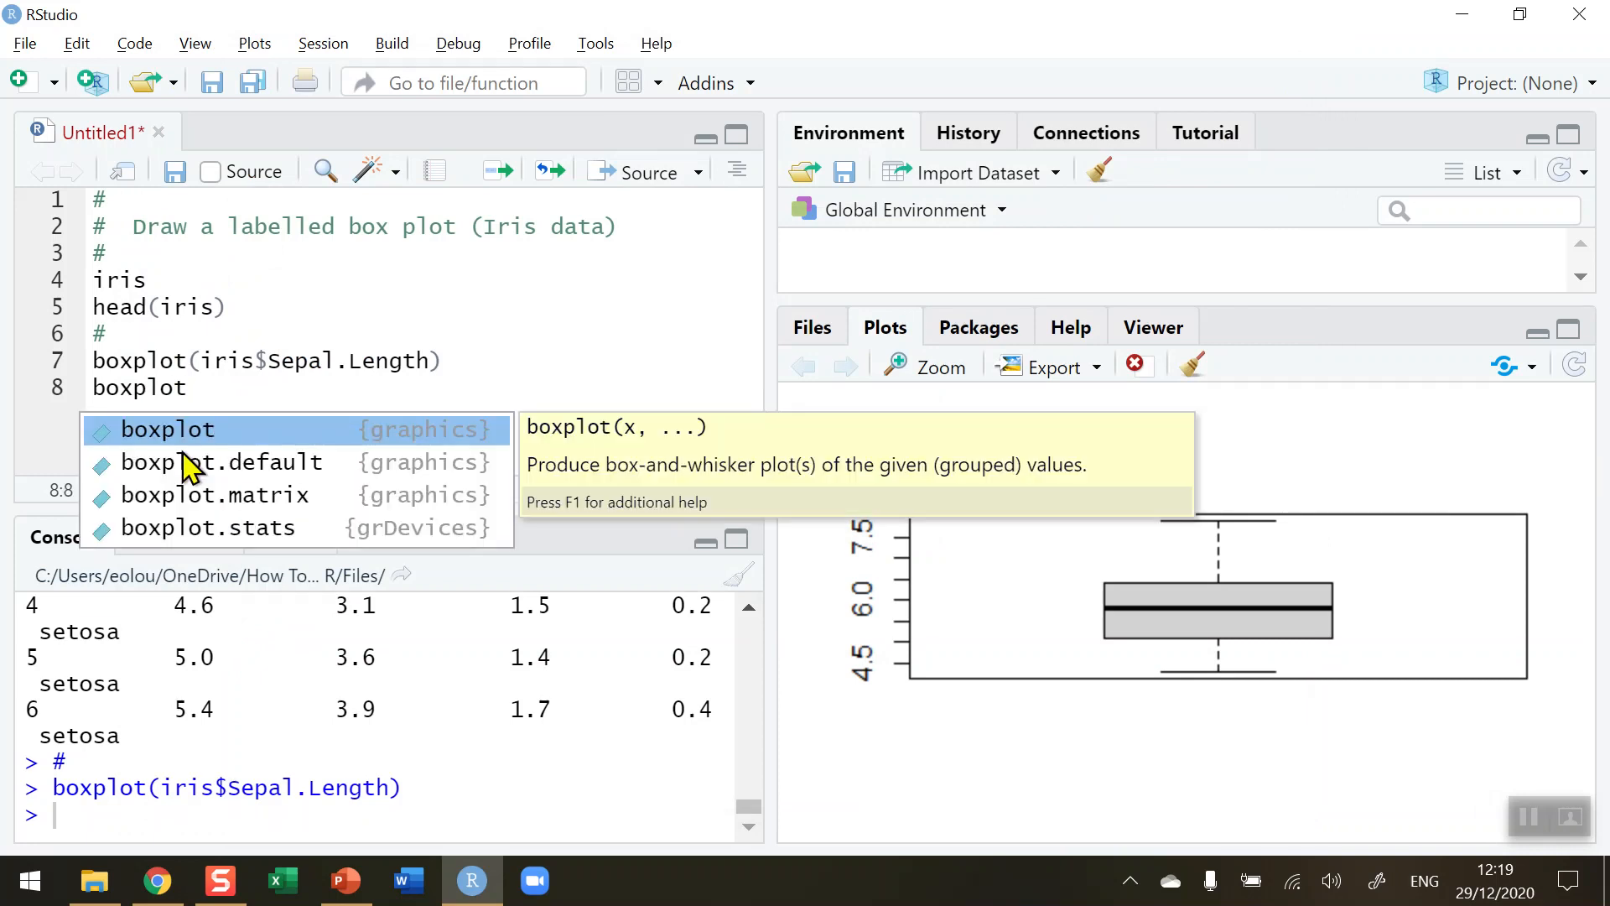
{"action": "type", "text": "(iris"}
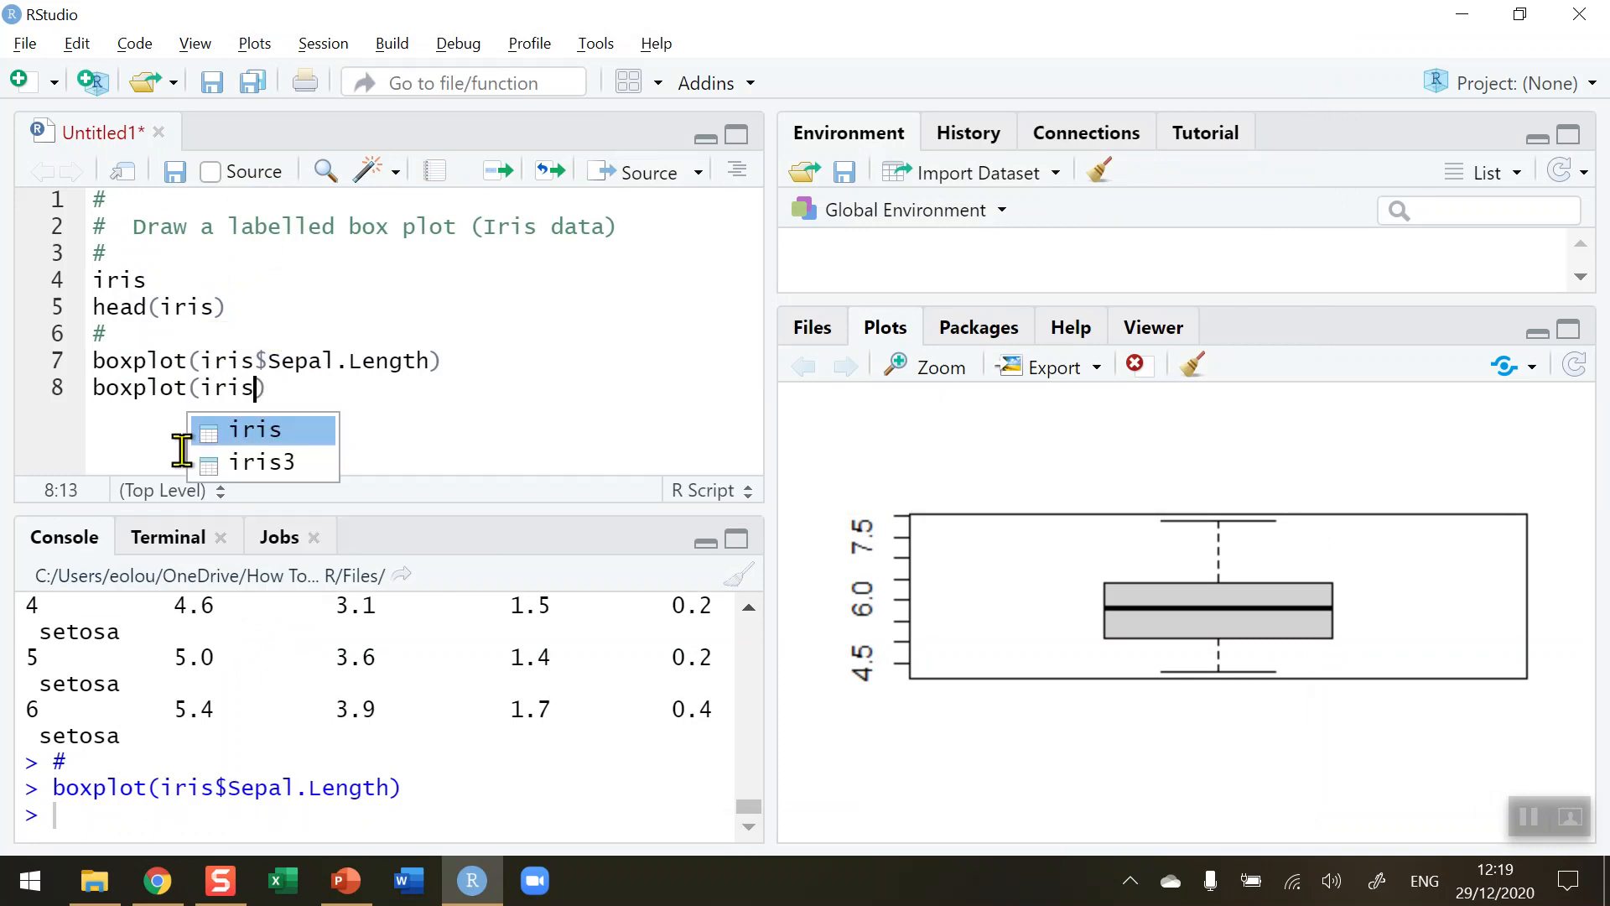
{"action": "type", "text": "$Sep"}
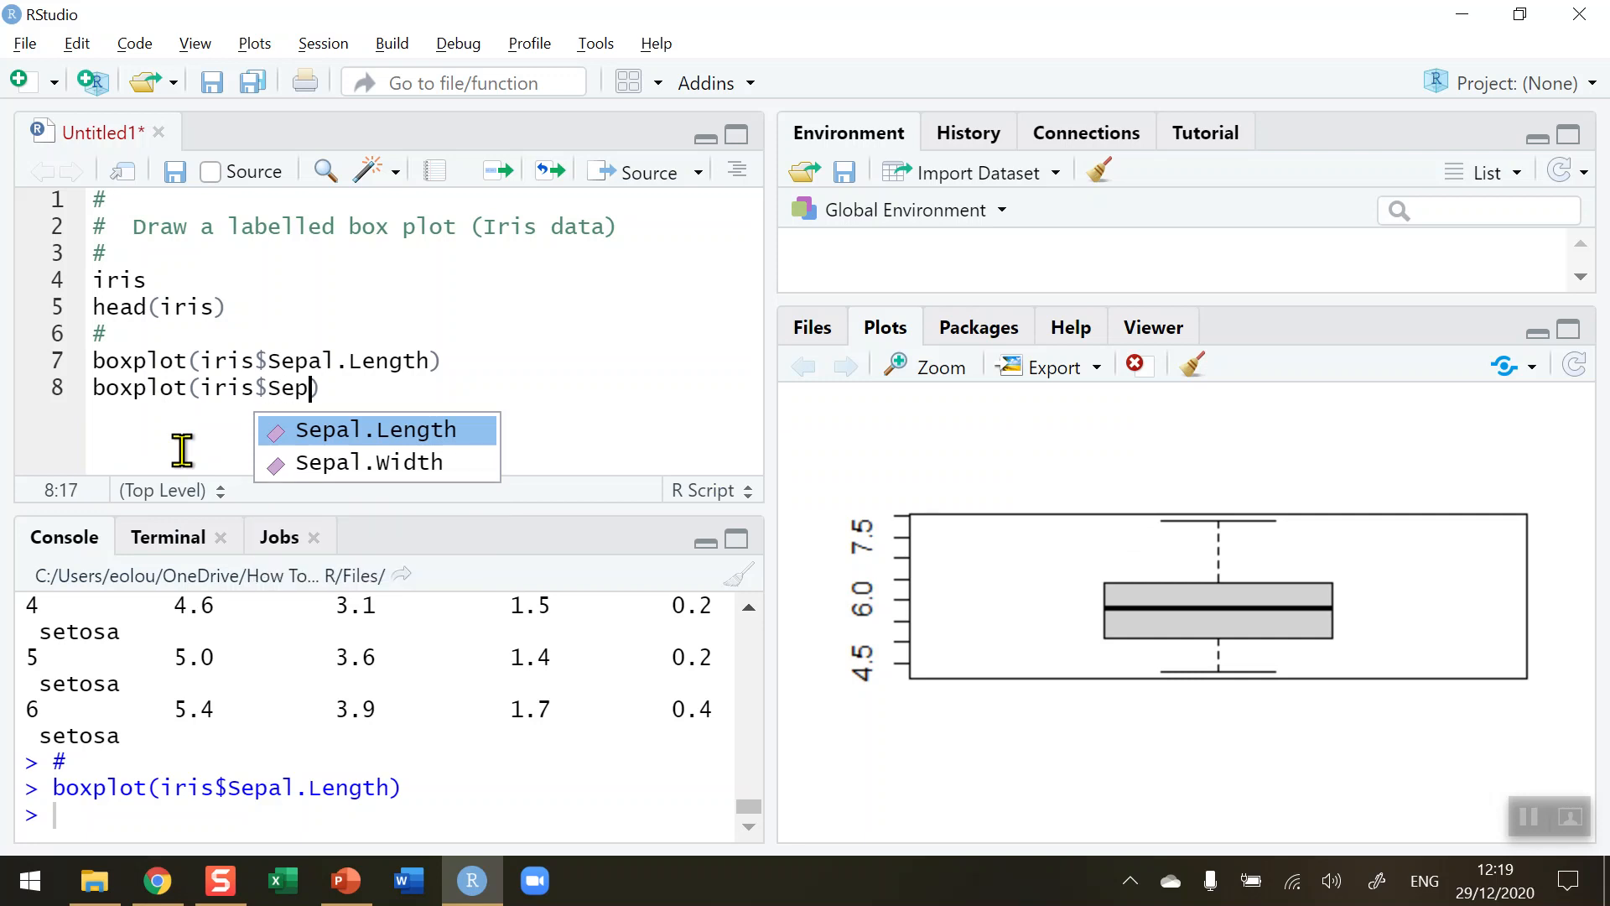
{"action": "left_click", "coordinate": [376, 428]}
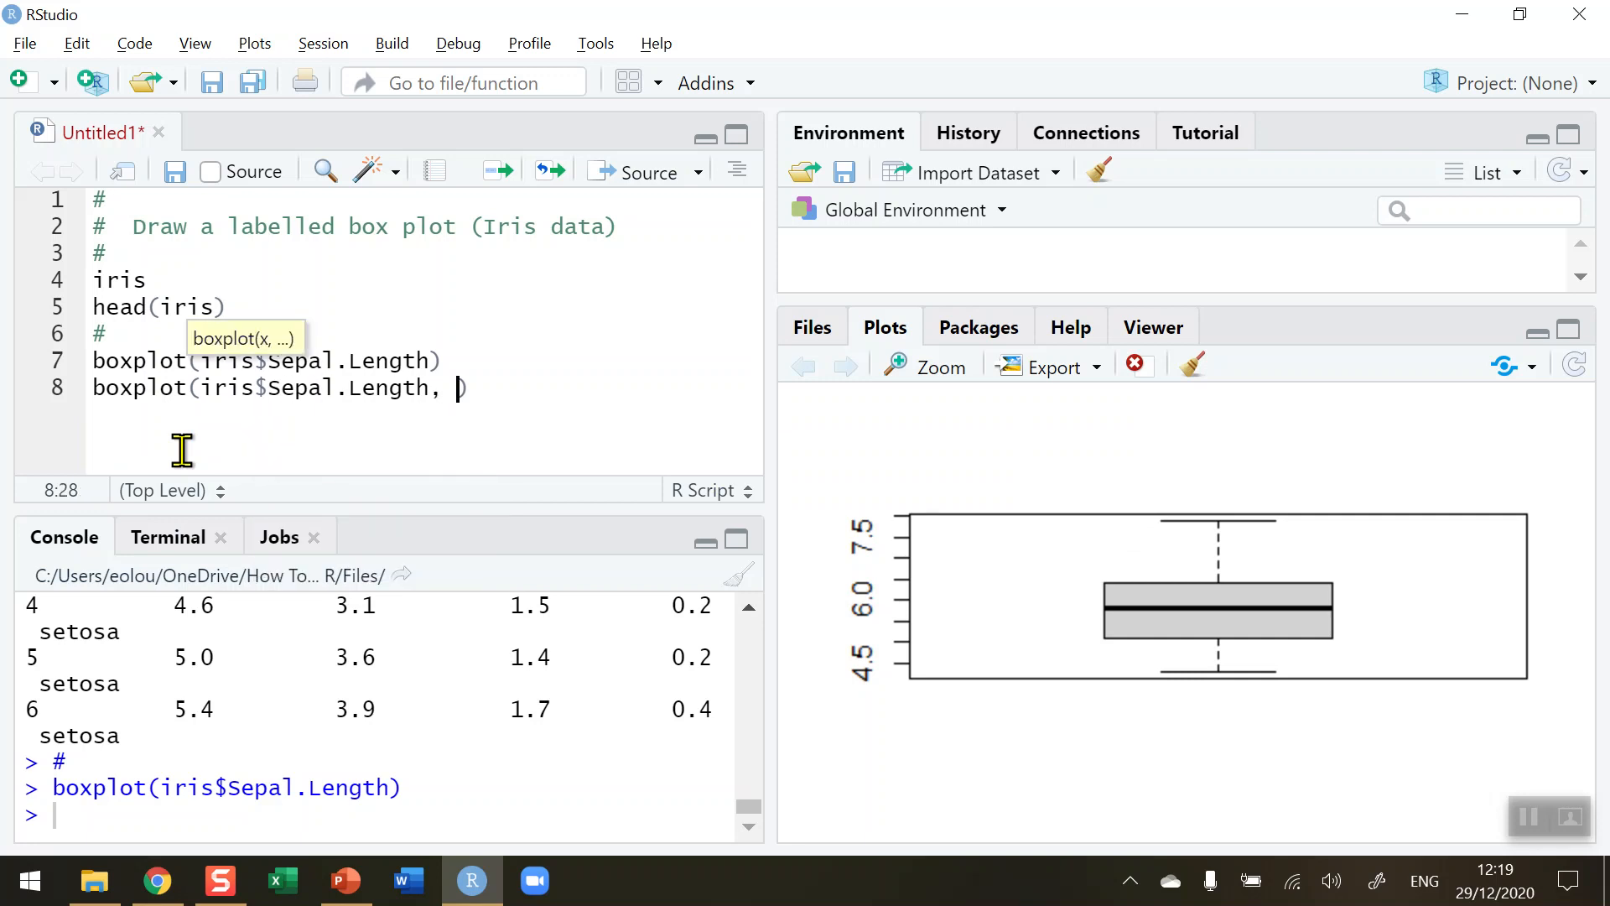
{"action": "type", "text": "horizontal = TRU"}
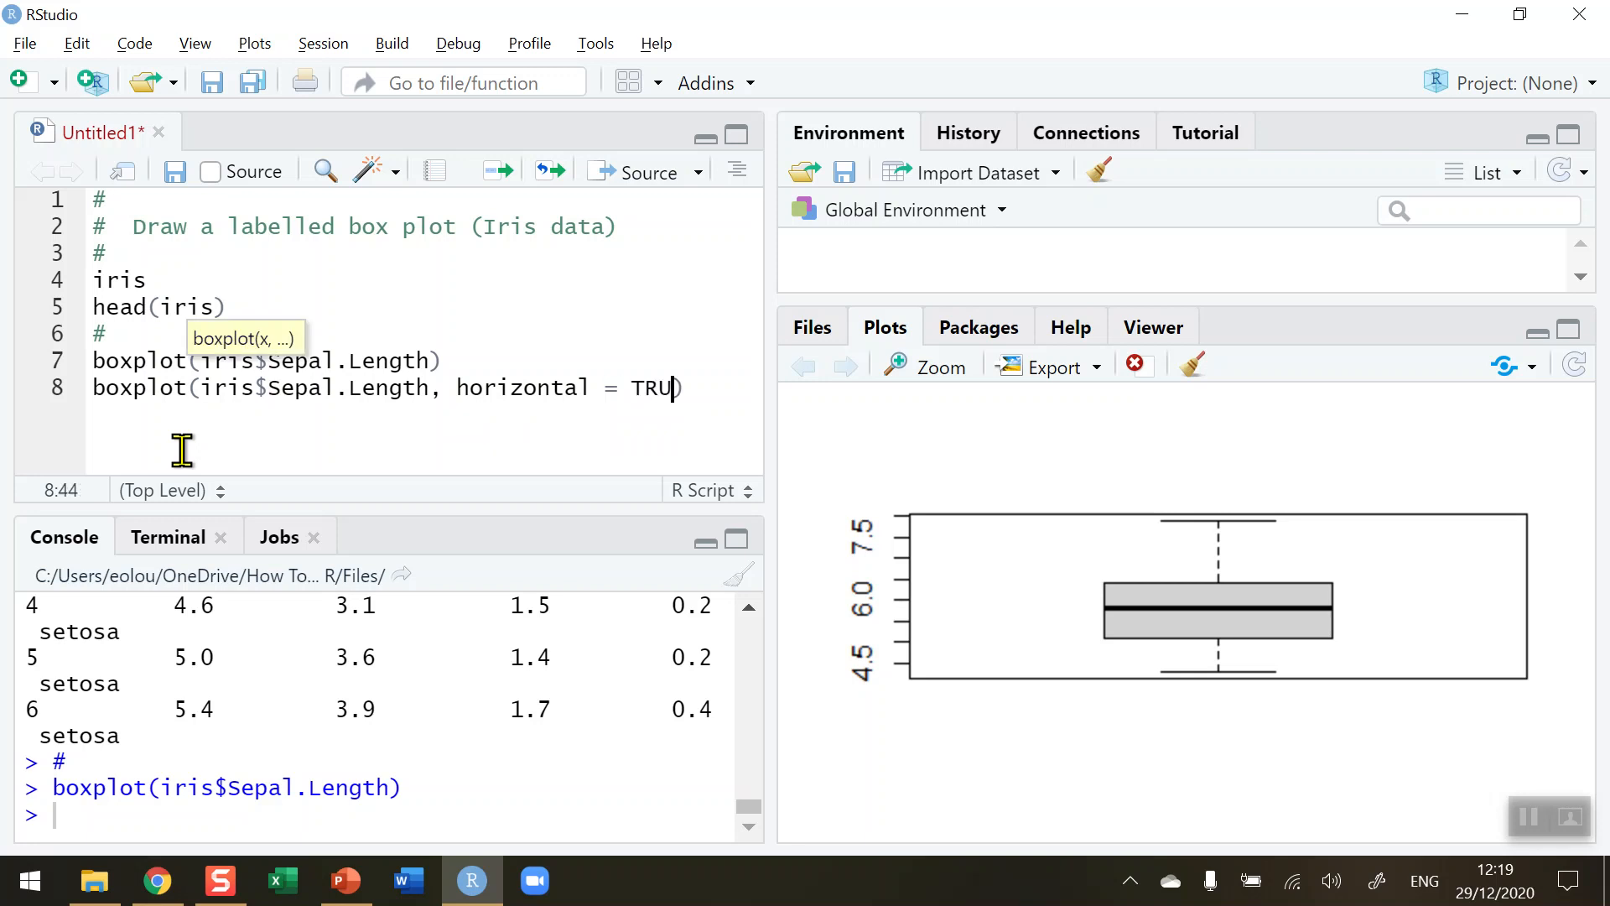
{"action": "type", "text": "E"}
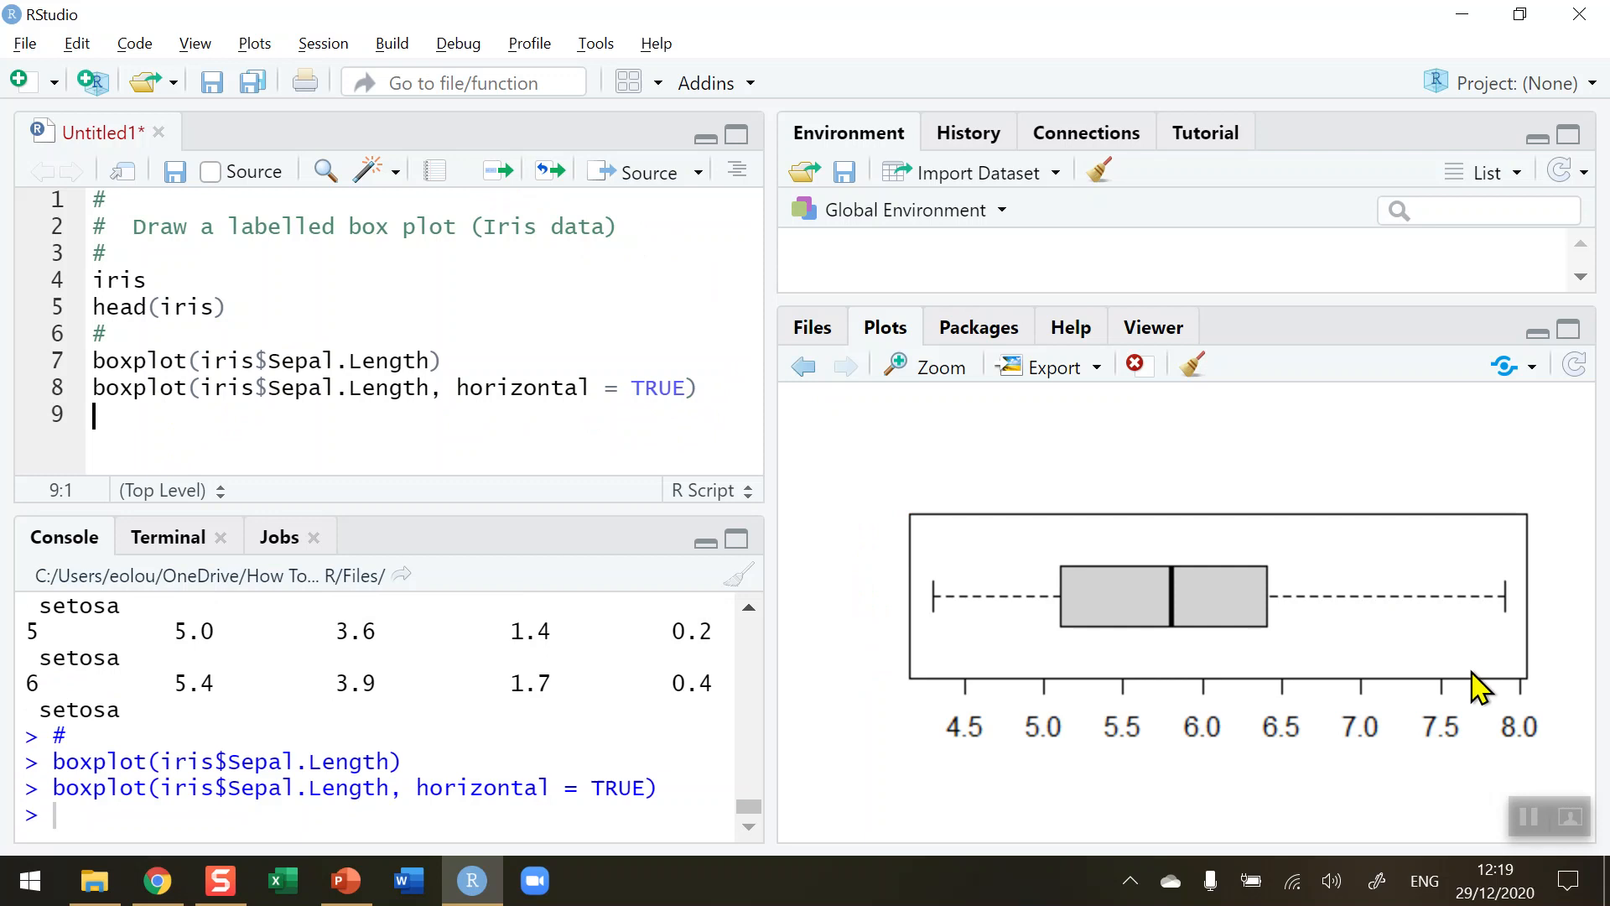
{"action": "mouse_move", "coordinate": [1225, 641]}
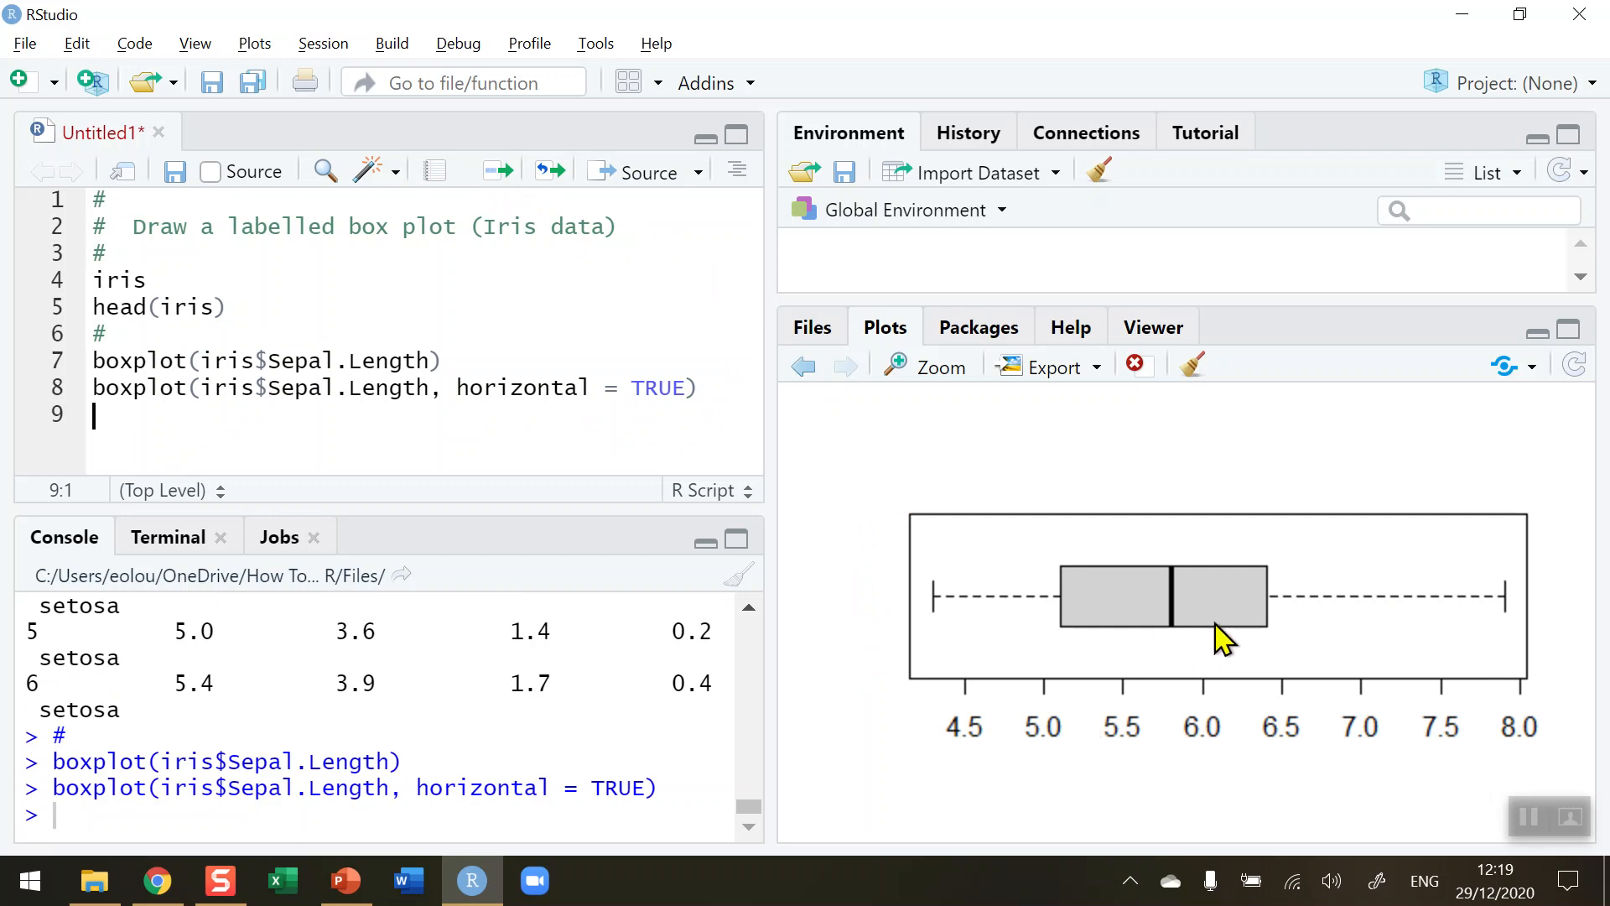
{"action": "mouse_move", "coordinate": [1158, 728]}
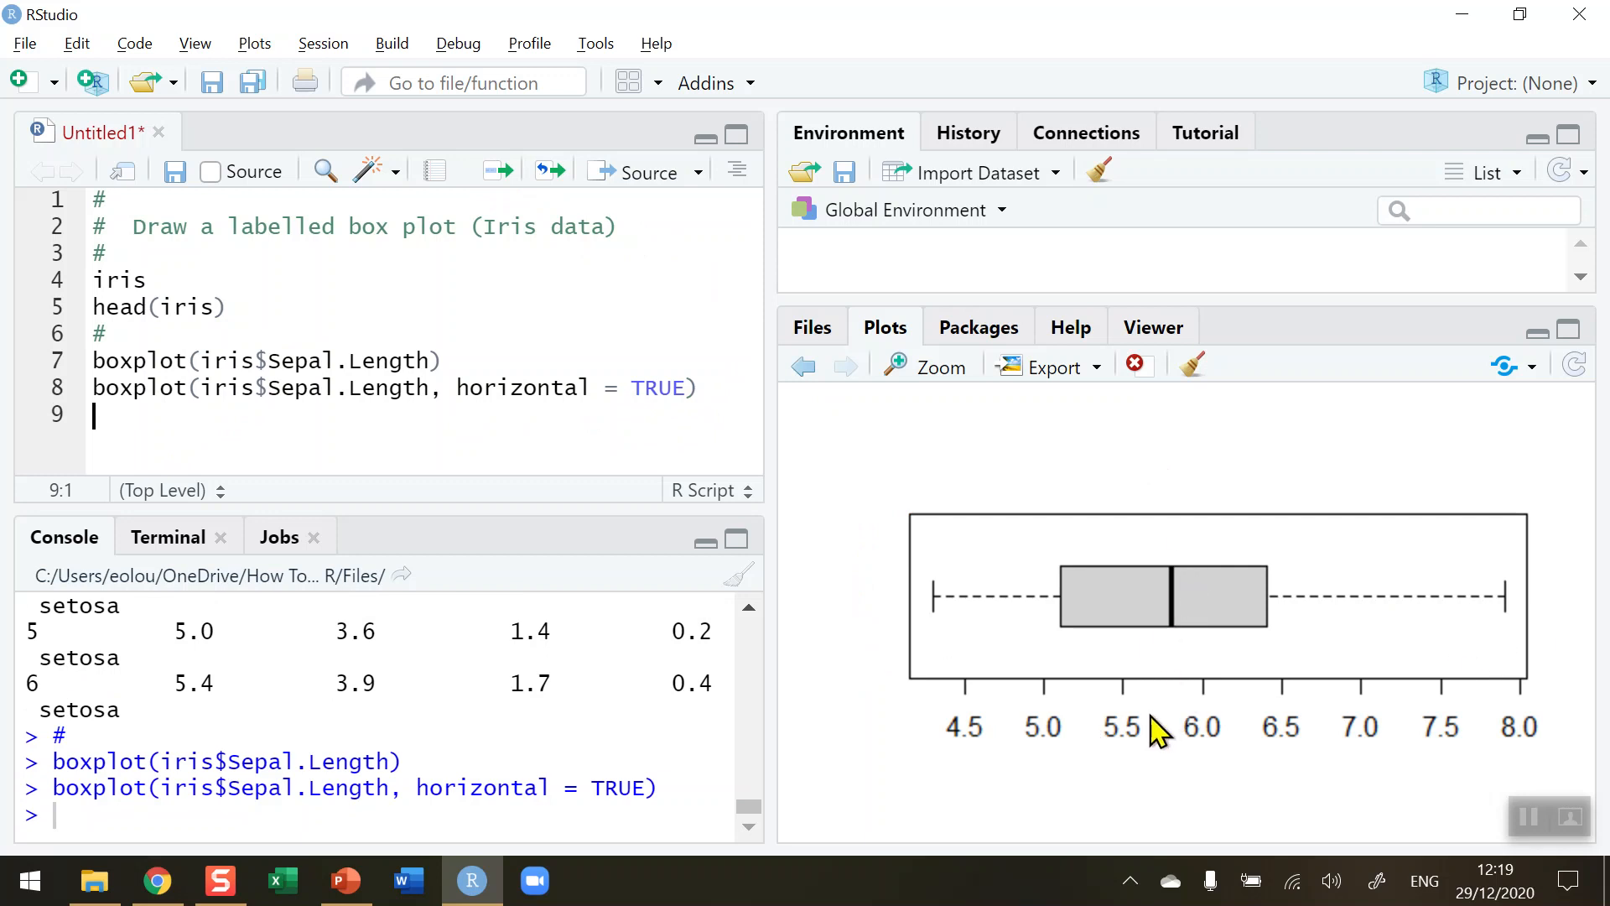
{"action": "mouse_move", "coordinate": [1179, 745]}
{"action": "type", "text": "#"}
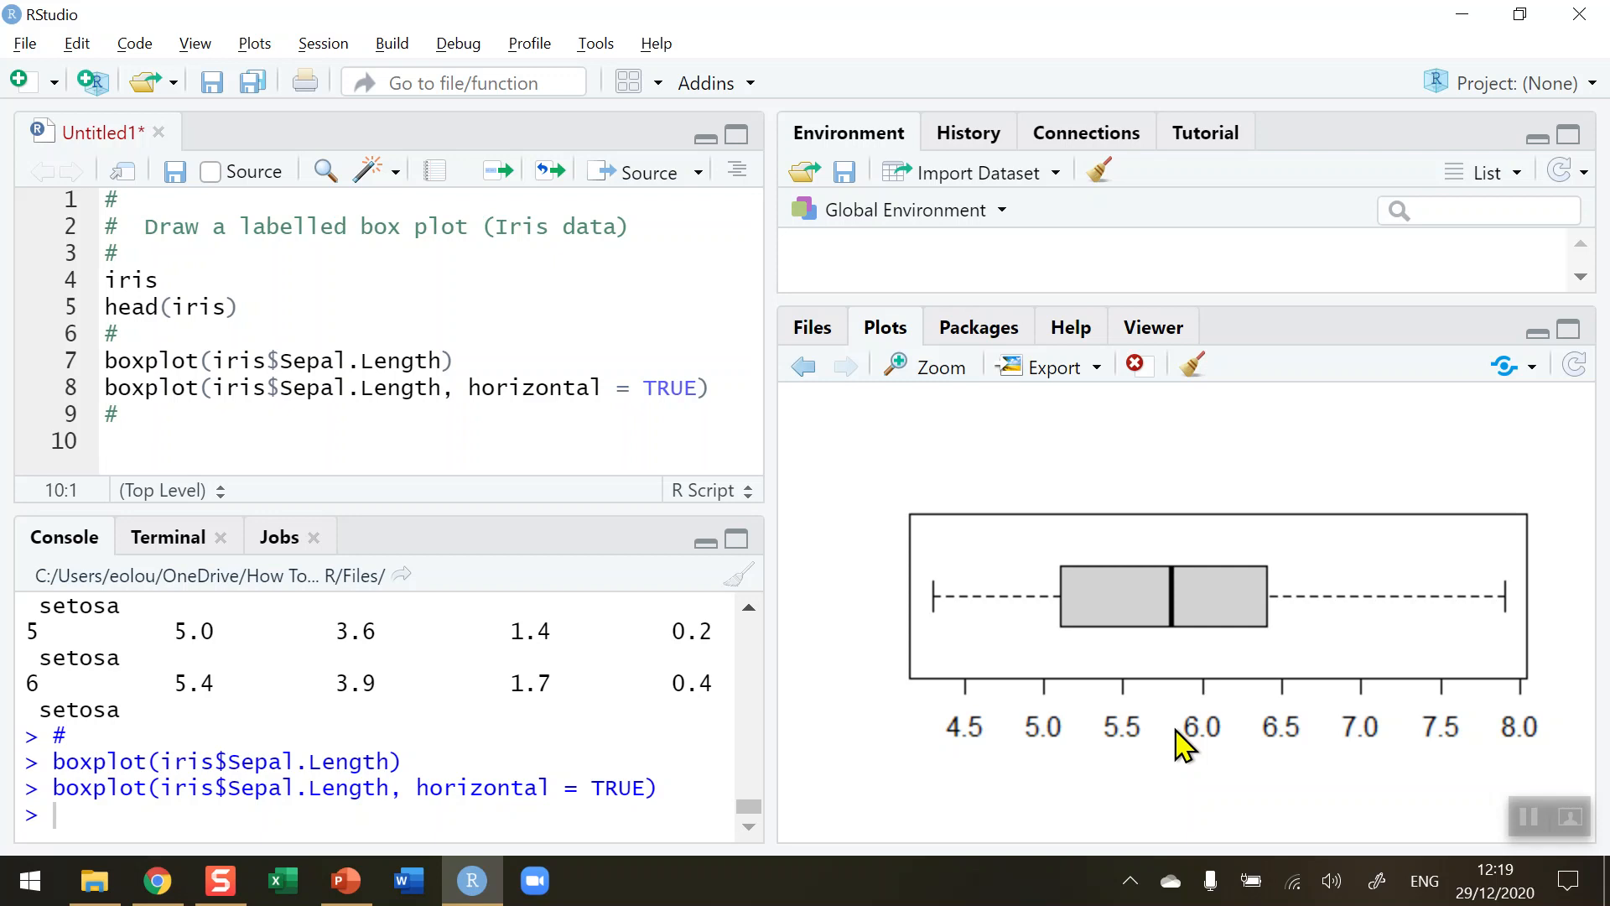
Write a multi-line boxplot( call with iris$Sepal.Length, Sepal.Width, Petal.Length and Petal.Width
{"action": "type", "text": "b"}
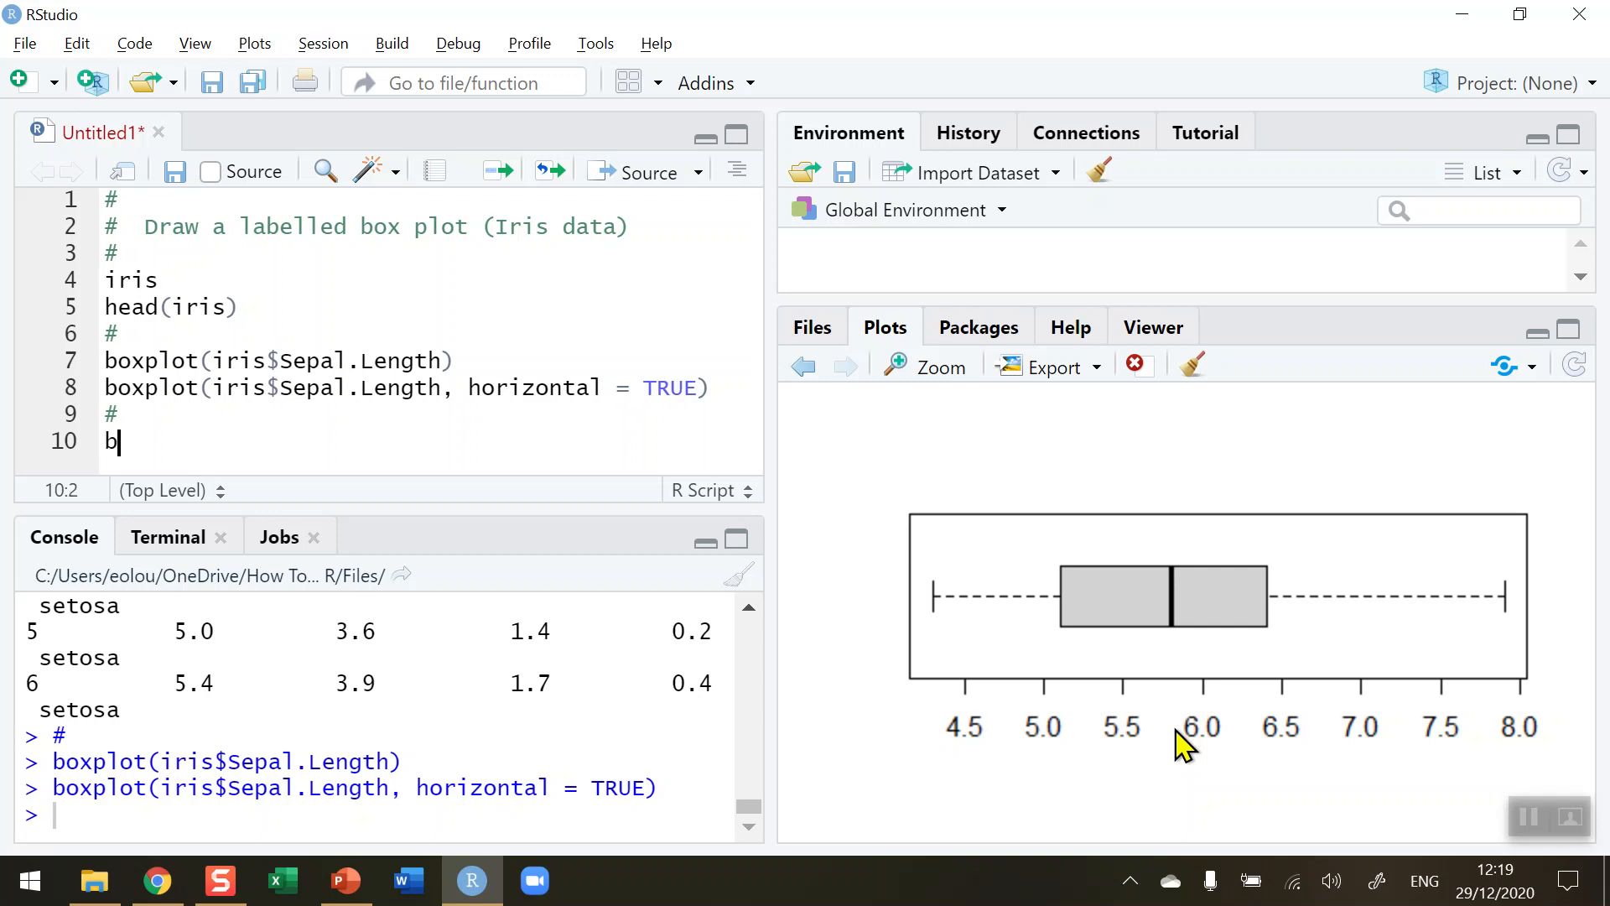
{"action": "type", "text": "oxplot"}
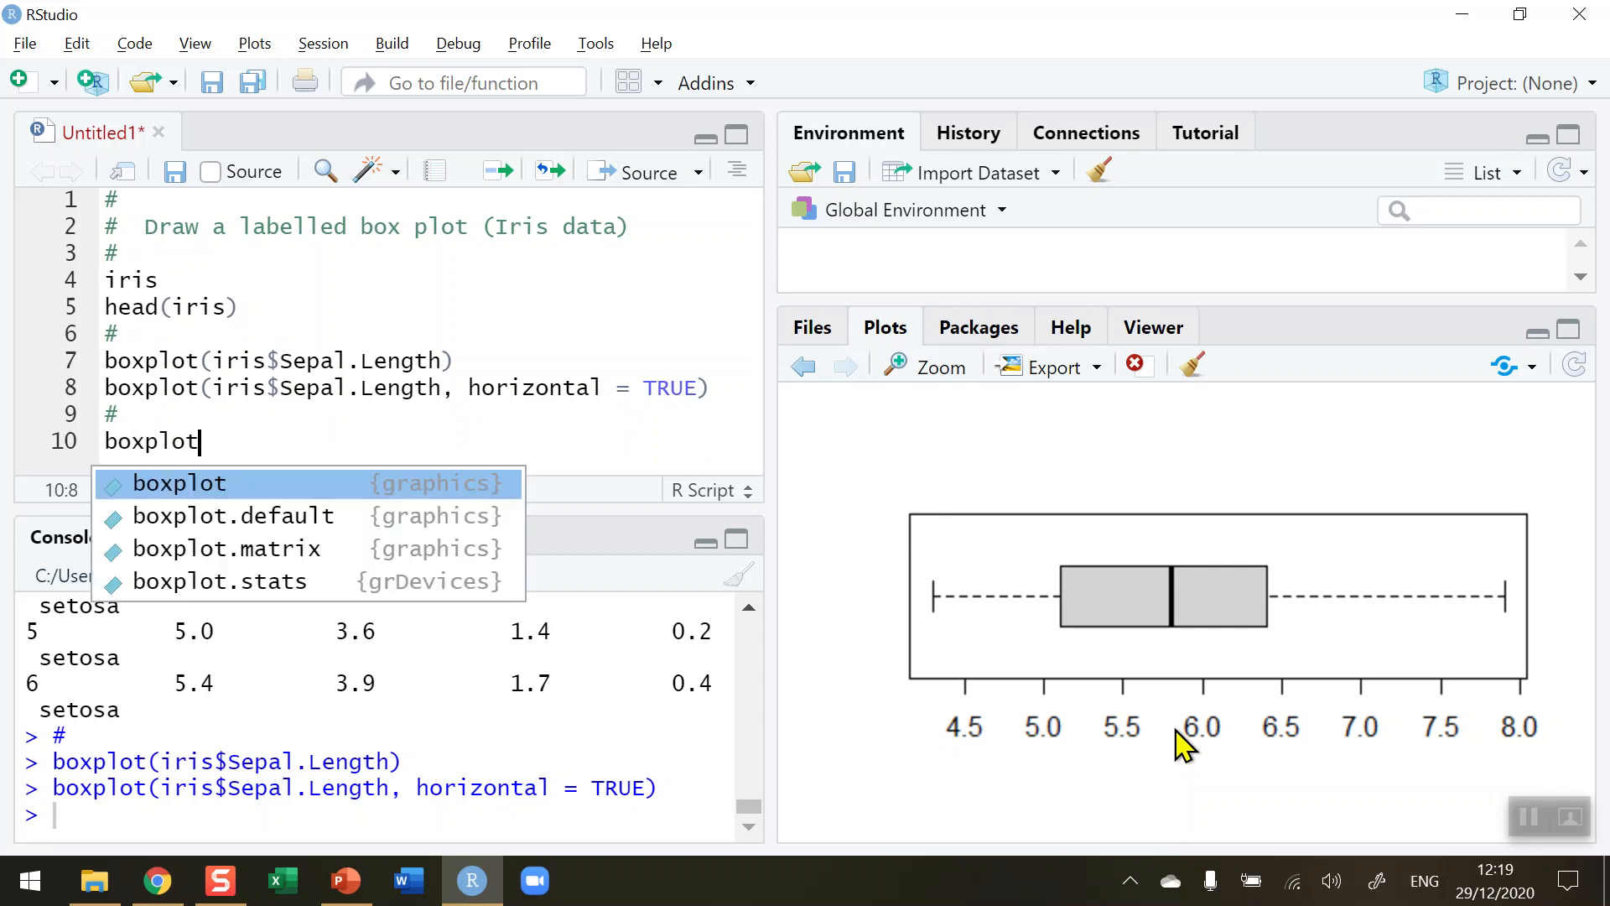
{"action": "type", "text": "(iris$S"}
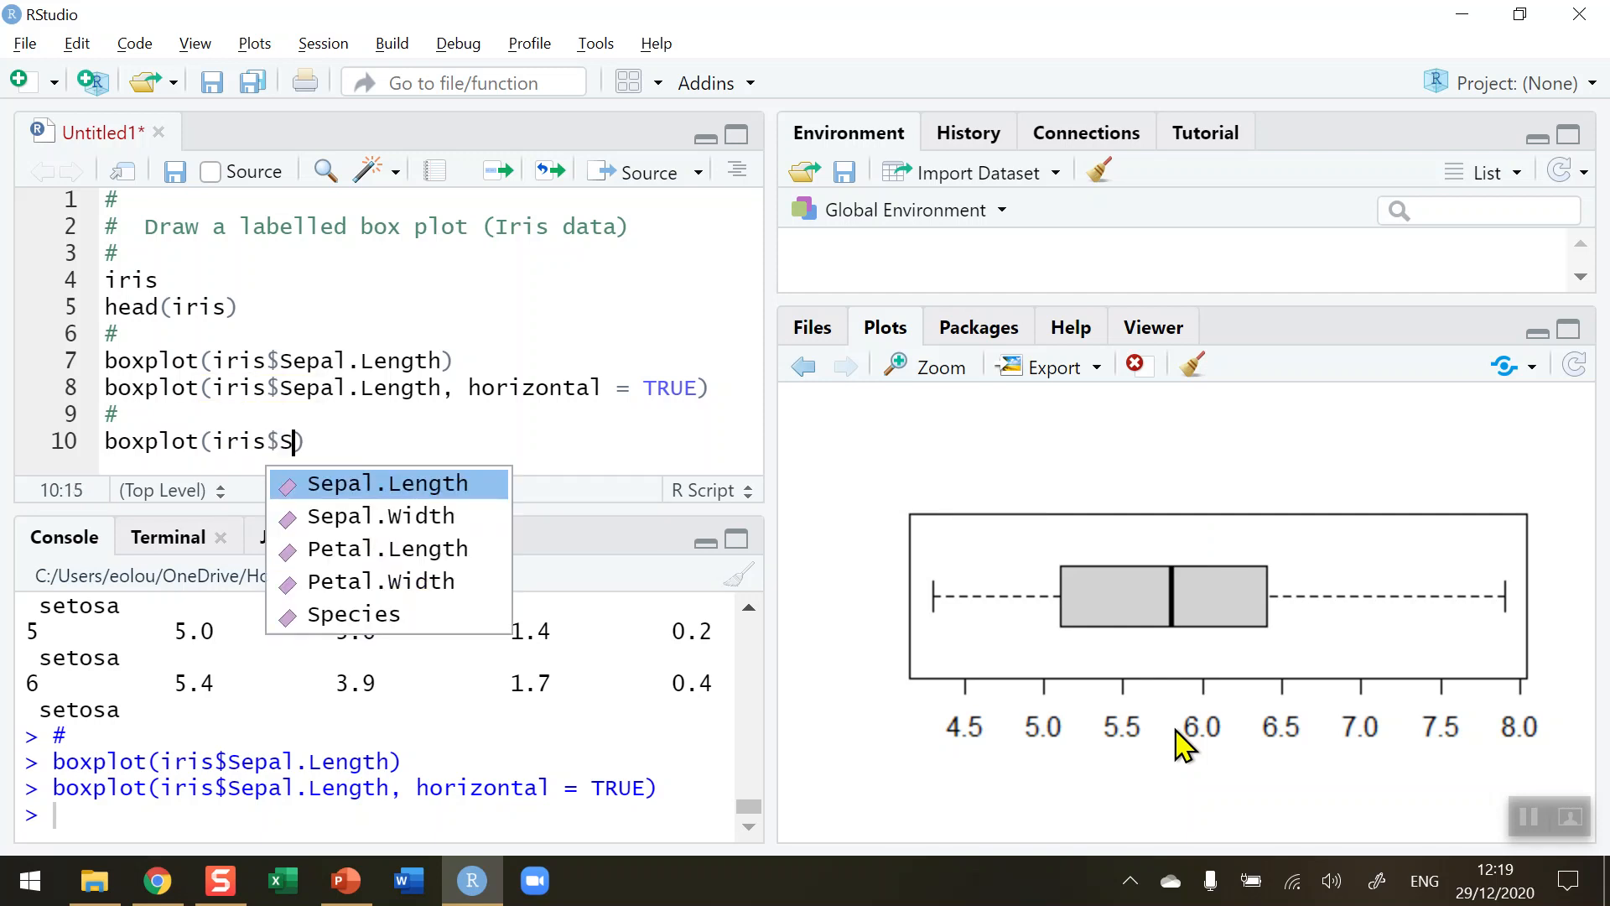
{"action": "type", "text": "epal.Length,"}
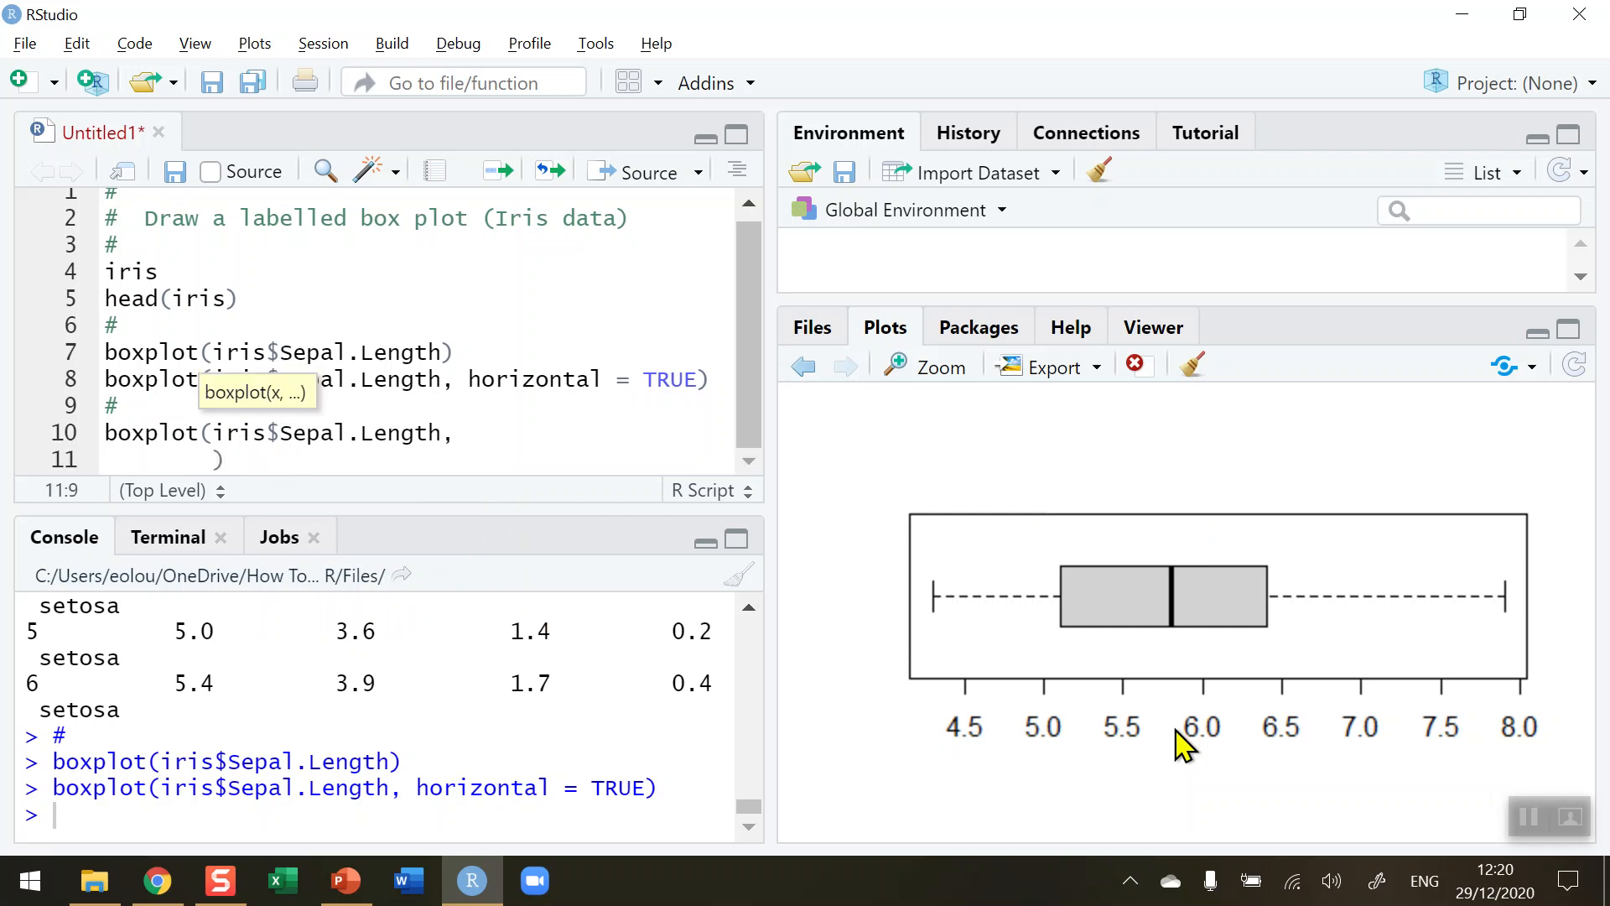
{"action": "type", "text": "iris"}
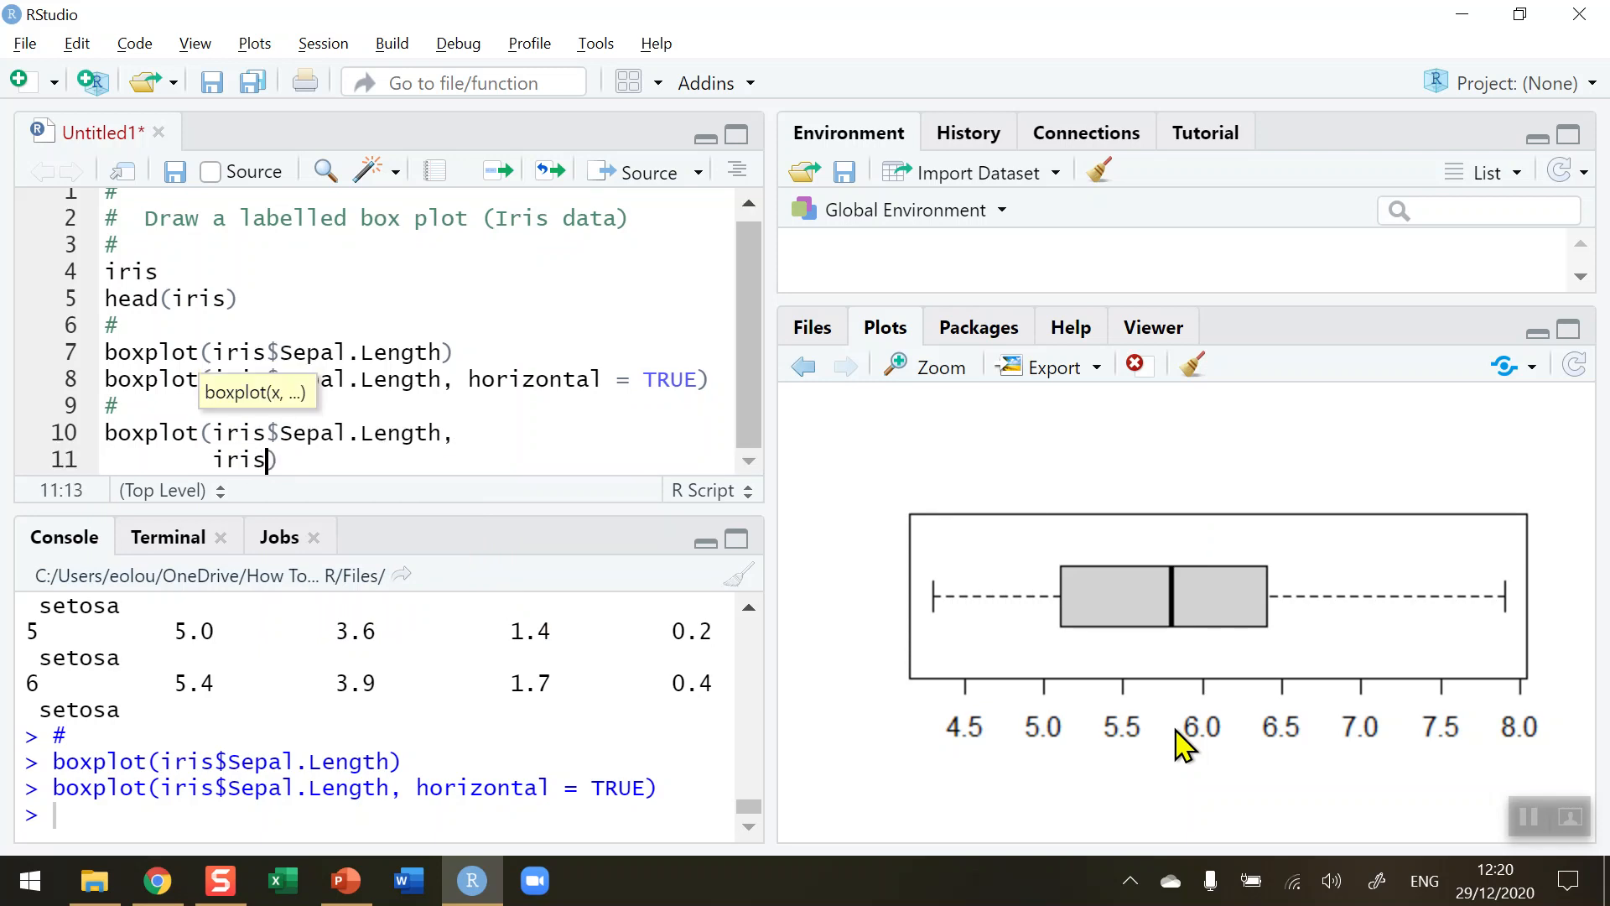
{"action": "type", "text": "iris"}
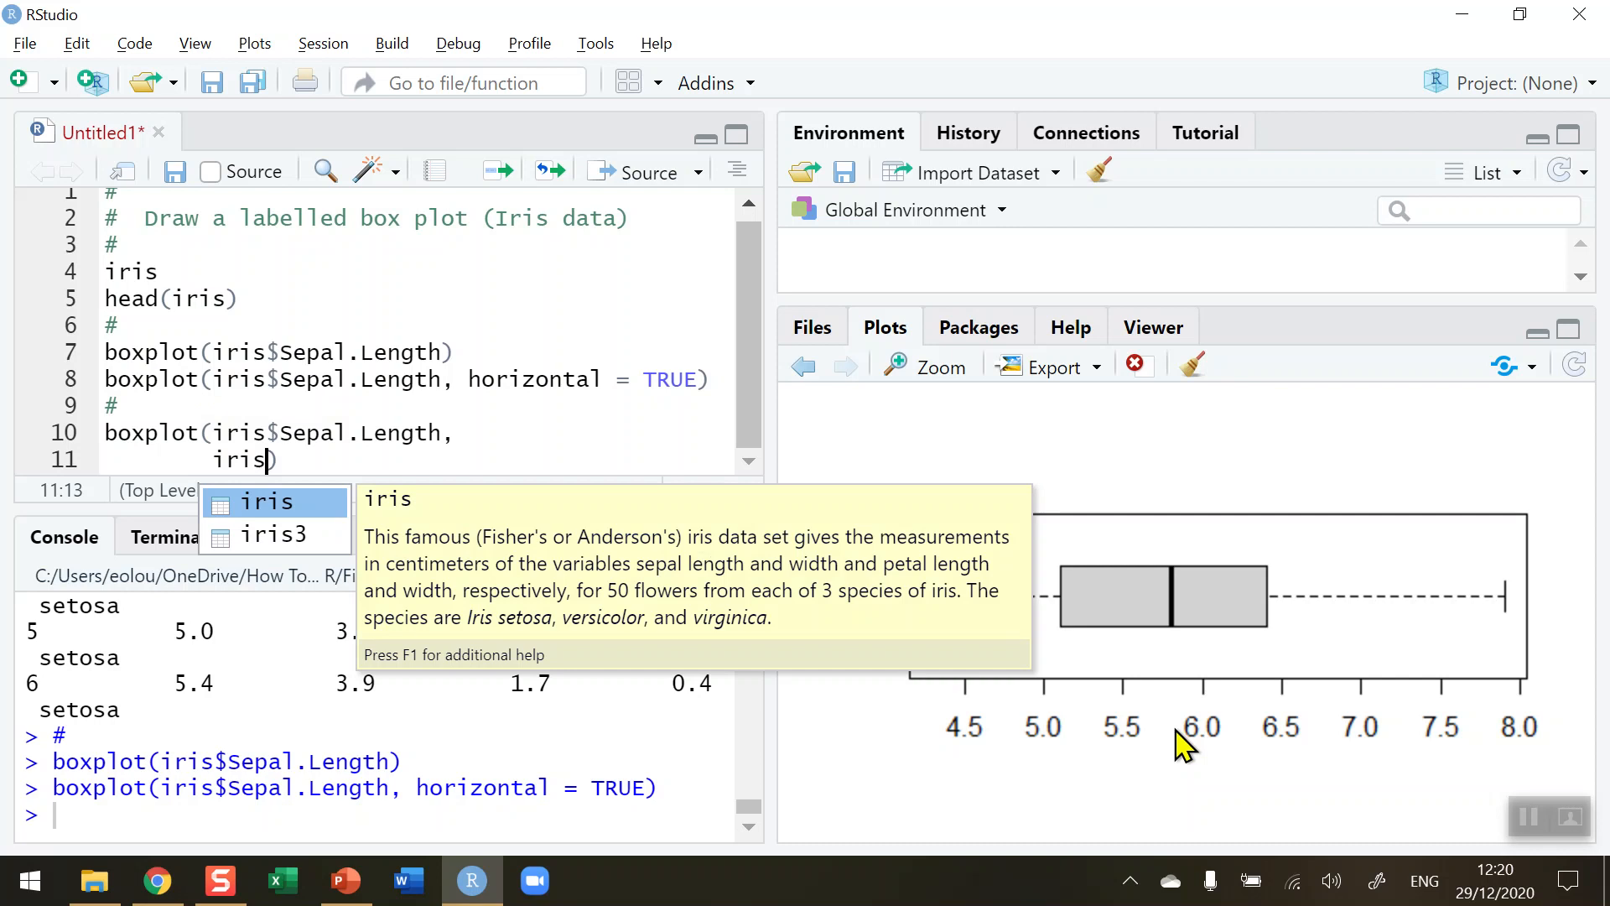
{"action": "type", "text": "$Sepal.Width,"}
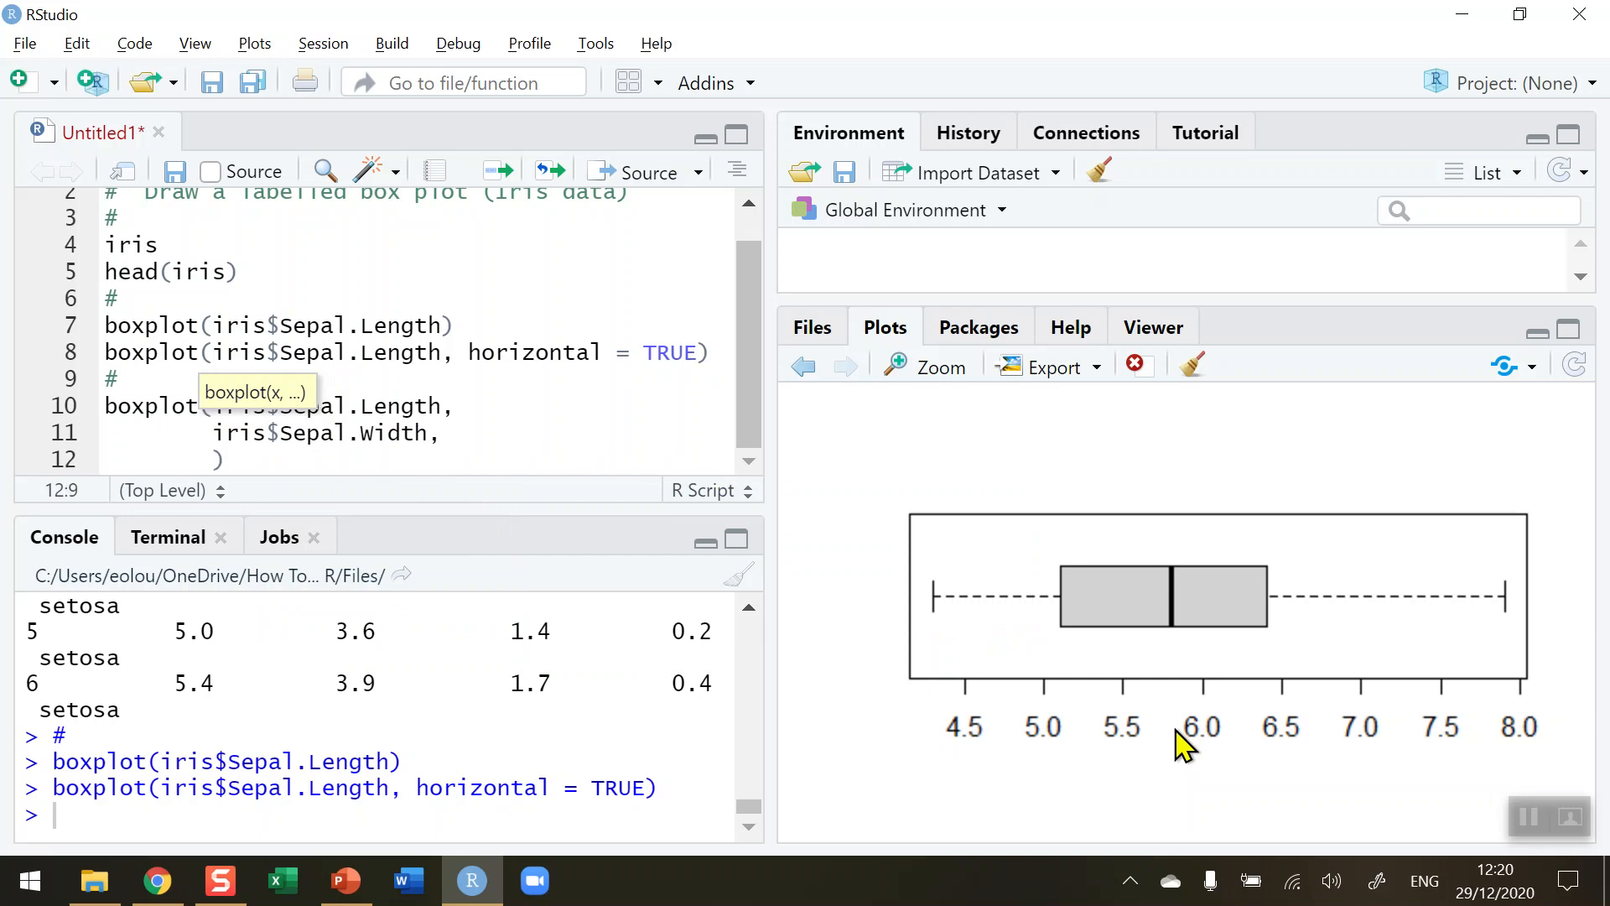
{"action": "mouse_move", "coordinate": [1258, 717]}
{"action": "type", "text": "iris$"}
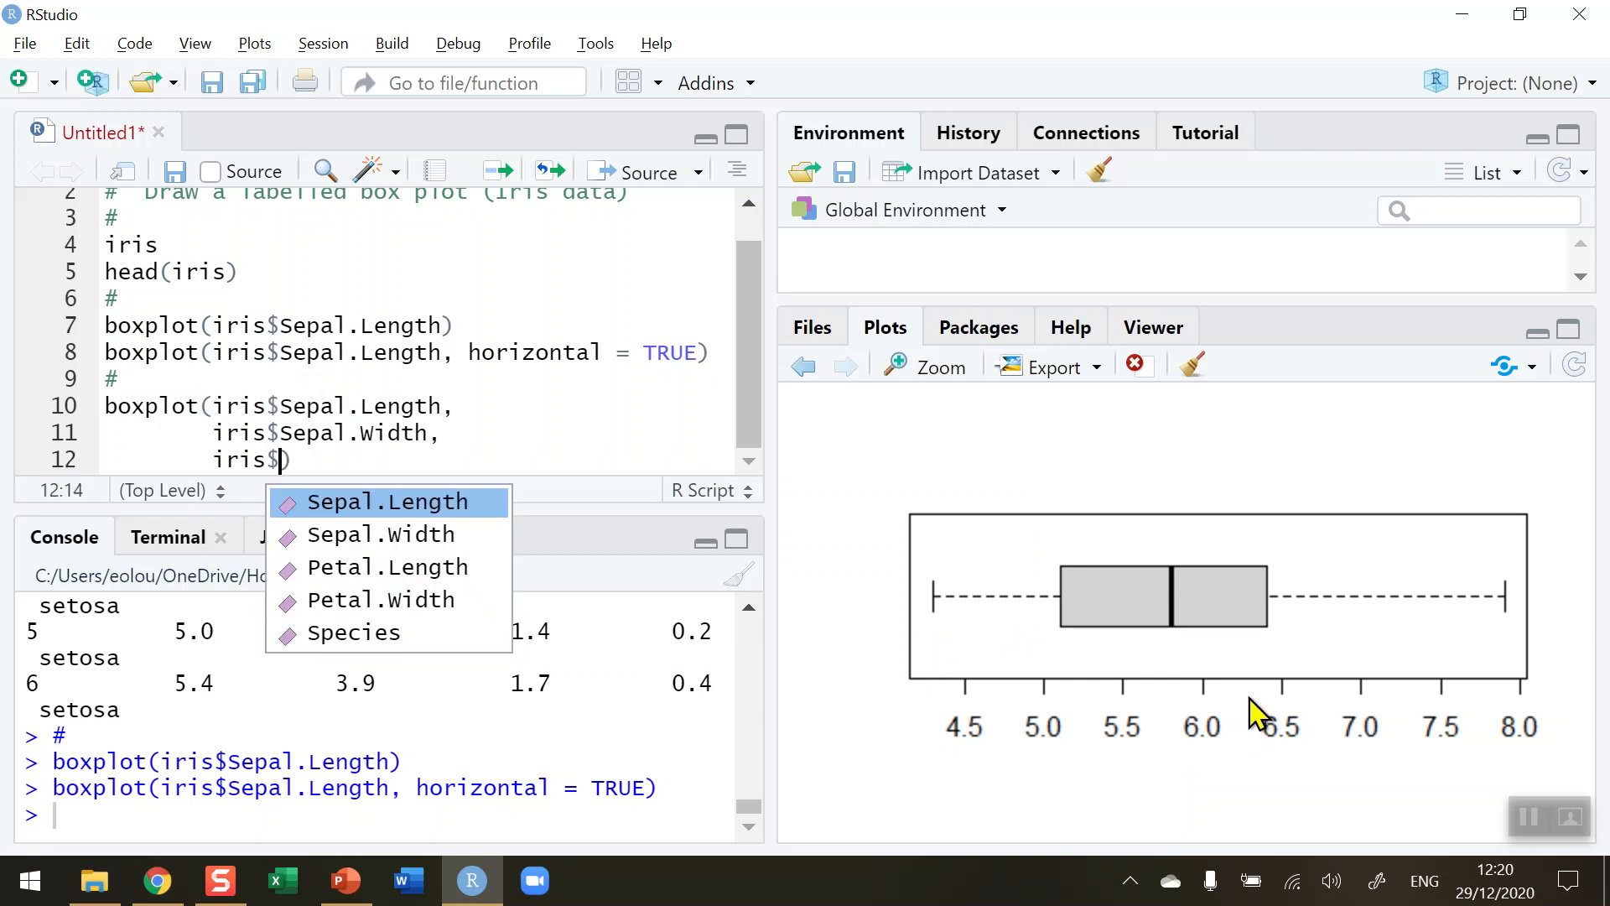
{"action": "type", "text": "Petal.Length,"}
{"action": "type", "text": "iris)"}
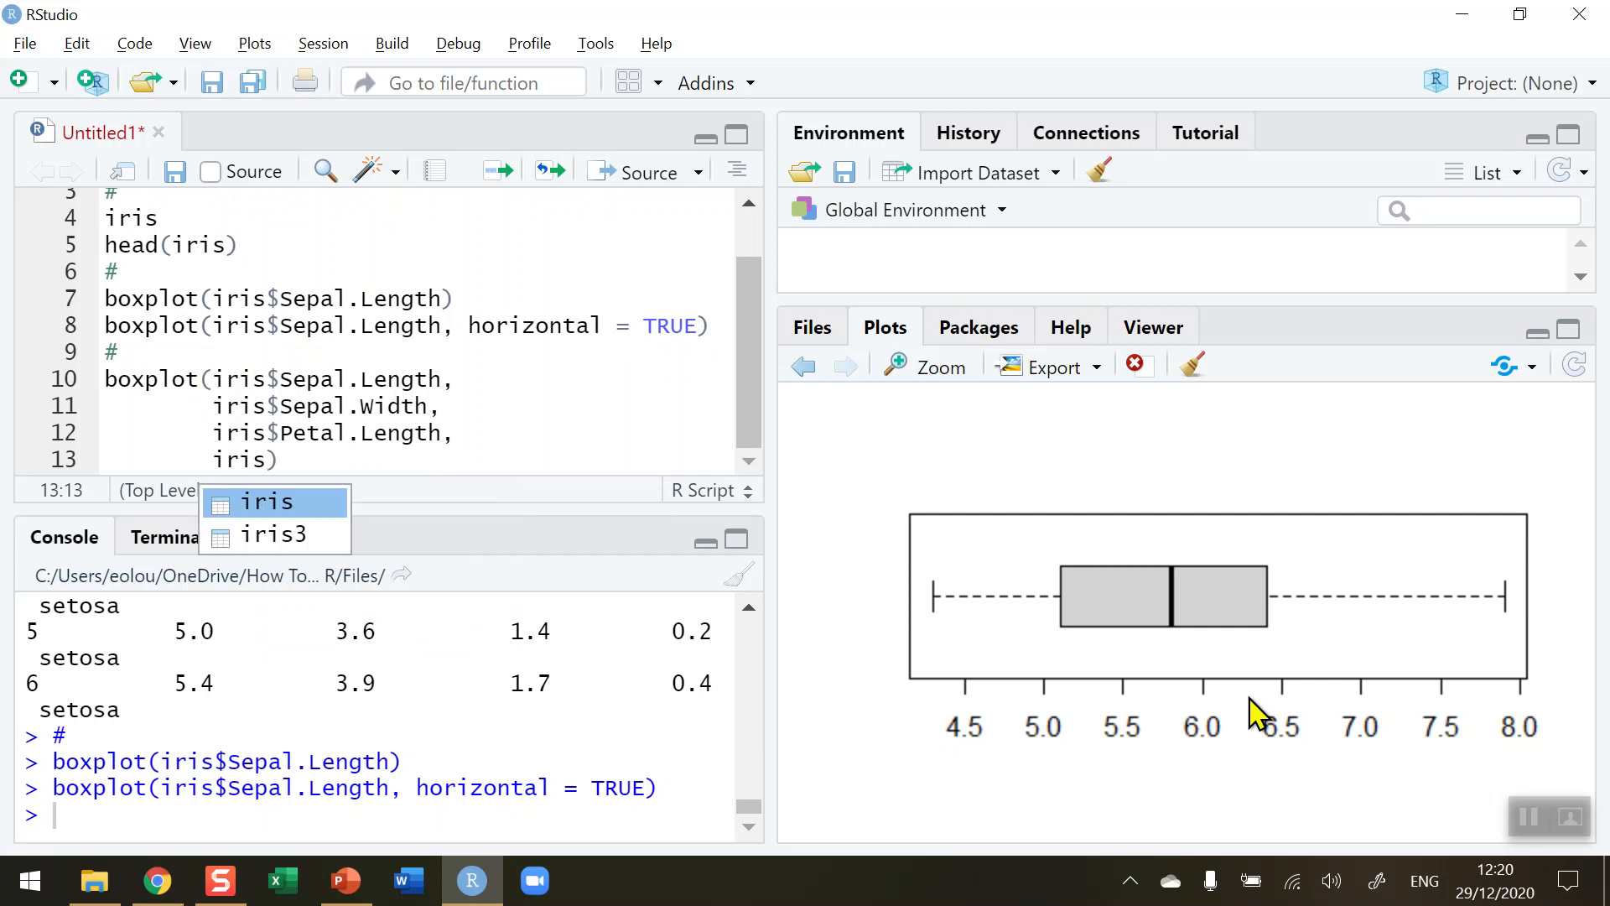
{"action": "type", "text": "$"}
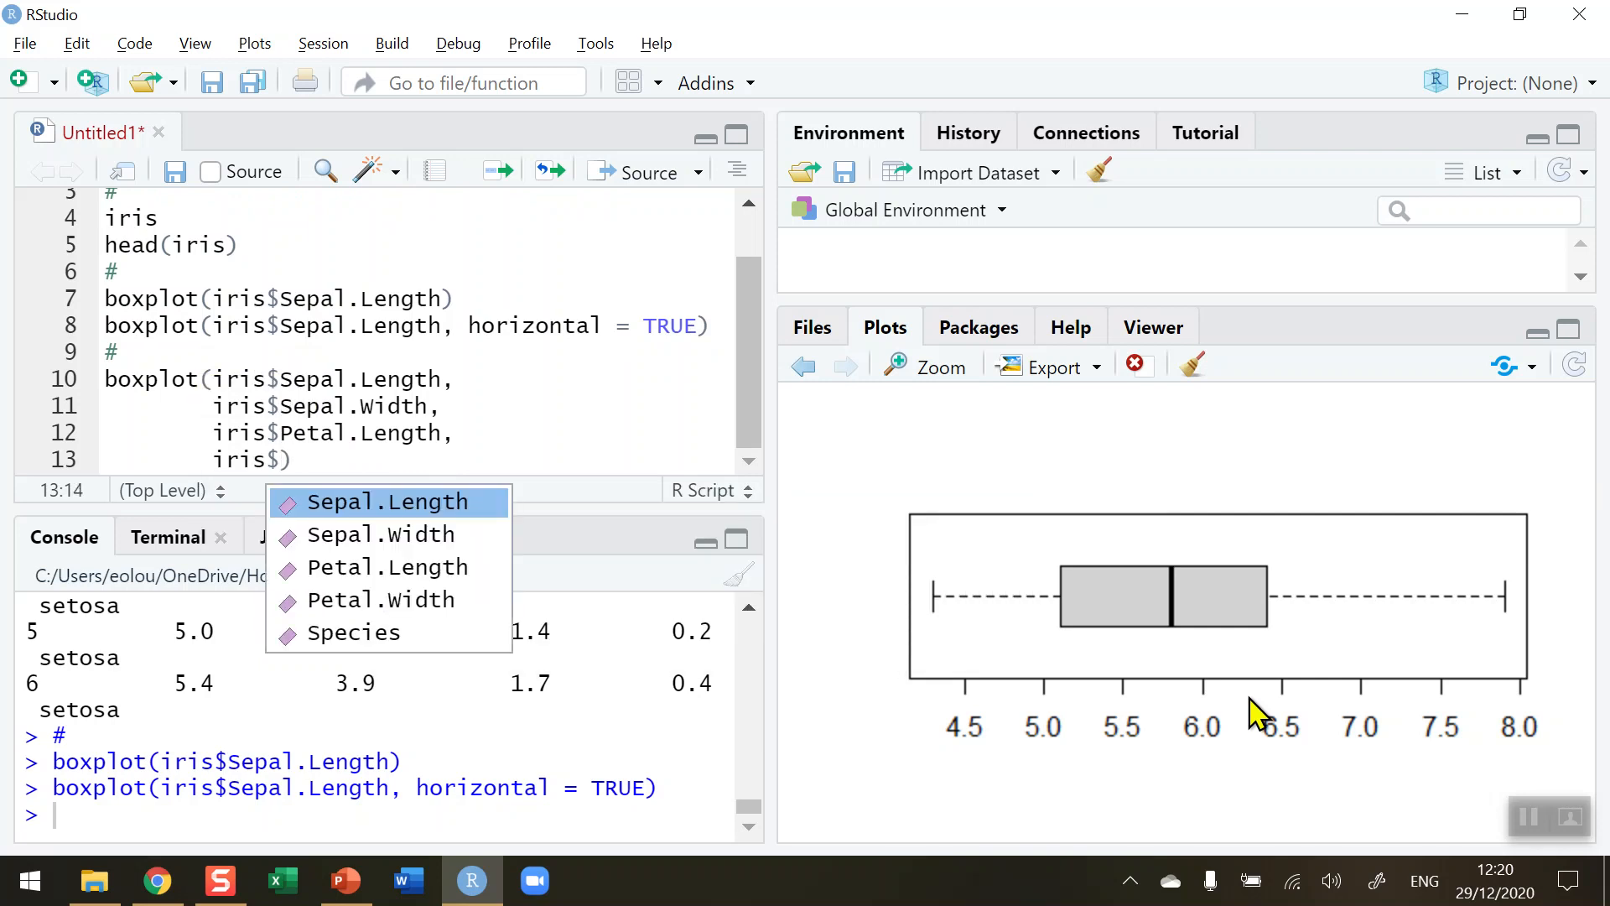
{"action": "type", "text": "Petal.Width"}
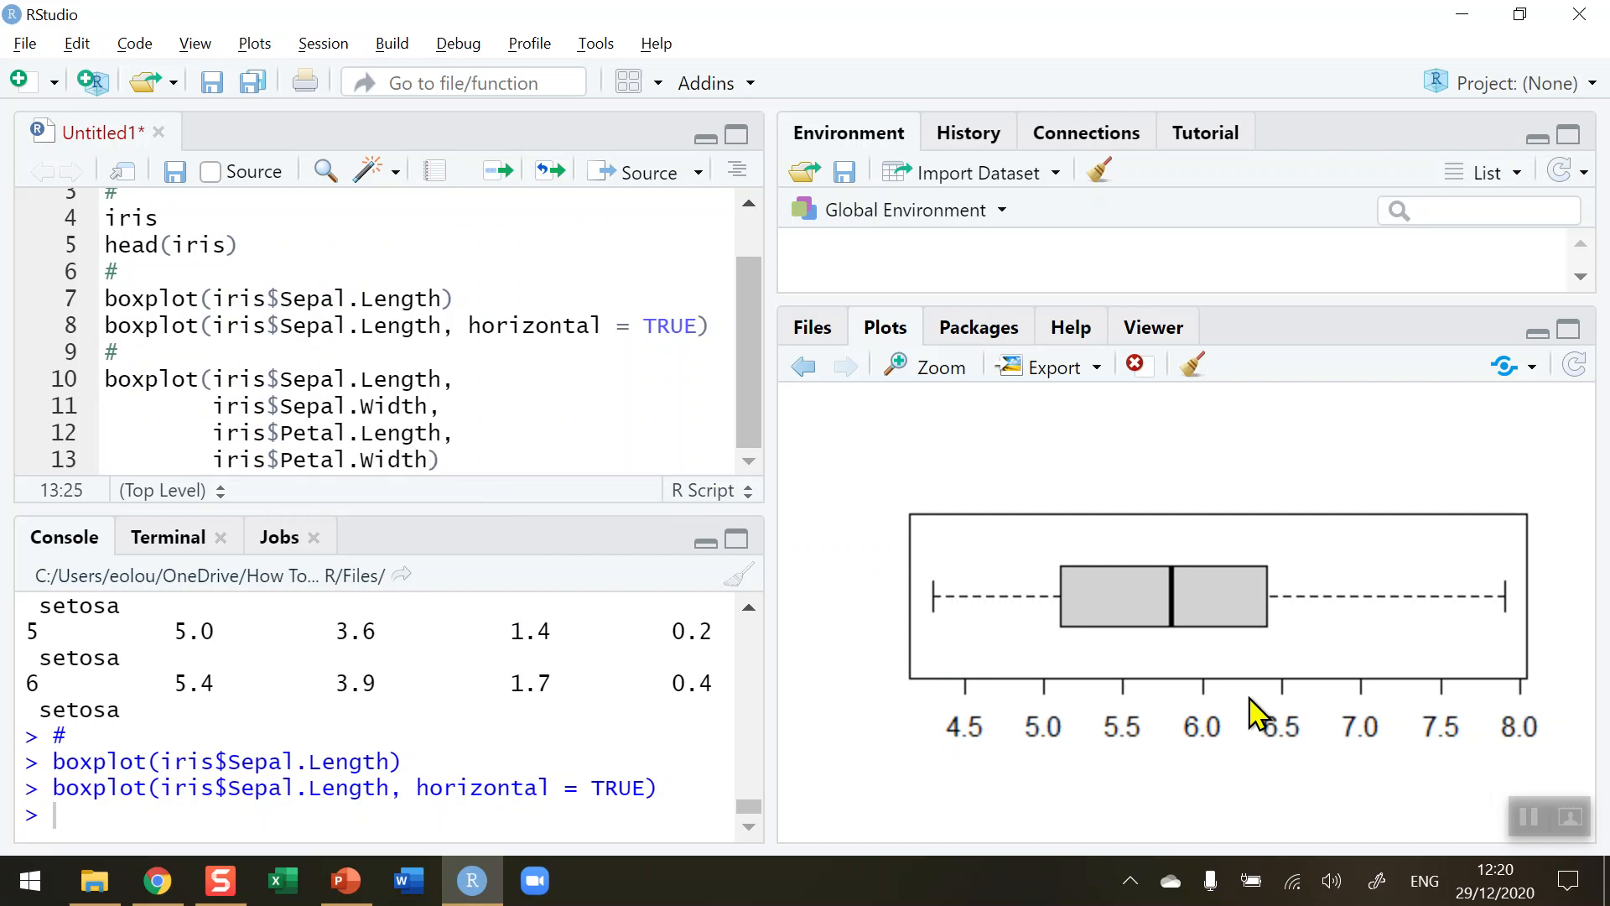
{"action": "left_click", "coordinate": [483, 465]}
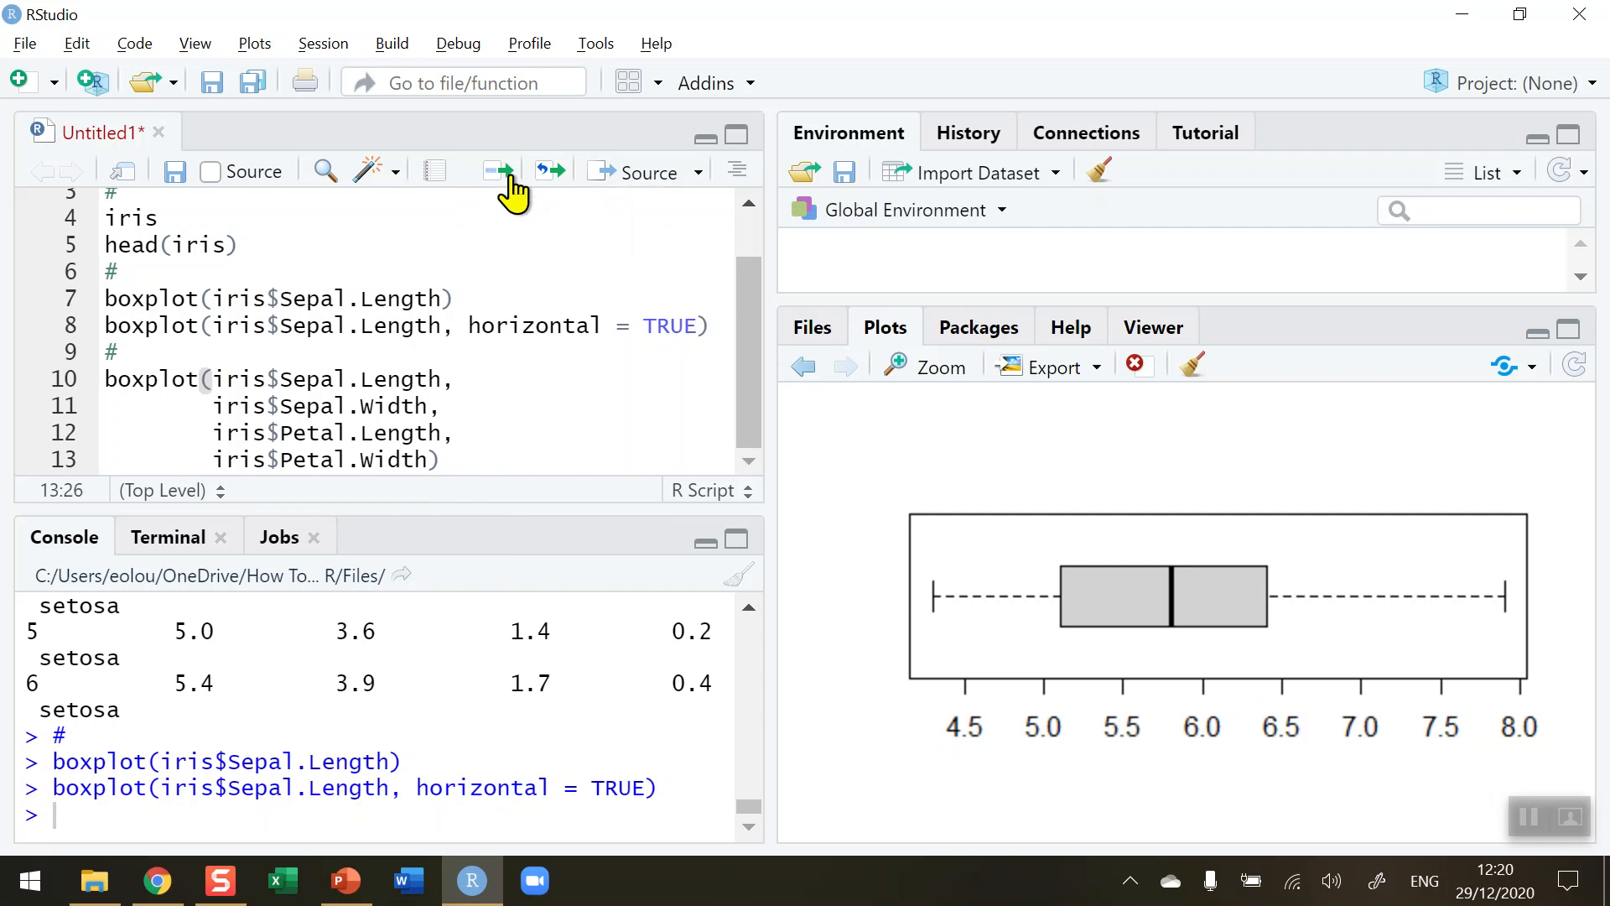
Run the multi-line boxplot code to draw four side-by-side boxes numbered 1 to 4
{"action": "left_click", "coordinate": [497, 171]}
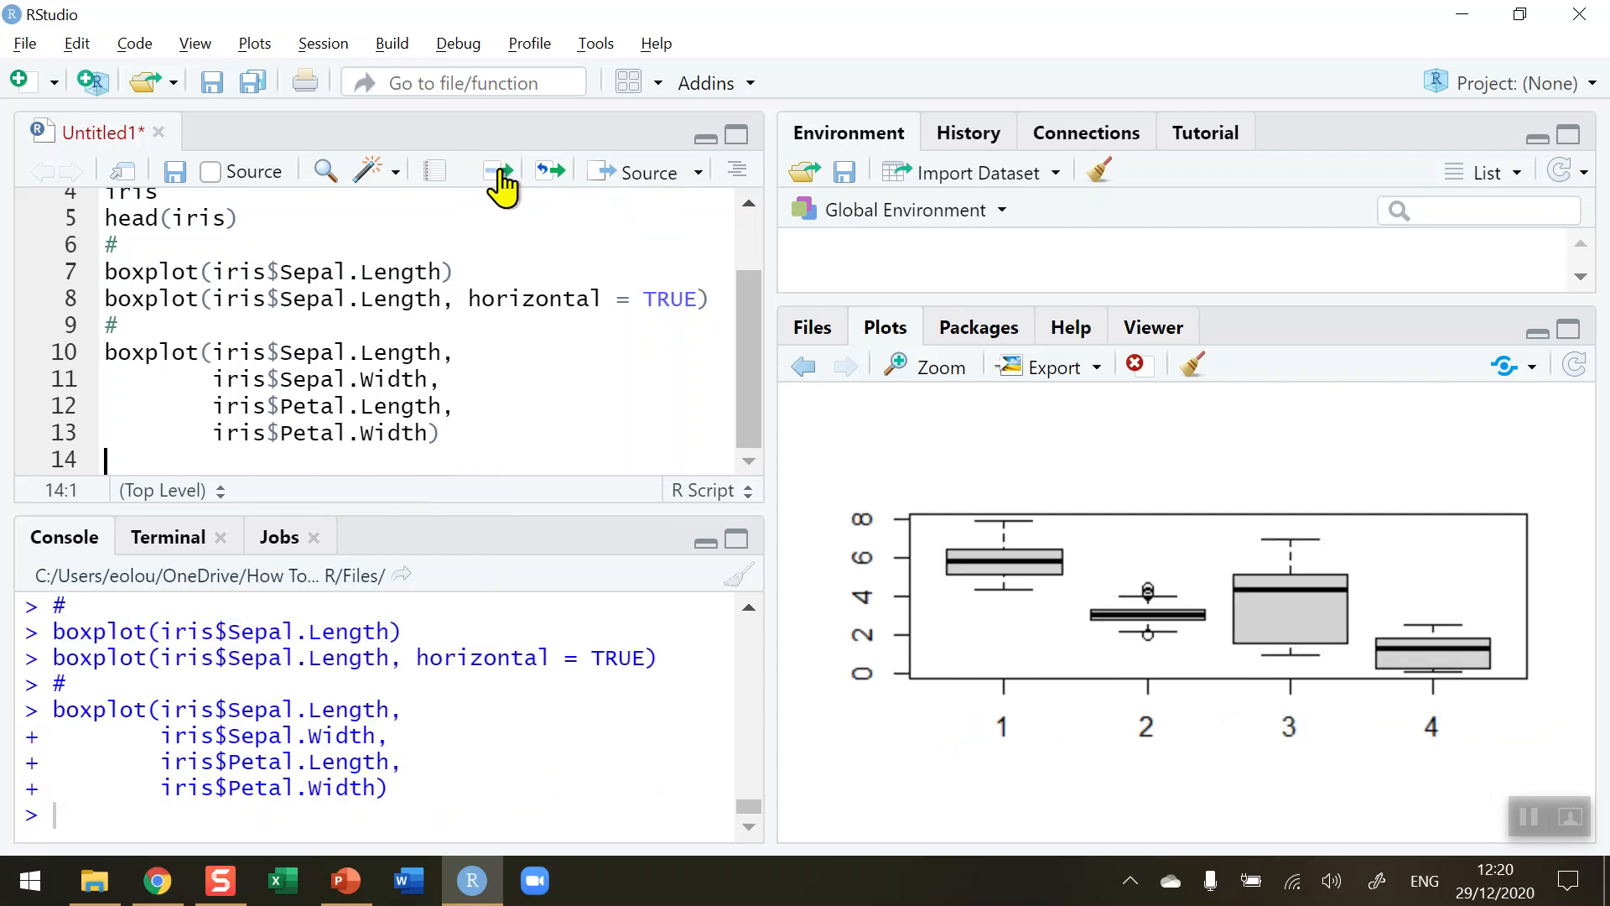
{"action": "mouse_move", "coordinate": [956, 310]}
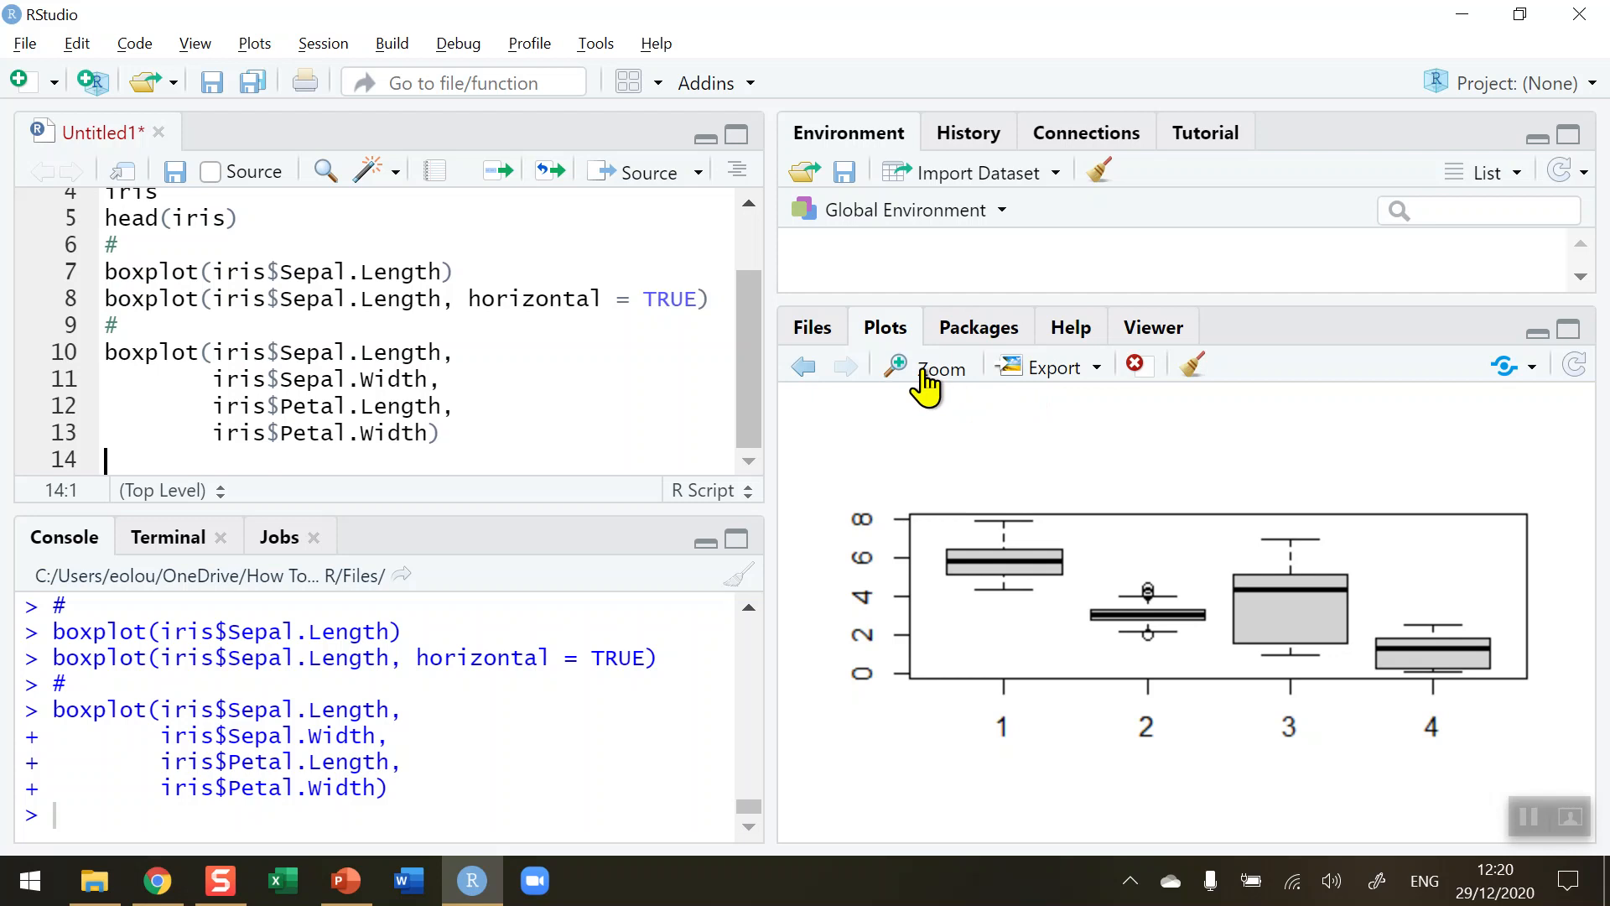
Inspect the four-box plot in the zoom window, then close it
{"action": "left_click", "coordinate": [937, 367]}
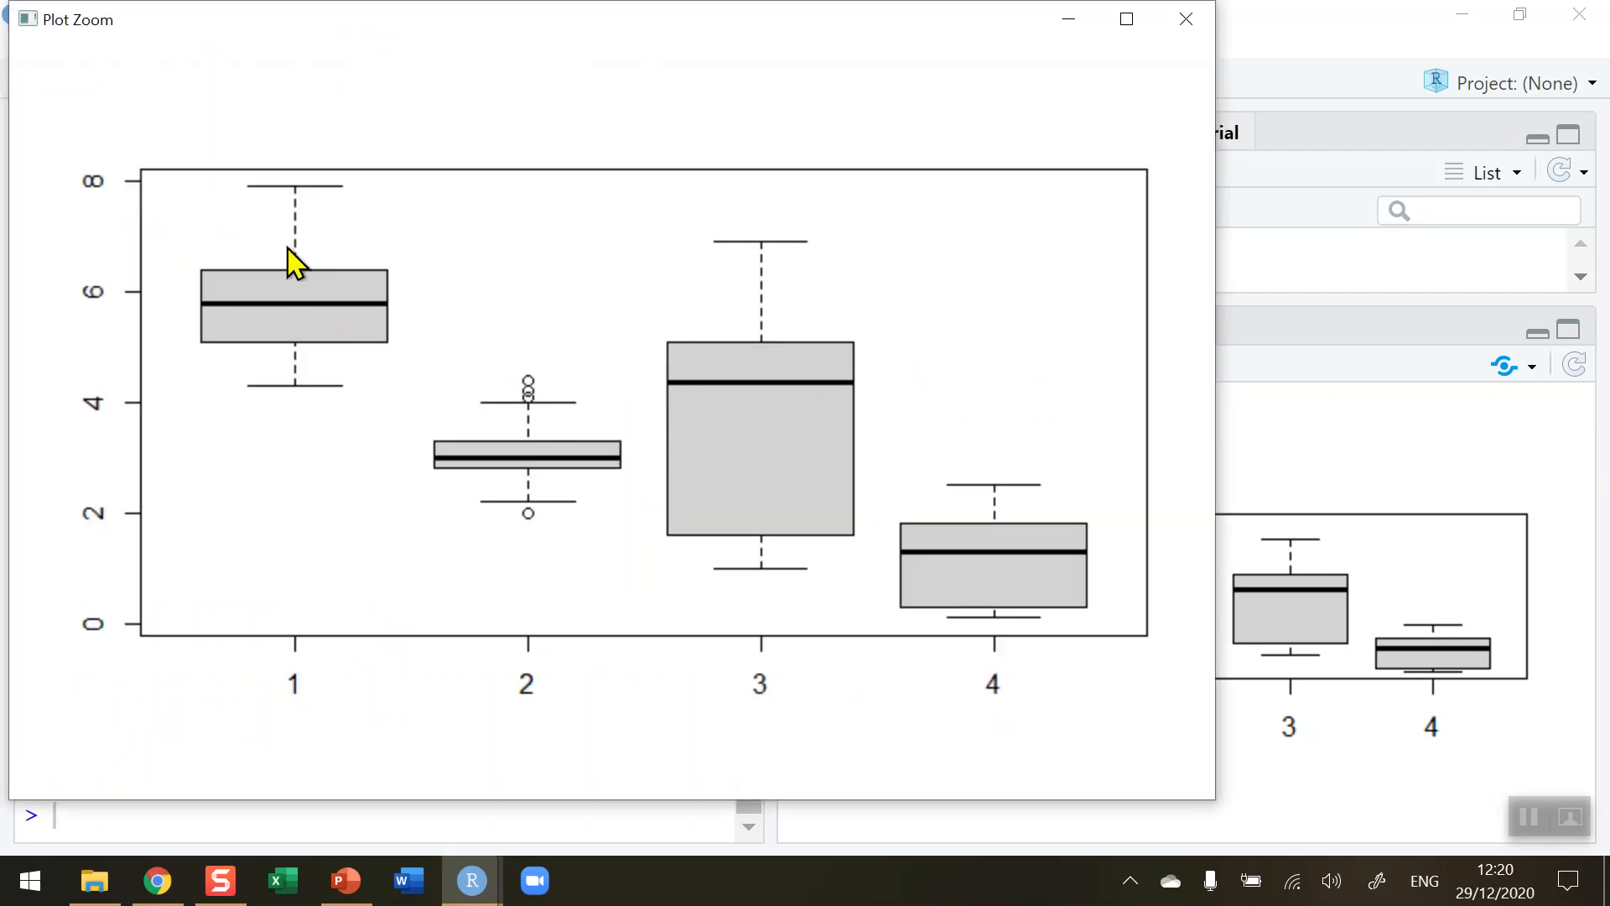
{"action": "mouse_move", "coordinate": [444, 380]}
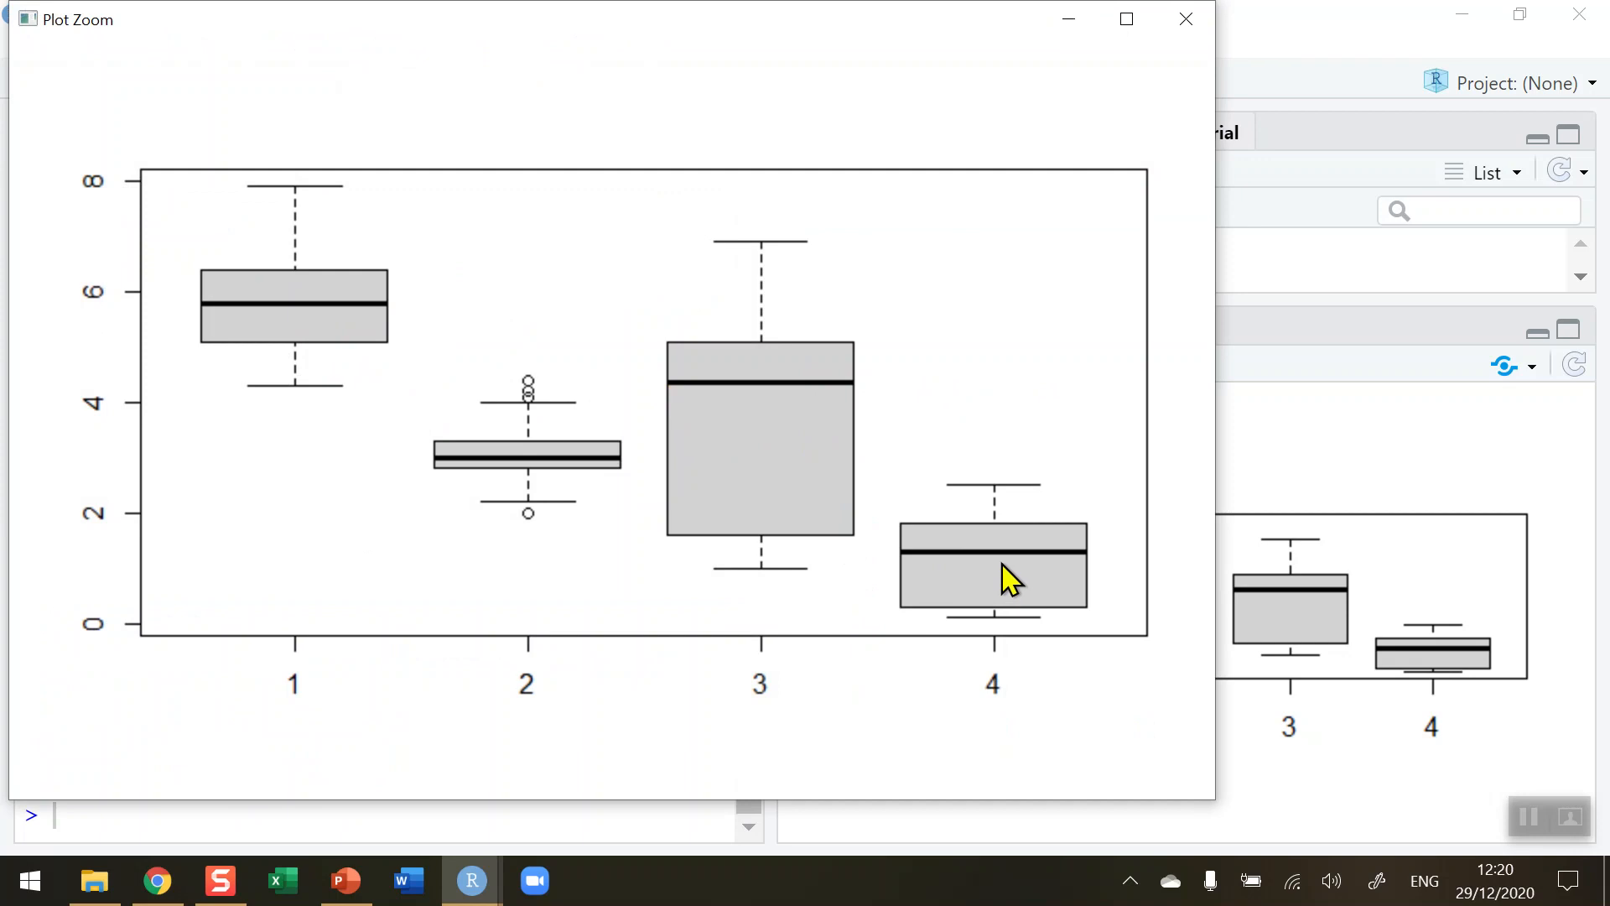
{"action": "mouse_move", "coordinate": [668, 385]}
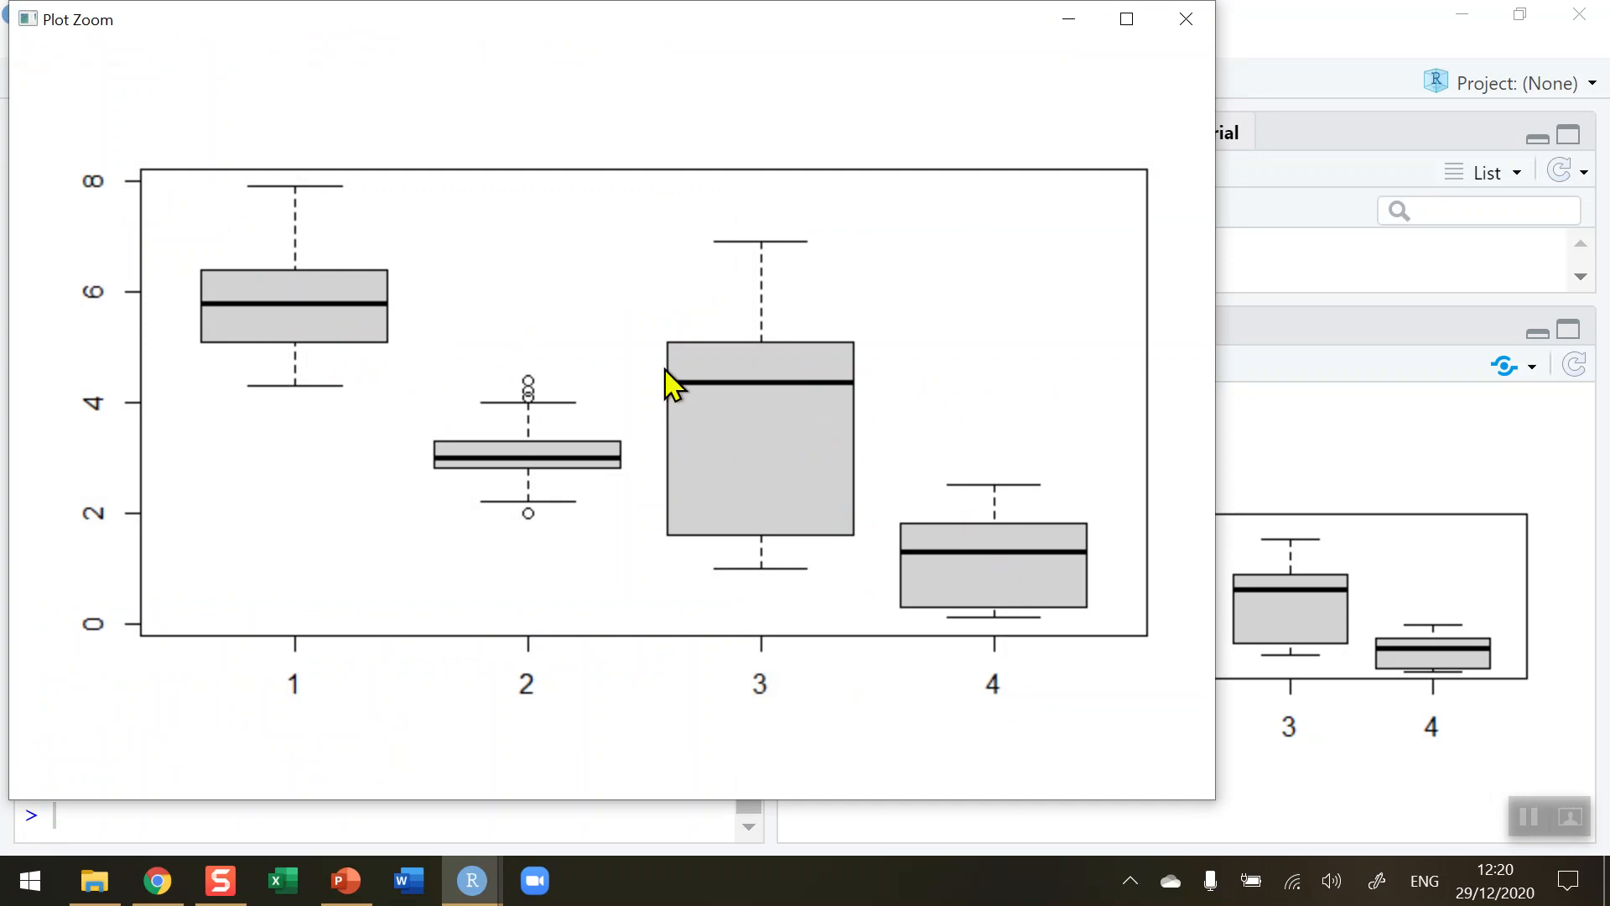
{"action": "mouse_move", "coordinate": [319, 155]}
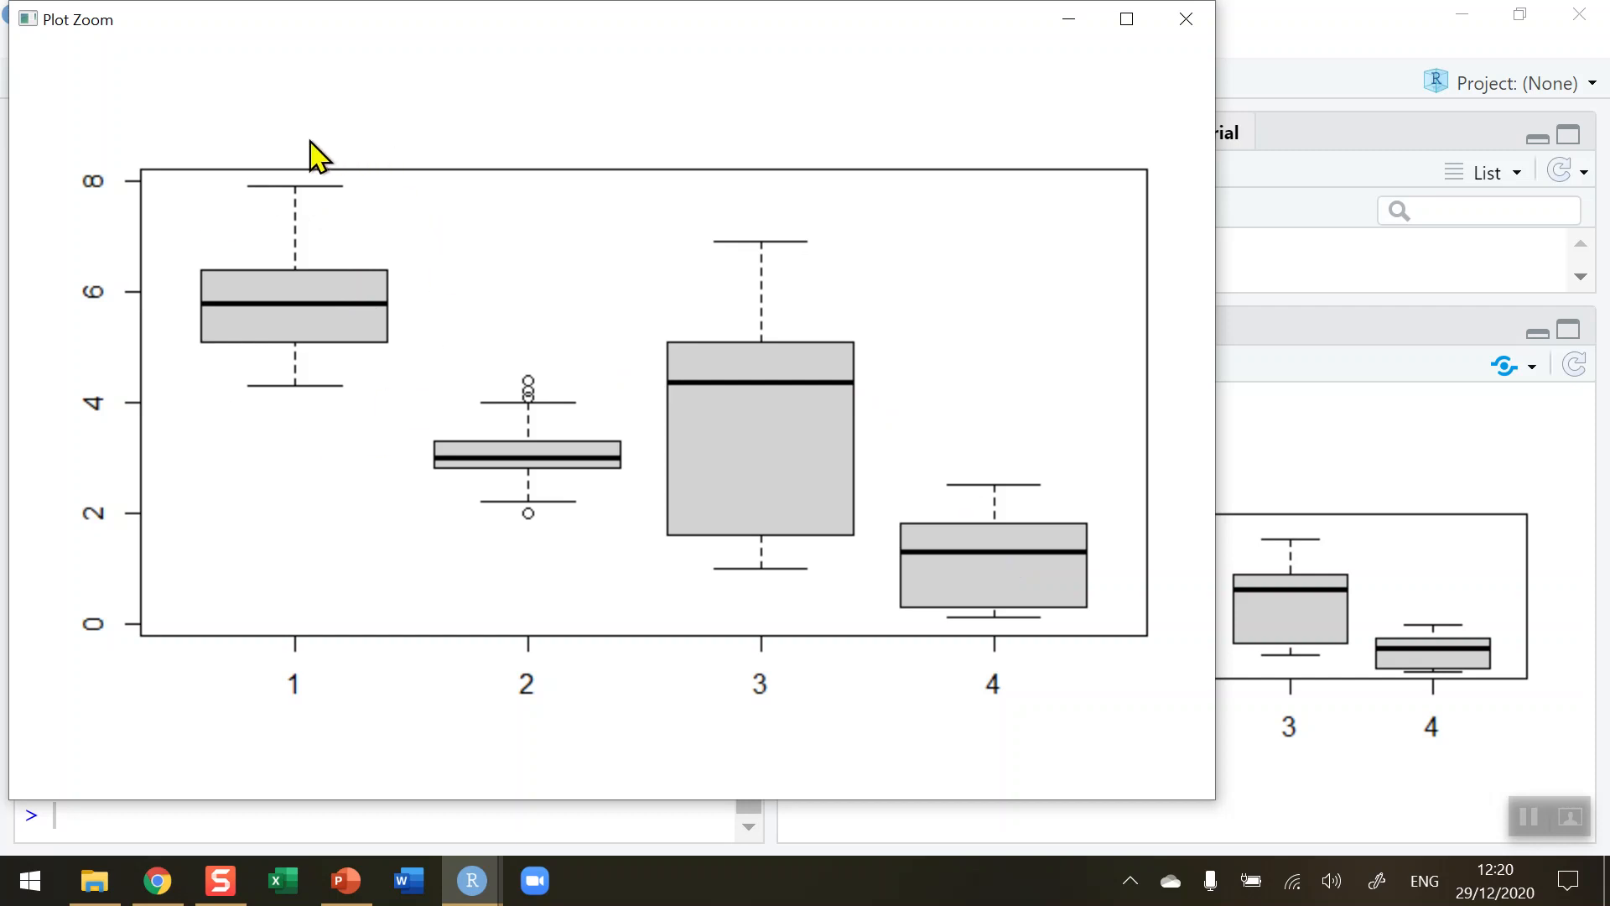
{"action": "mouse_move", "coordinate": [388, 175]}
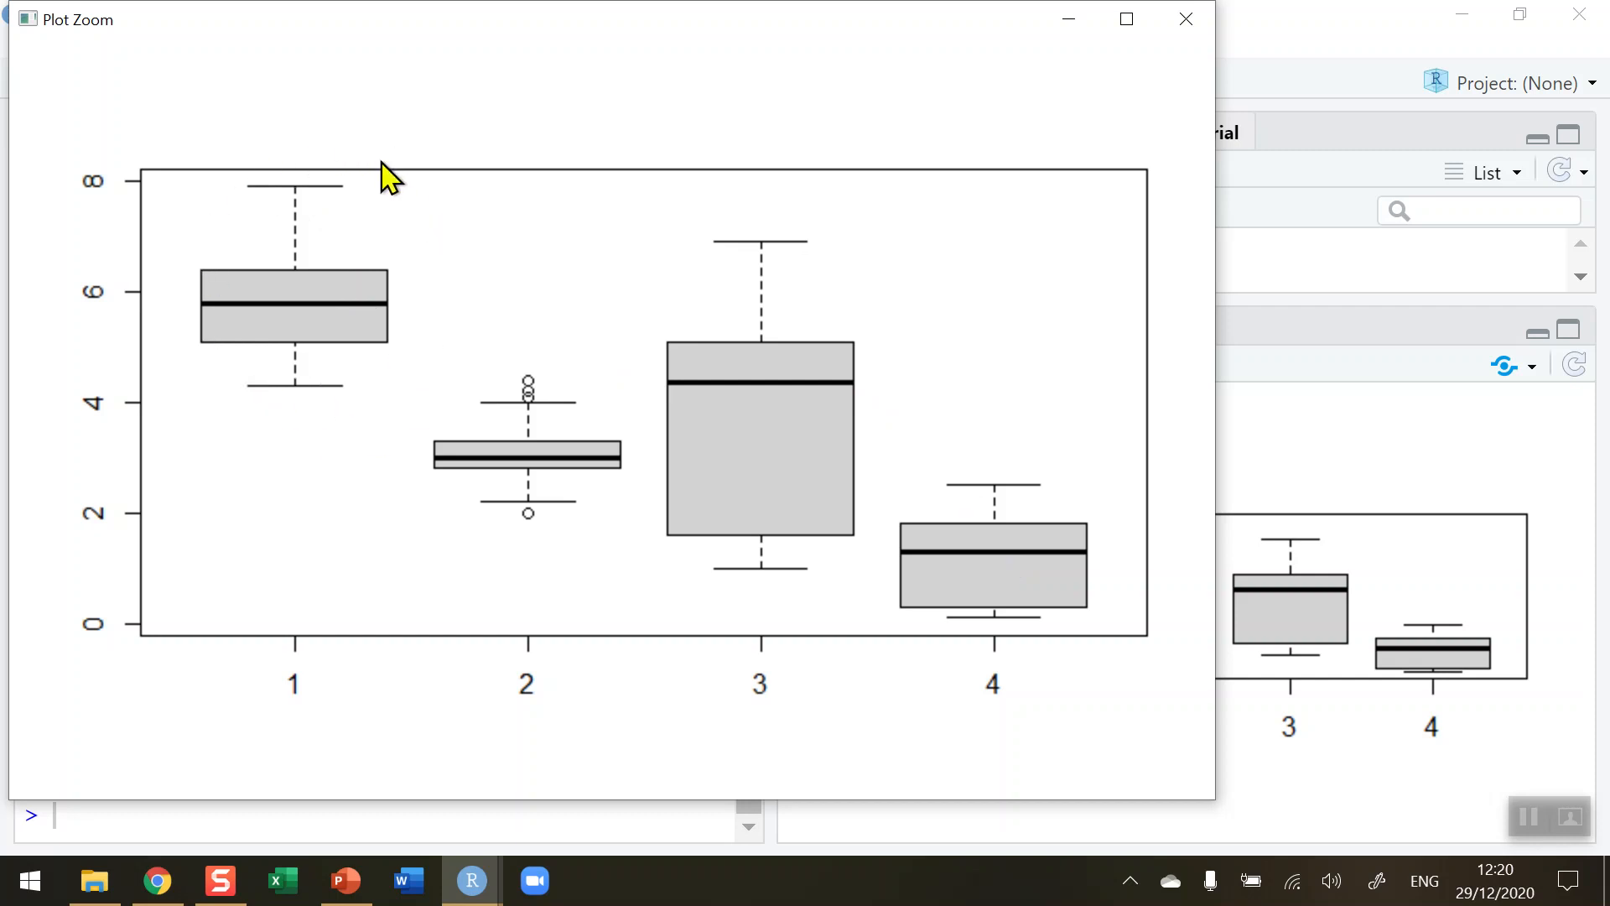
{"action": "mouse_move", "coordinate": [576, 367]}
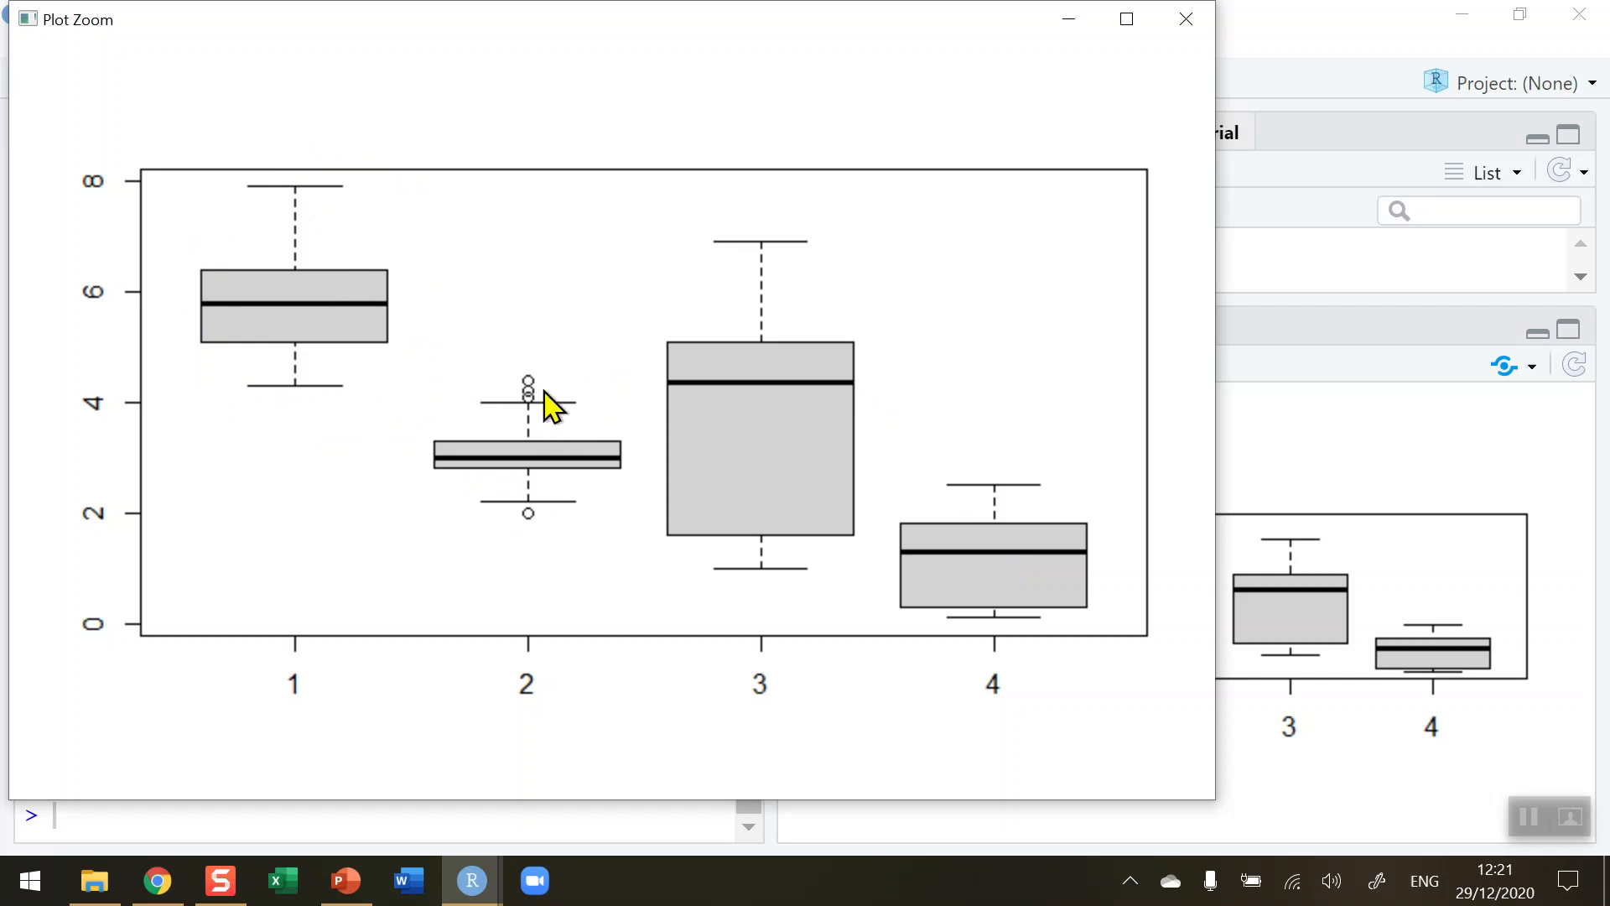
{"action": "mouse_move", "coordinate": [791, 339]}
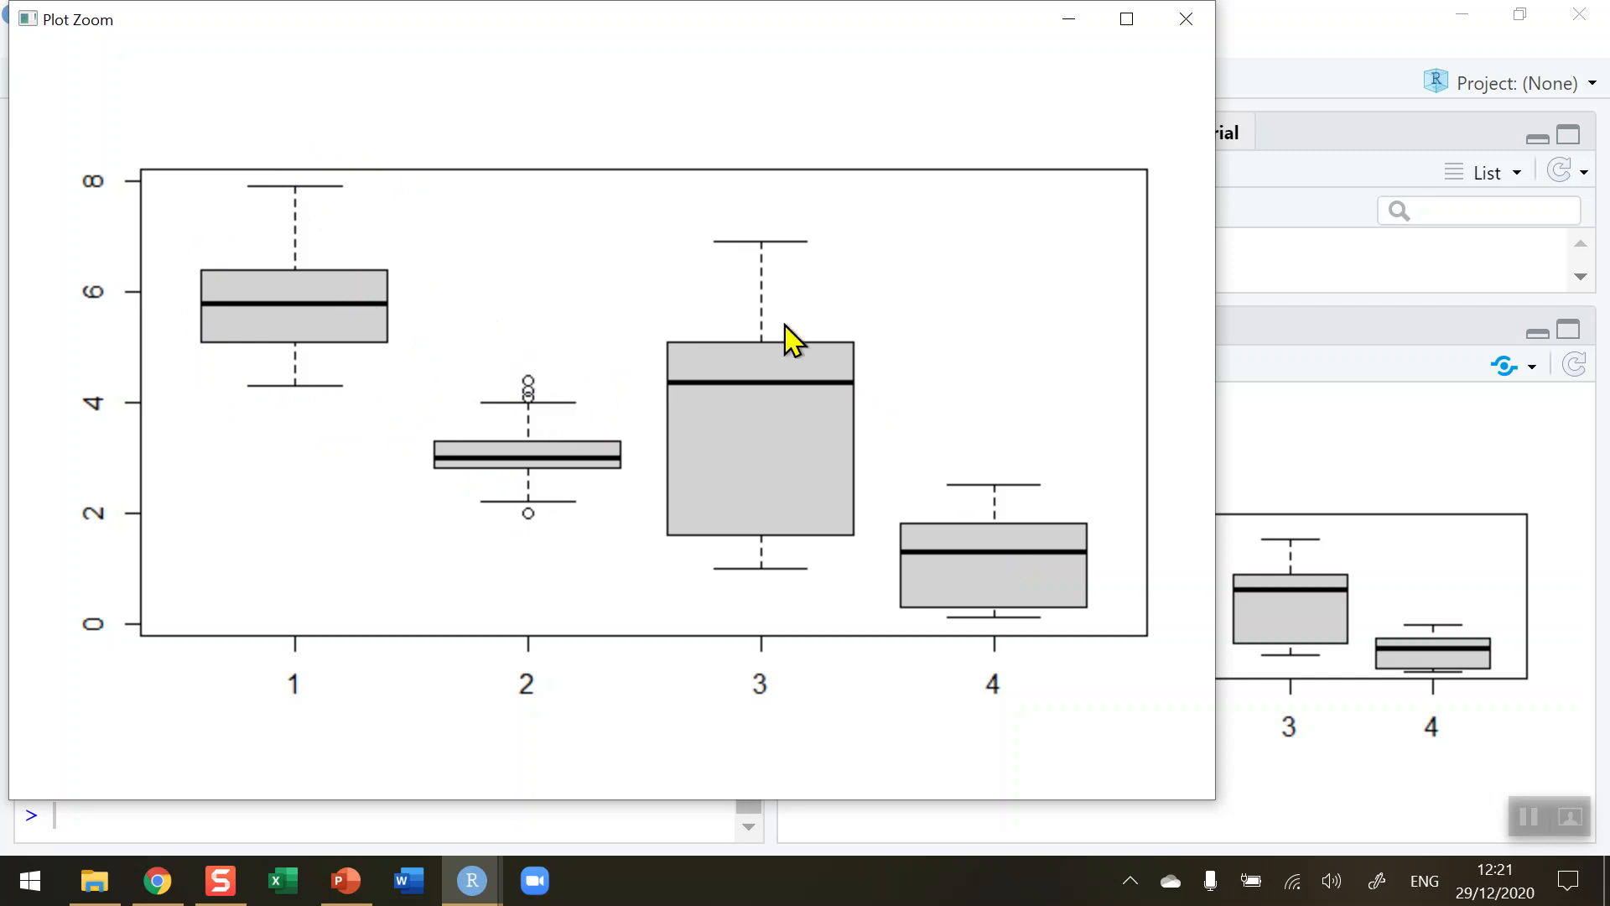
{"action": "mouse_move", "coordinate": [851, 403]}
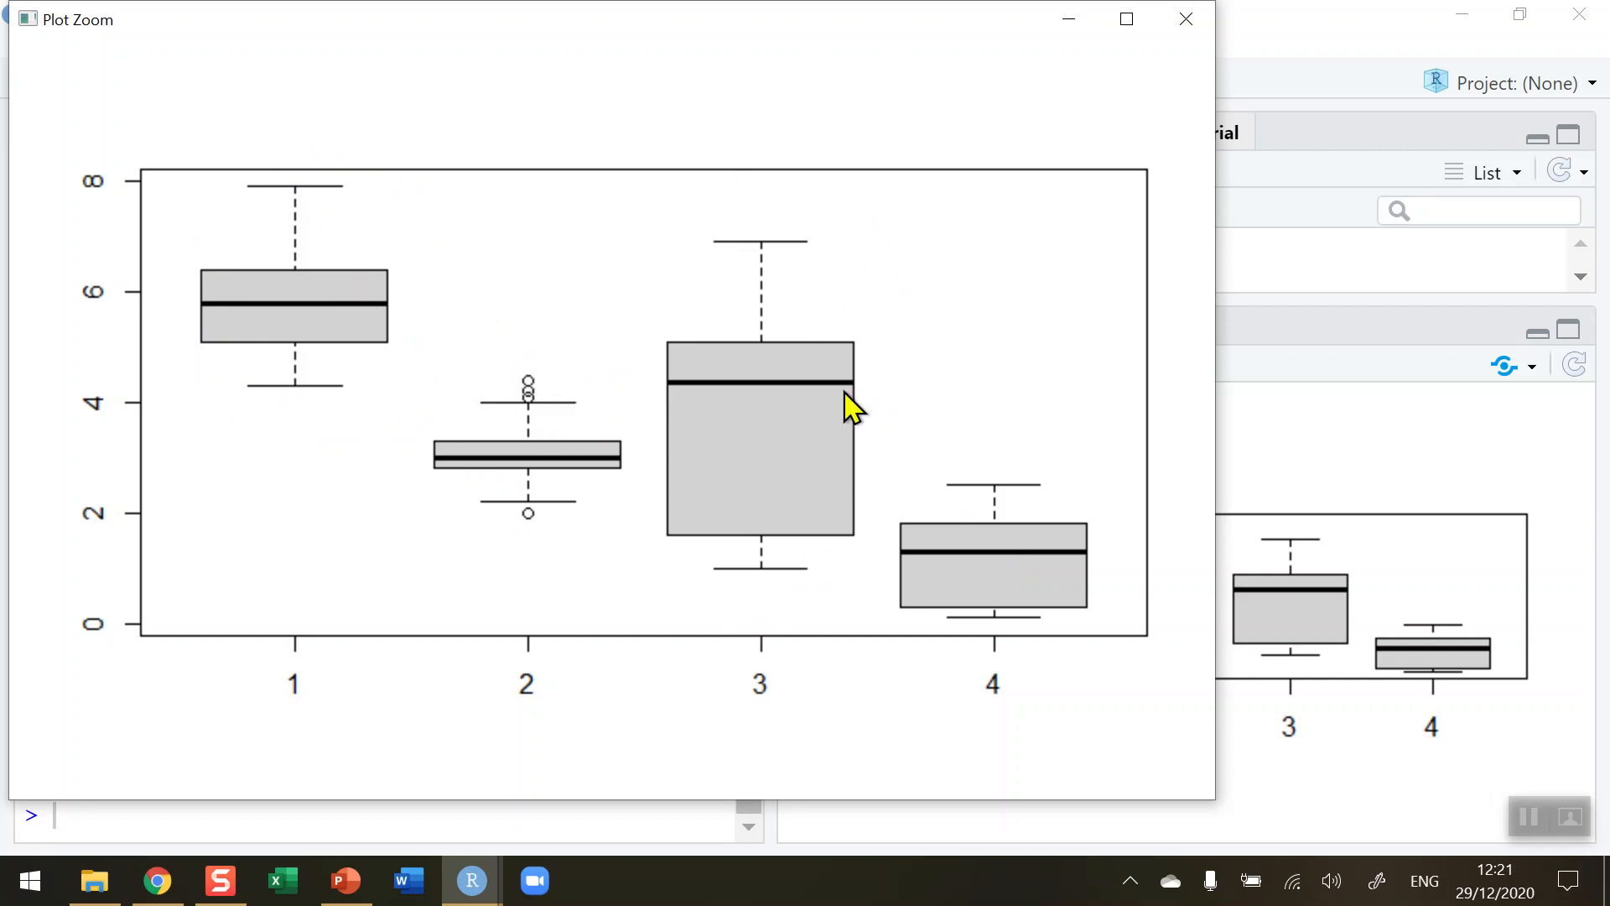
{"action": "mouse_move", "coordinate": [755, 406]}
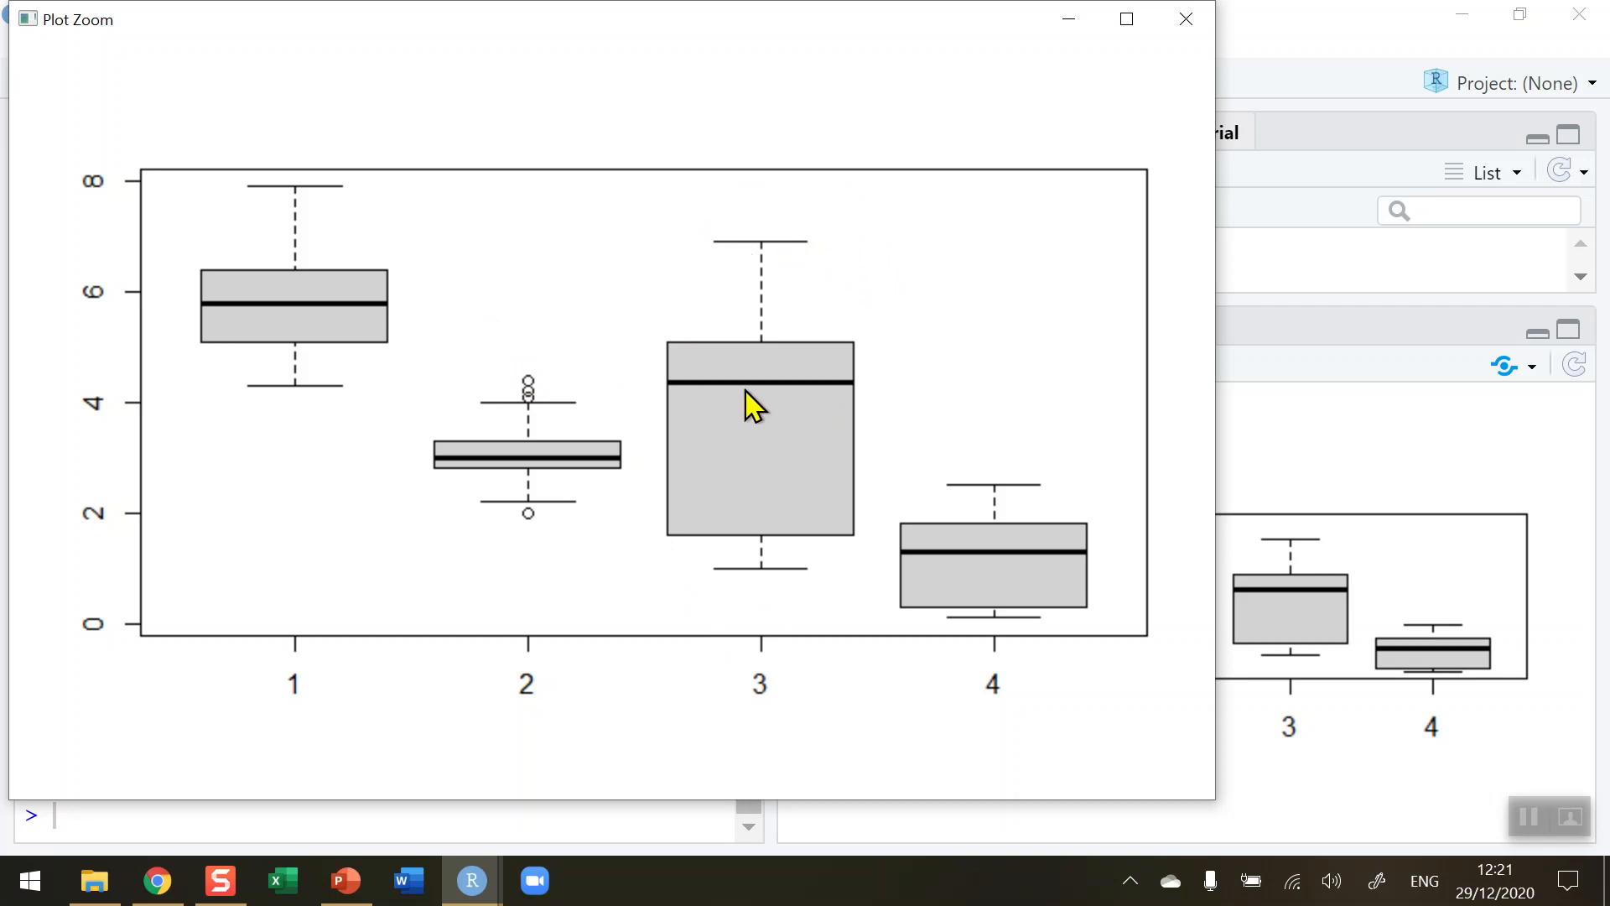
{"action": "mouse_move", "coordinate": [891, 586]}
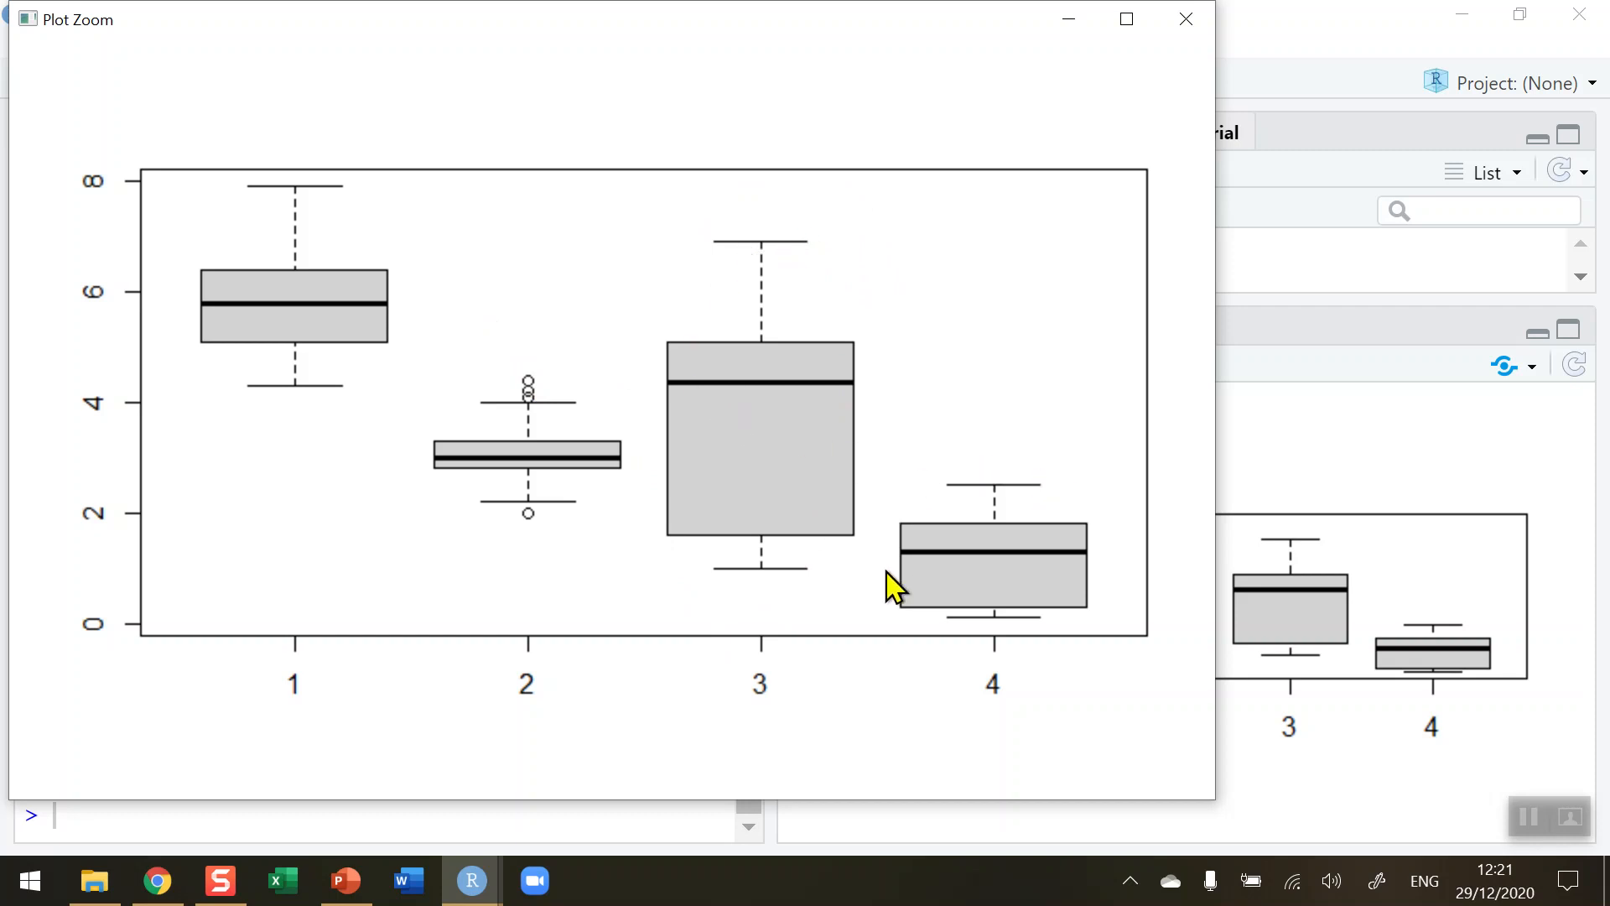
{"action": "mouse_move", "coordinate": [953, 571]}
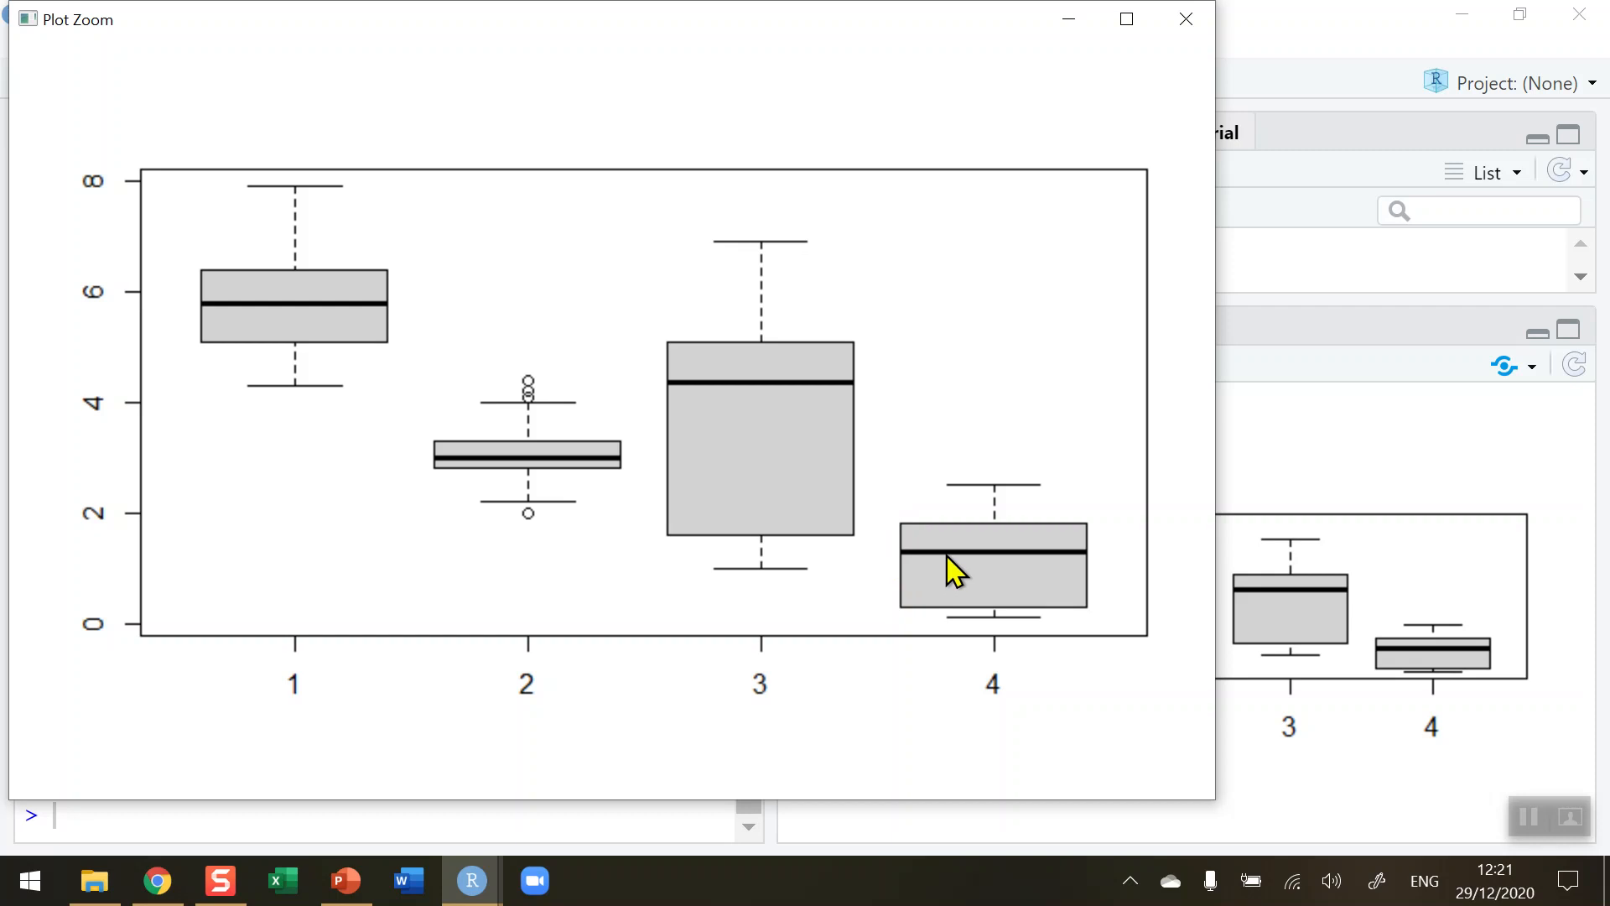
{"action": "mouse_move", "coordinate": [361, 716]}
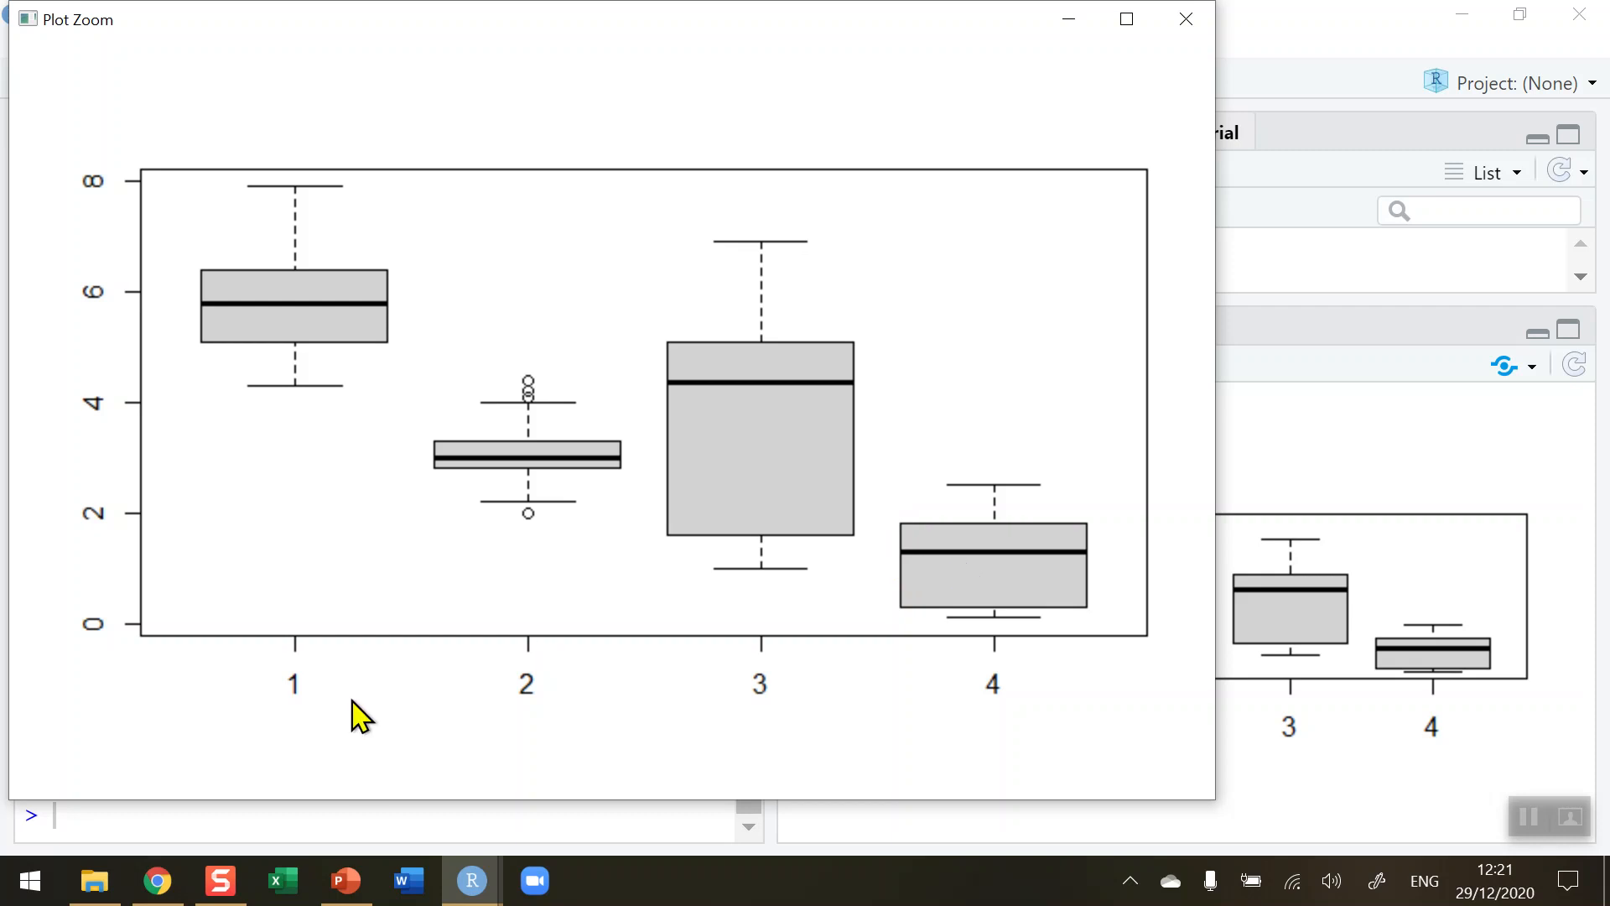
{"action": "mouse_move", "coordinate": [192, 658]}
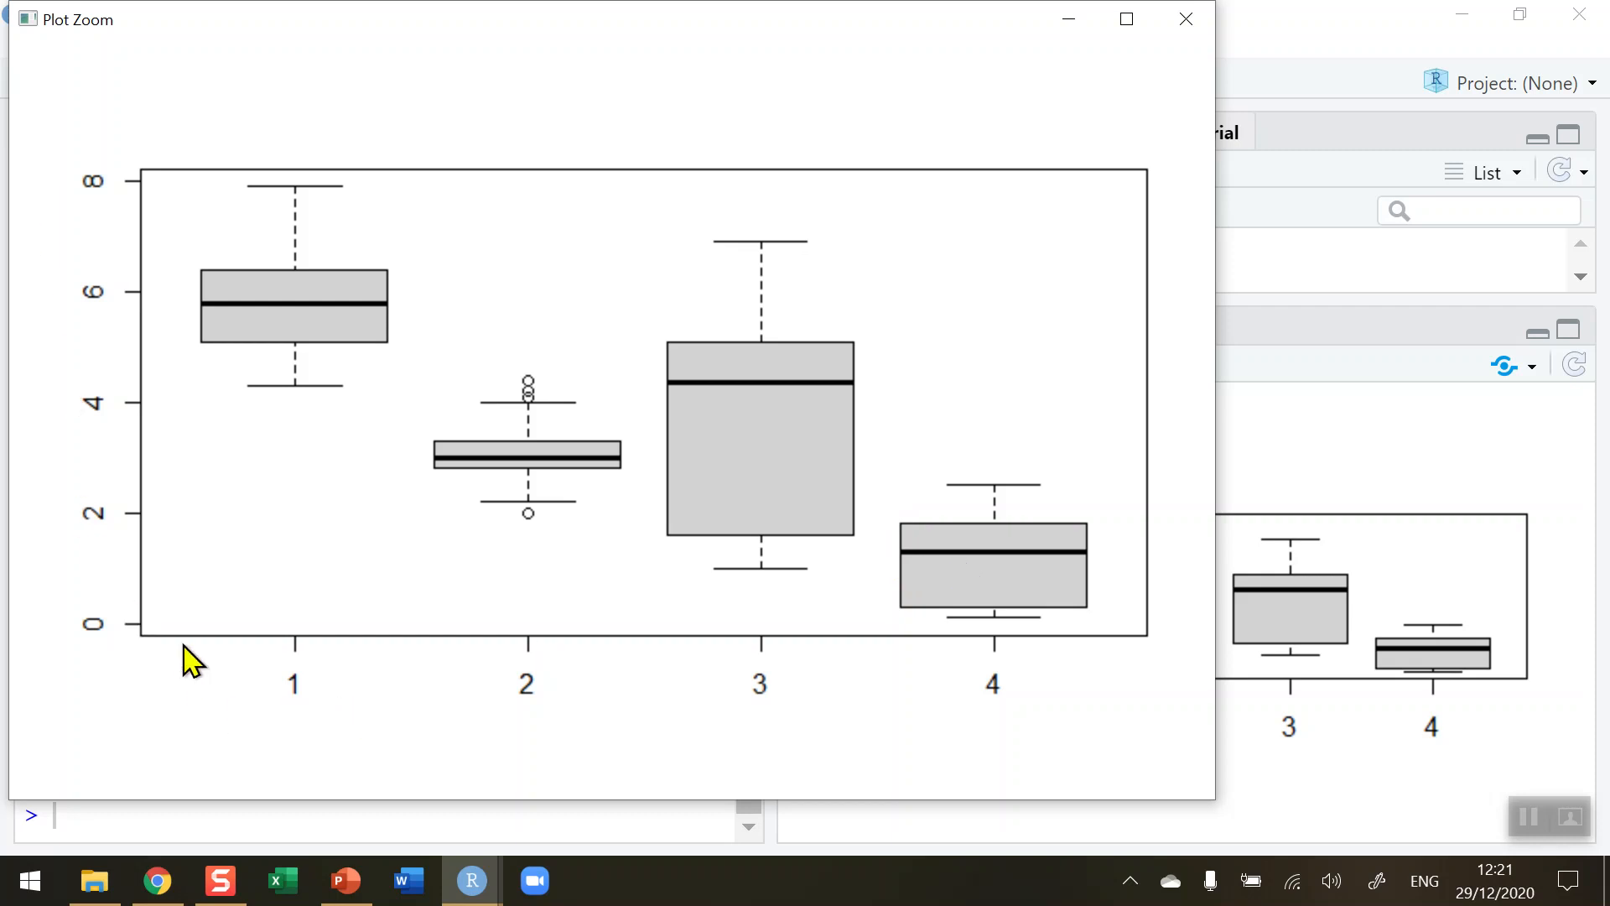
{"action": "mouse_move", "coordinate": [308, 718]}
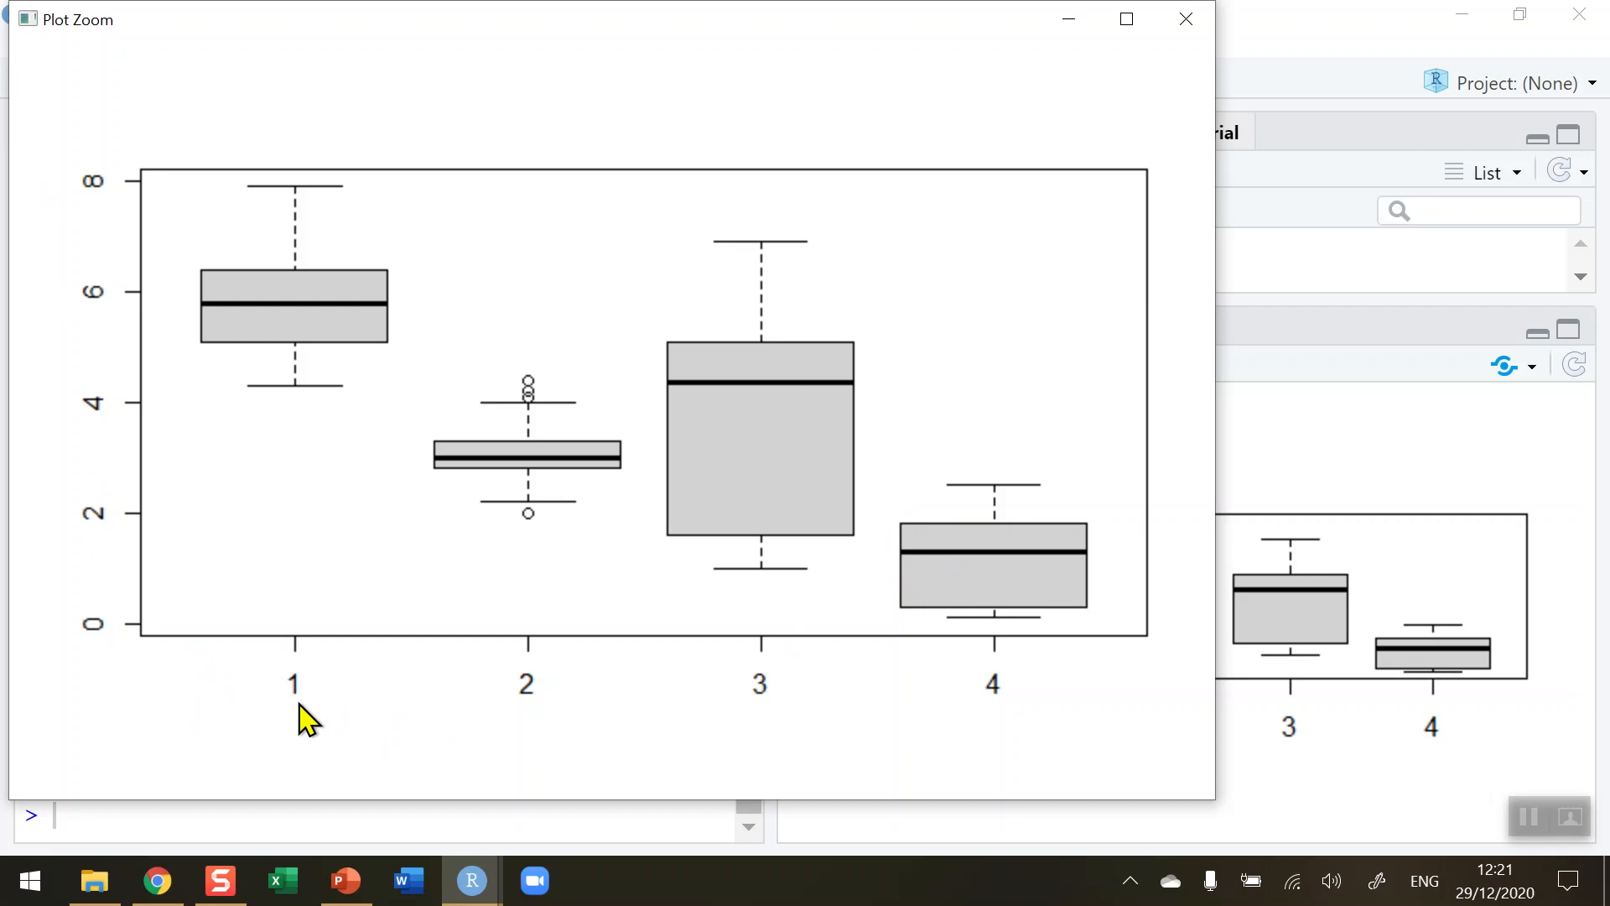
{"action": "mouse_move", "coordinate": [731, 709]}
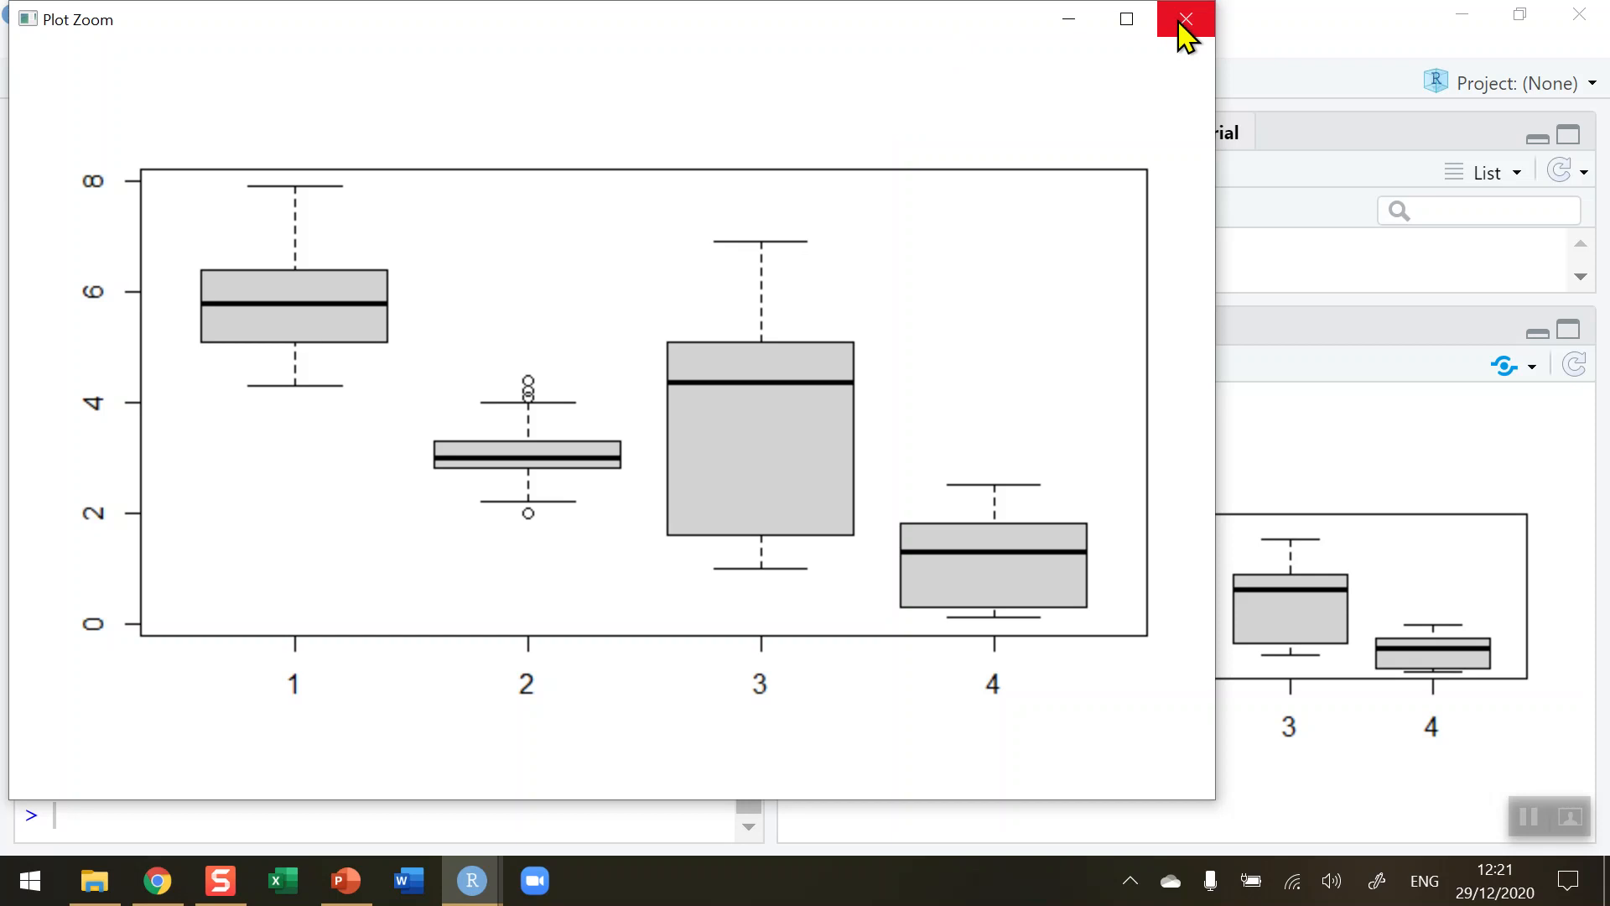
{"action": "mouse_move", "coordinate": [1184, 21]}
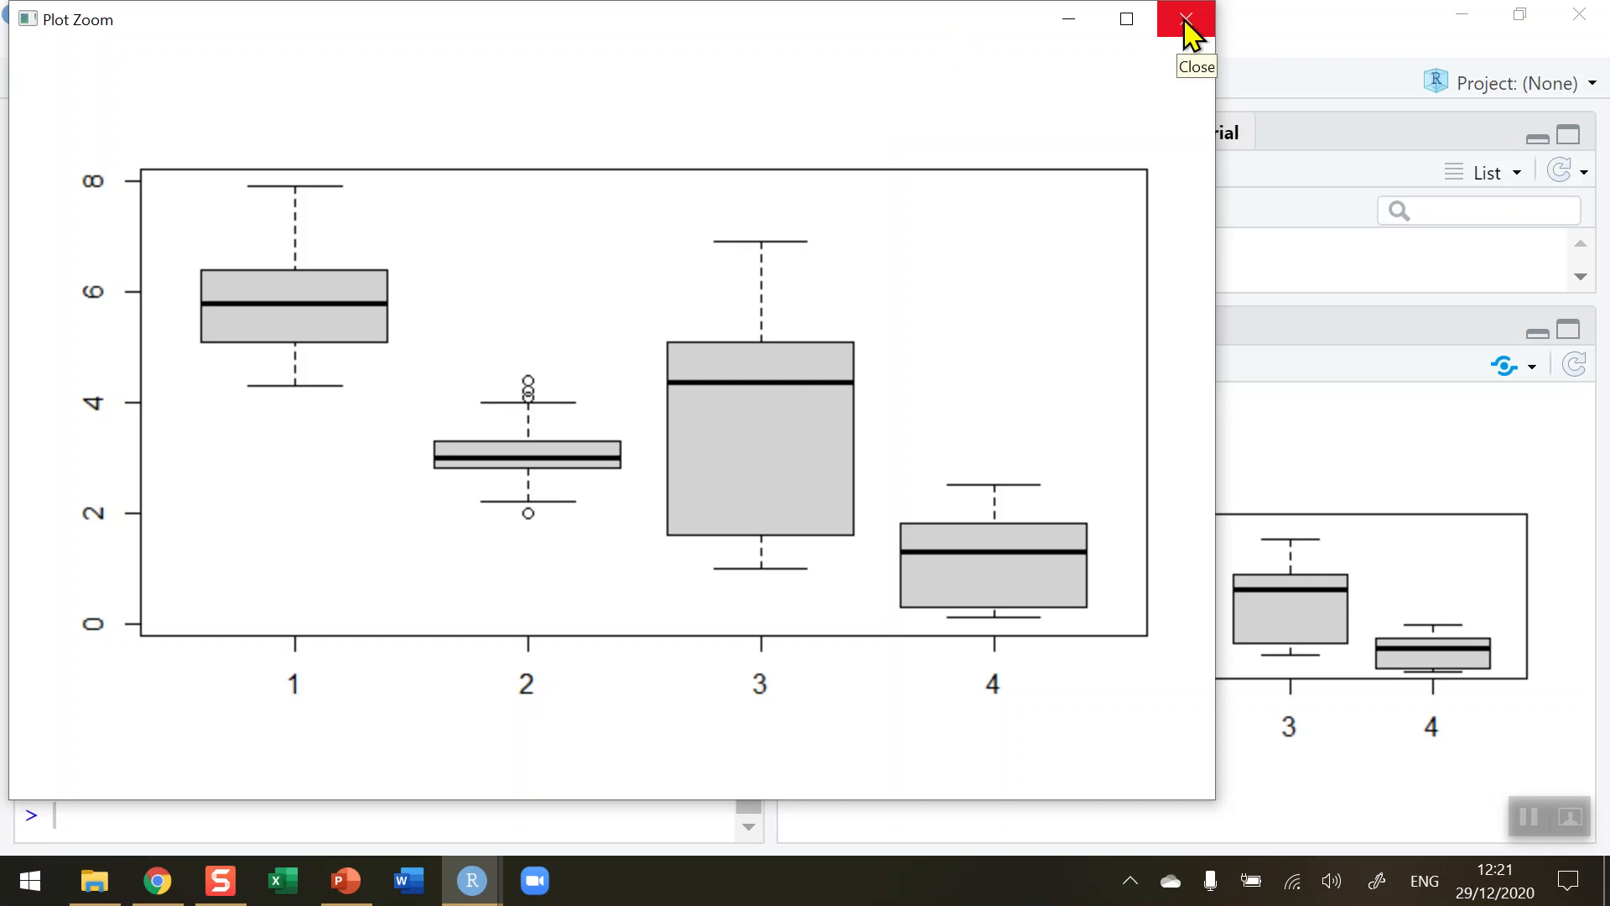
{"action": "left_click", "coordinate": [1186, 18]}
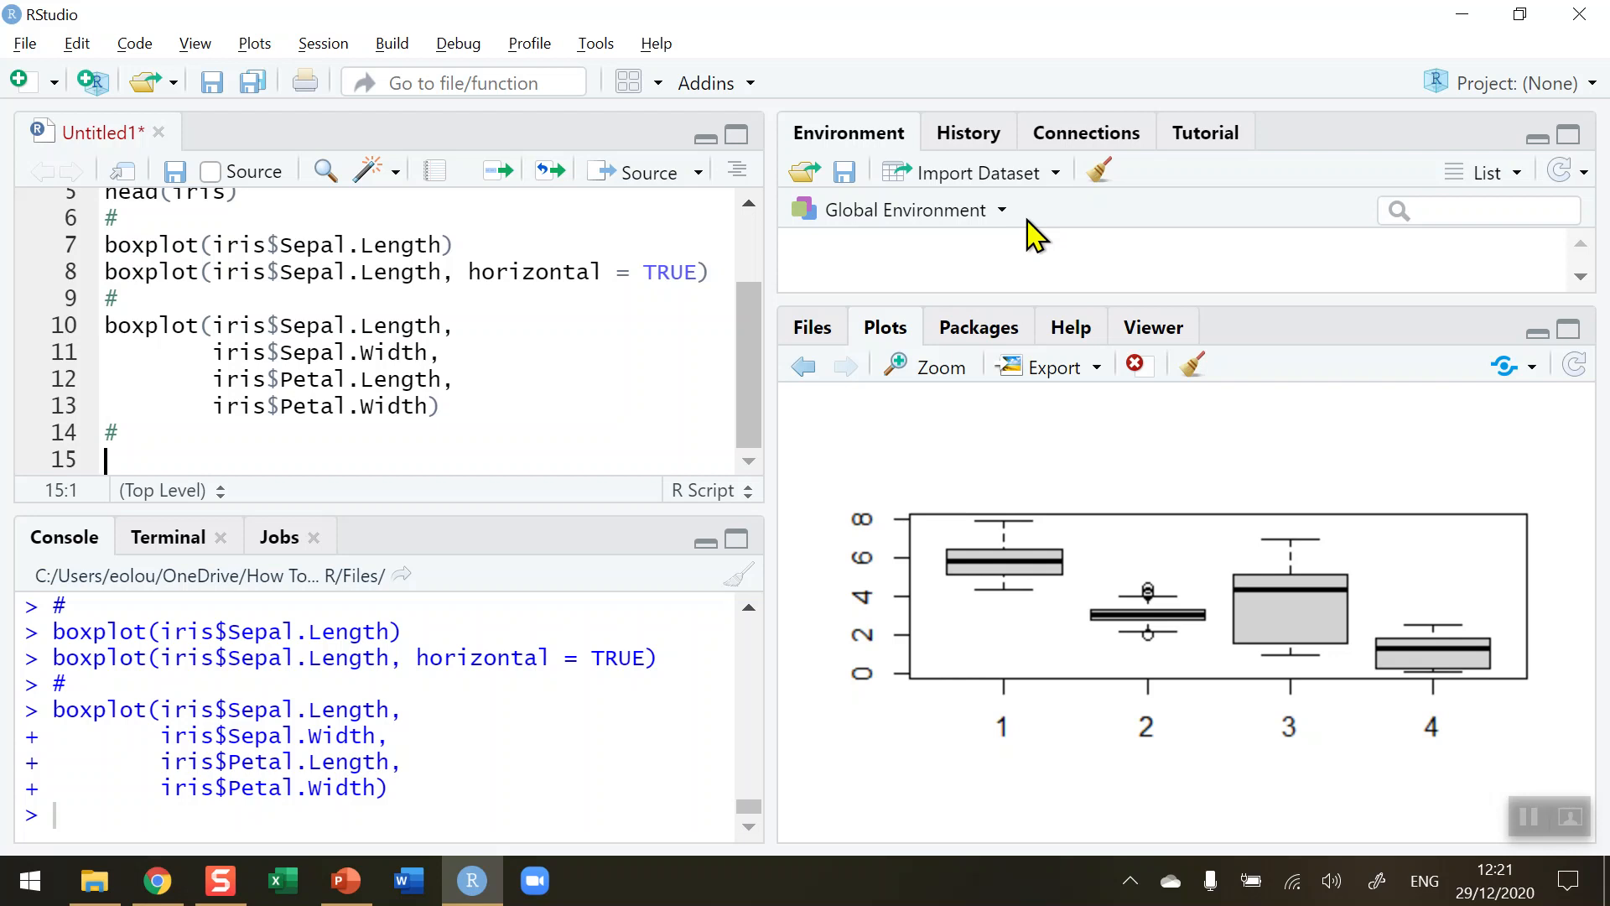
Write boxplot(iris$Sepal.Length ~ Species, data = iris) on line 15 and highlight the variable
{"action": "type", "text": "b"}
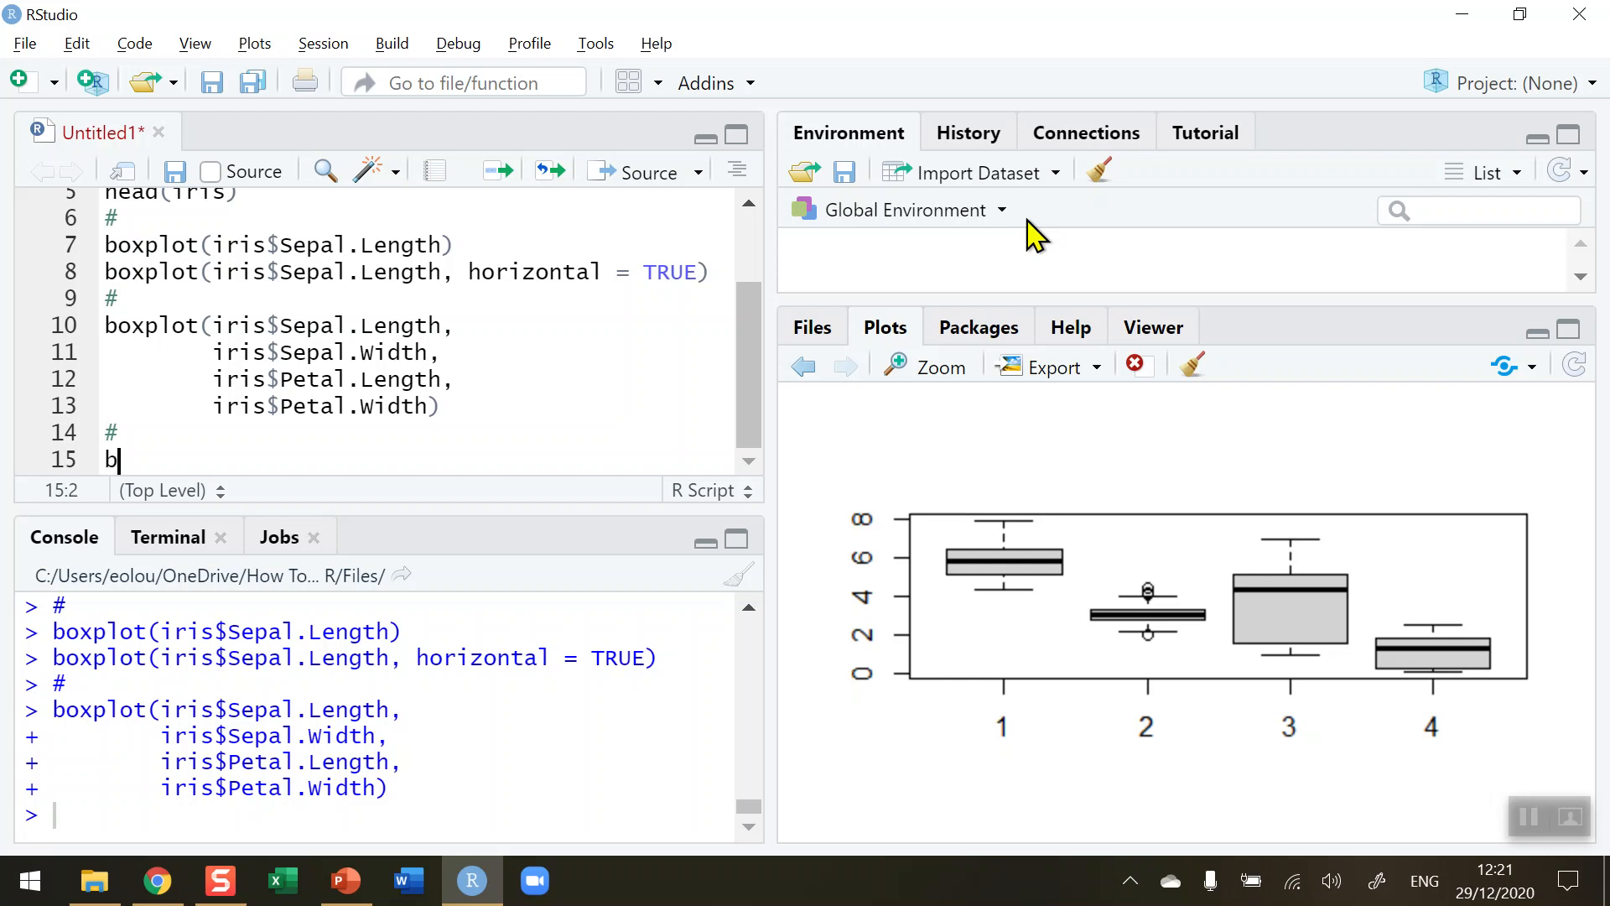
{"action": "type", "text": "oxplot(iris"}
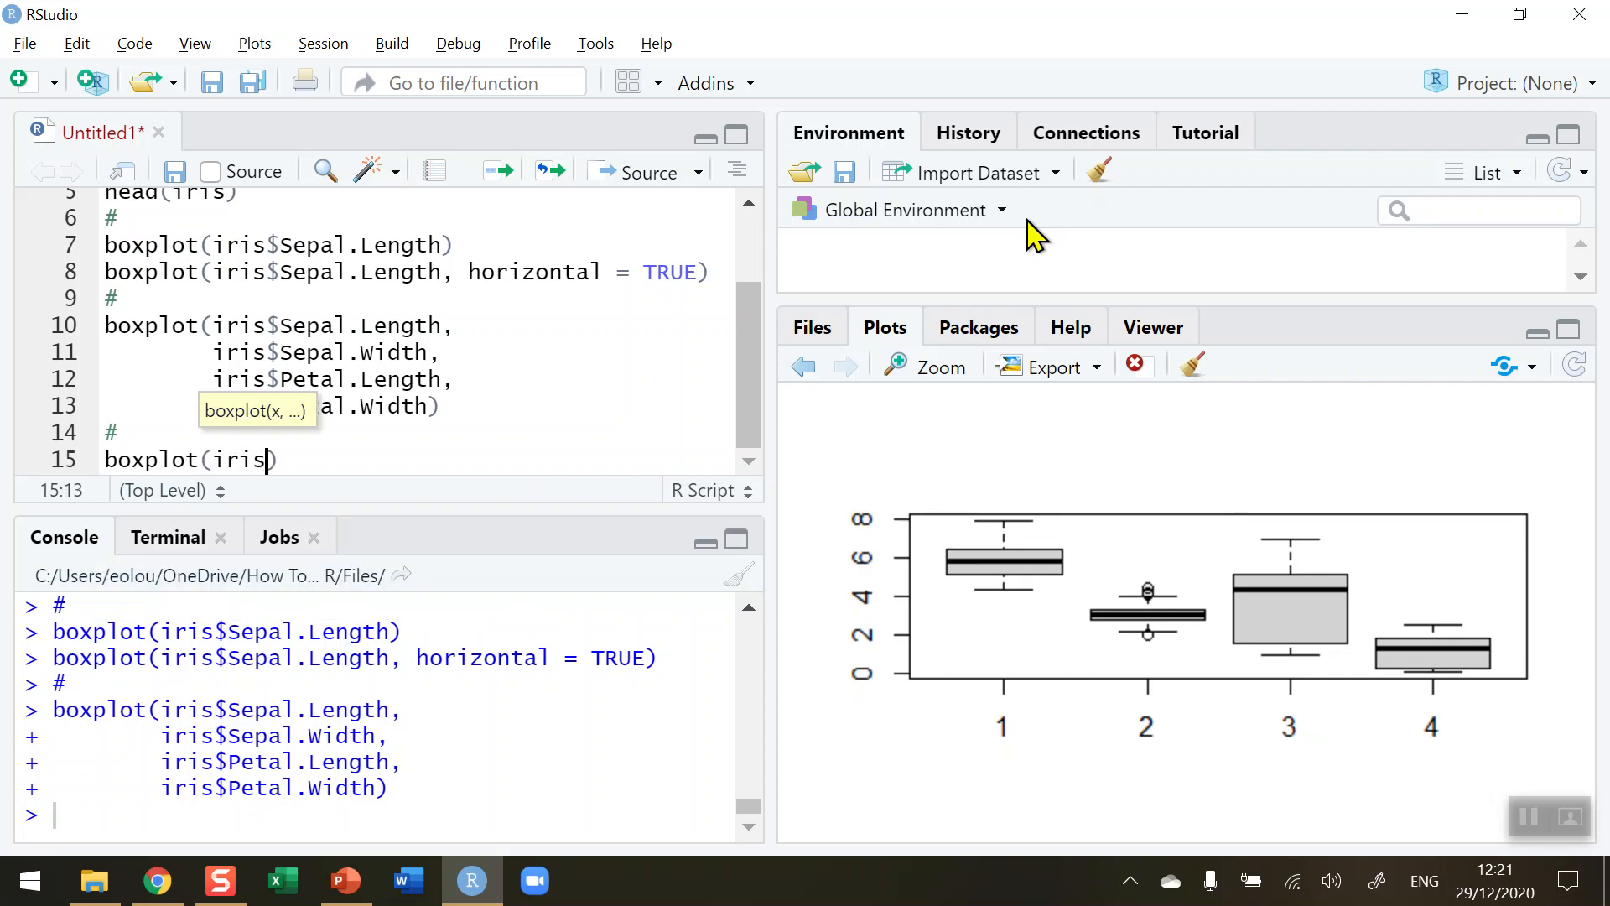
{"action": "type", "text": "$Sepal"}
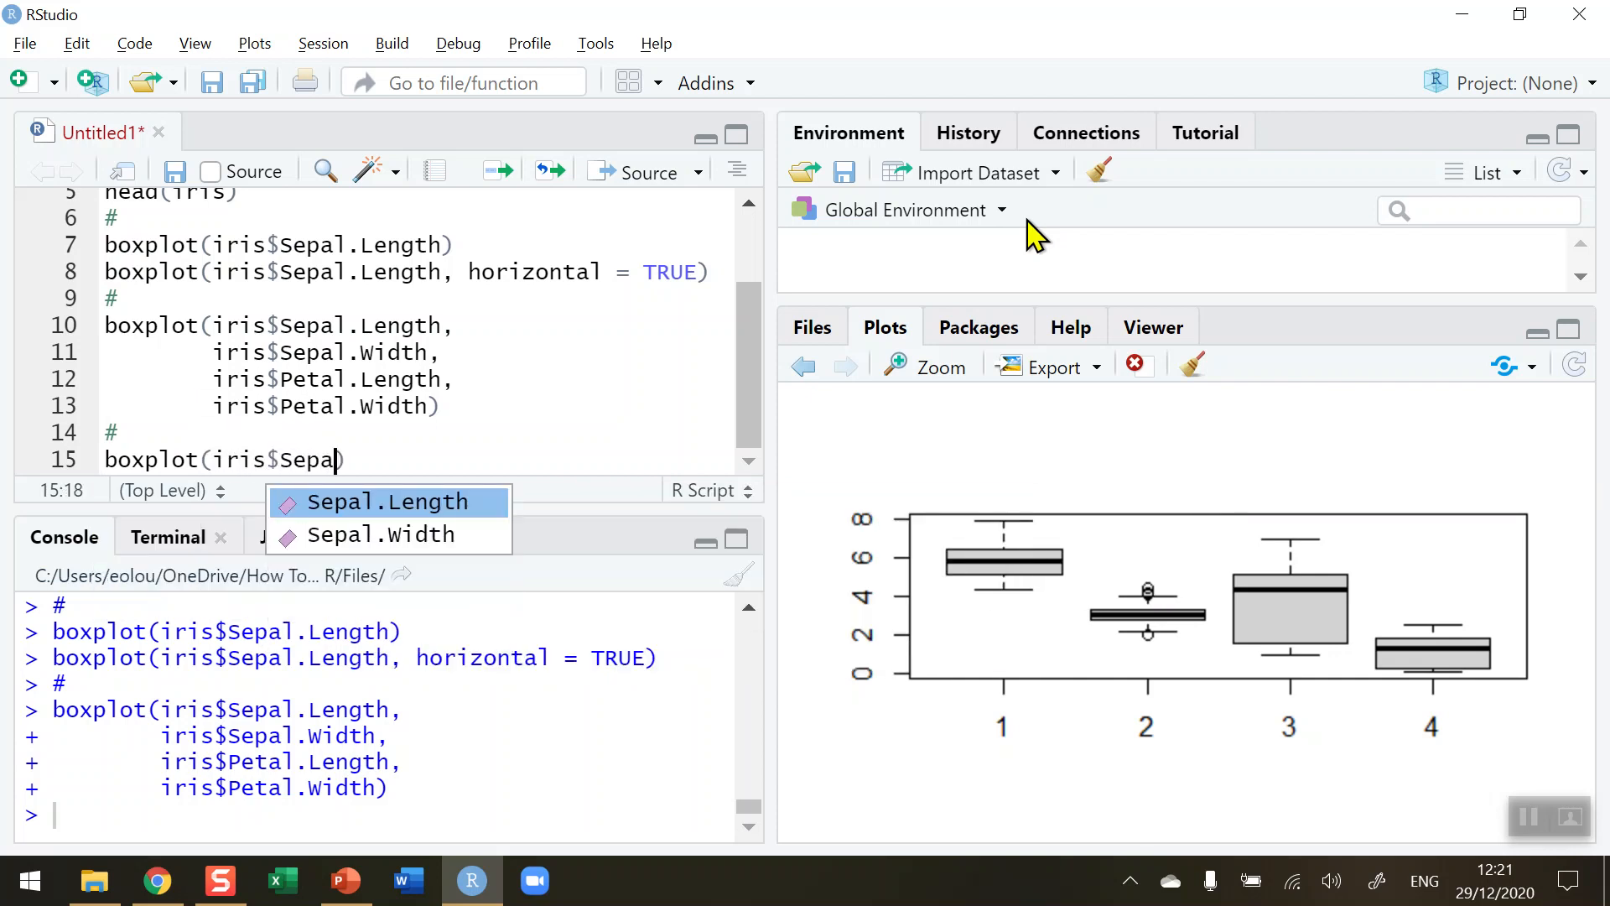
{"action": "type", "text": ".Len"}
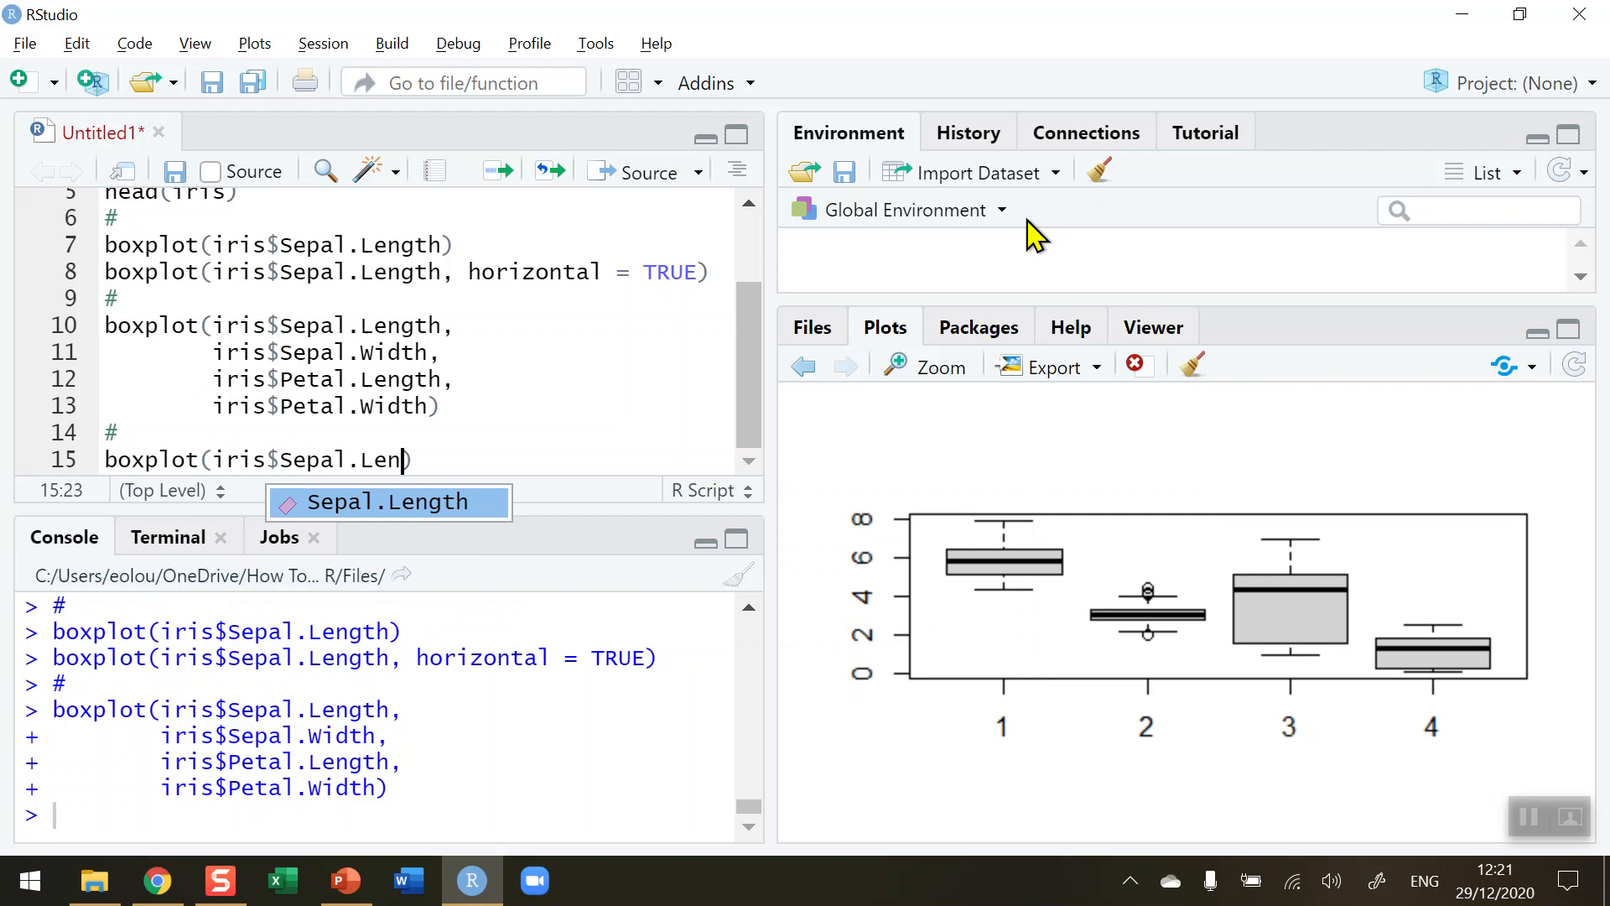
{"action": "key", "text": "Tab"}
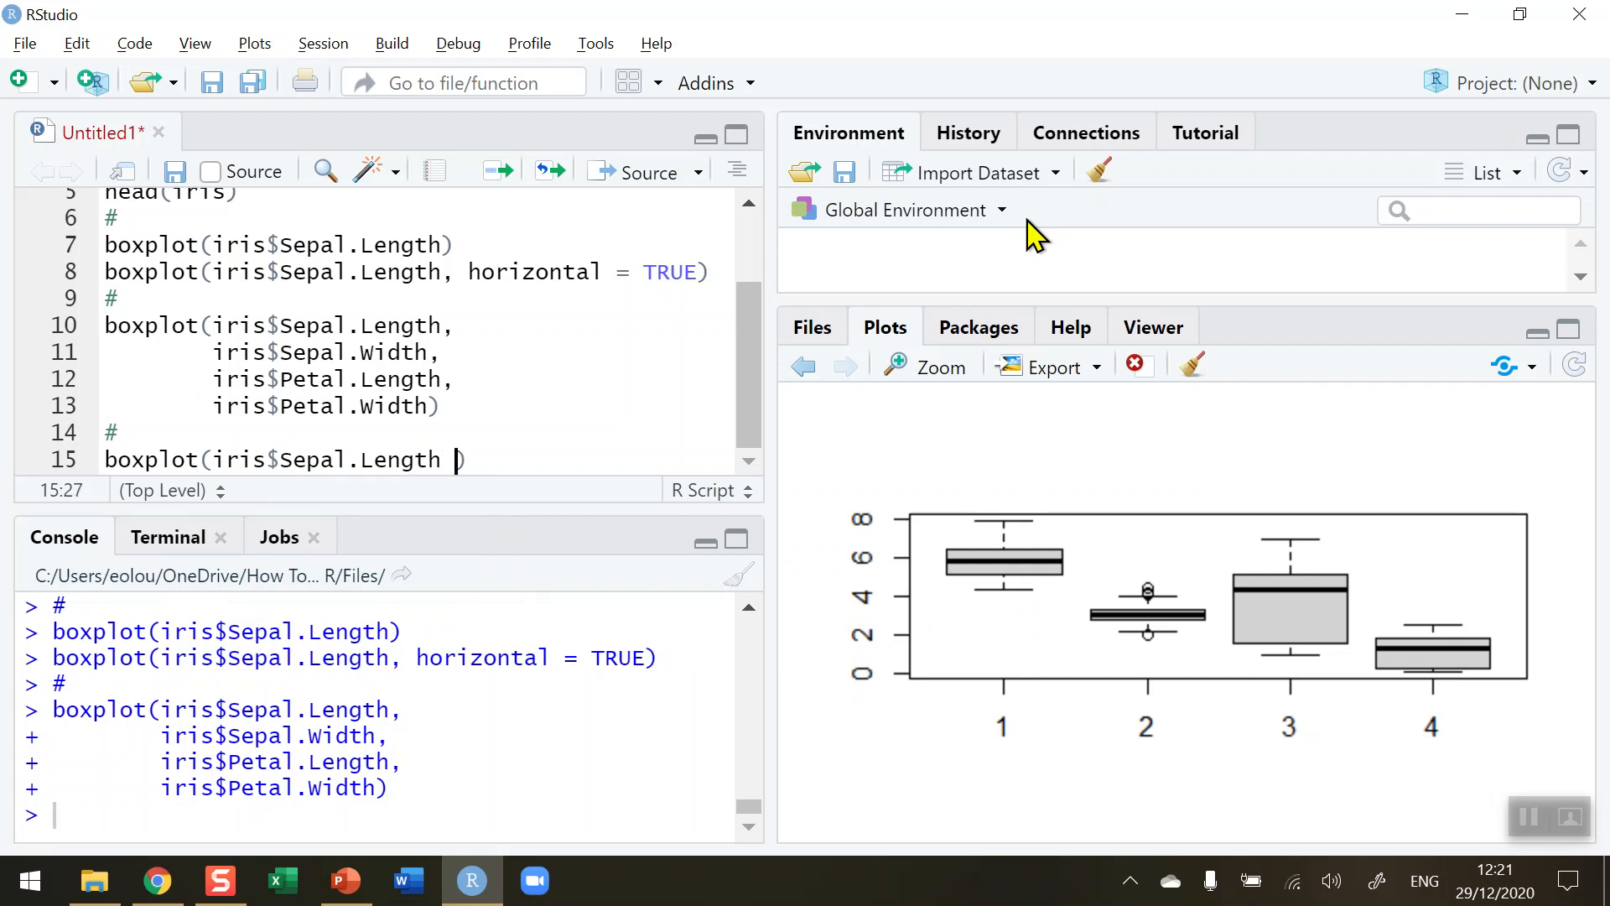
{"action": "type", "text": "~"}
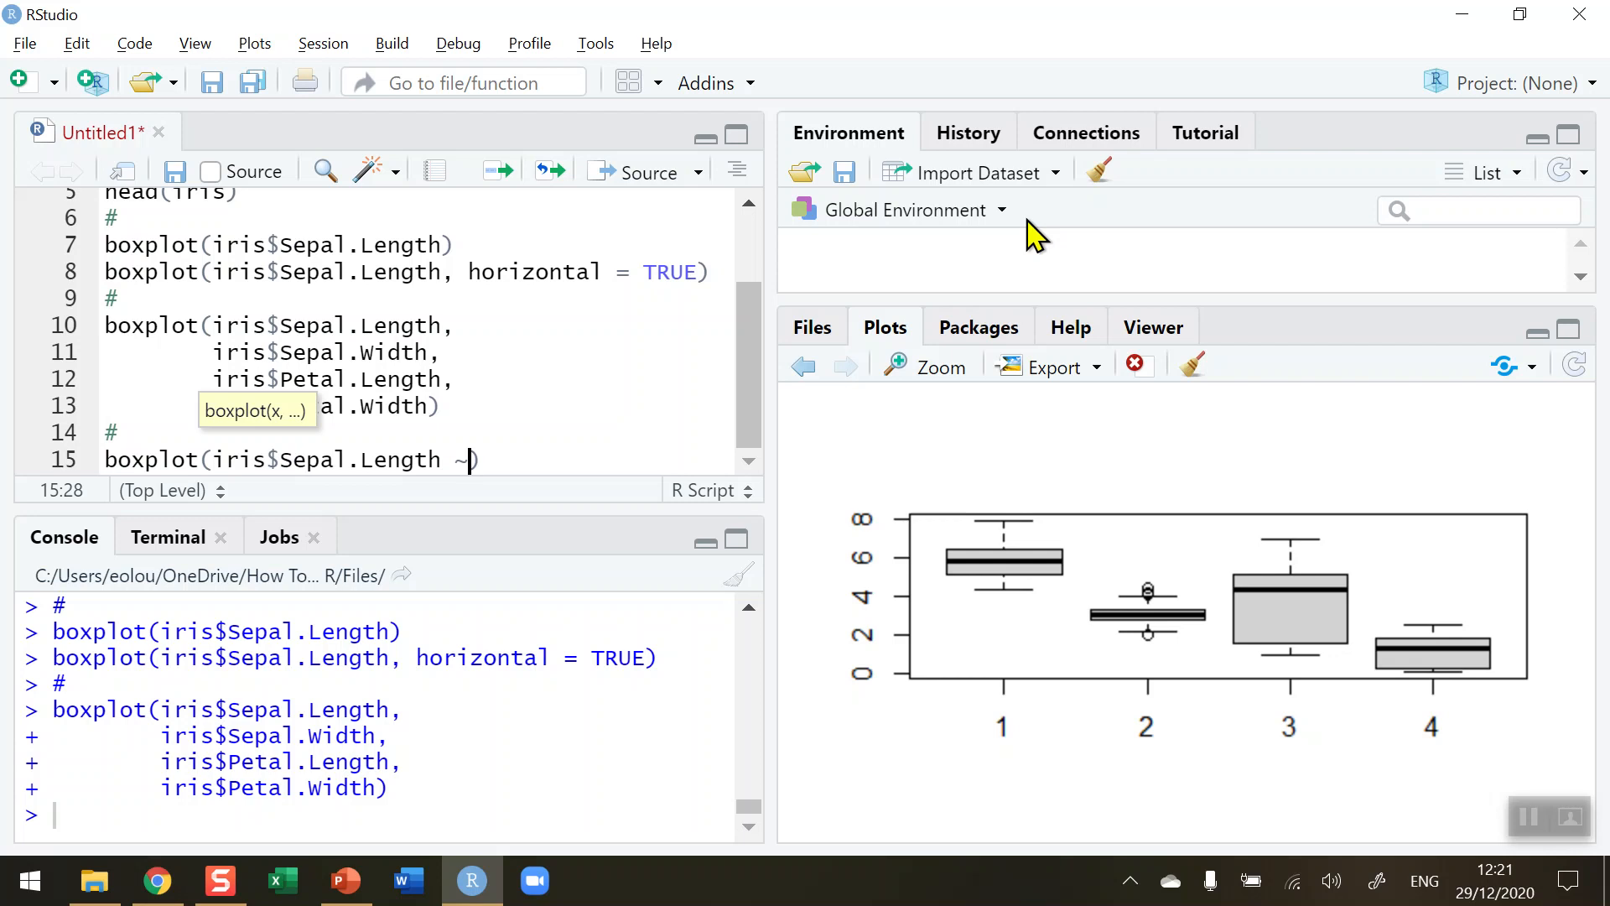
{"action": "type", "text": "\" \""}
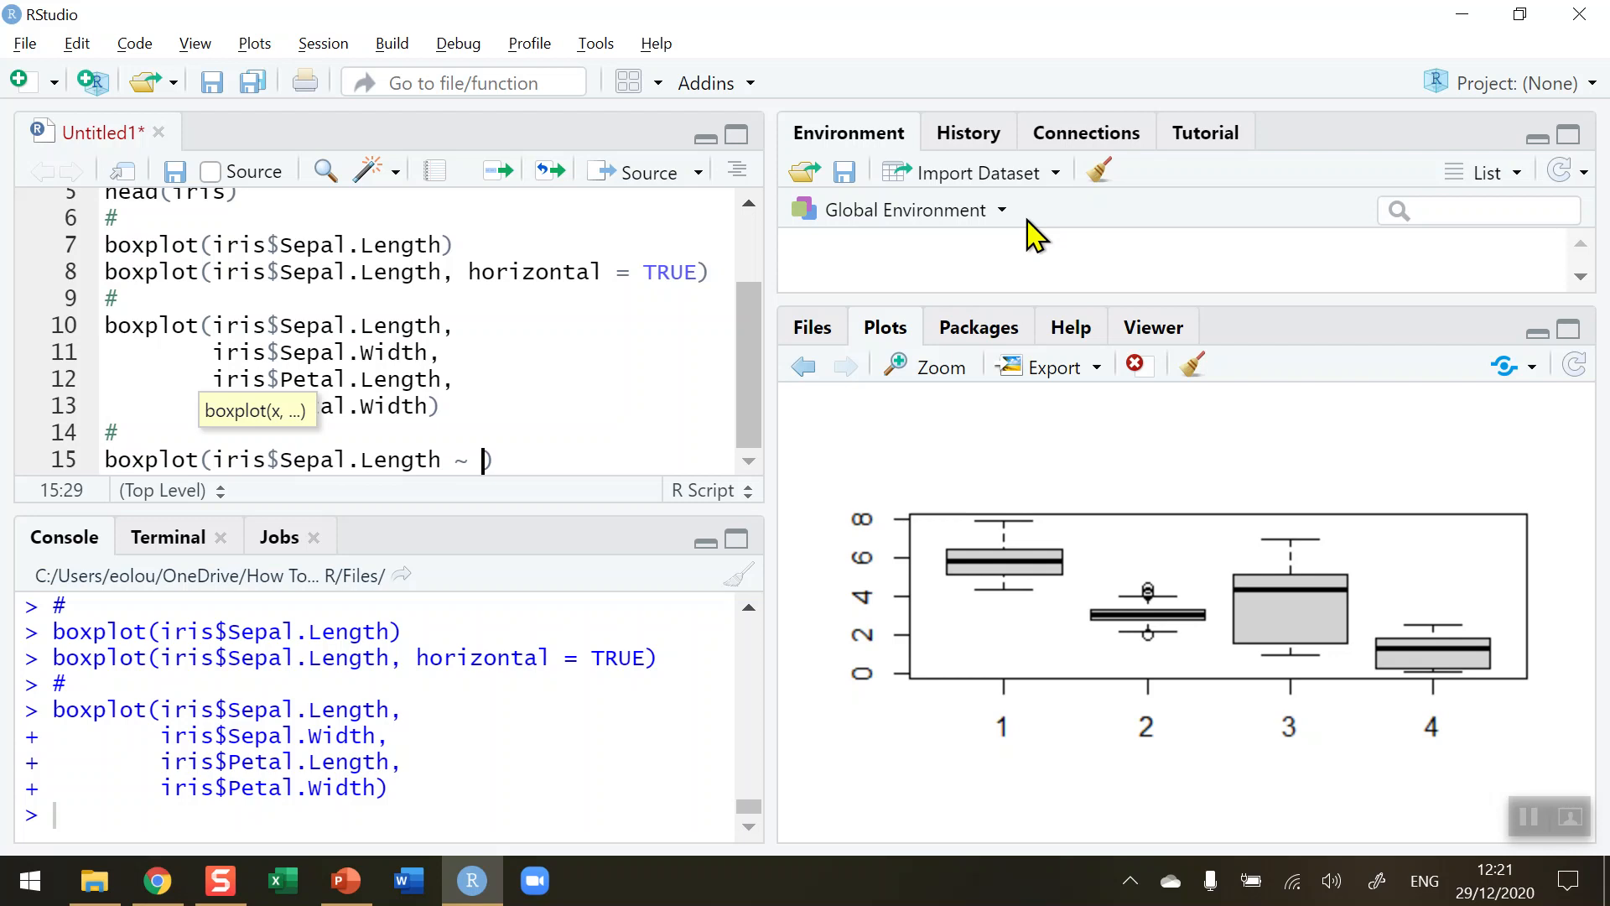
{"action": "type", "text": "Species,"}
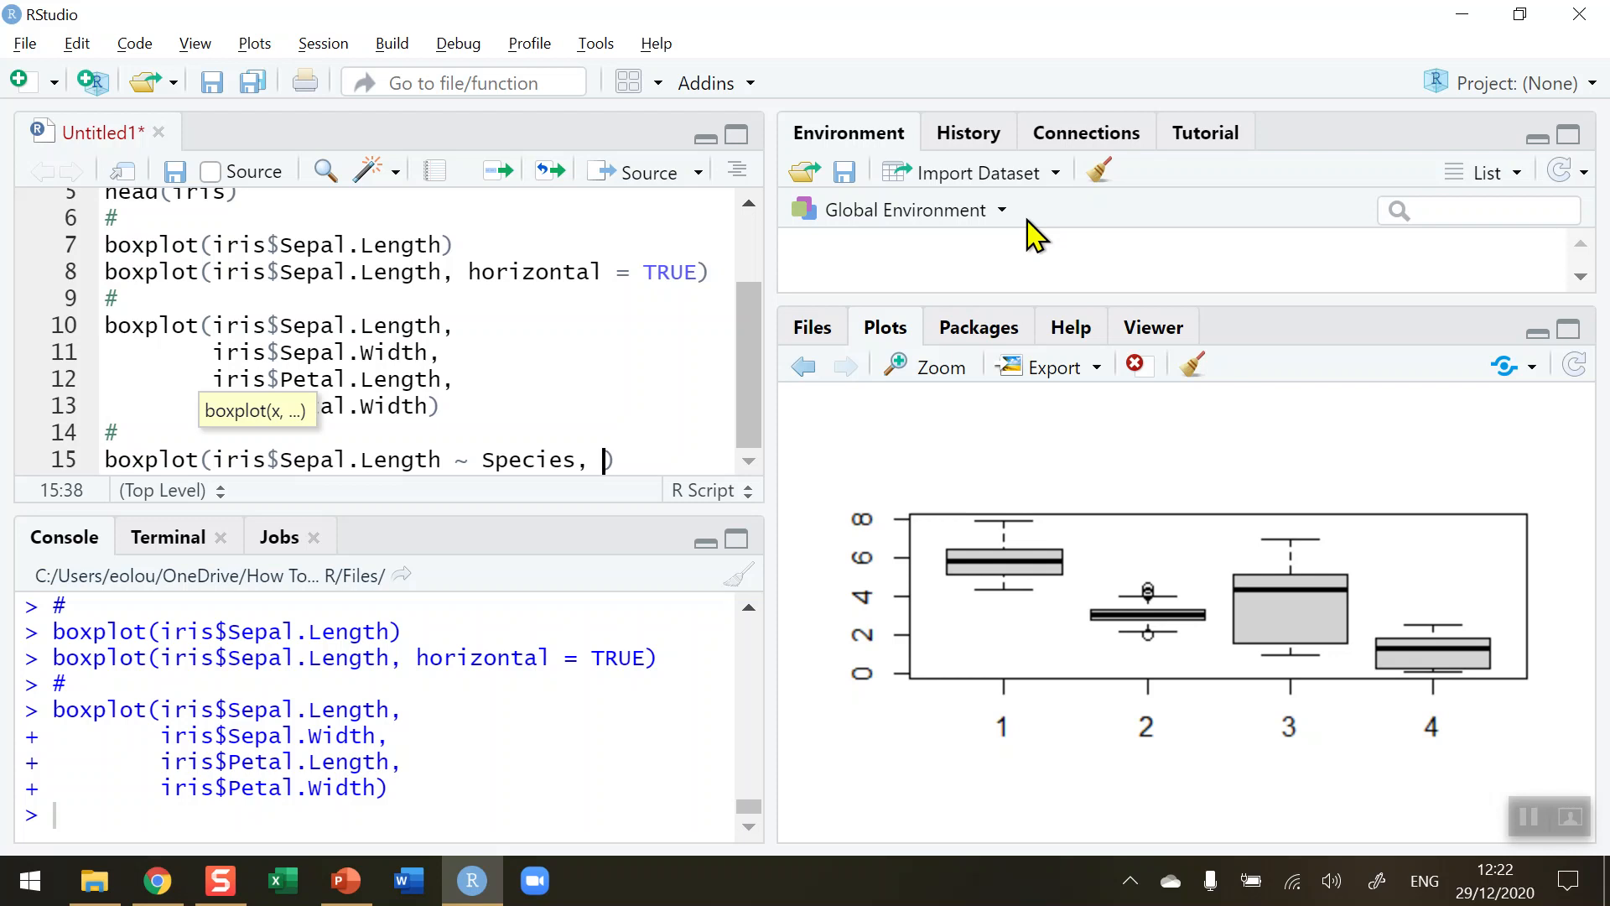
{"action": "type", "text": "data ="}
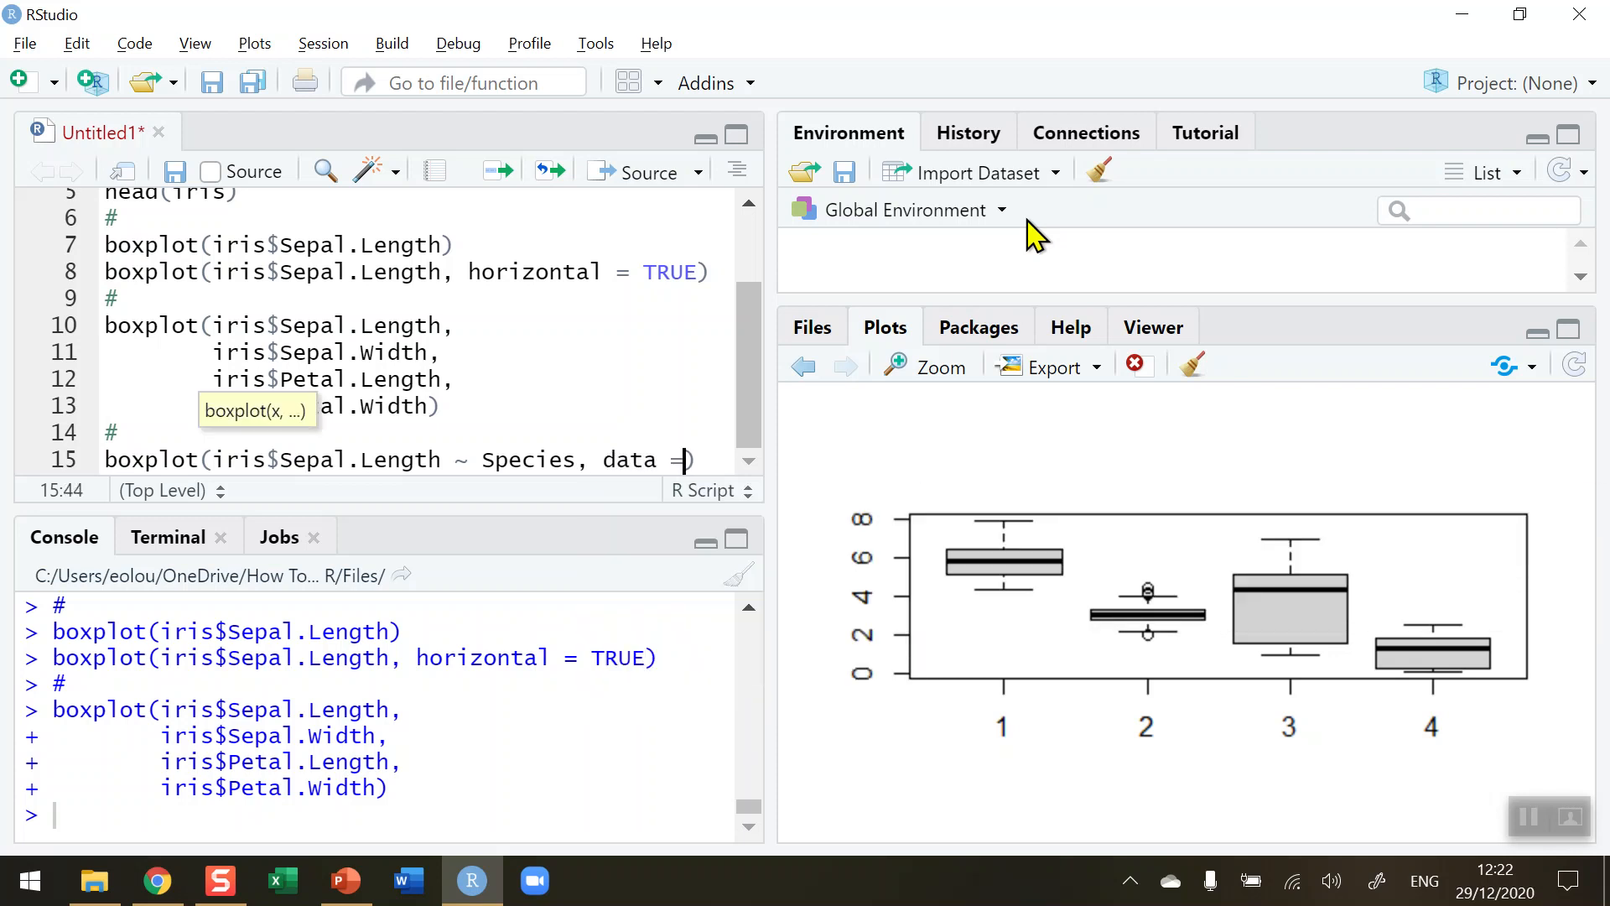
{"action": "type", "text": "iris"}
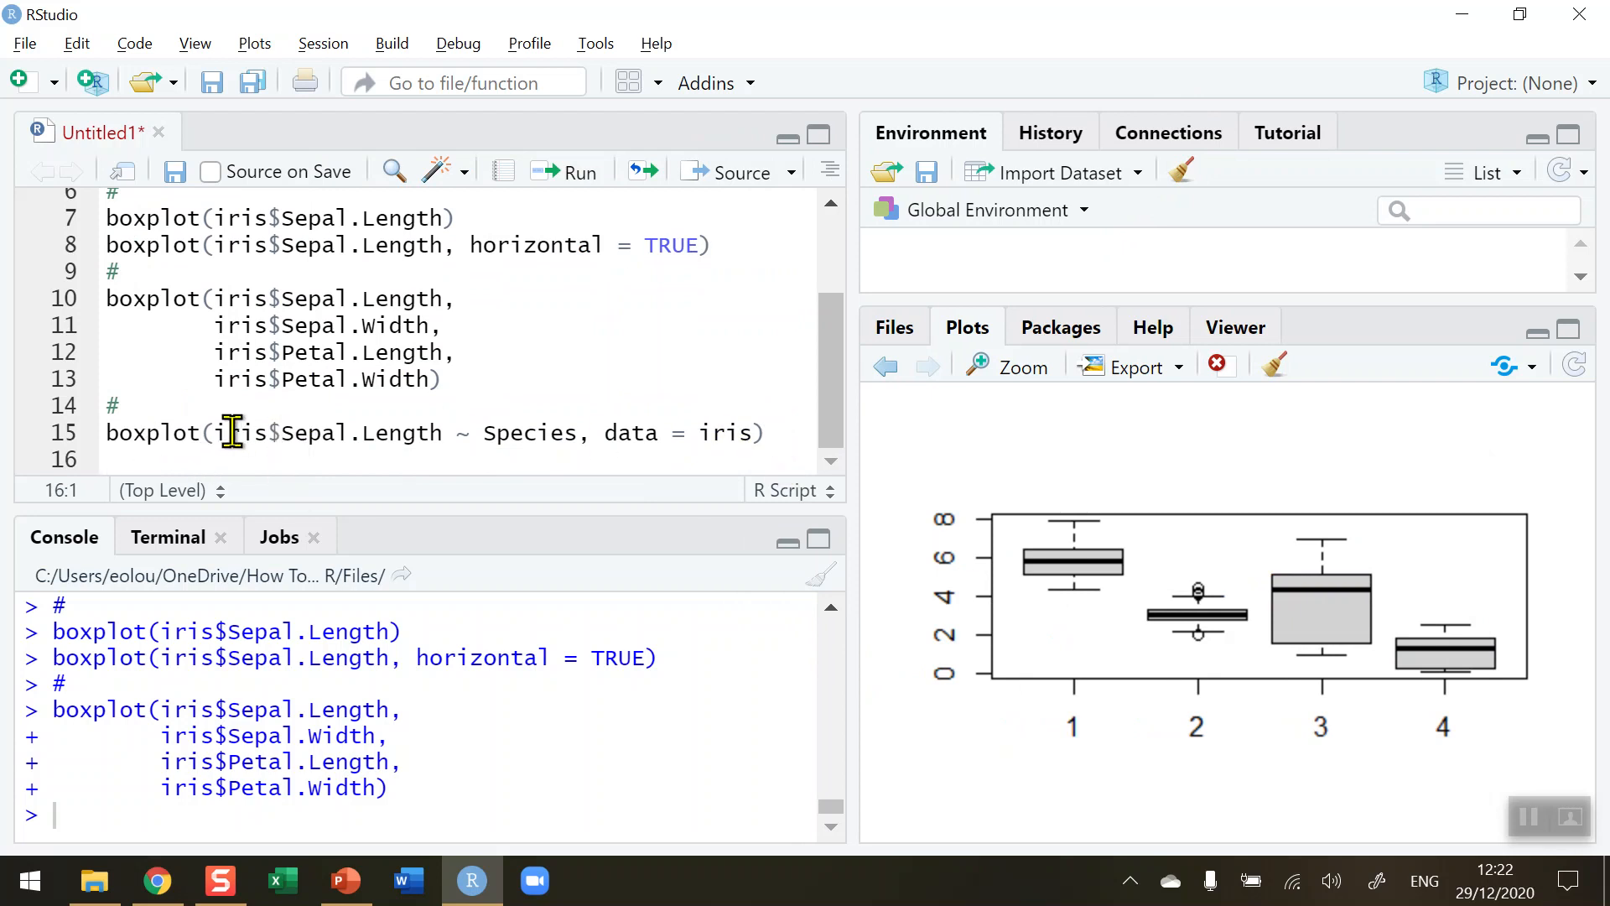
{"action": "double_click", "coordinate": [324, 433]}
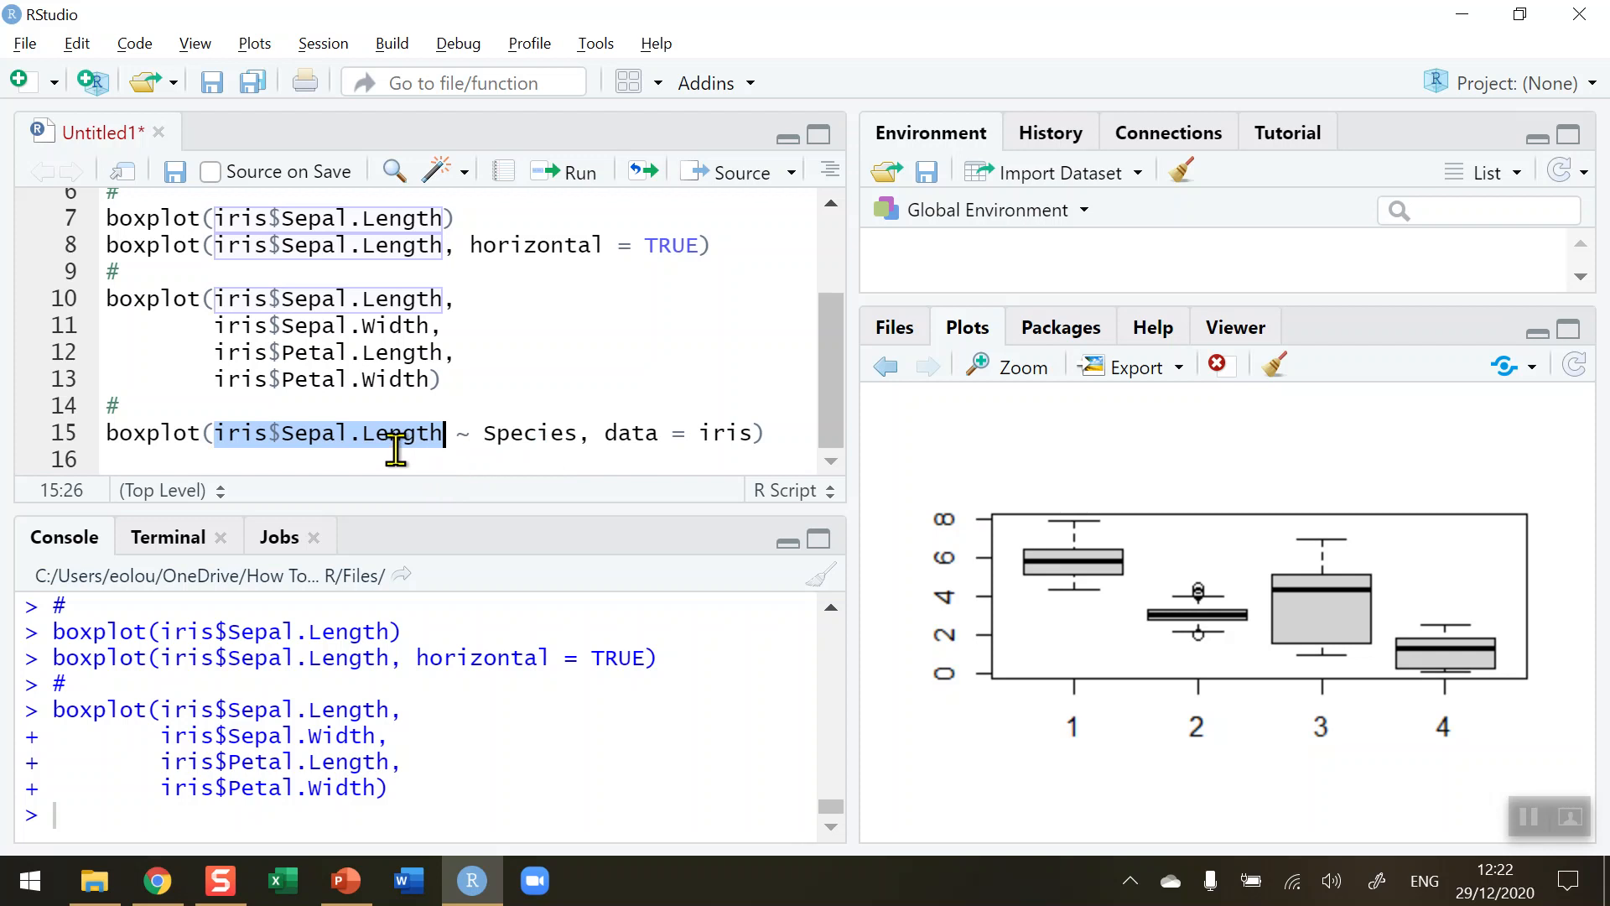
{"action": "mouse_move", "coordinate": [549, 452]}
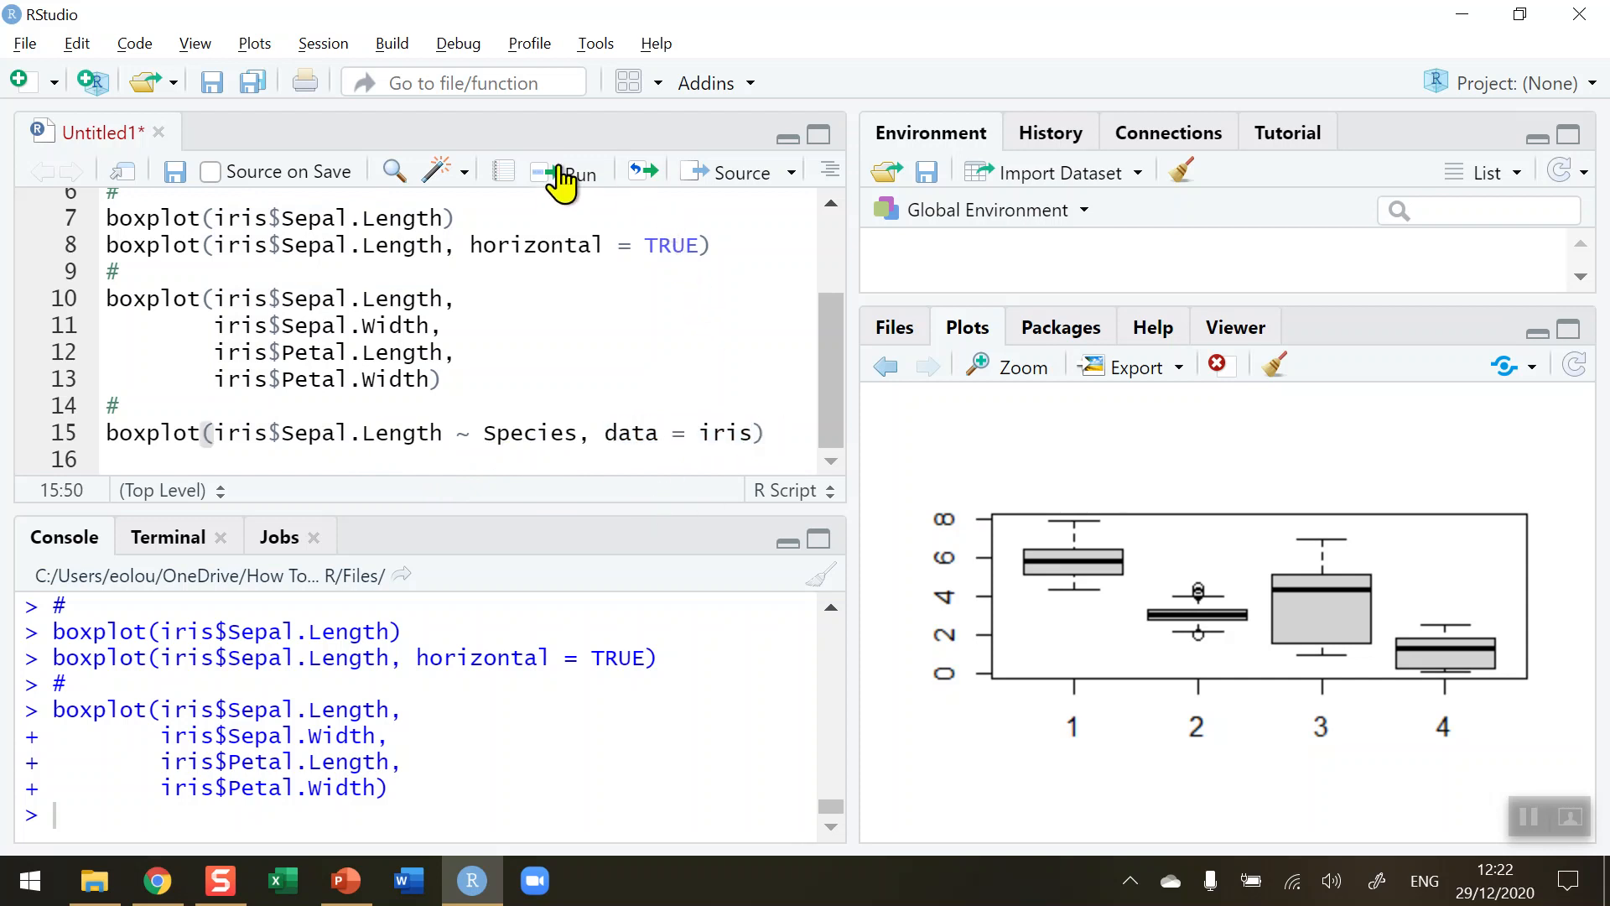
Run the Species boxplot line, then inspect the enlarged plot and close it
{"action": "left_click", "coordinate": [565, 171]}
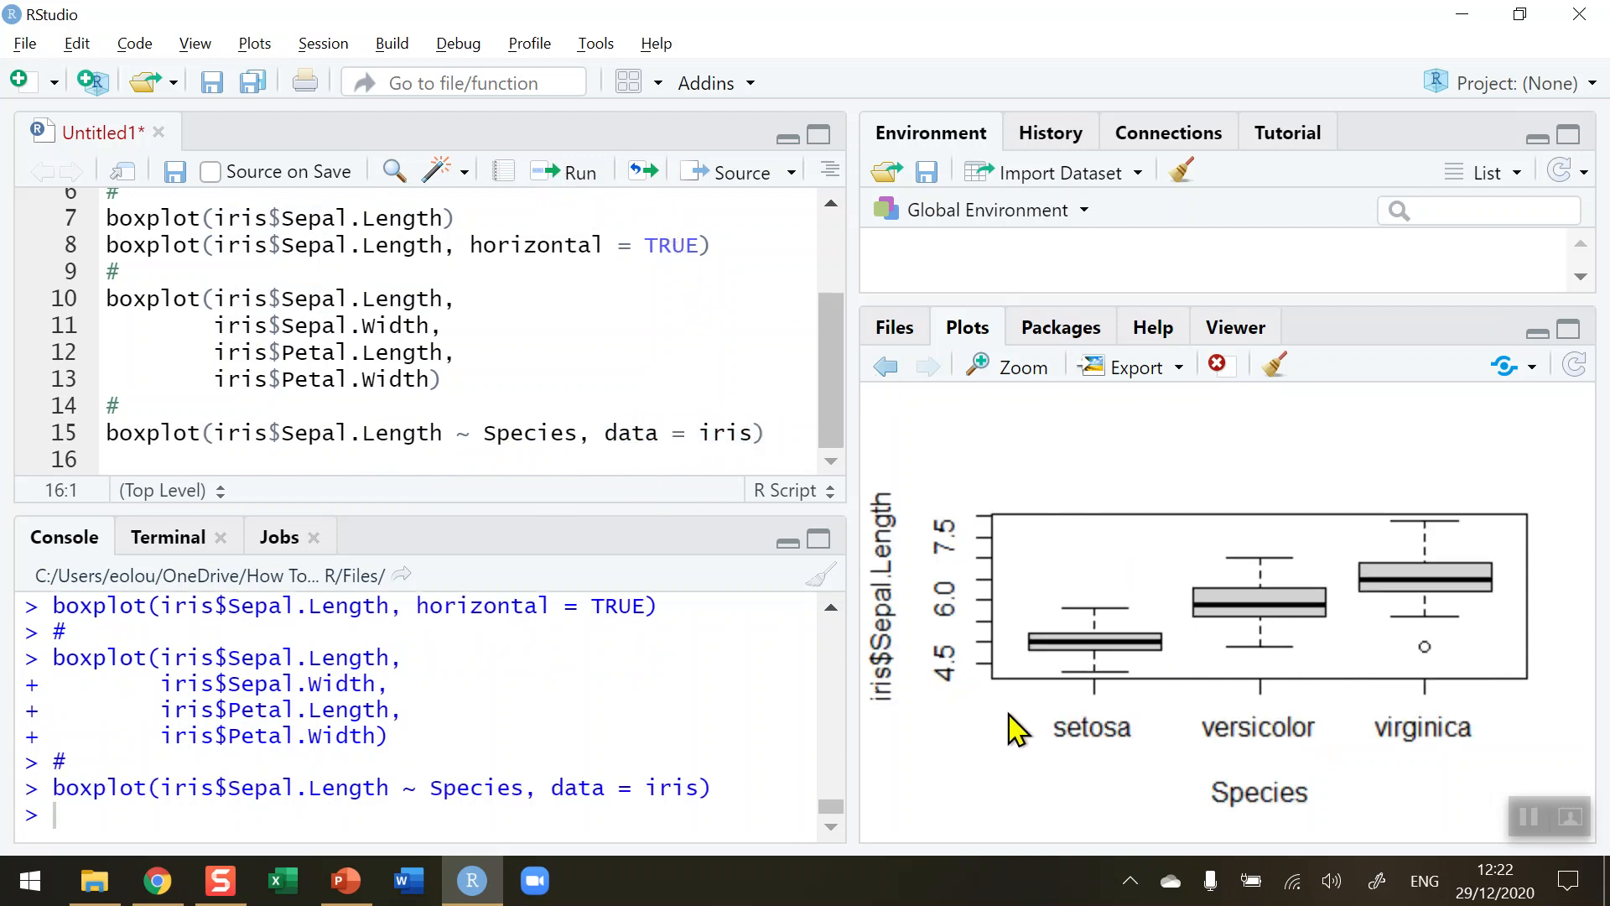
{"action": "left_click", "coordinate": [1007, 366]}
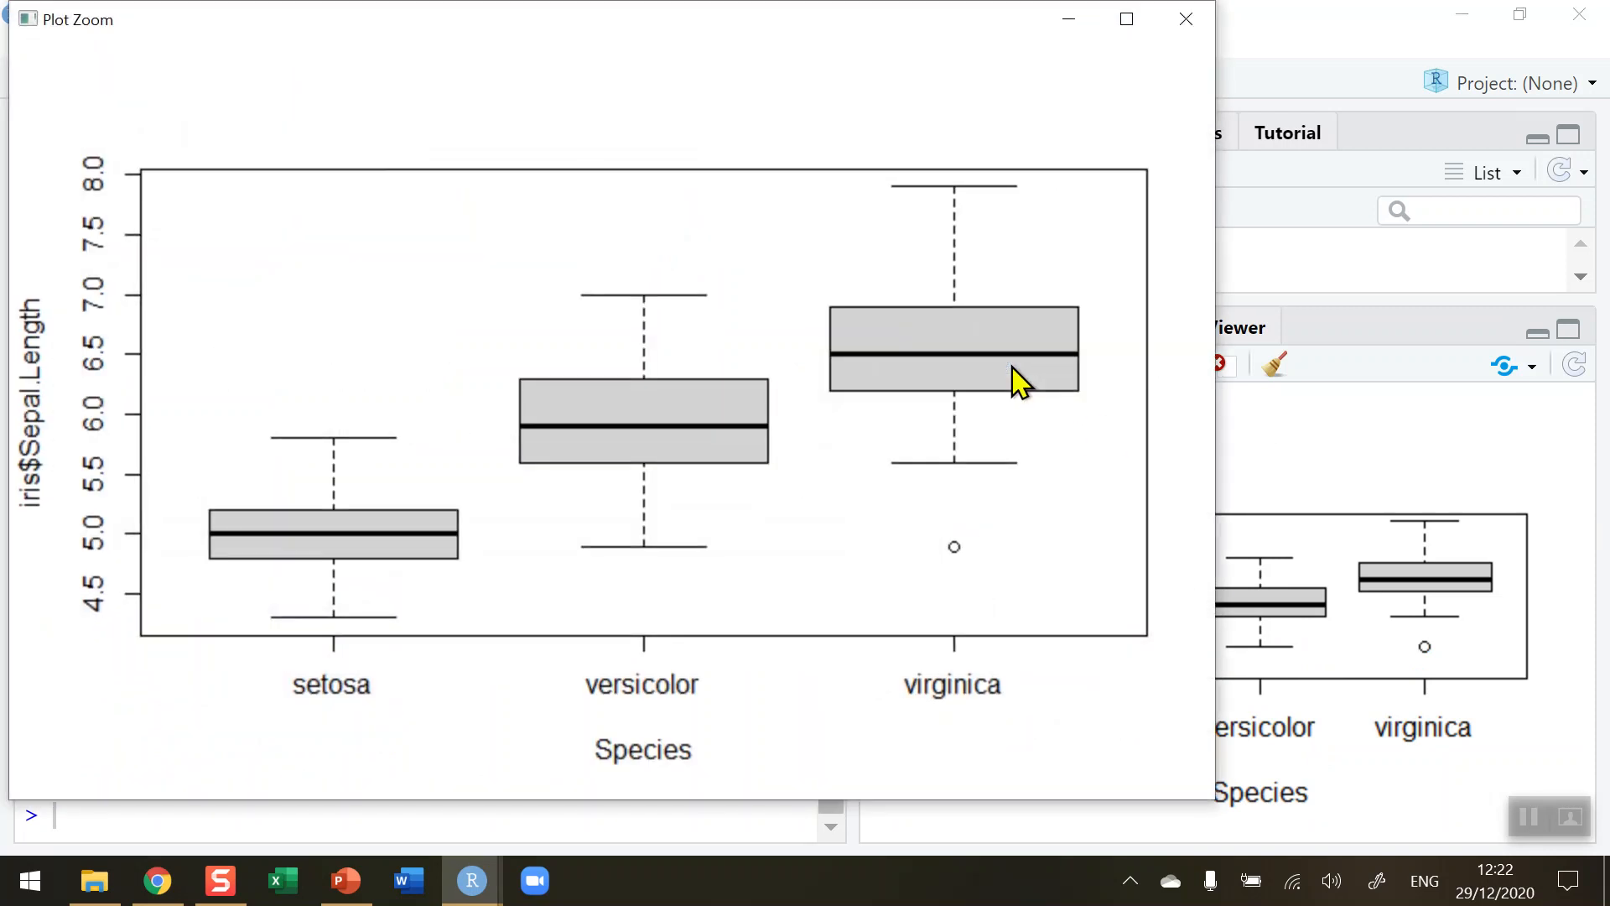
{"action": "mouse_move", "coordinate": [326, 601]}
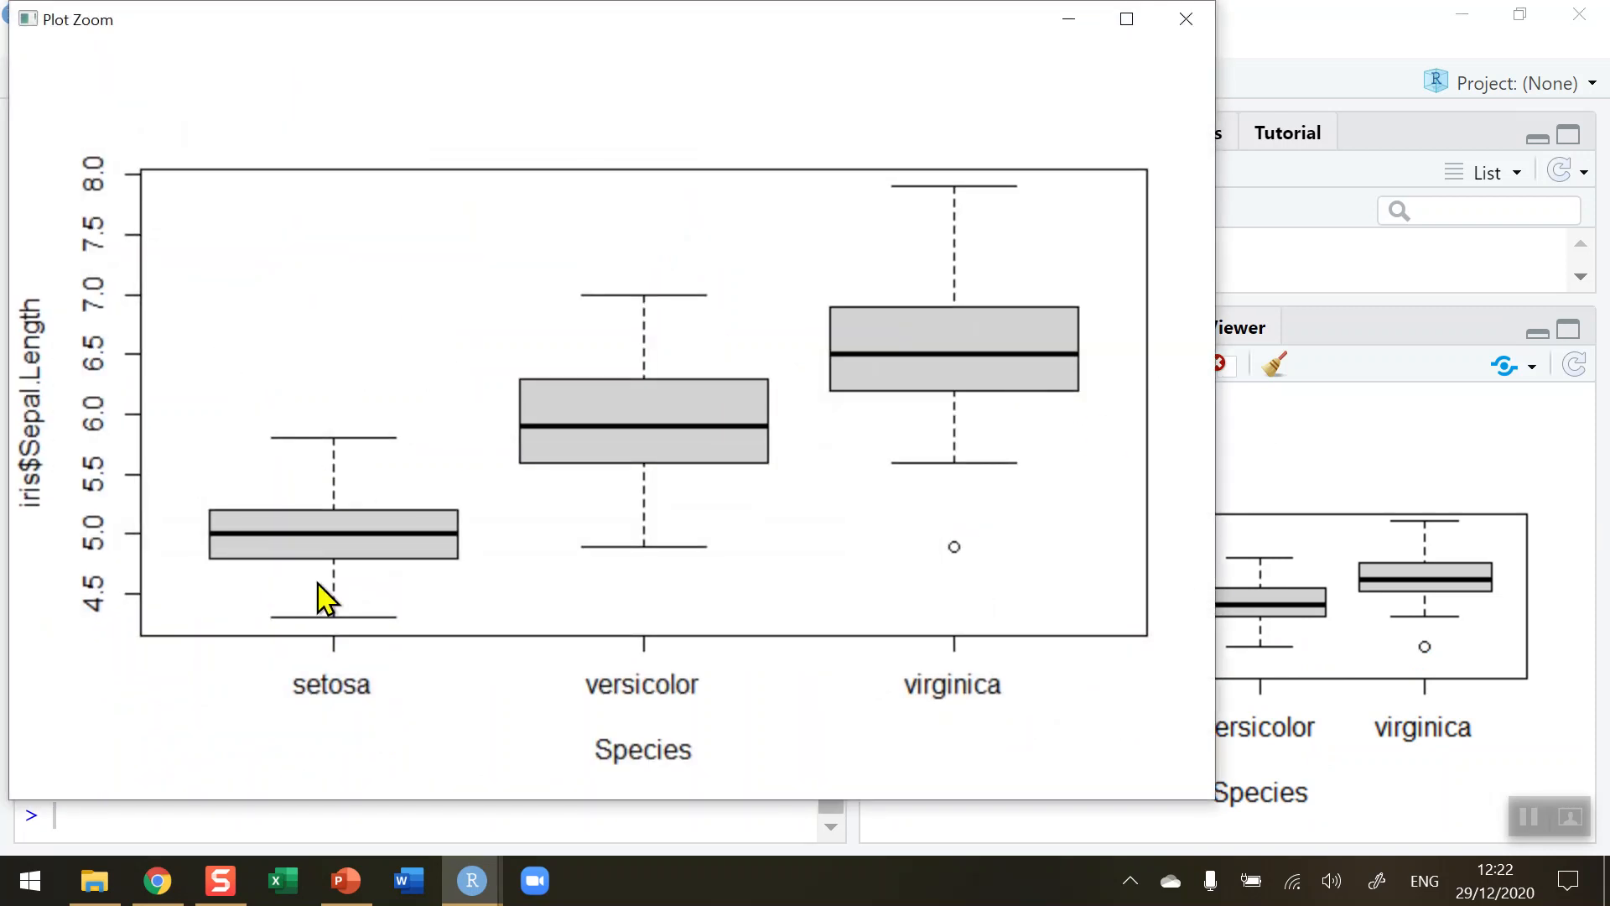
{"action": "mouse_move", "coordinate": [131, 443]}
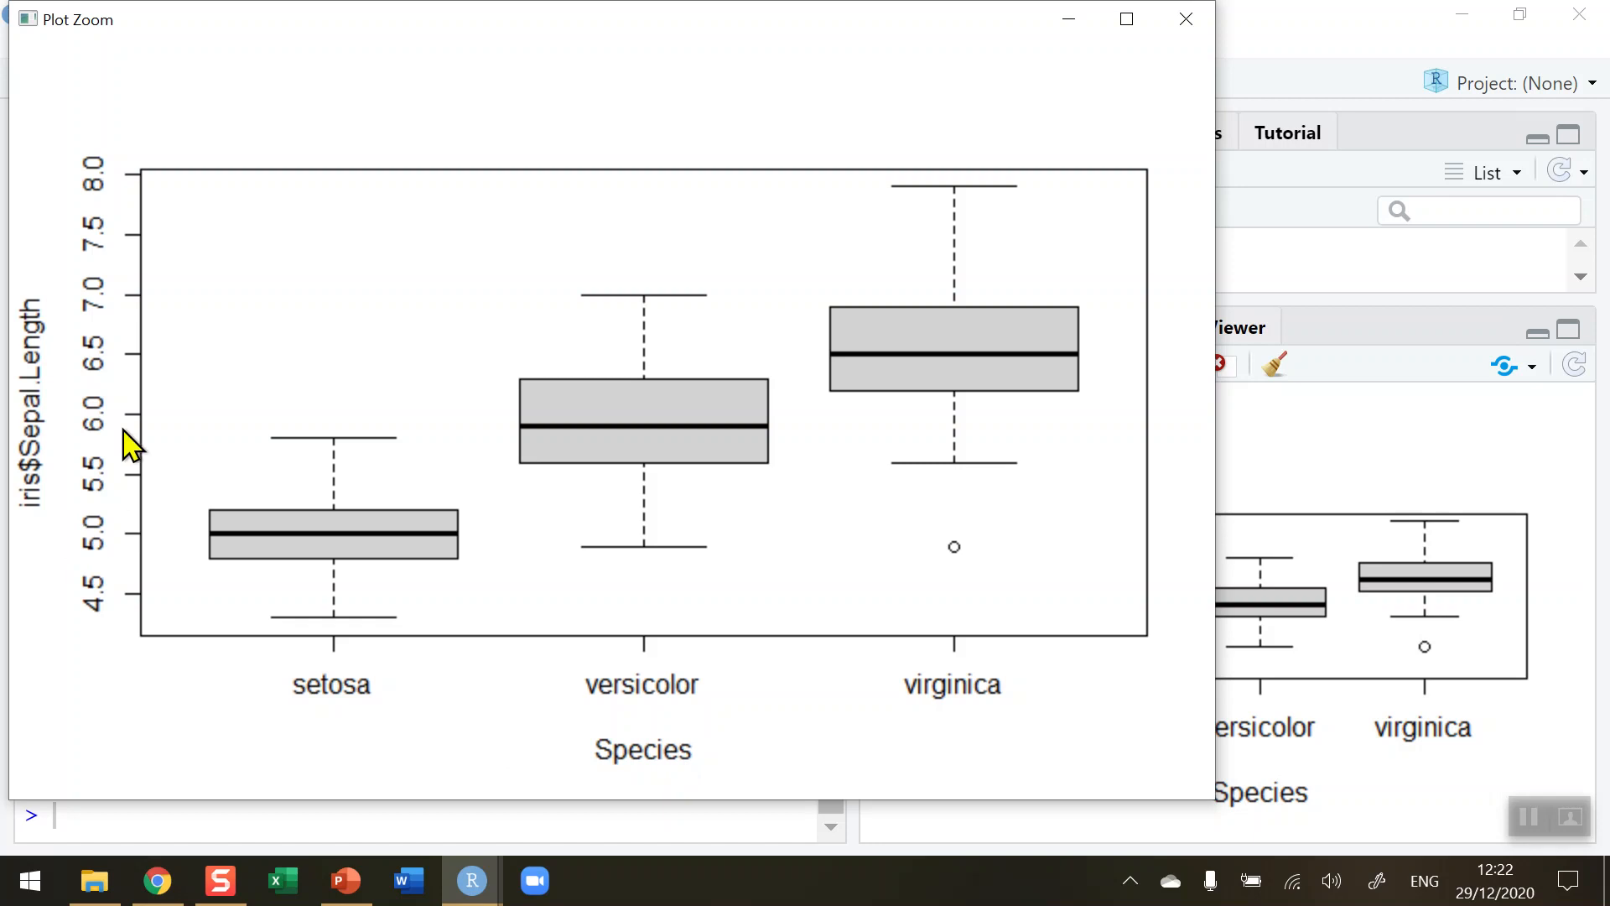
{"action": "mouse_move", "coordinate": [82, 375]}
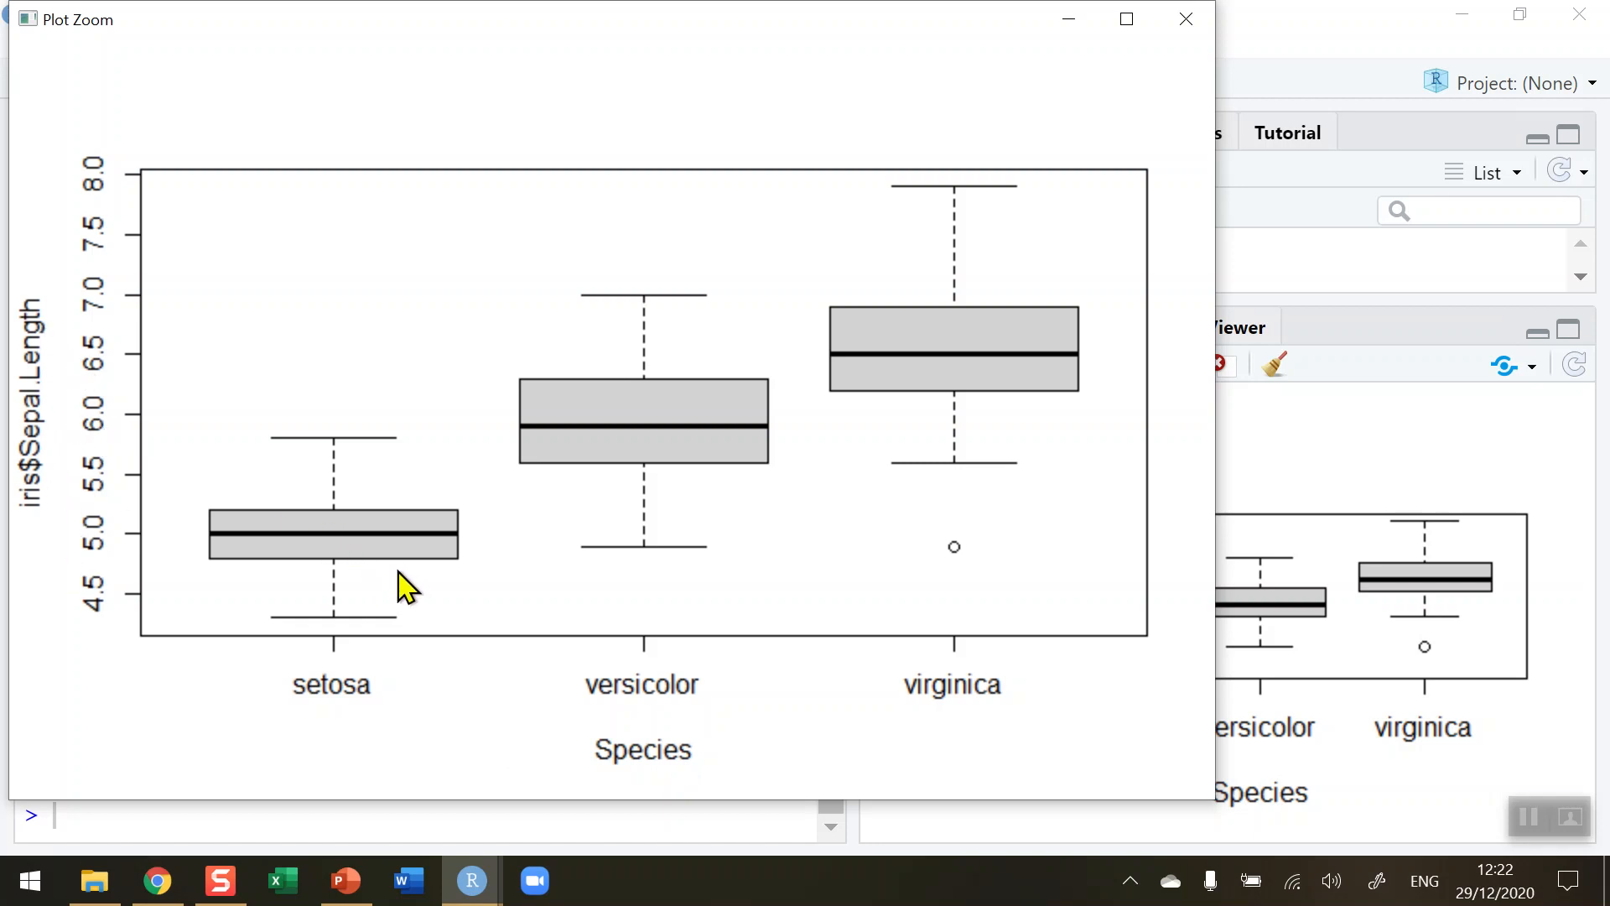
{"action": "mouse_move", "coordinate": [333, 601]}
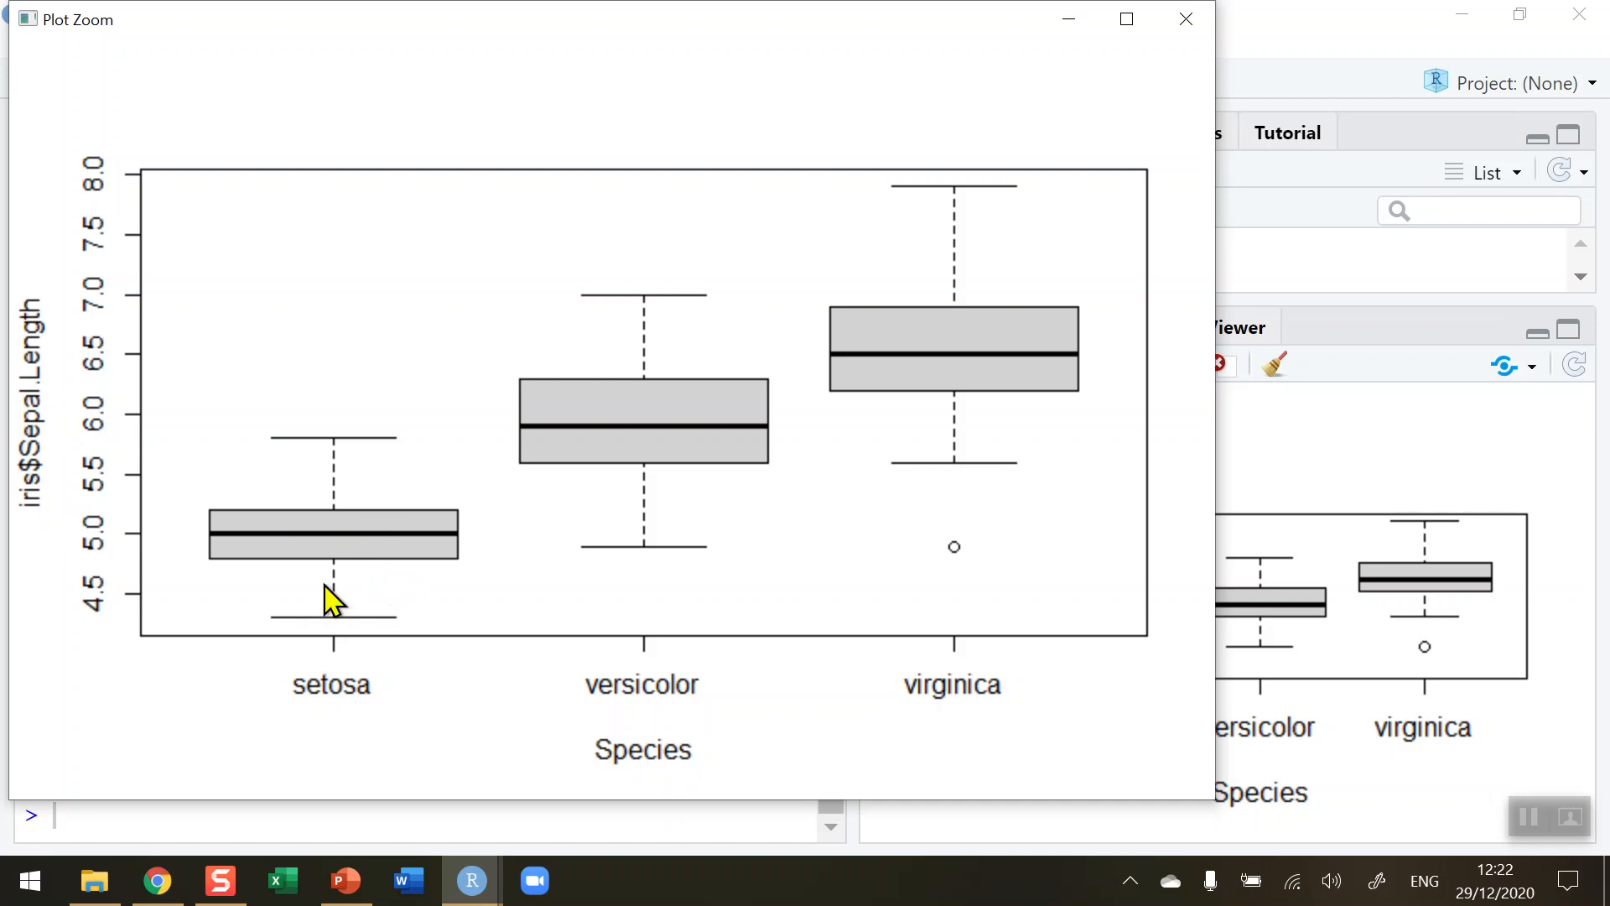
{"action": "mouse_move", "coordinate": [956, 398]}
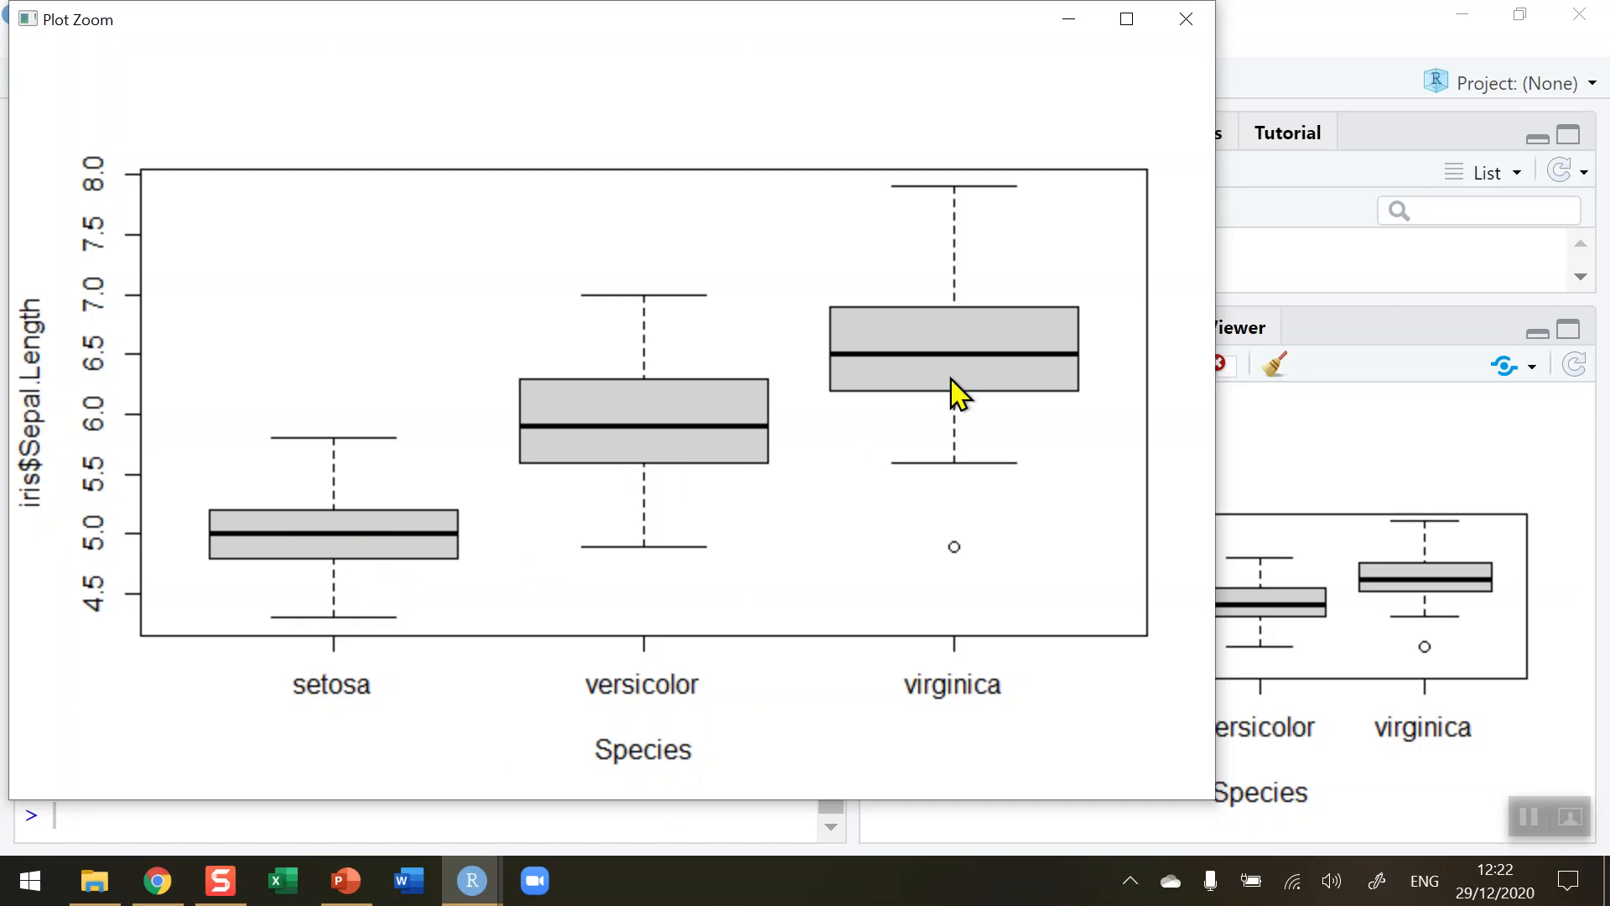
{"action": "mouse_move", "coordinate": [398, 550]}
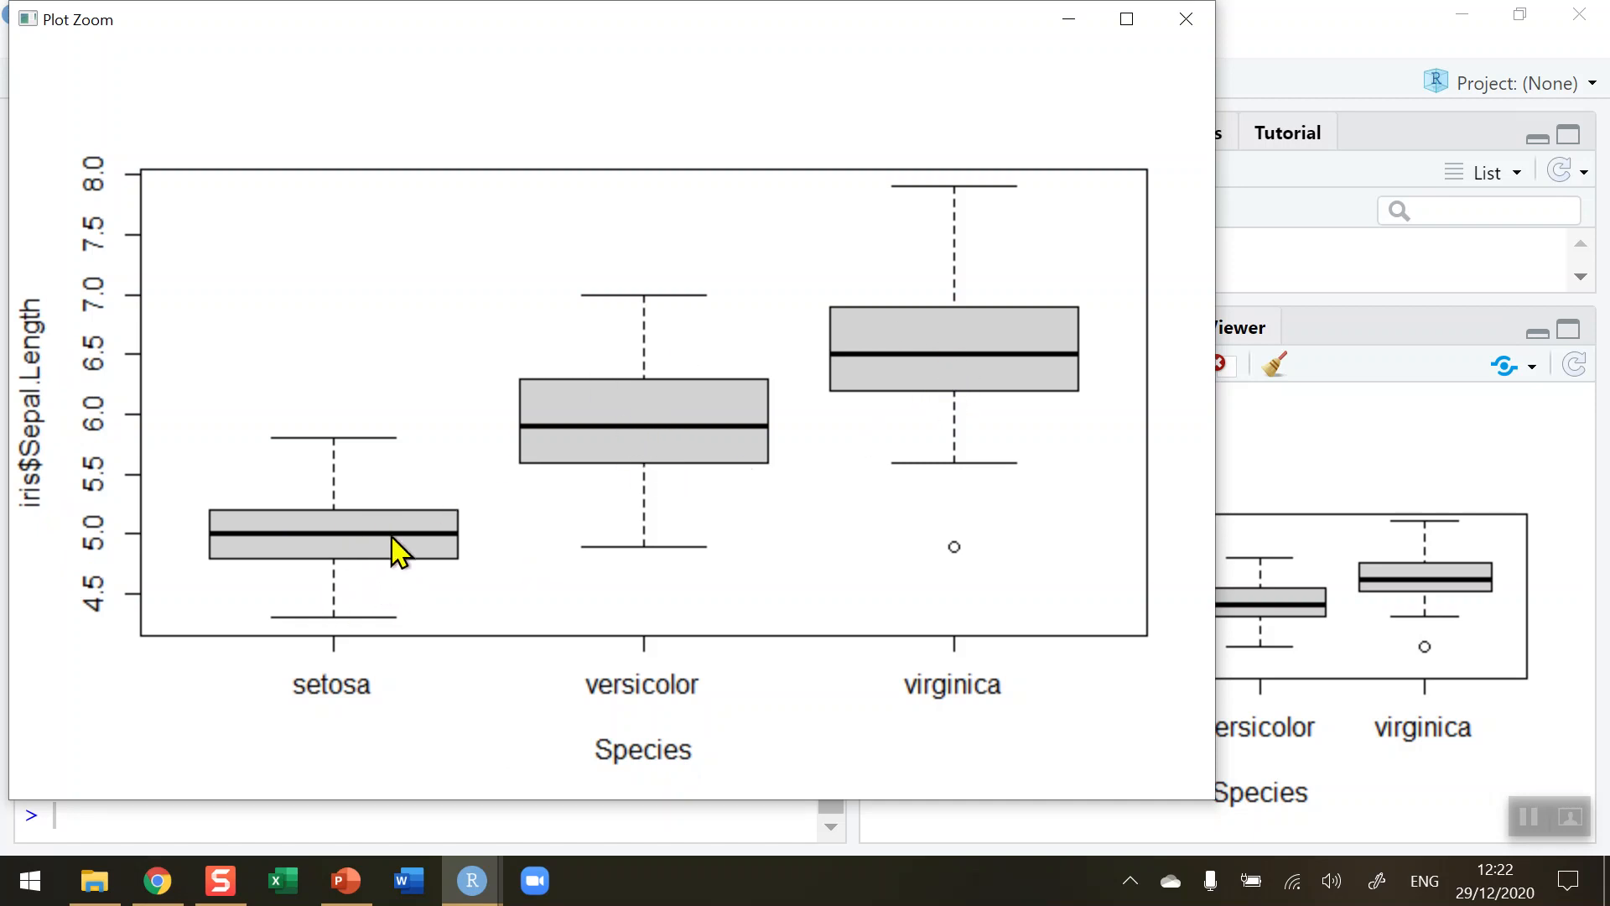
{"action": "mouse_move", "coordinate": [827, 583]}
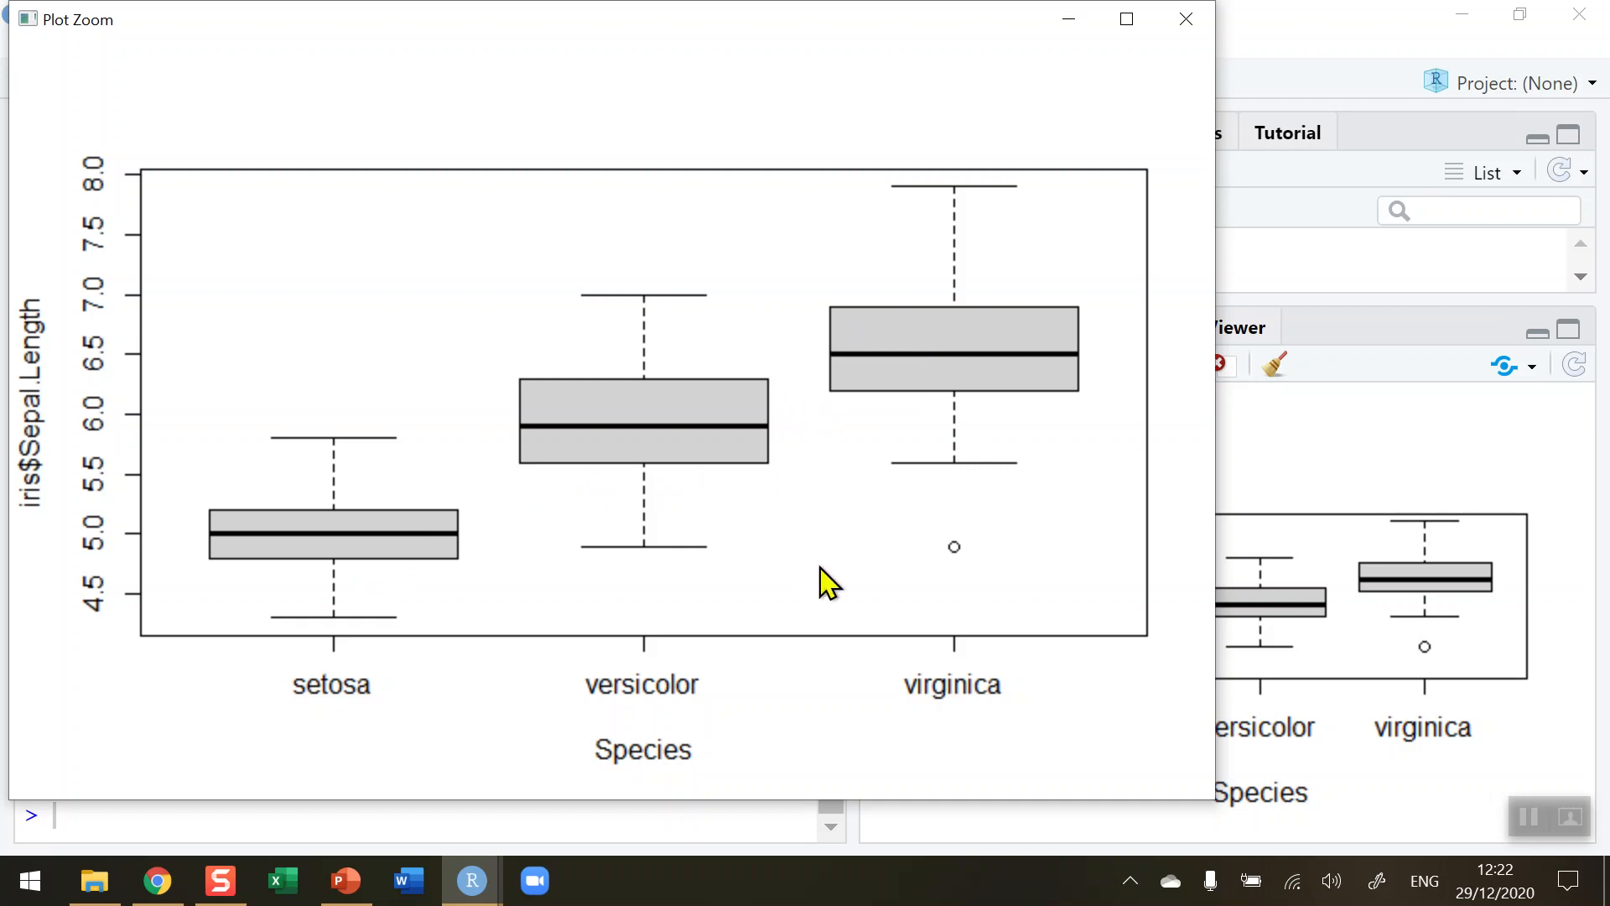
{"action": "mouse_move", "coordinate": [973, 586]}
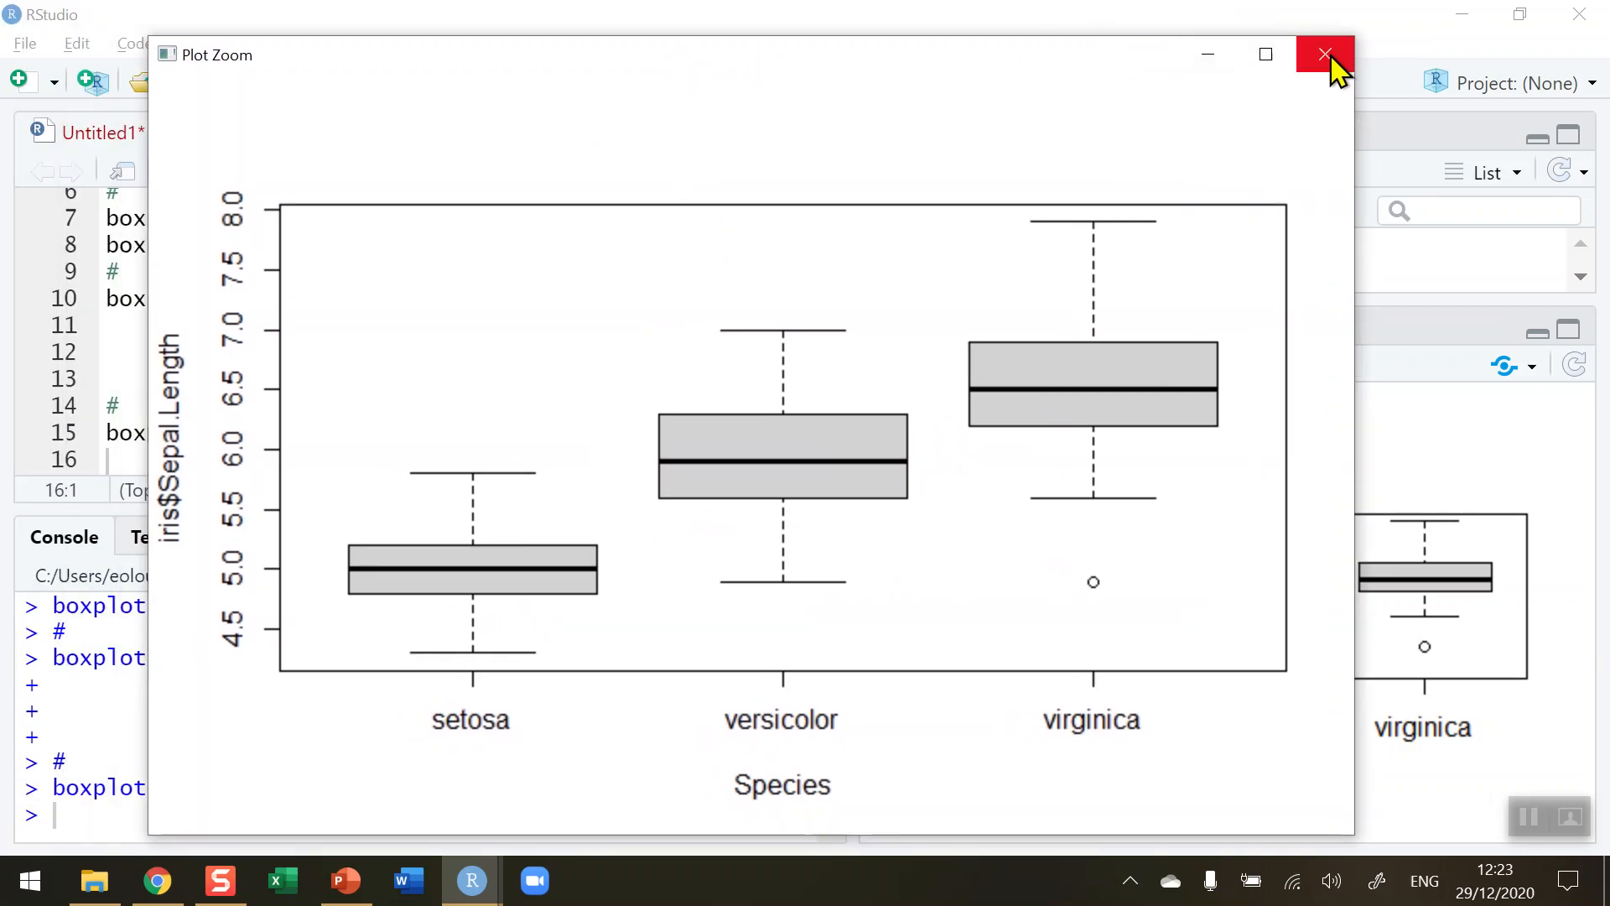
{"action": "mouse_move", "coordinate": [1326, 54]}
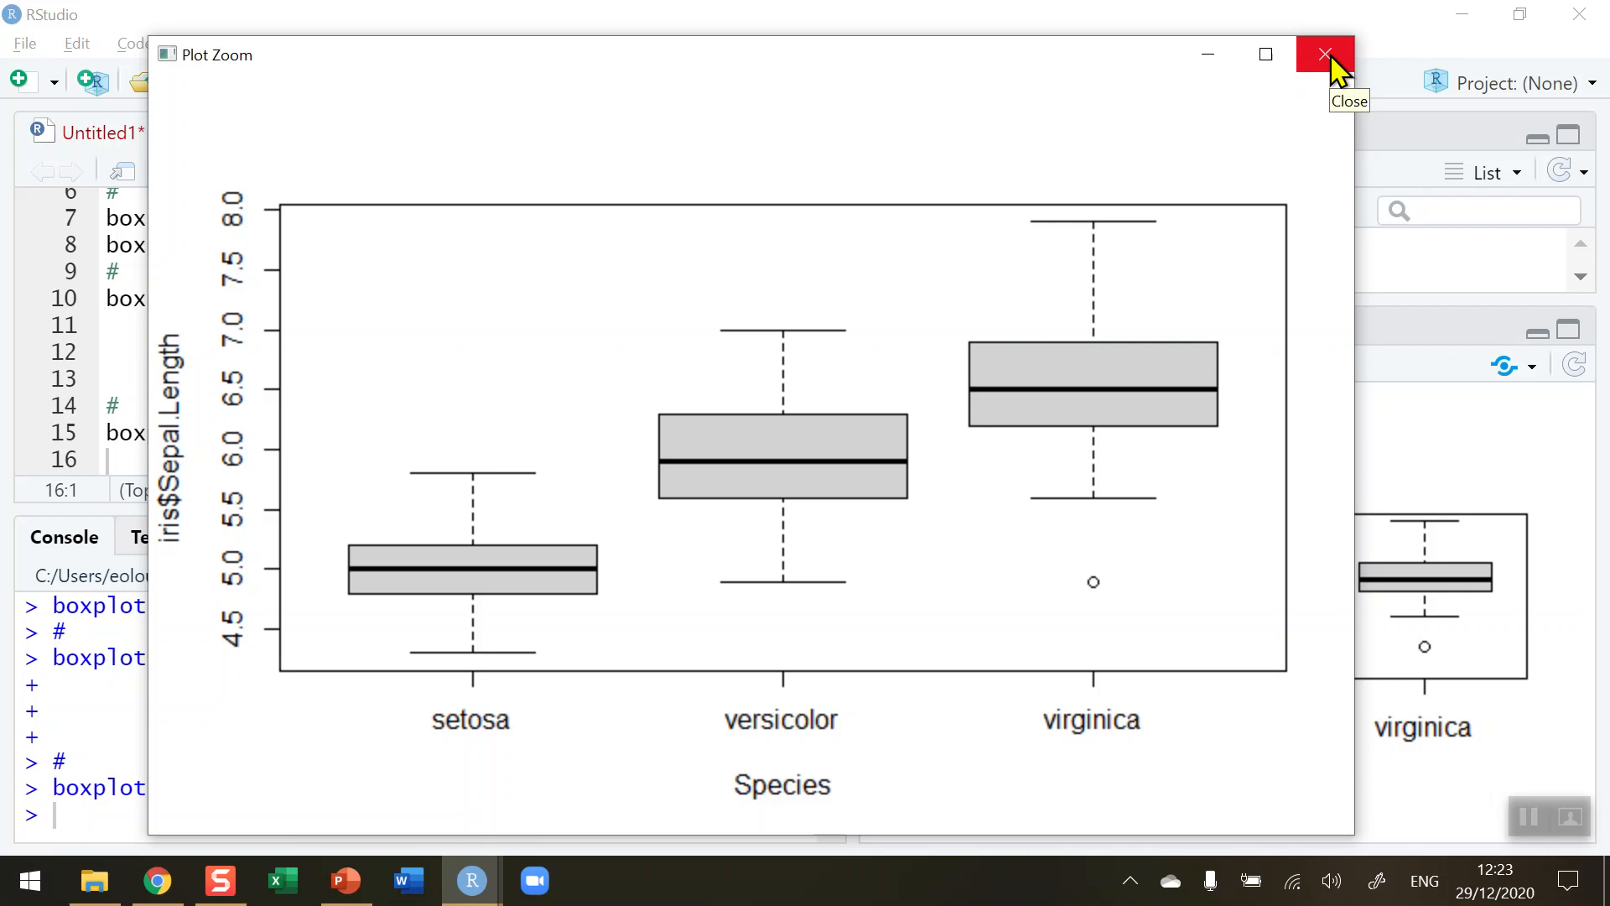
{"action": "mouse_move", "coordinate": [1326, 54]}
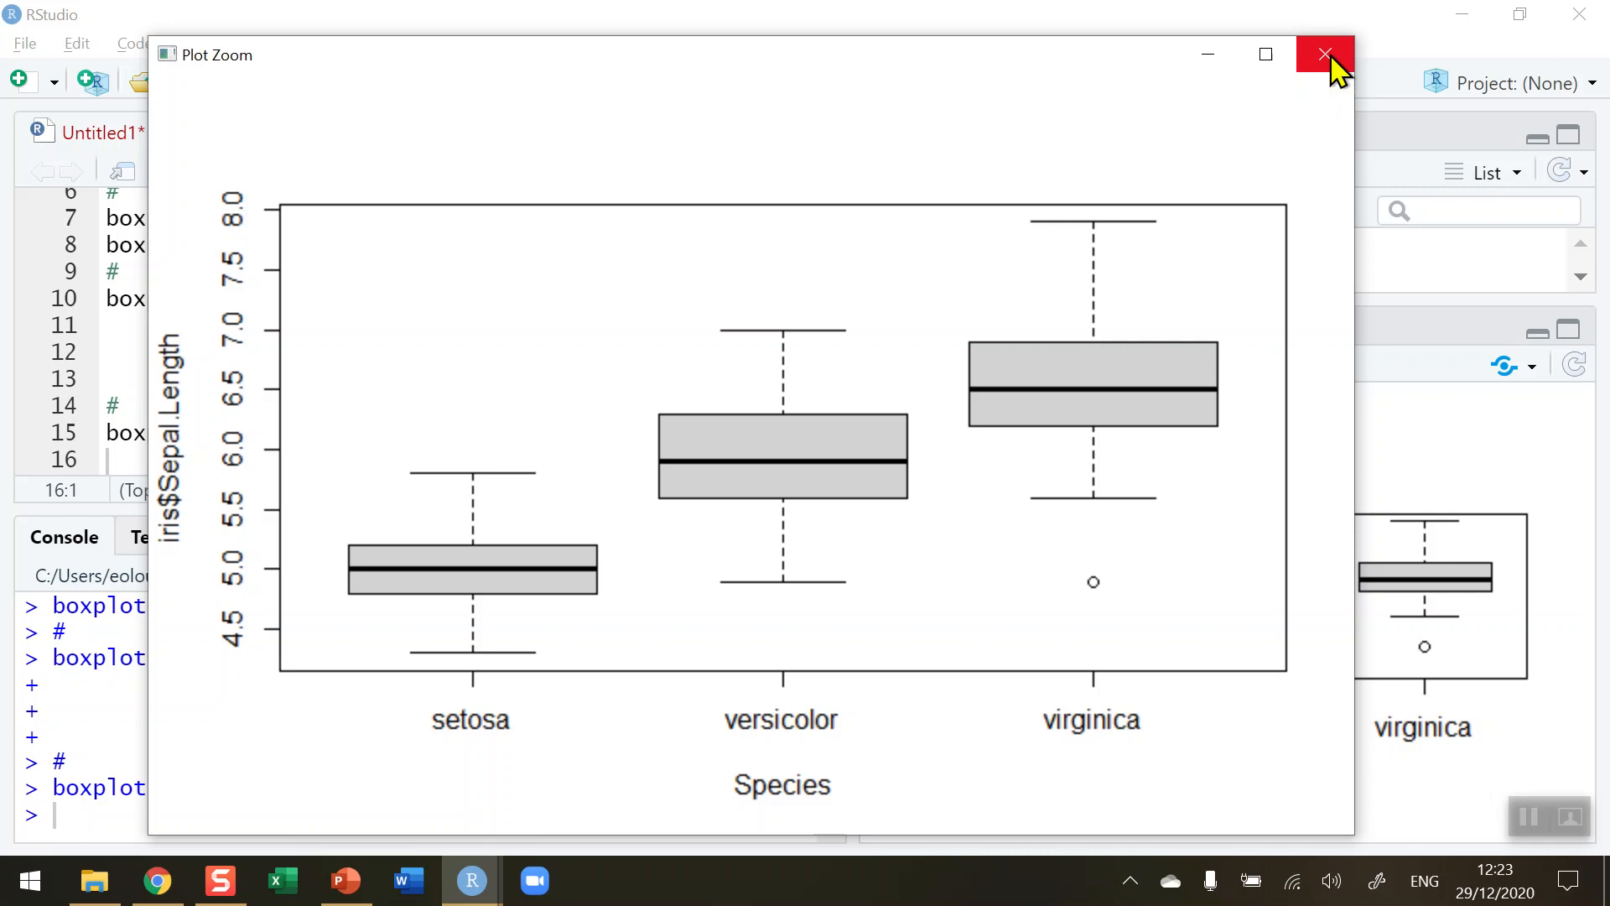
{"action": "left_click", "coordinate": [1325, 55]}
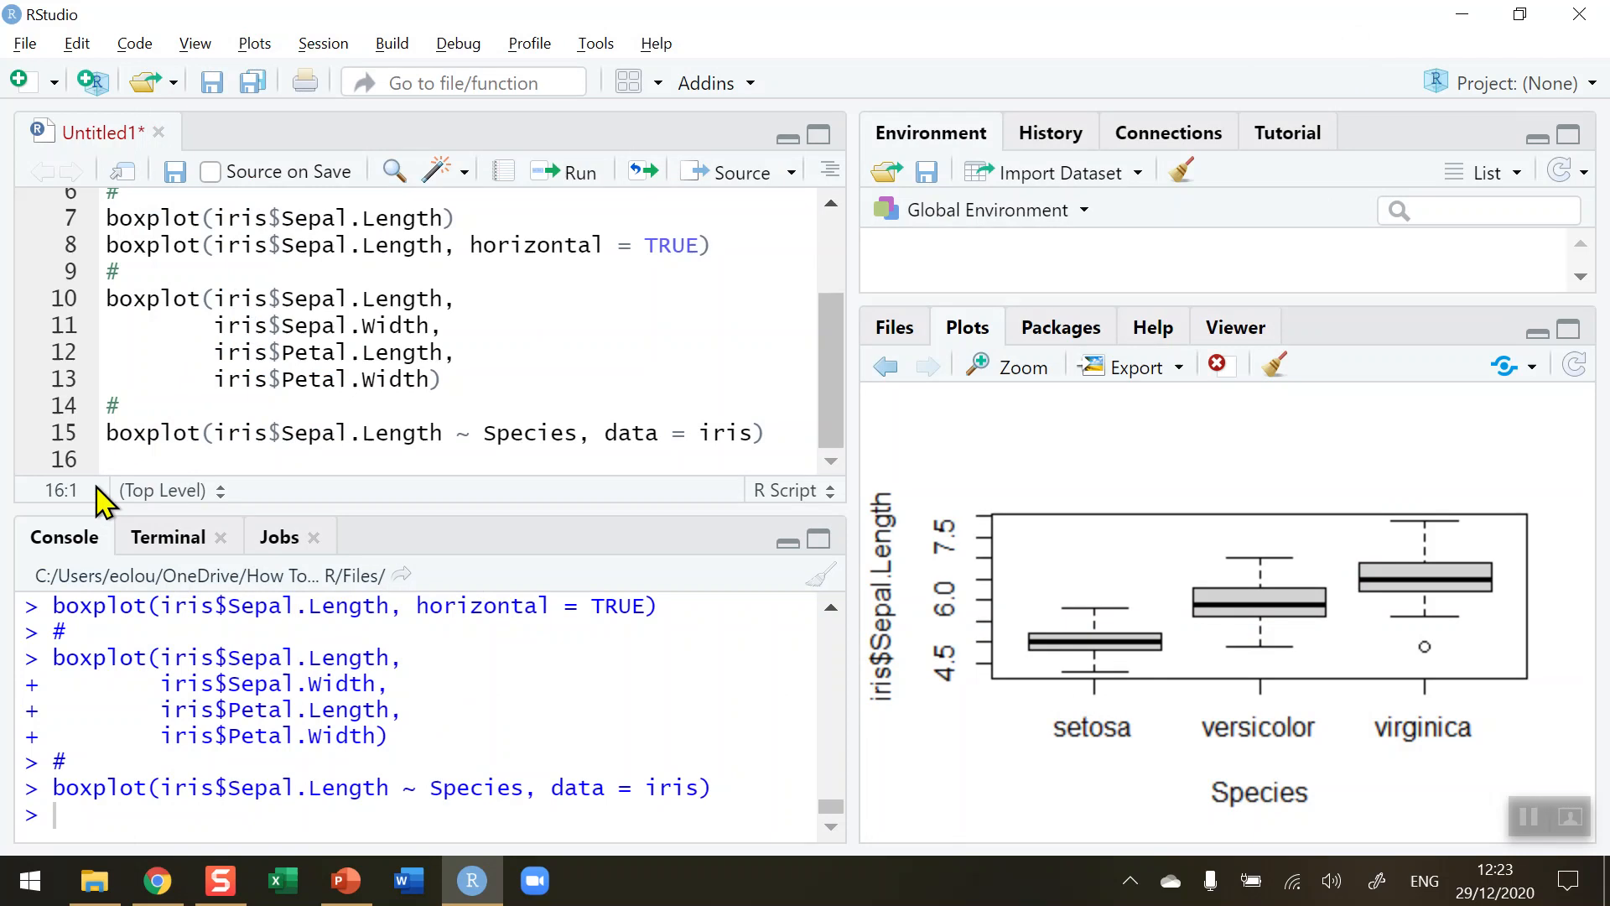
Copy the Species boxplot line to line 17 and add main = "Iris Data"
{"action": "triple_click", "coordinate": [431, 433]}
{"action": "type", "text": "#"}
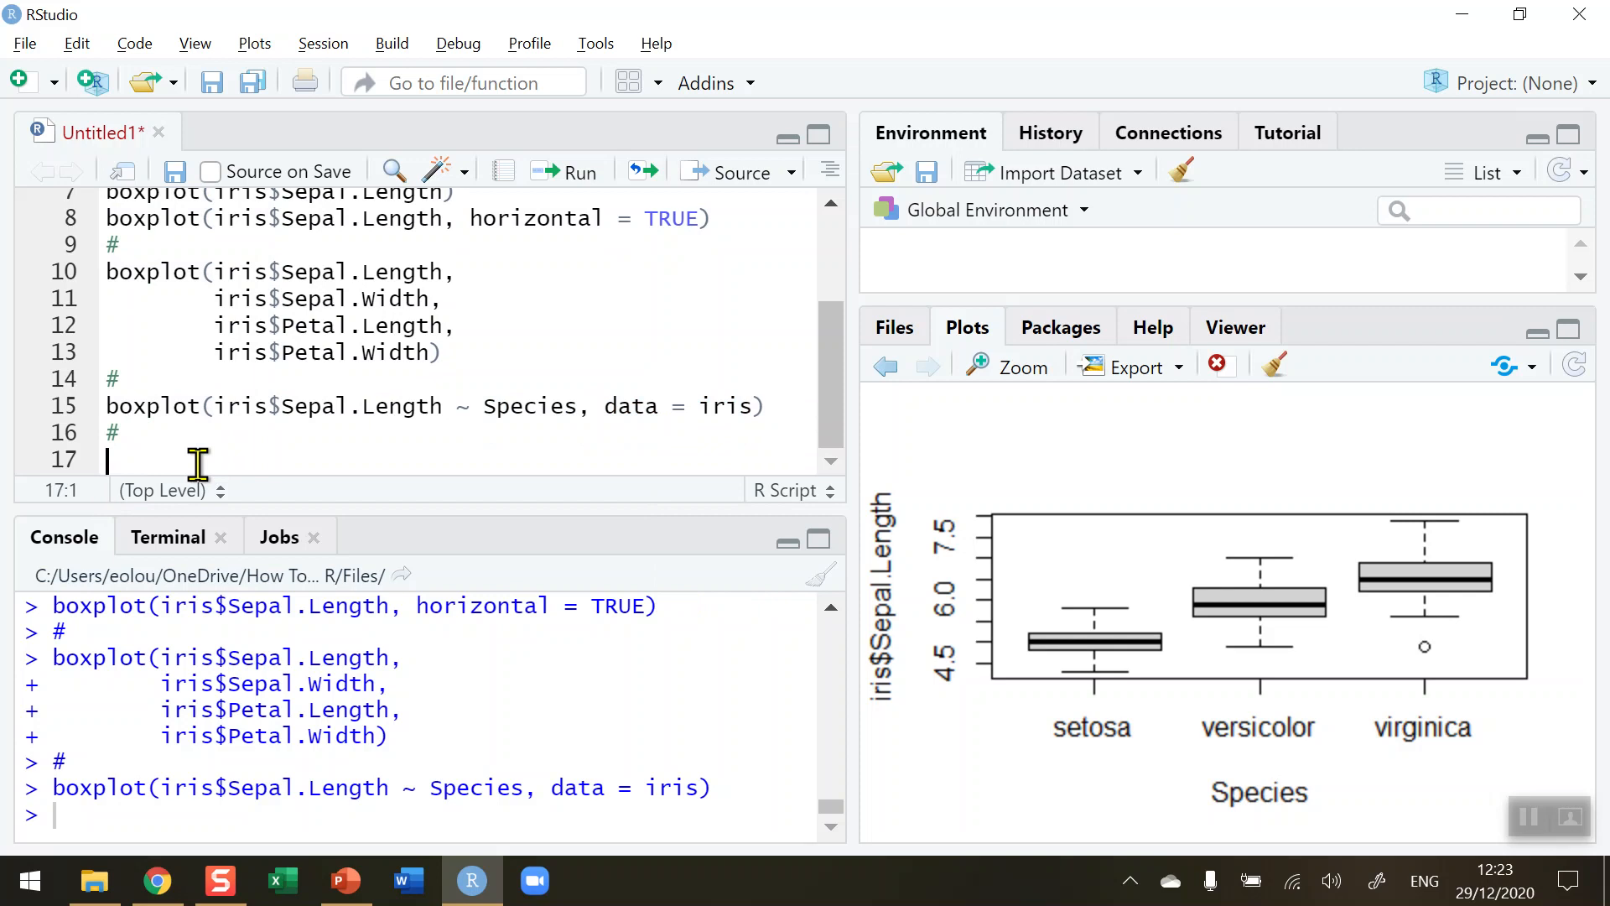
{"action": "right_click", "coordinate": [197, 462]}
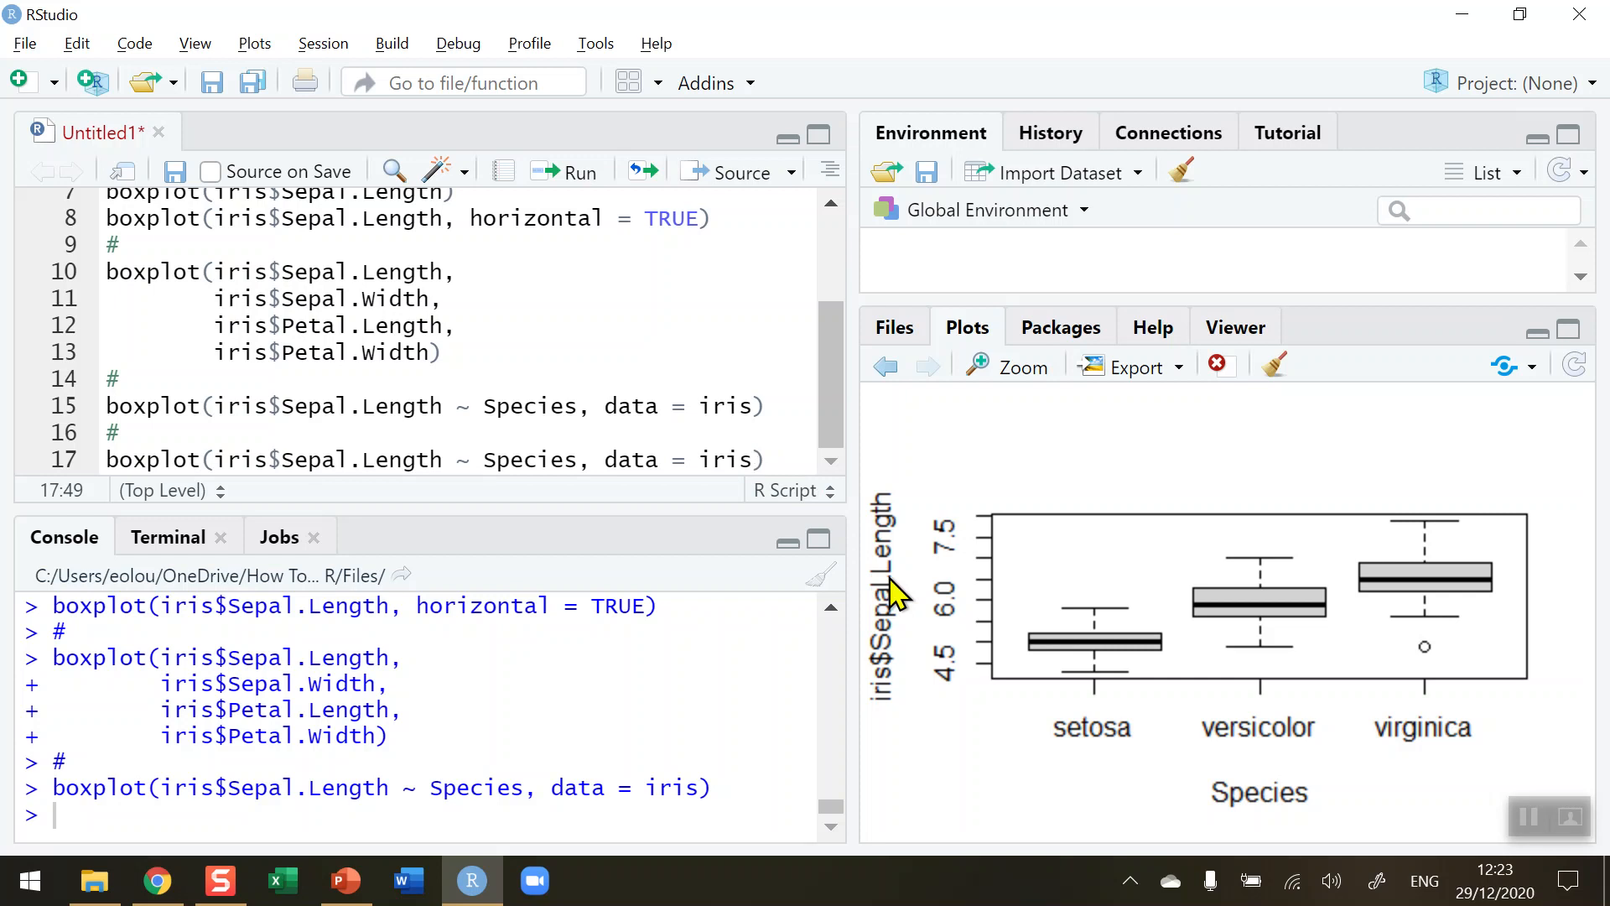
{"action": "type", "text": ","}
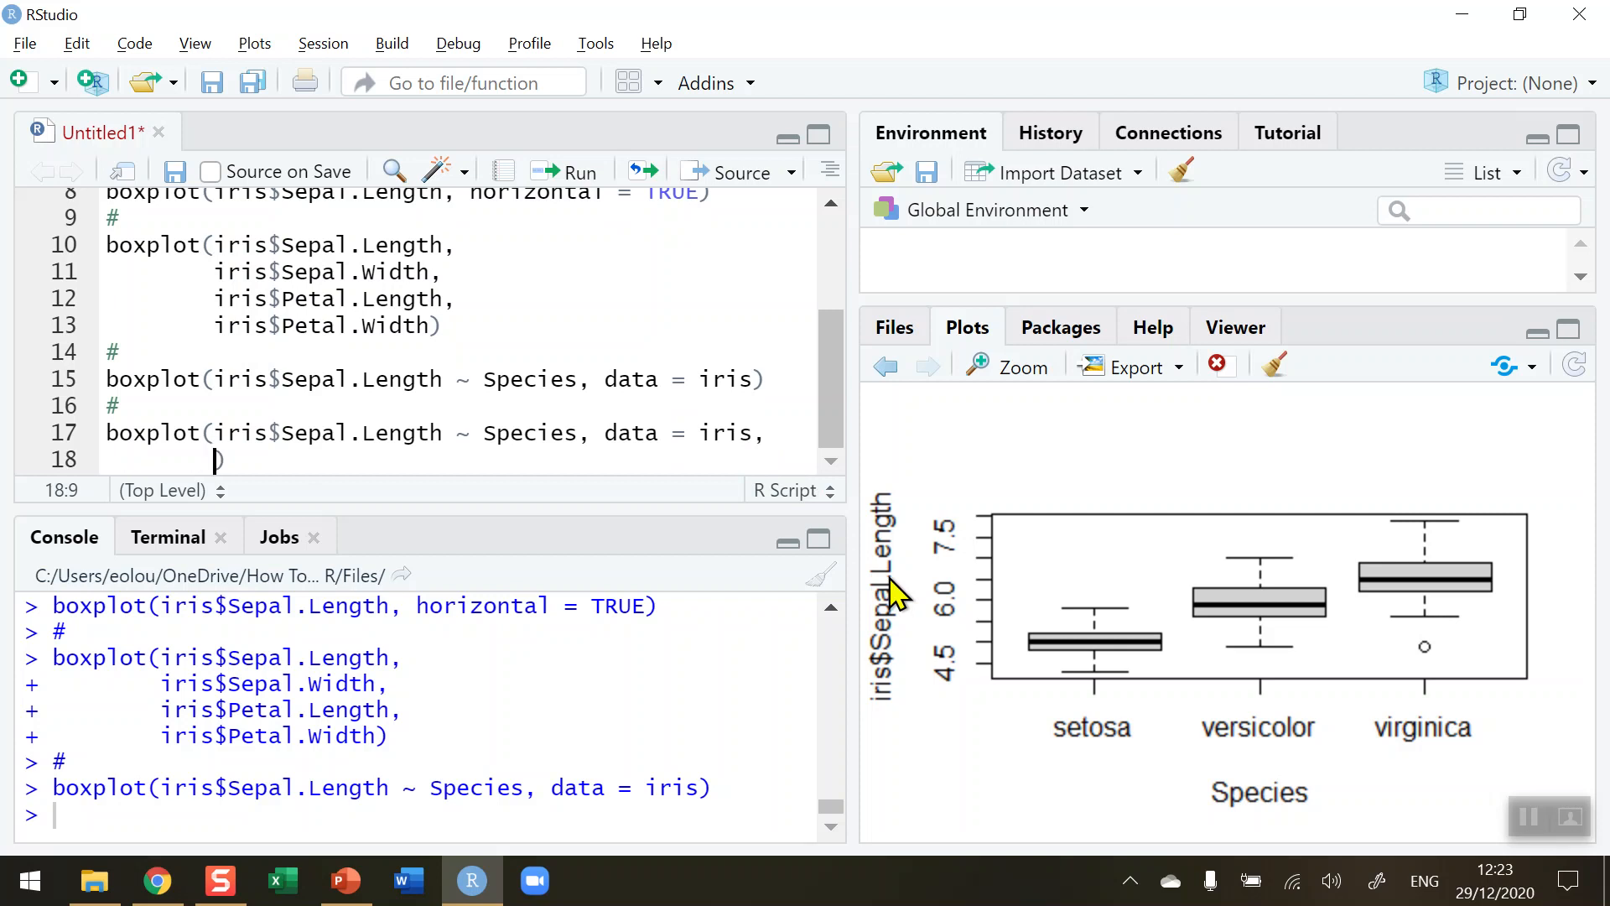
{"action": "type", "text": "main ="}
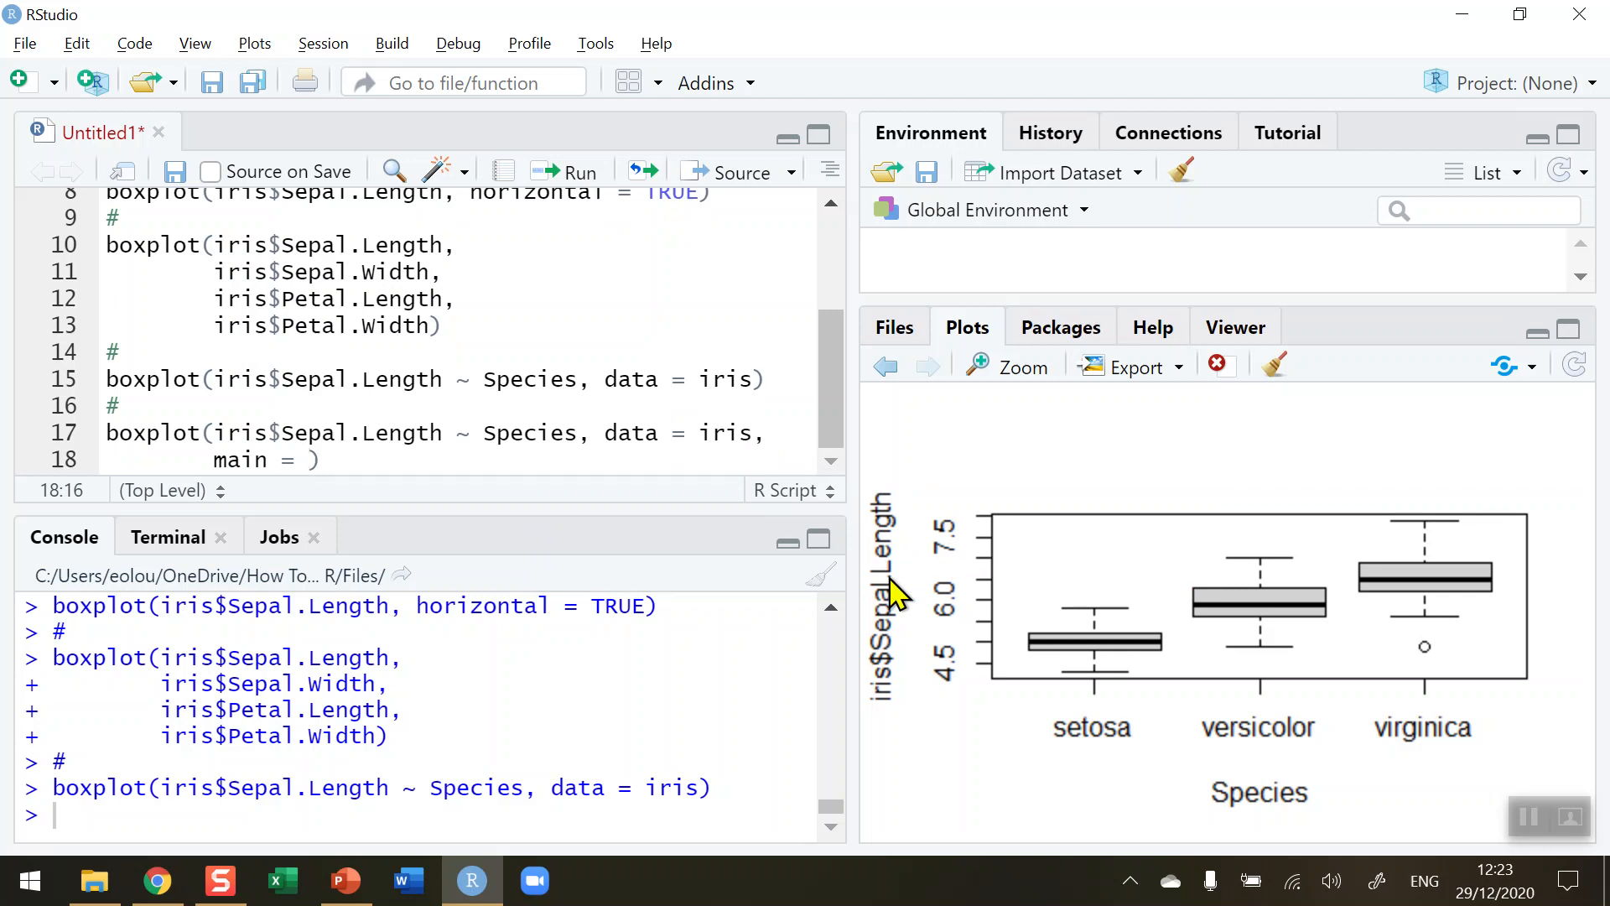
{"action": "type", "text": "\"\""}
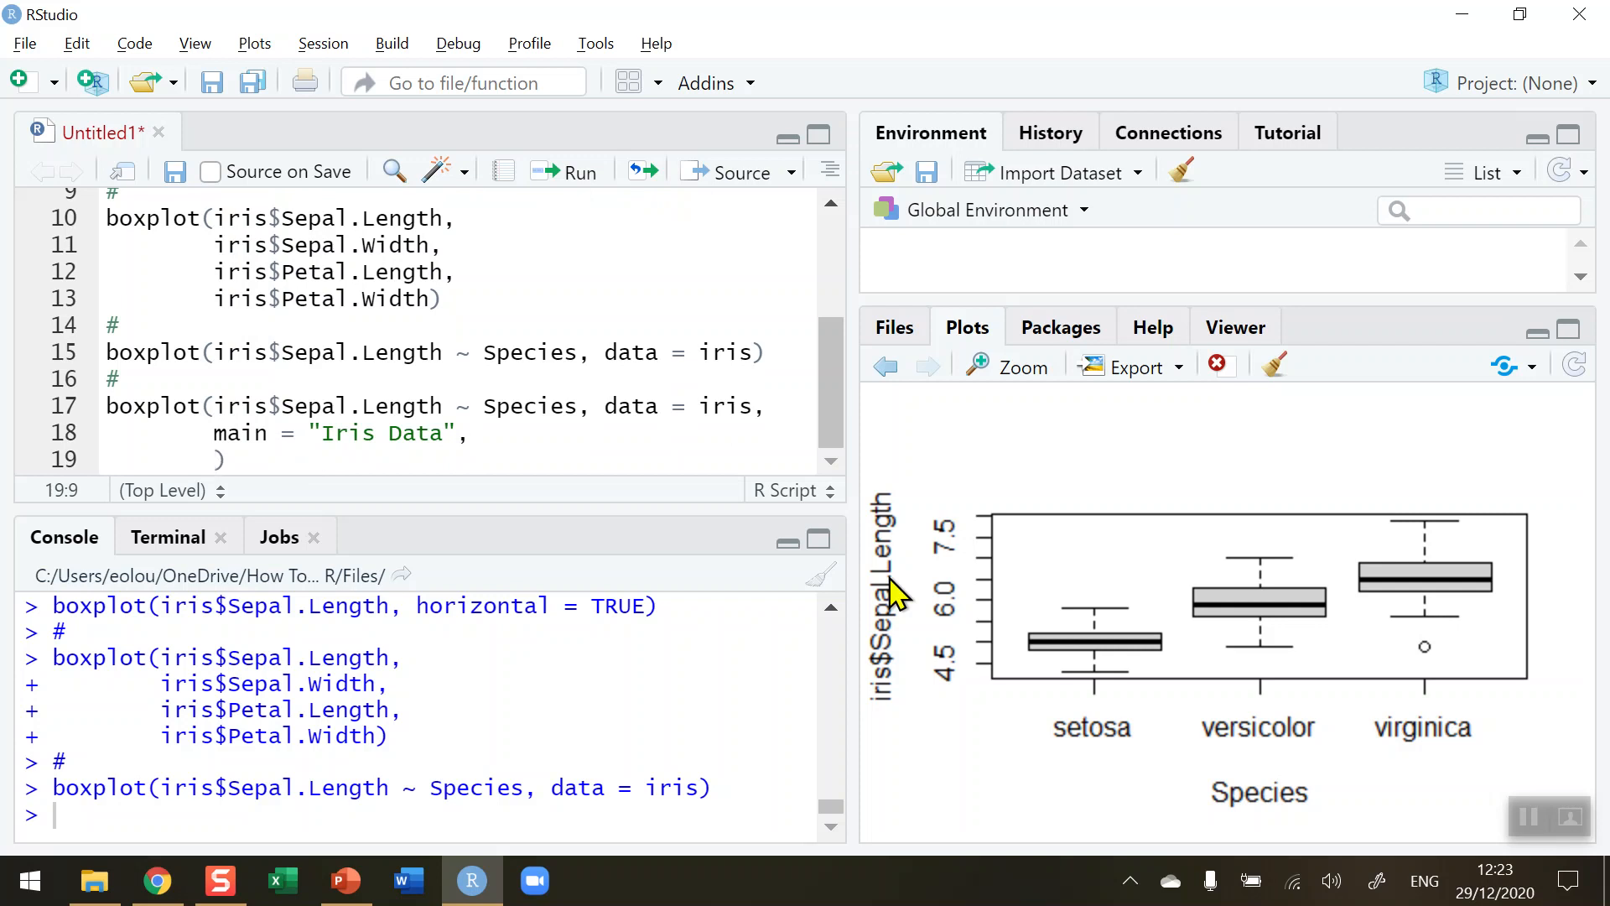
{"action": "mouse_move", "coordinate": [928, 714]}
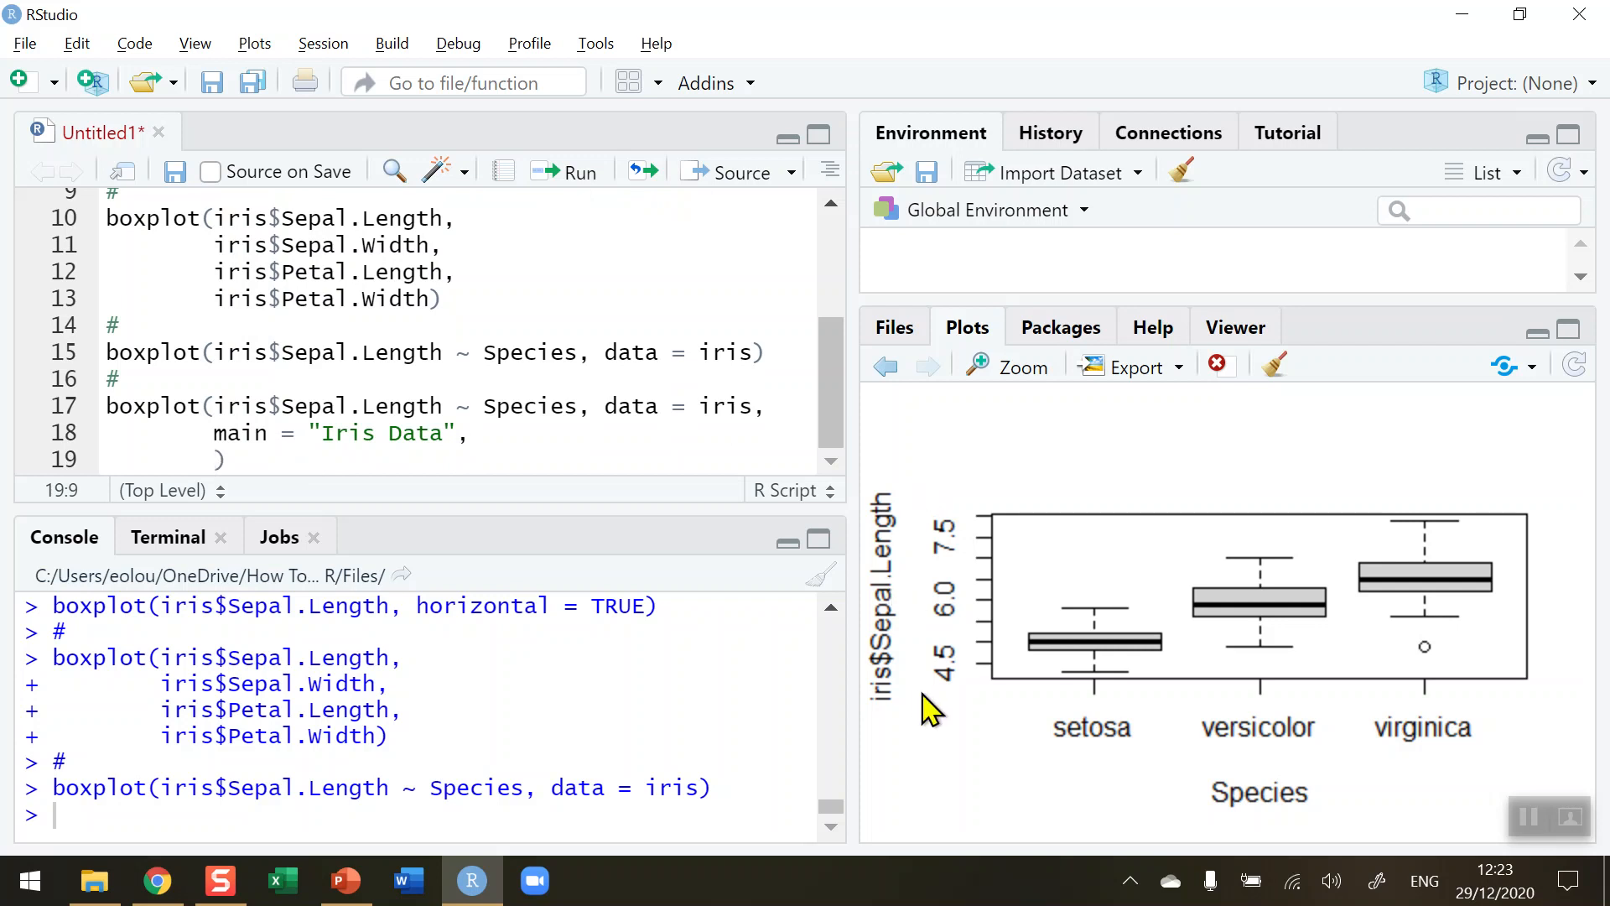
{"action": "mouse_move", "coordinate": [902, 719]}
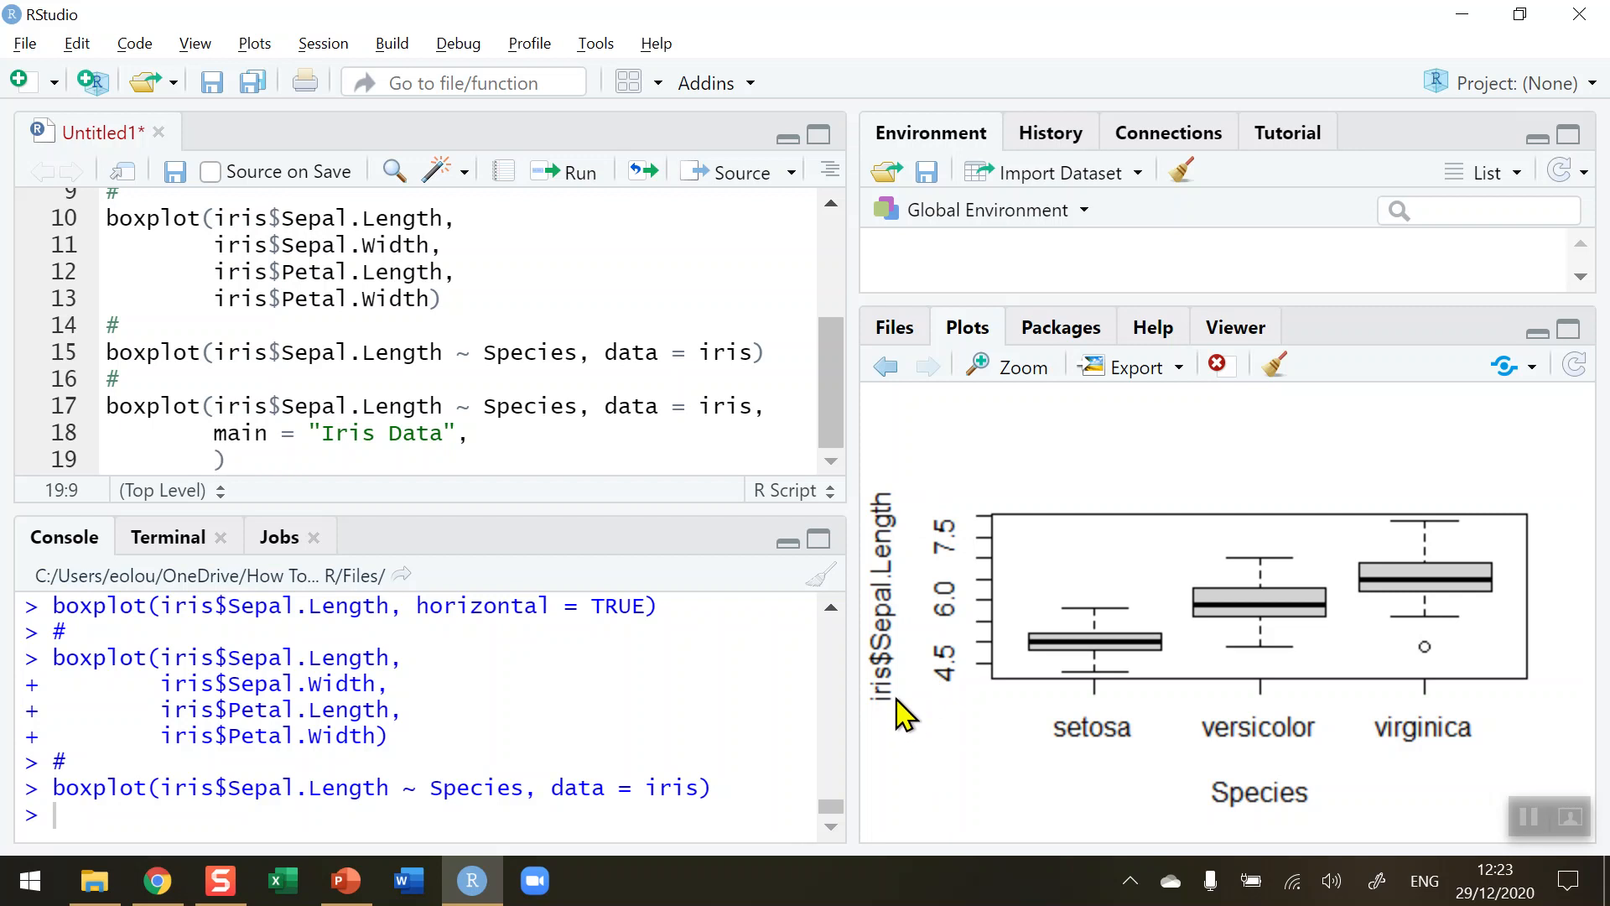
{"action": "mouse_move", "coordinate": [909, 611]}
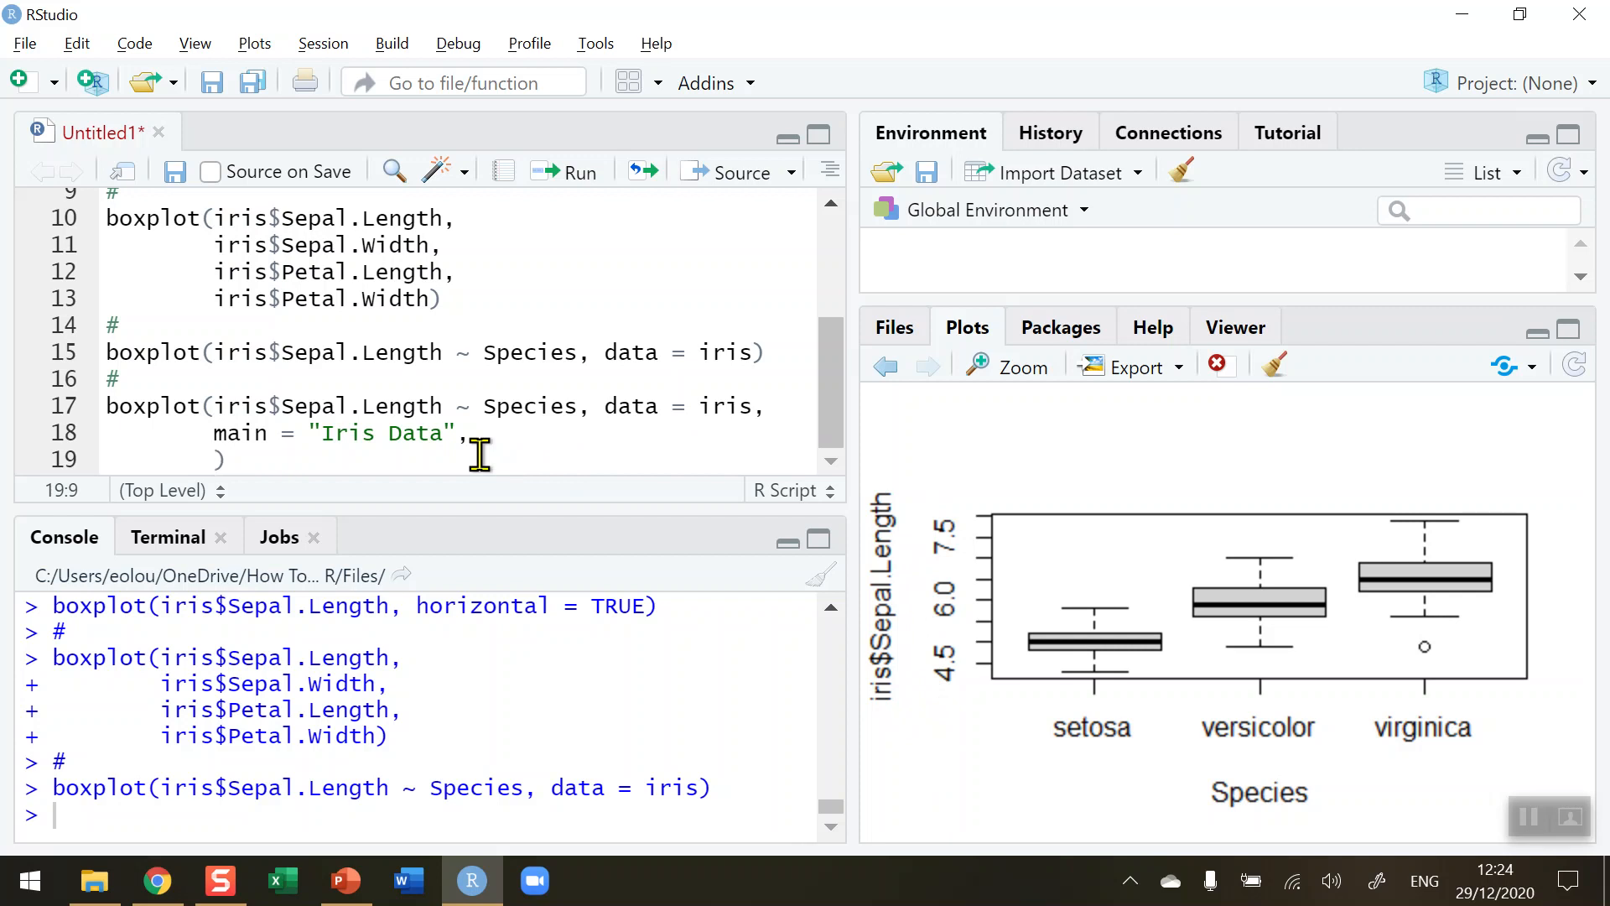
Add ylab = "Sepal Length" and col = "red" to the new boxplot call
{"action": "type", "text": "ylab"}
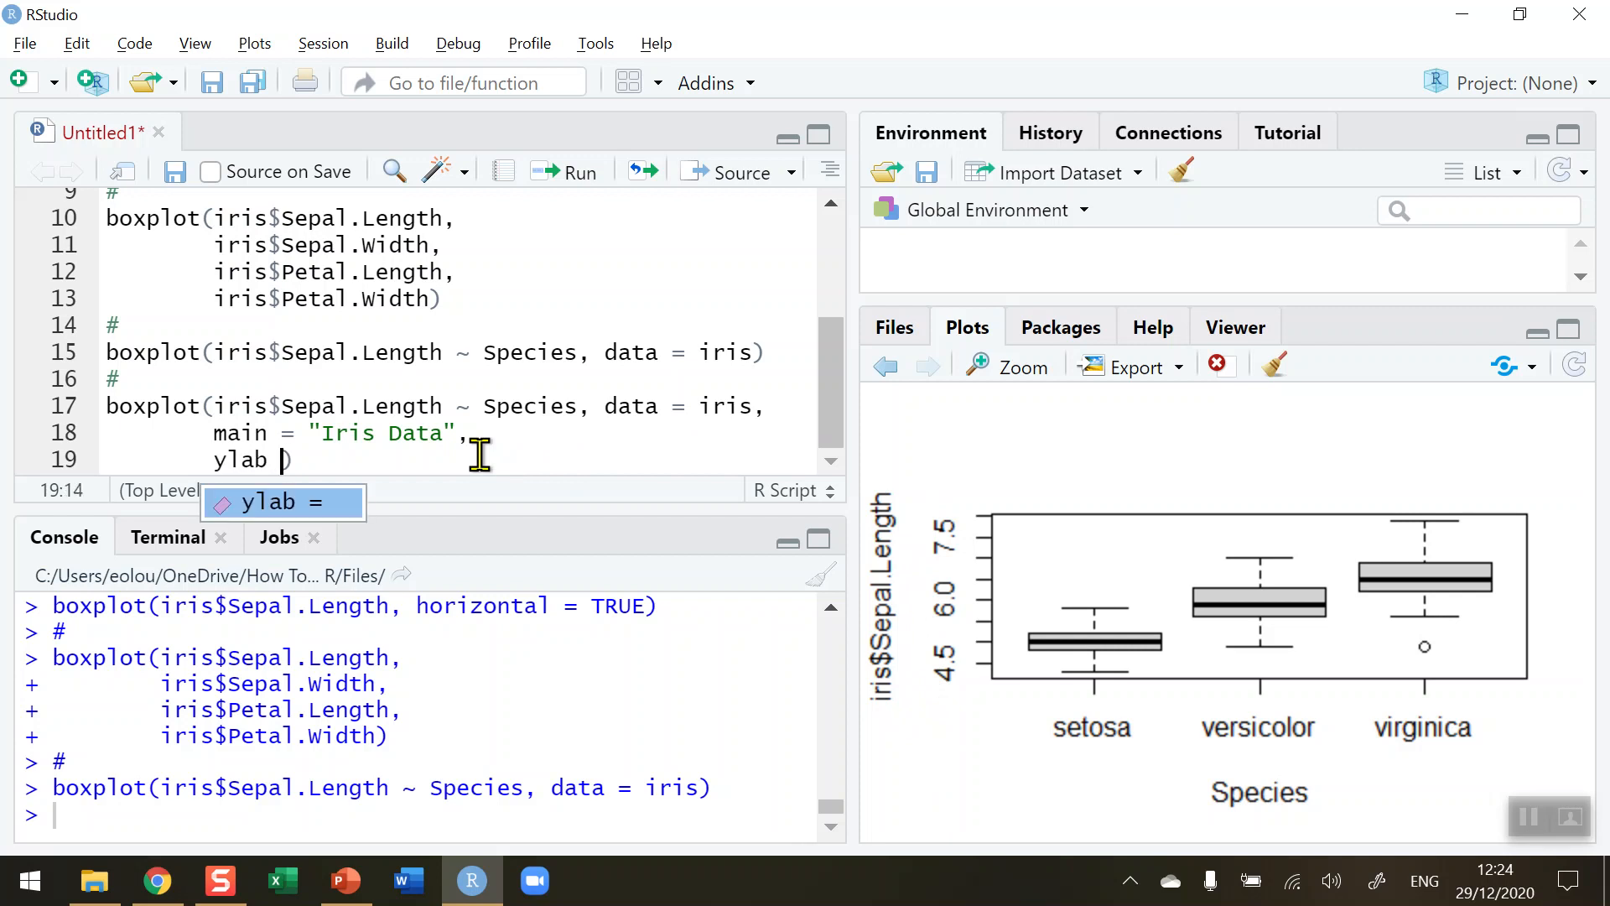
{"action": "type", "text": "= \"\""}
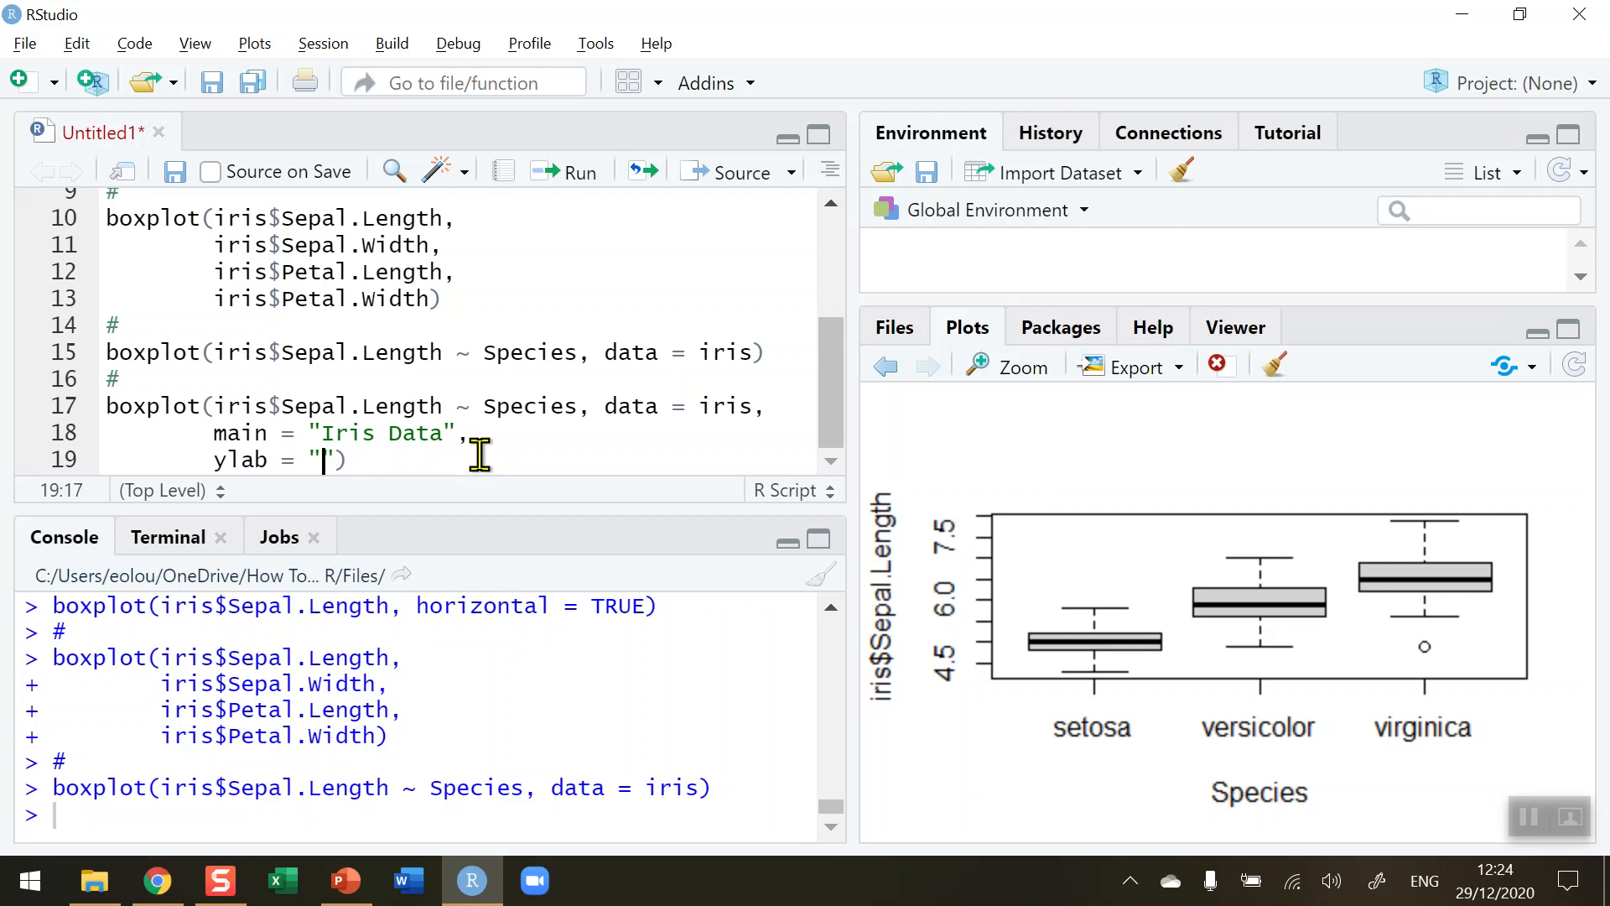
{"action": "type", "text": "Sepal"}
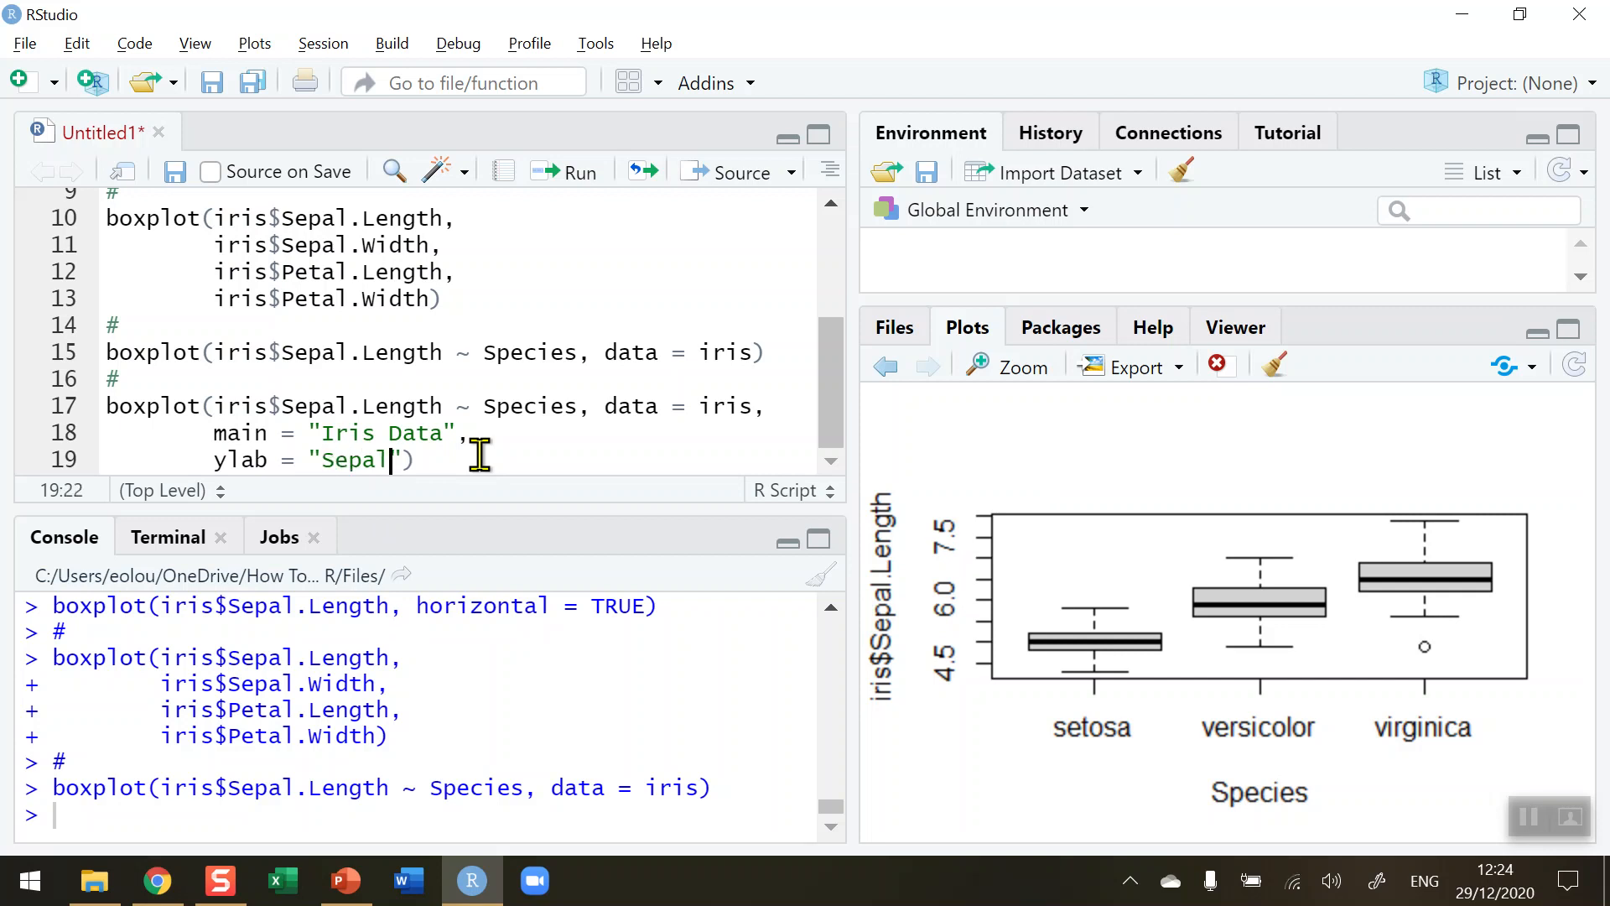
{"action": "type", "text": "Lenght"}
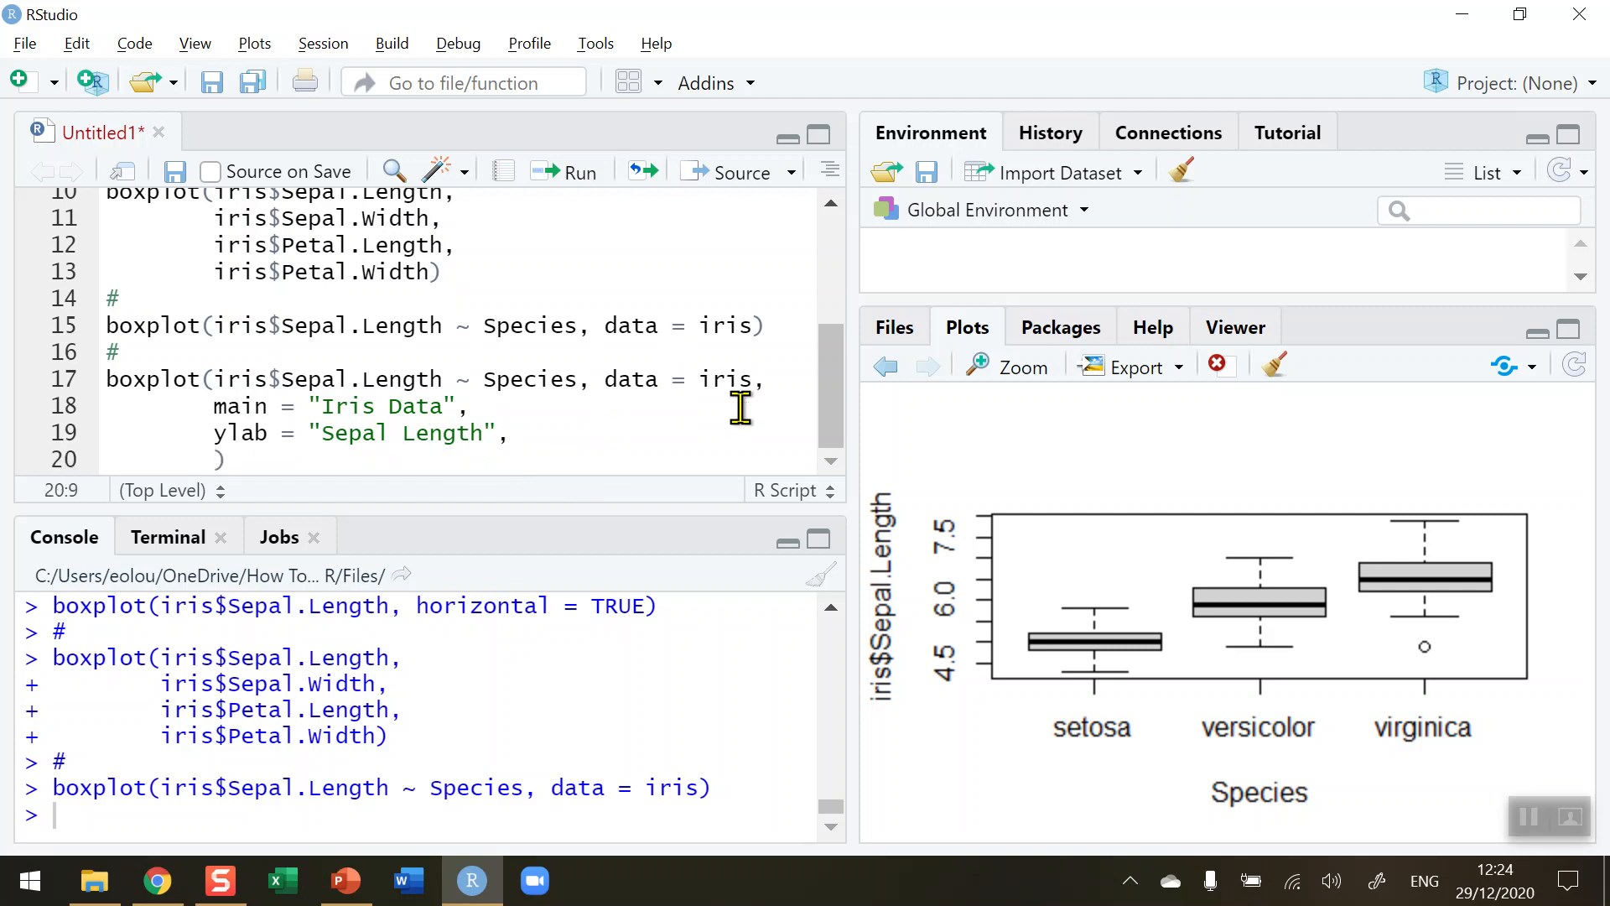
{"action": "type", "text": "col = \"\""}
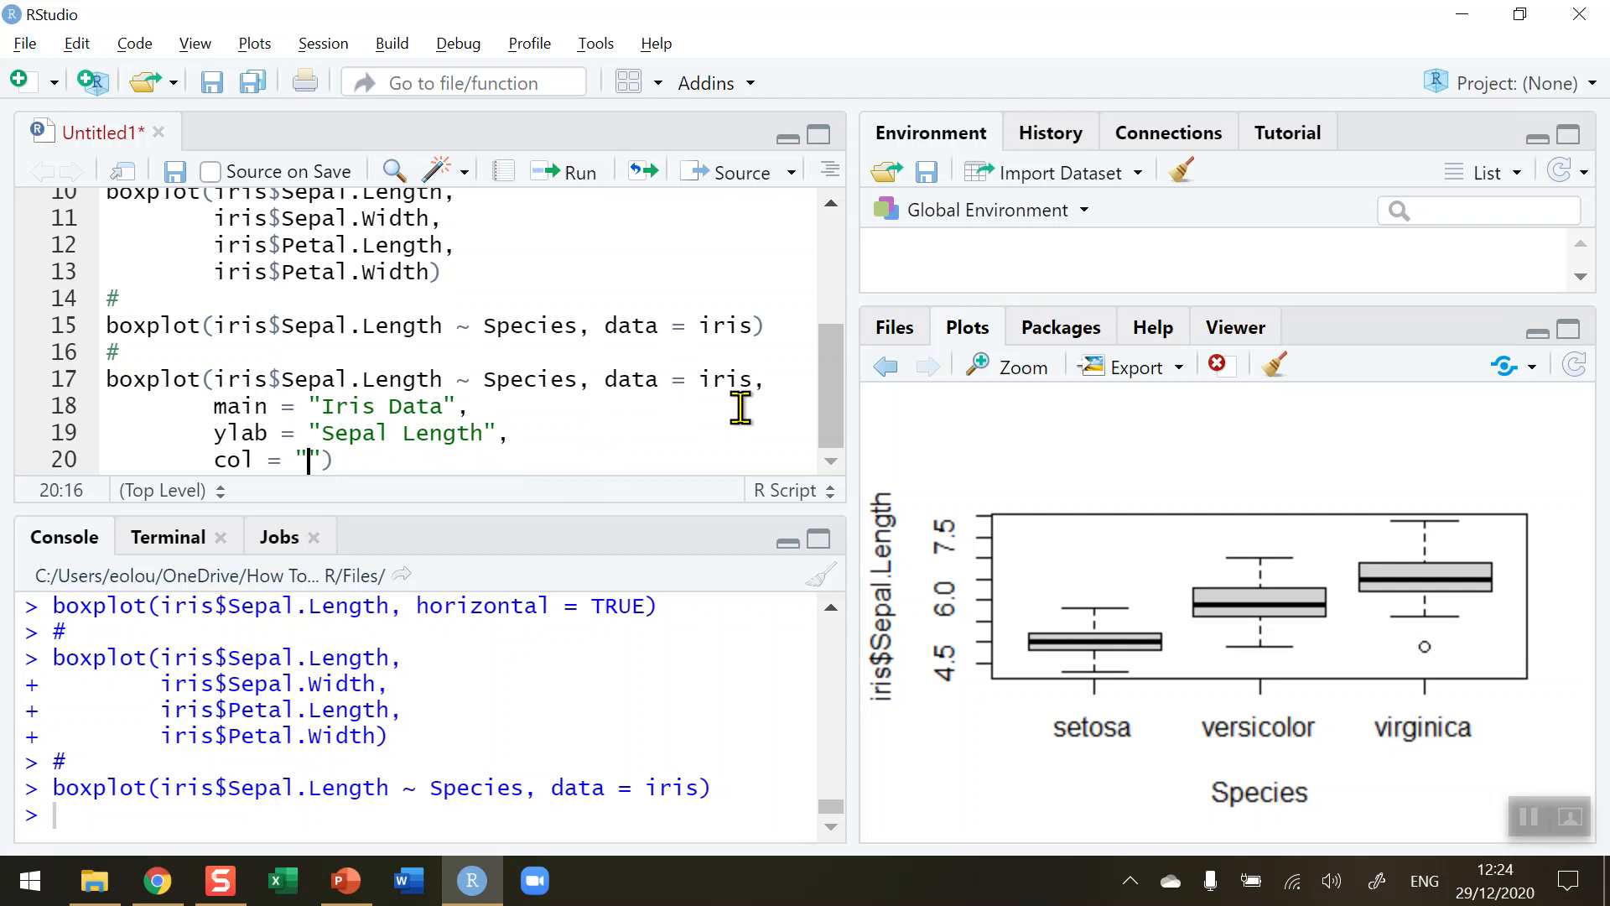
{"action": "type", "text": "red"}
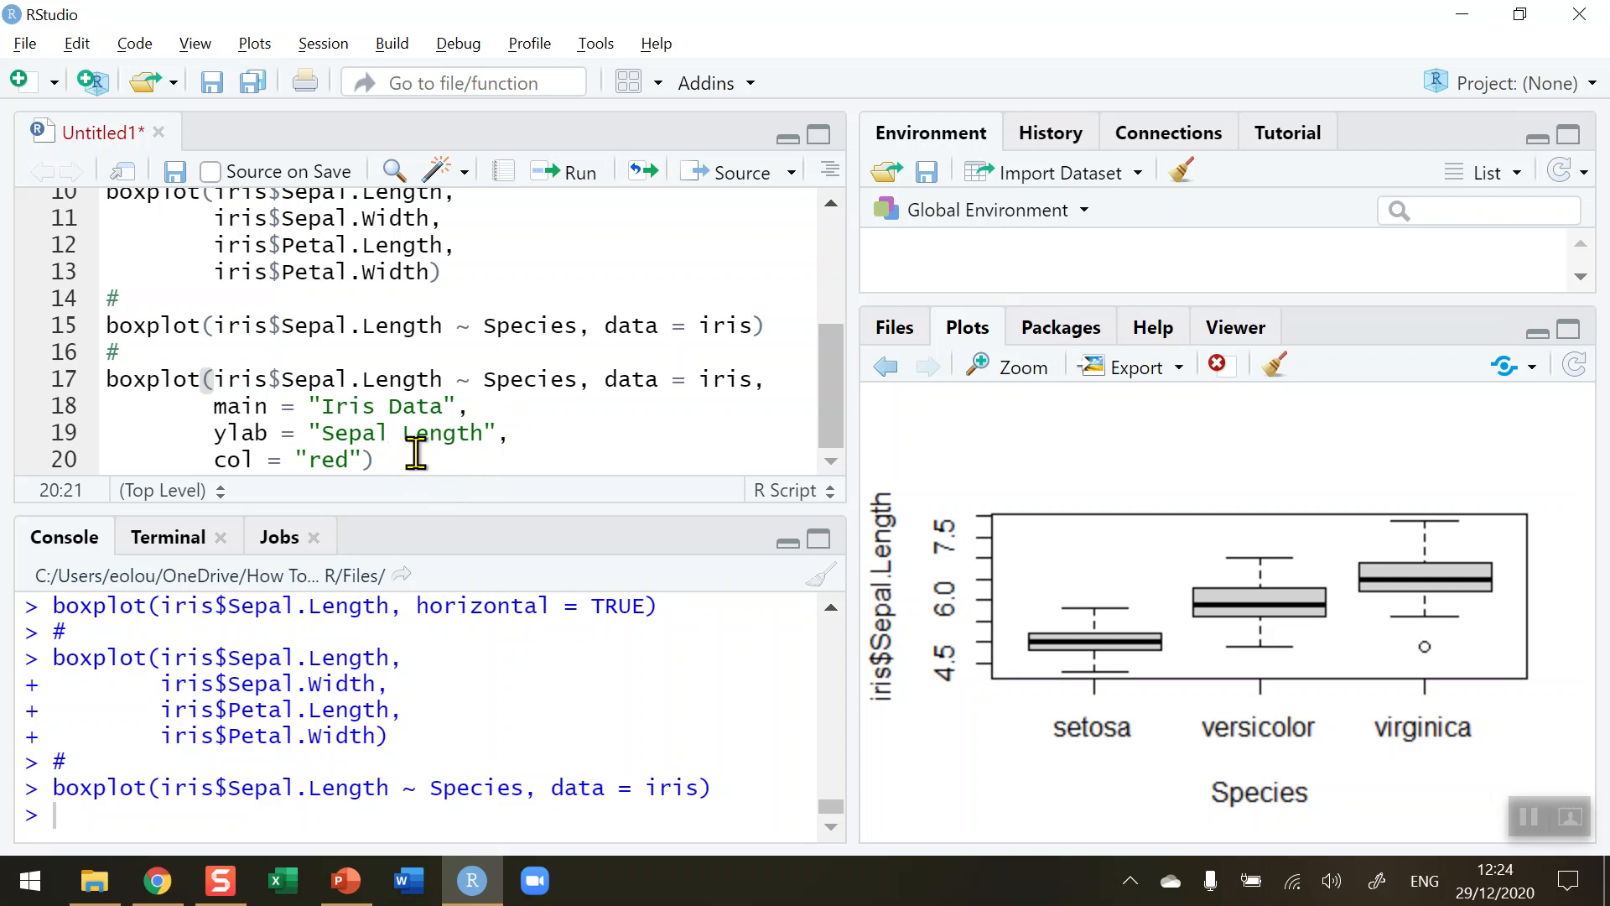
{"action": "mouse_move", "coordinate": [565, 171]}
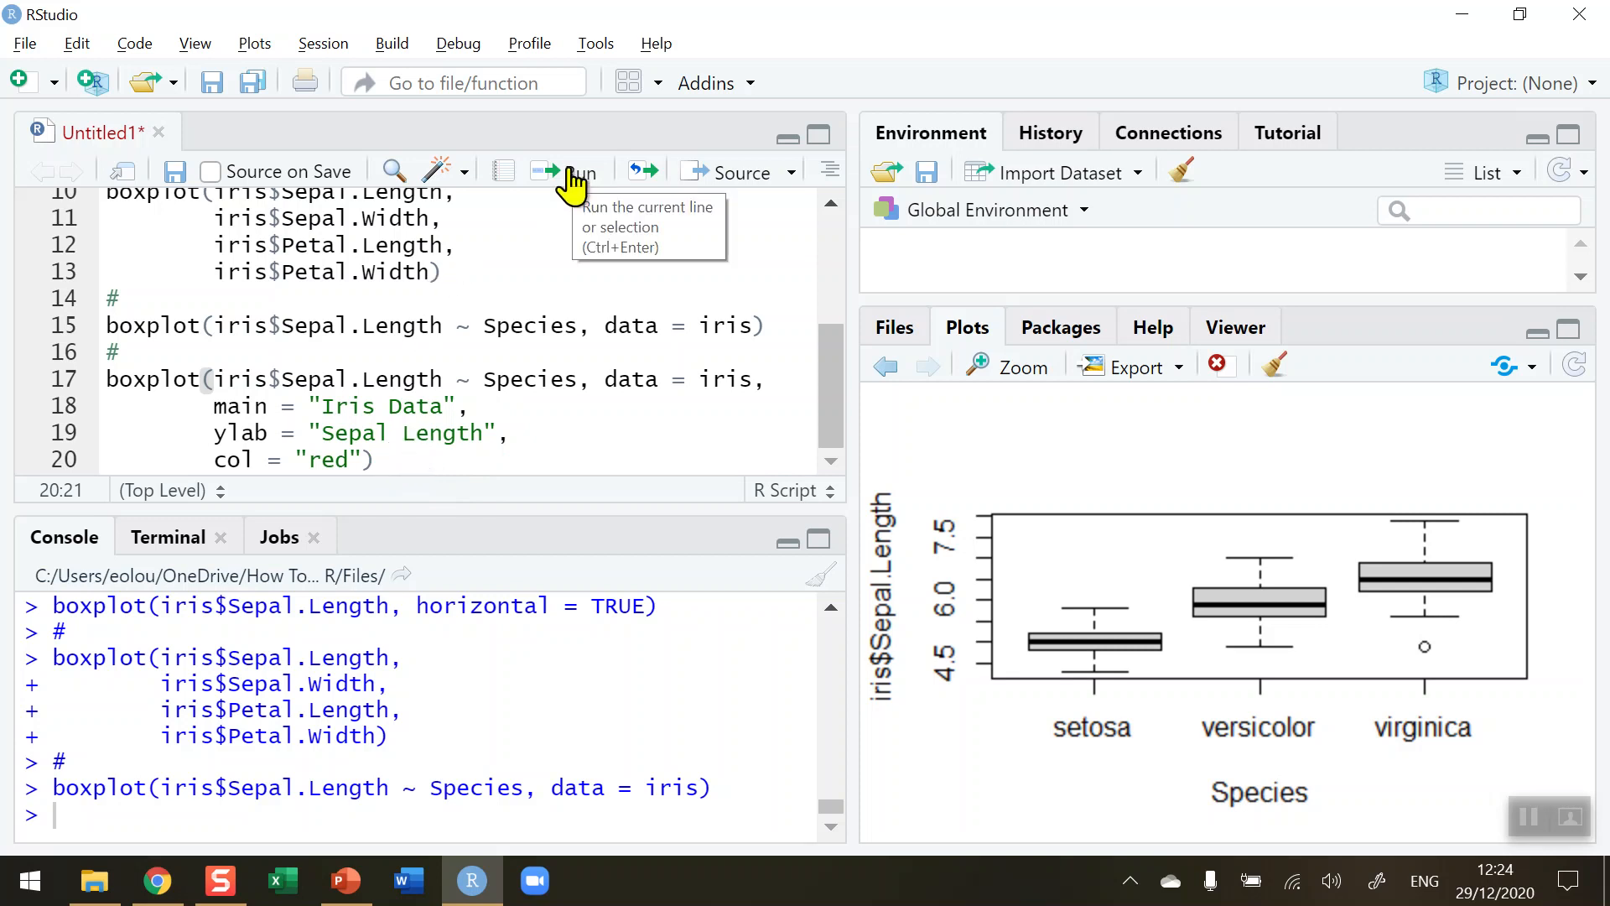
Run the red 'Iris Data' sepal-length-by-species boxplot code and zoom the plot to enlarge it
{"action": "left_click", "coordinate": [568, 171]}
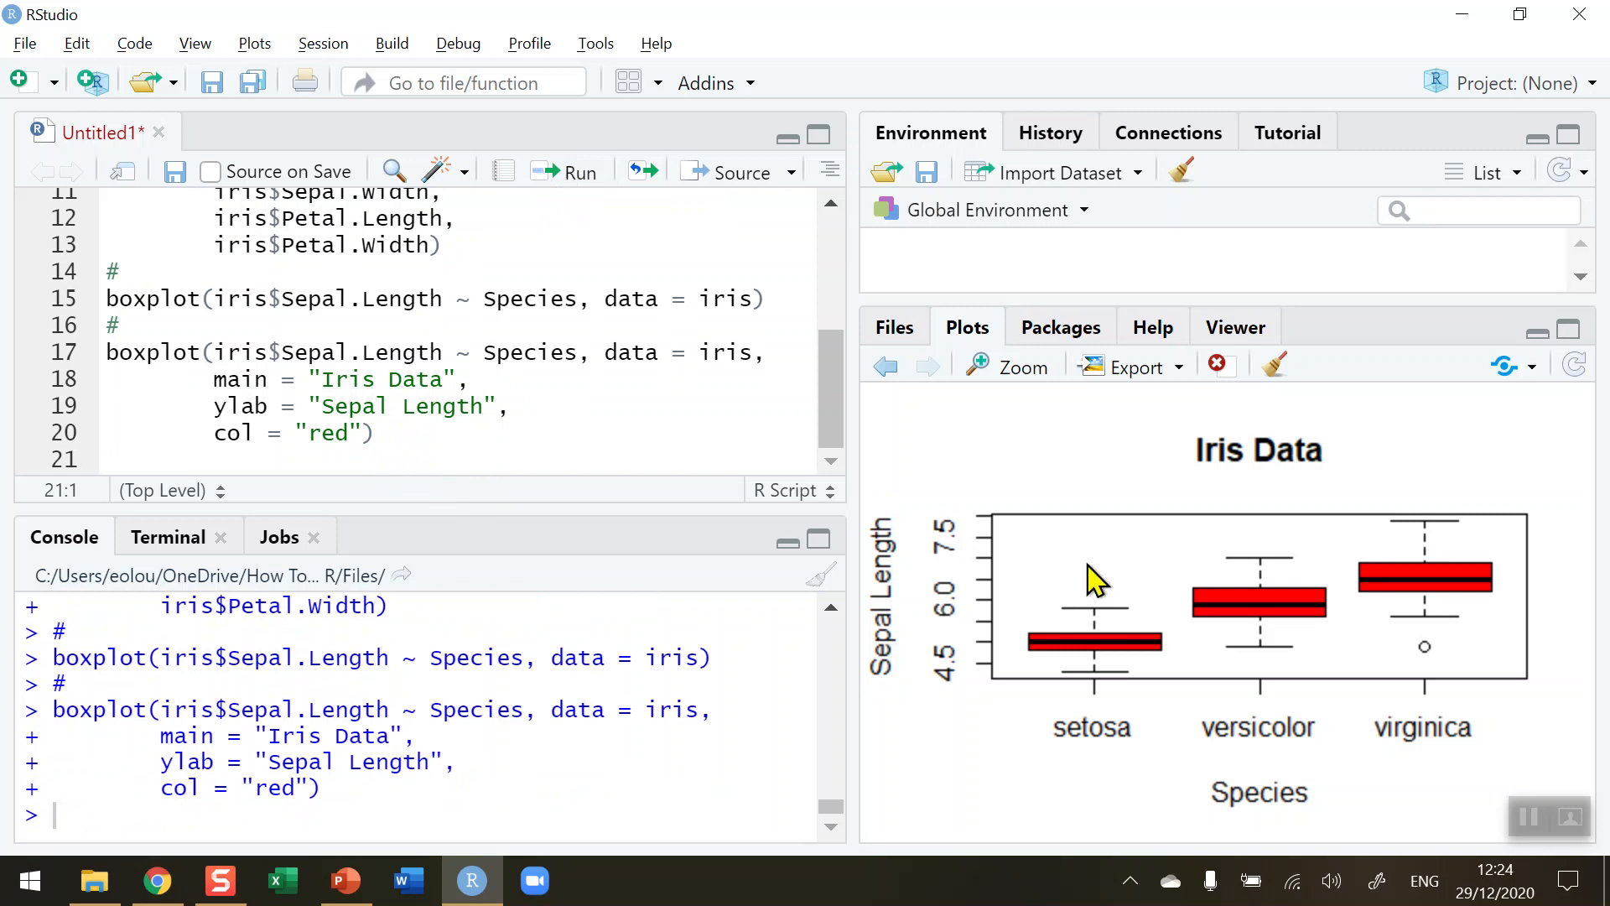
{"action": "mouse_move", "coordinate": [1188, 699]}
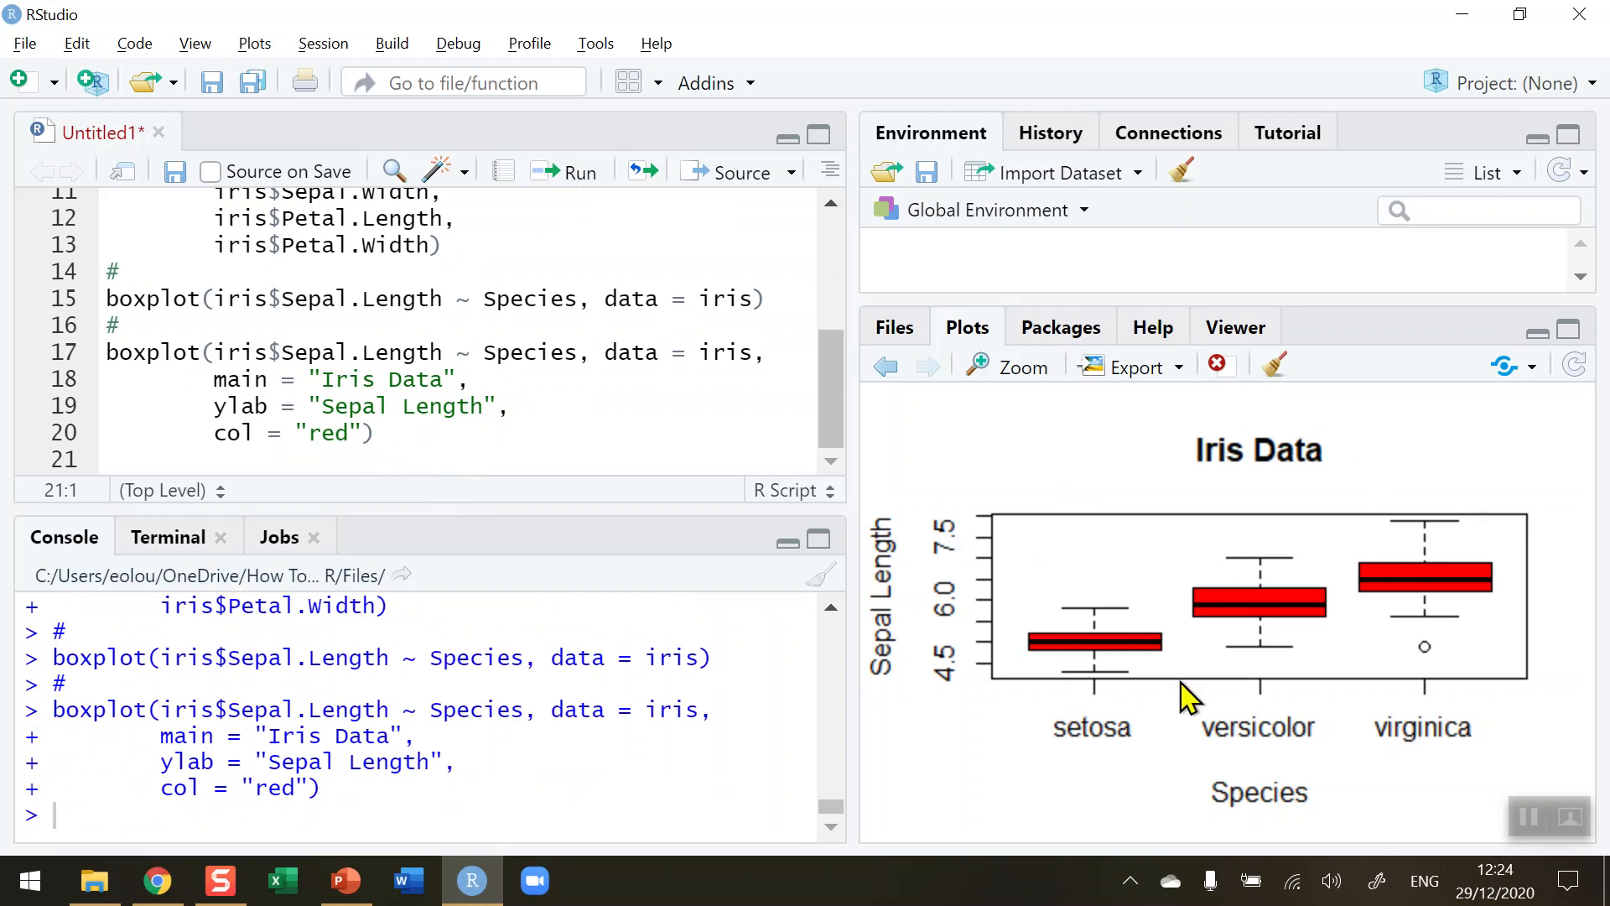
{"action": "left_click", "coordinate": [1010, 367]}
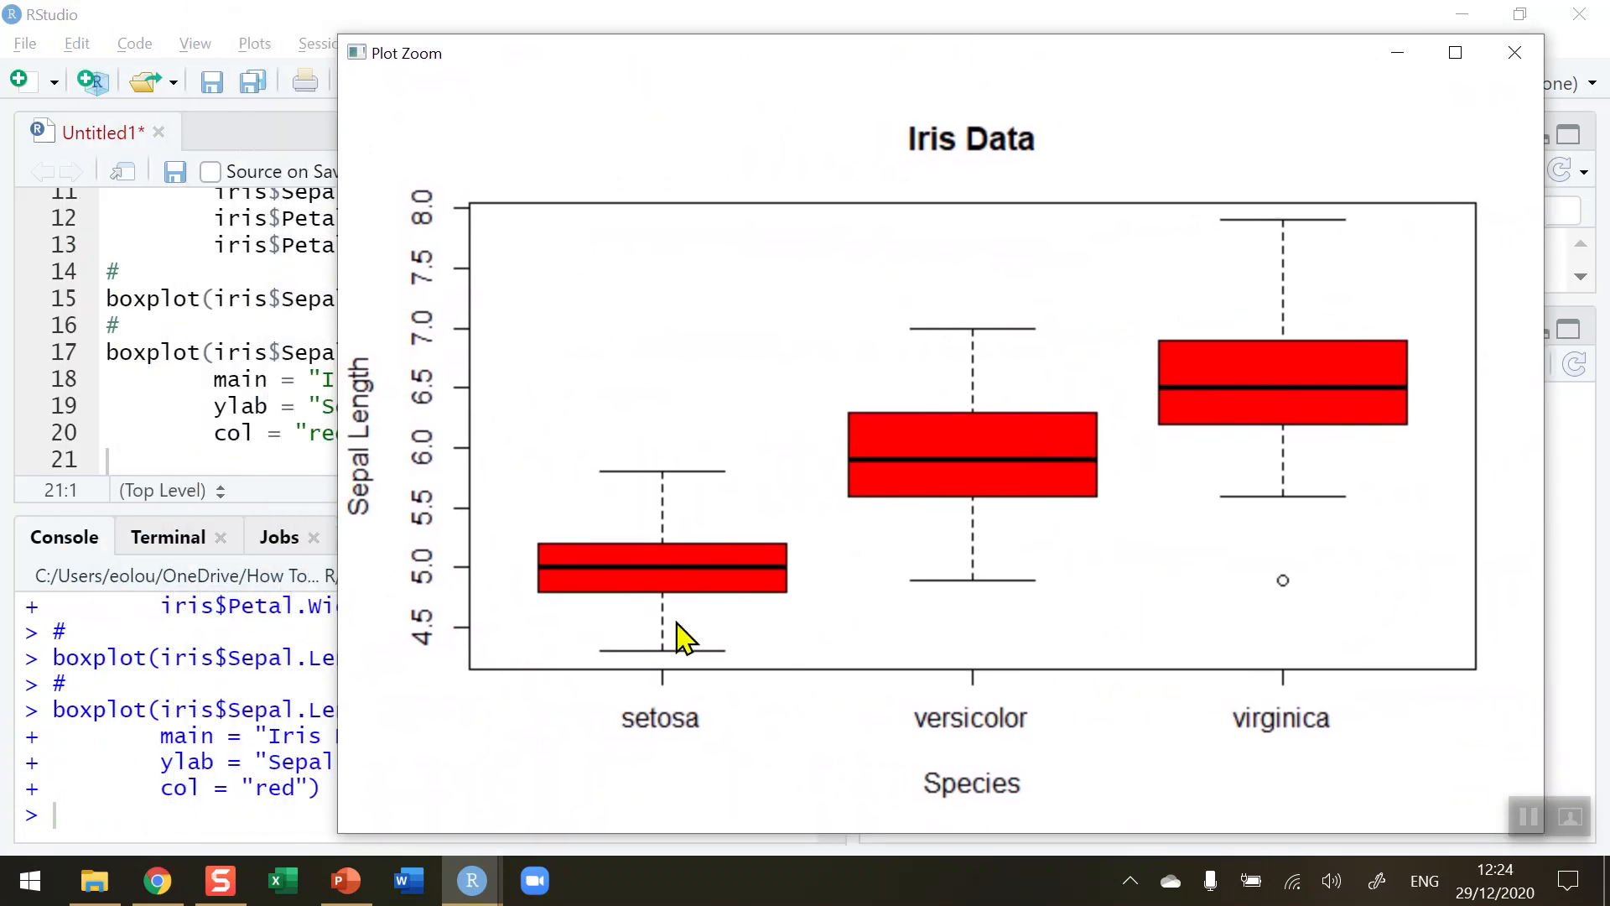
{"action": "mouse_move", "coordinate": [747, 548]}
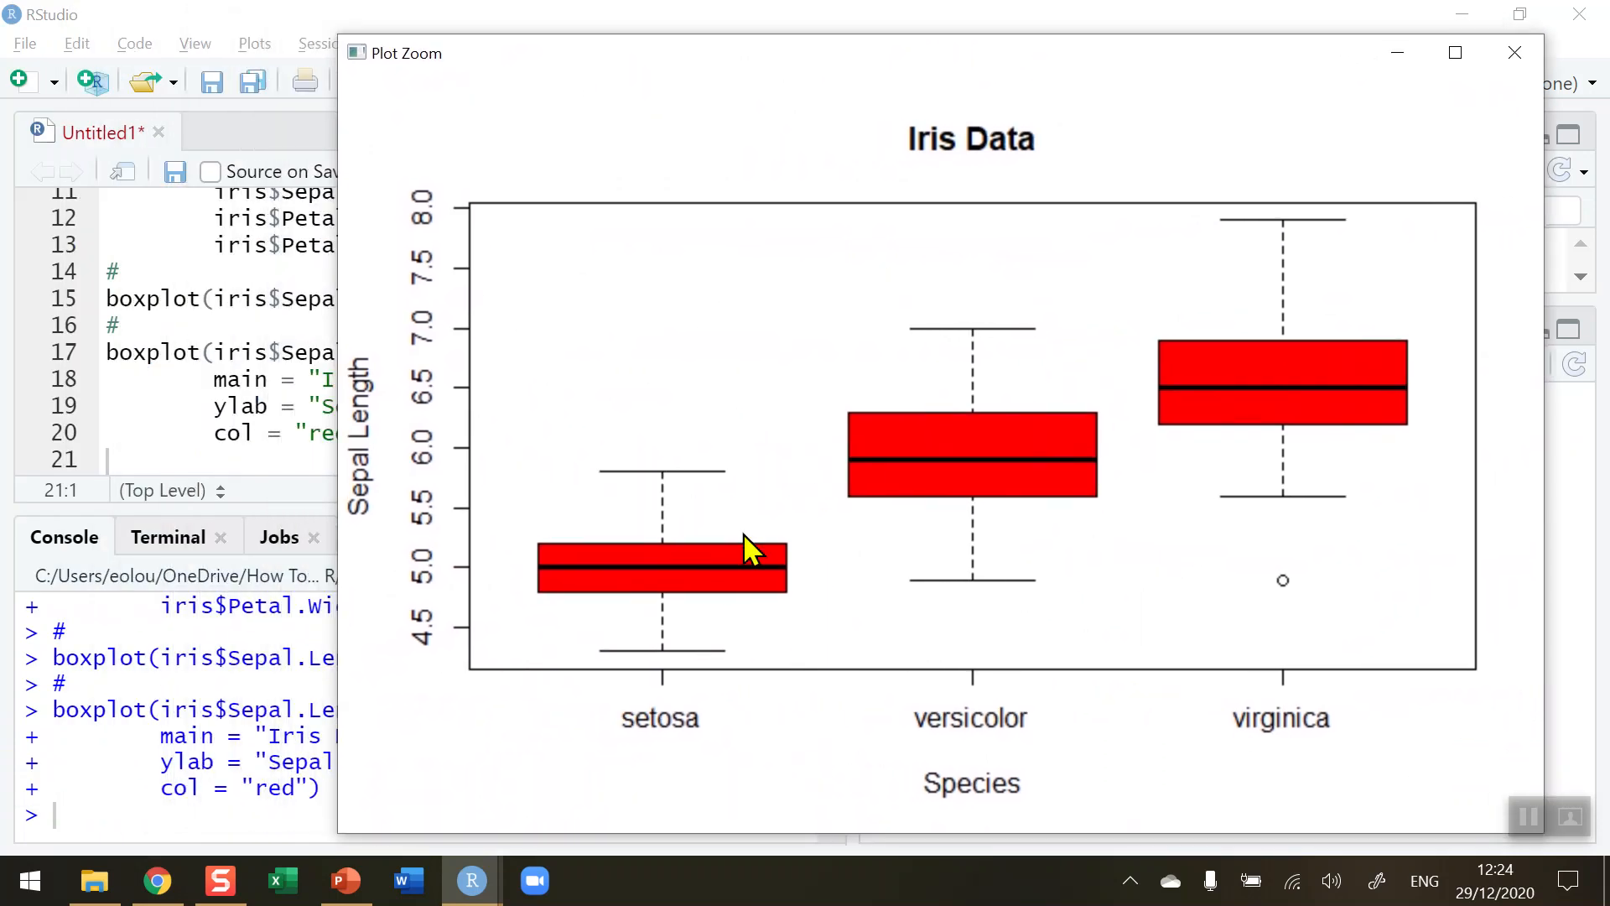
{"action": "mouse_move", "coordinate": [1117, 195]}
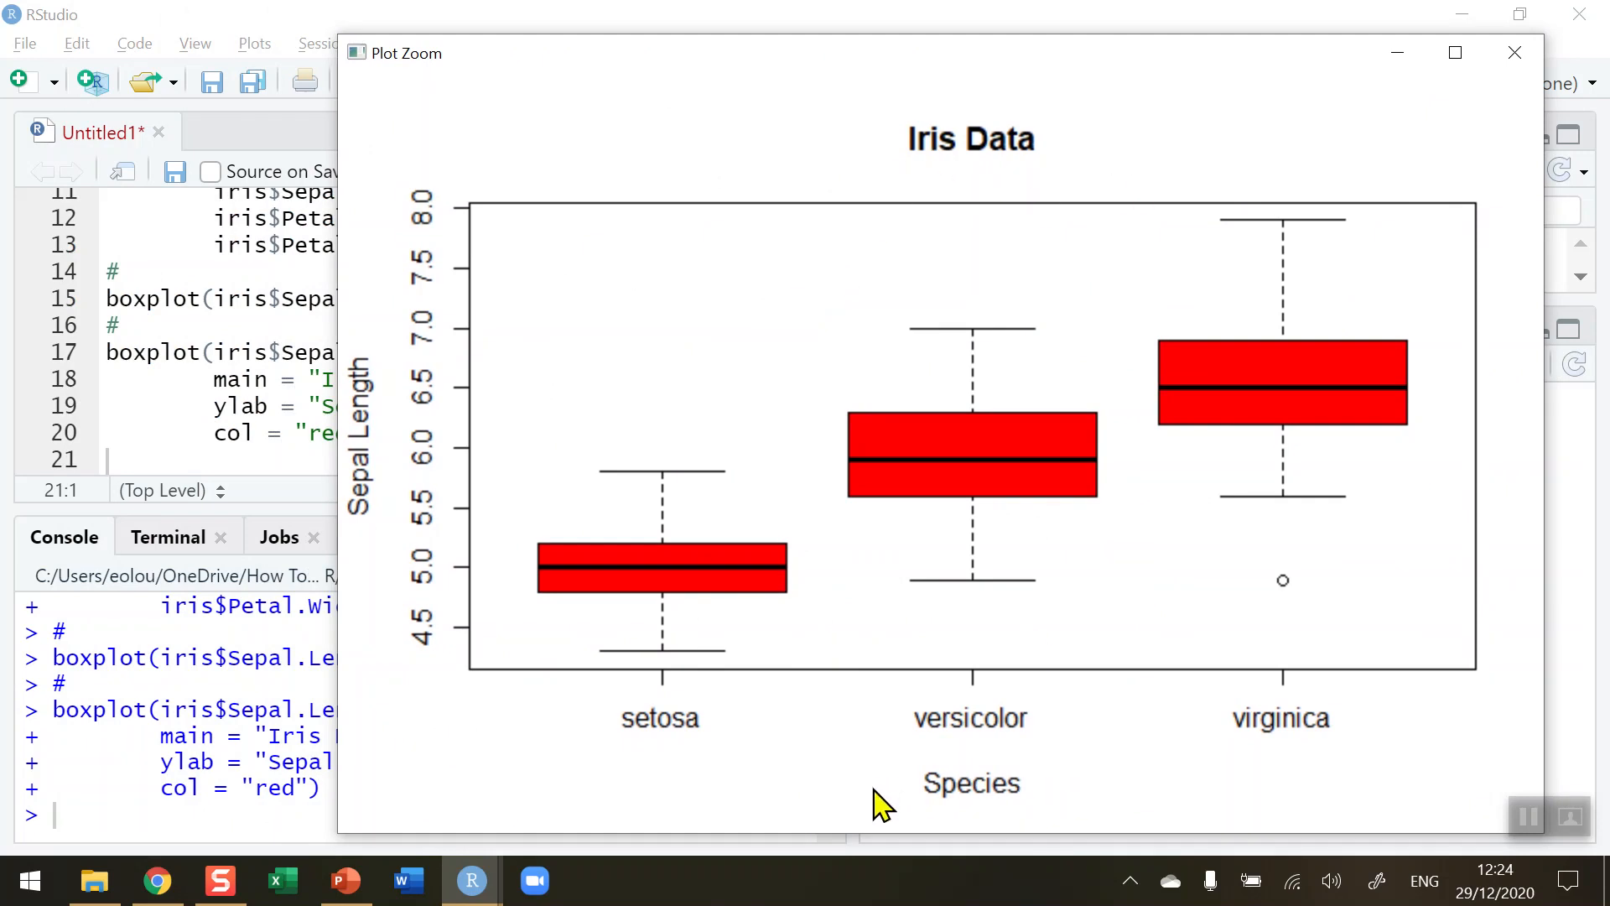
{"action": "mouse_move", "coordinate": [1186, 732]}
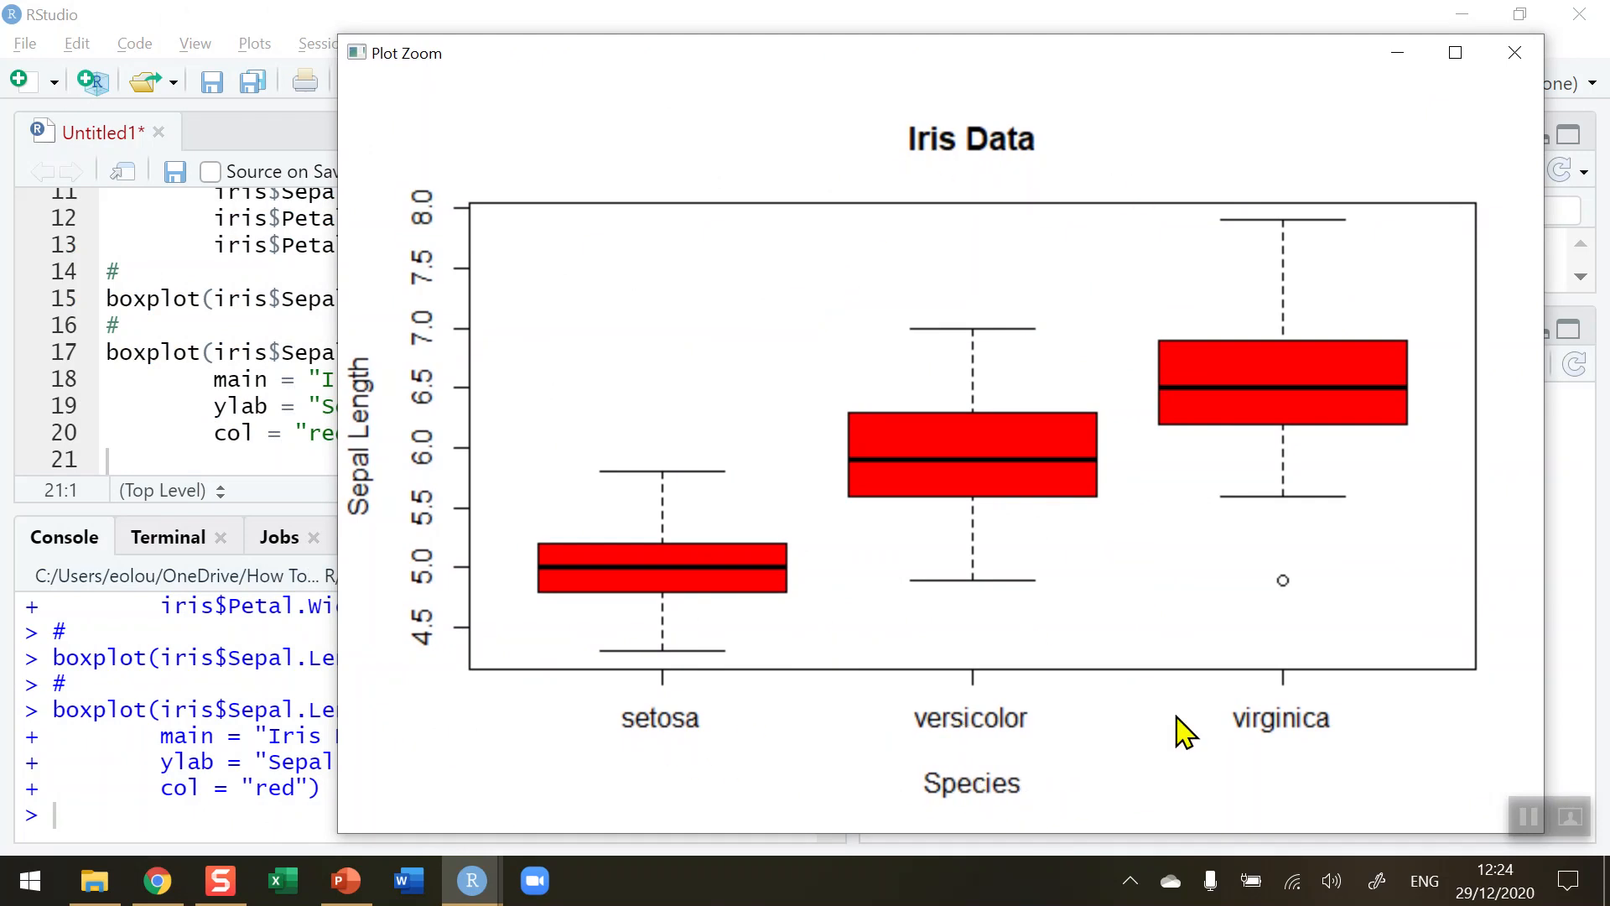
{"action": "mouse_move", "coordinate": [399, 508]}
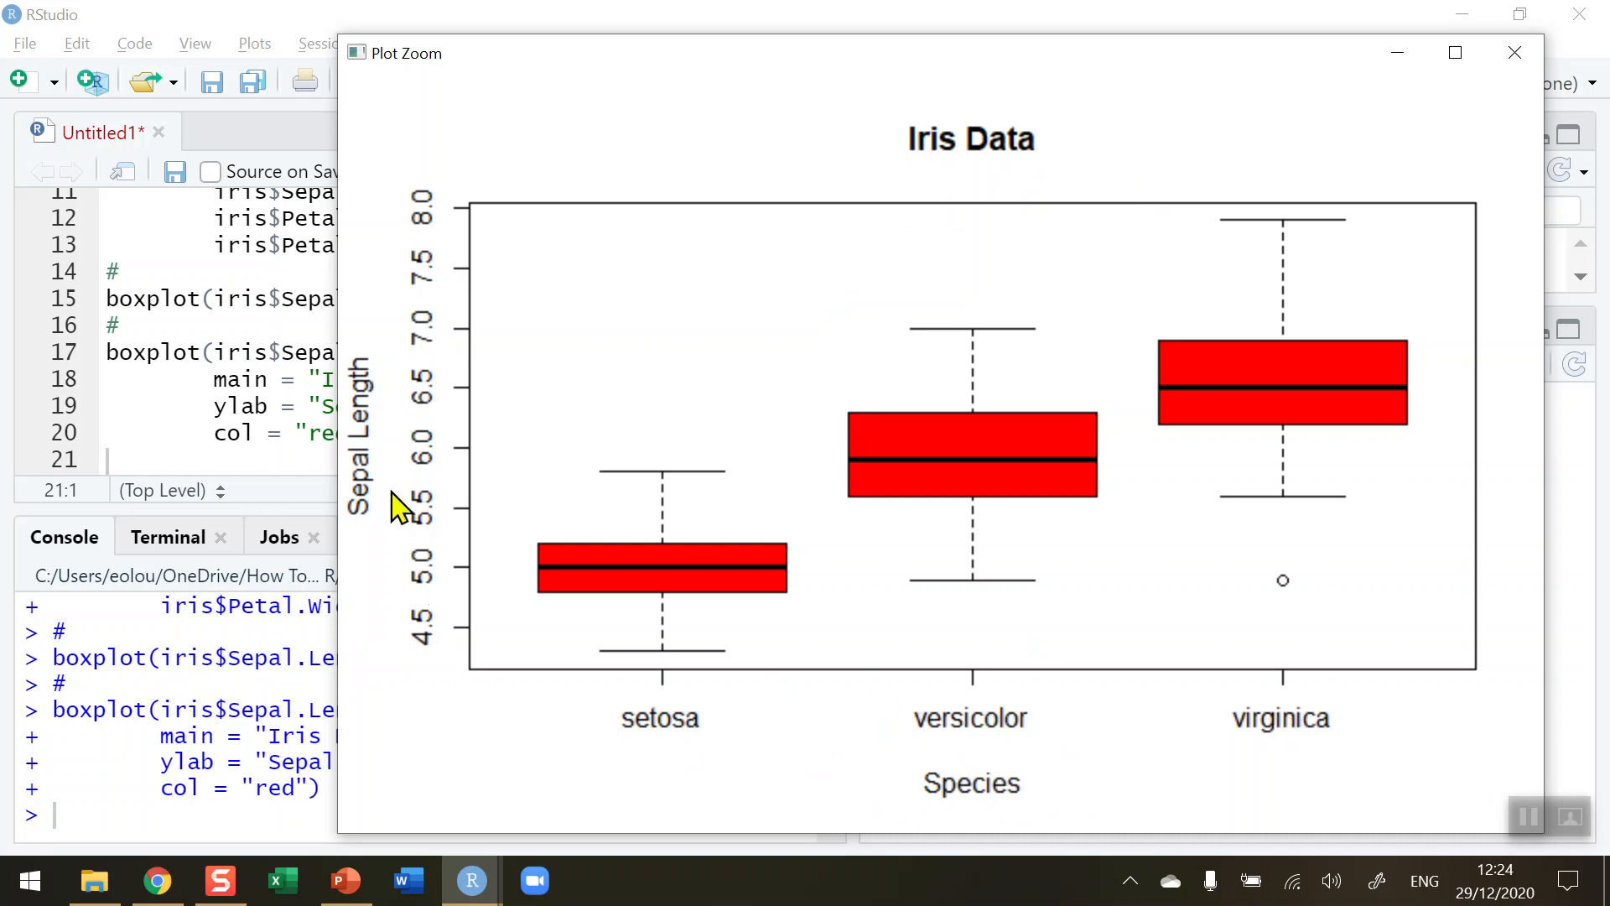
{"action": "mouse_move", "coordinate": [385, 421]}
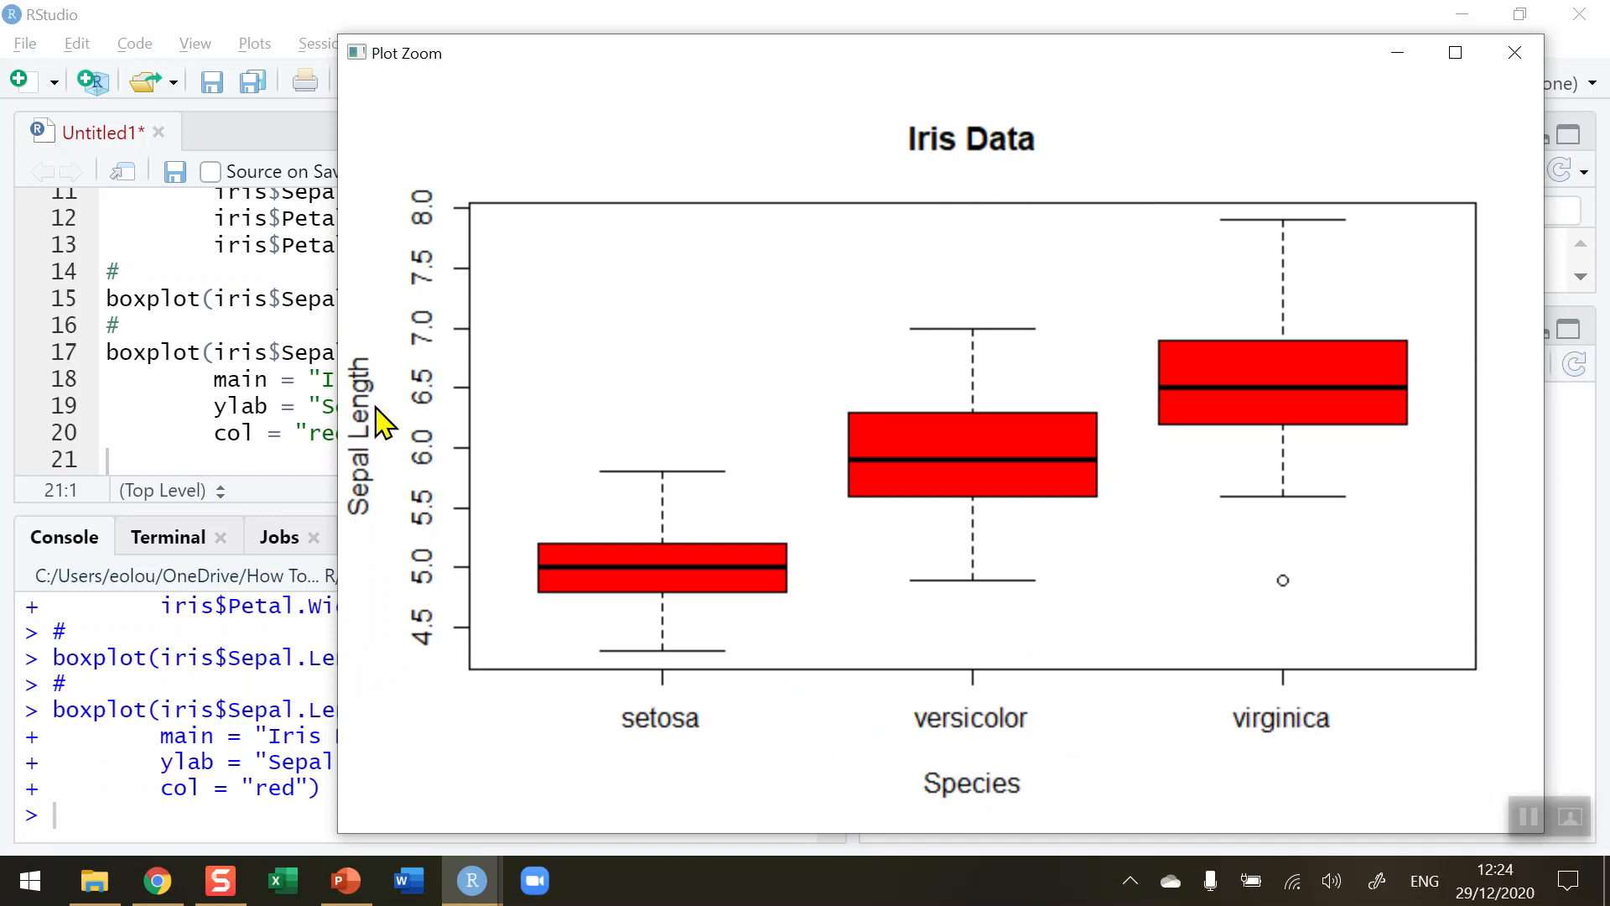
{"action": "mouse_move", "coordinate": [443, 647]}
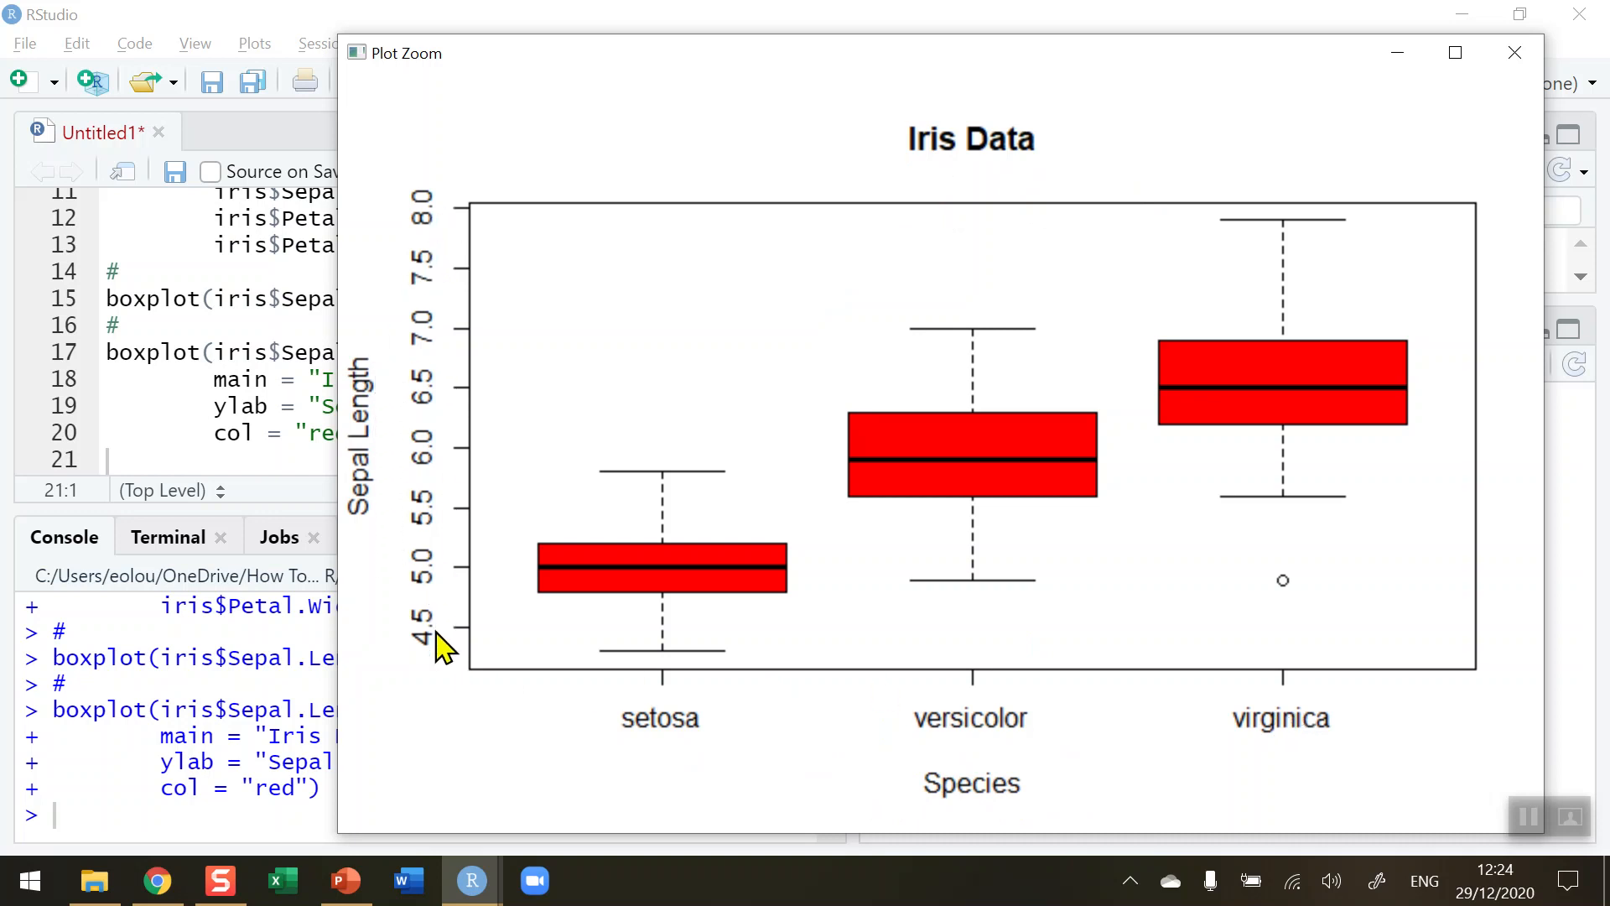
{"action": "mouse_move", "coordinate": [1371, 718]}
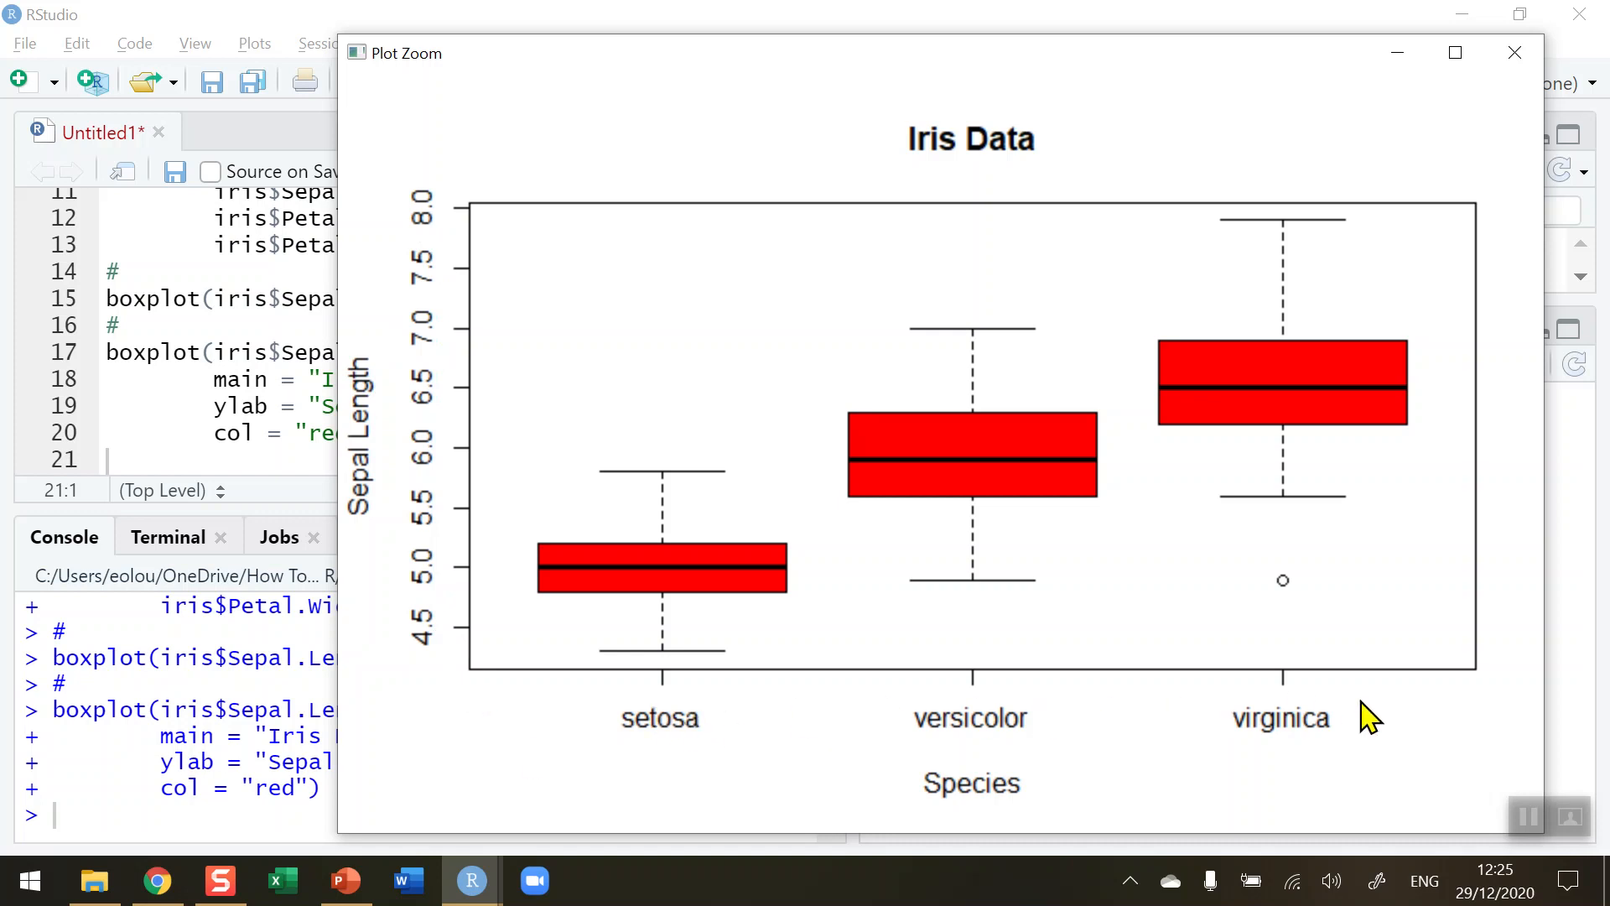
{"action": "mouse_move", "coordinate": [1354, 714]}
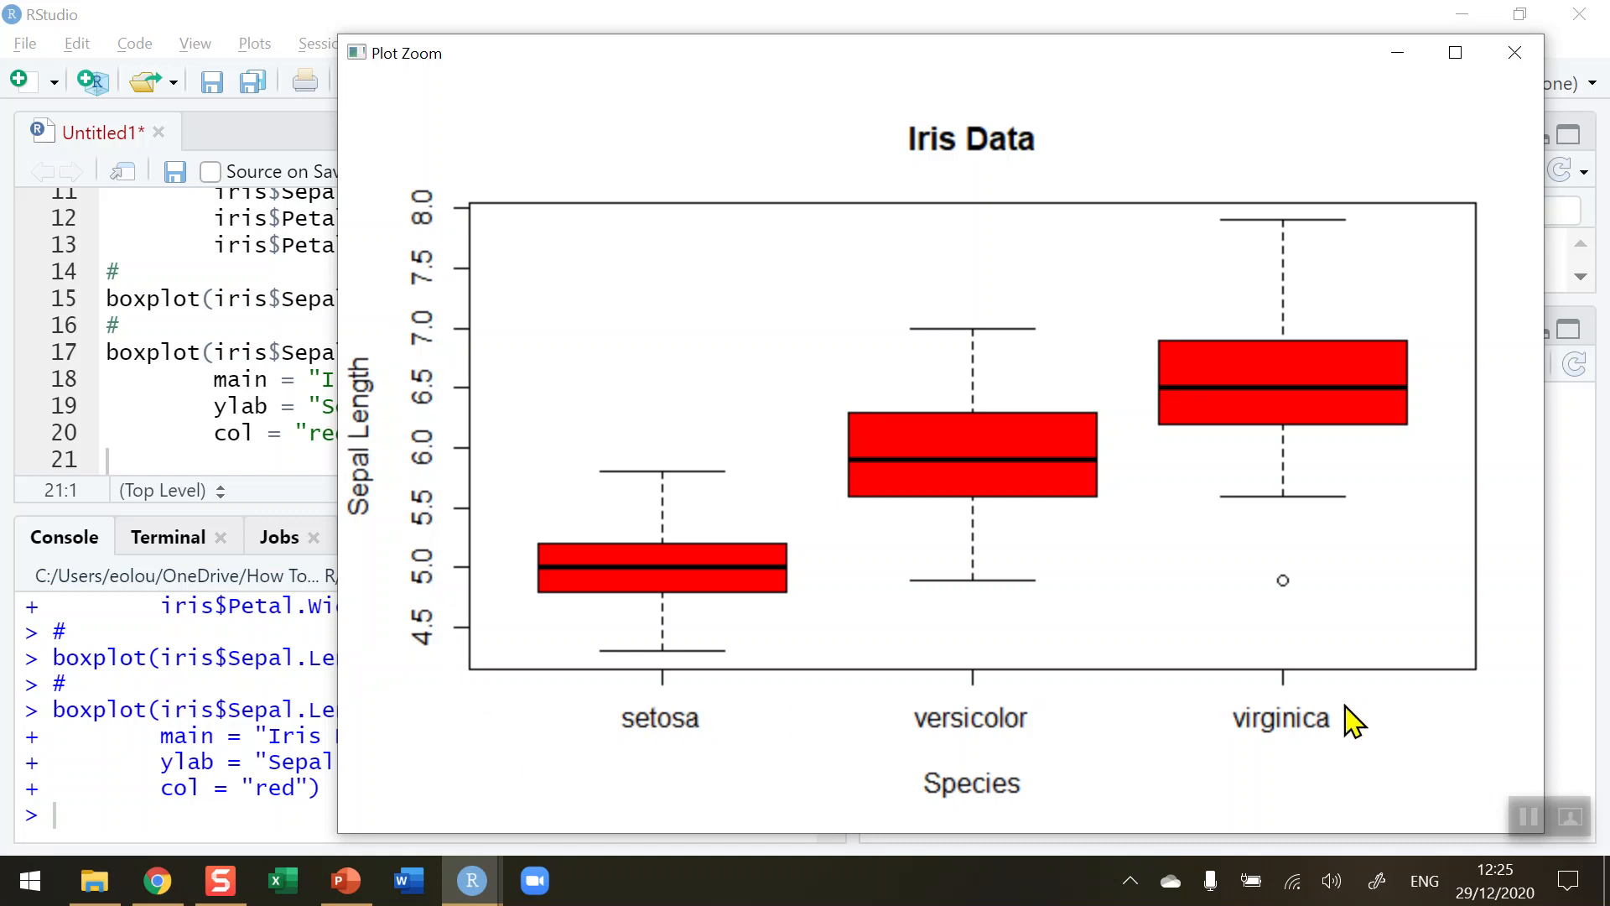